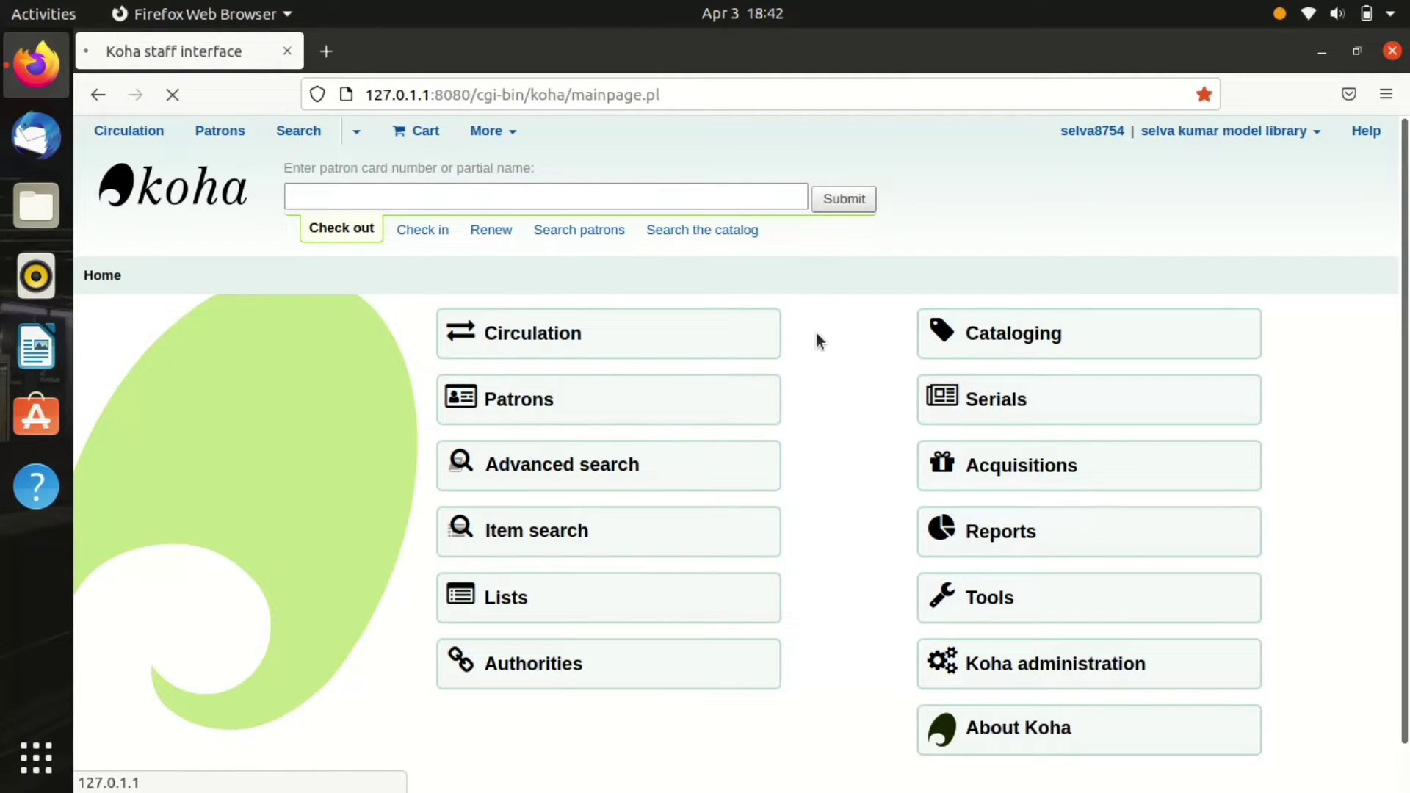
mouse_move(832, 390)
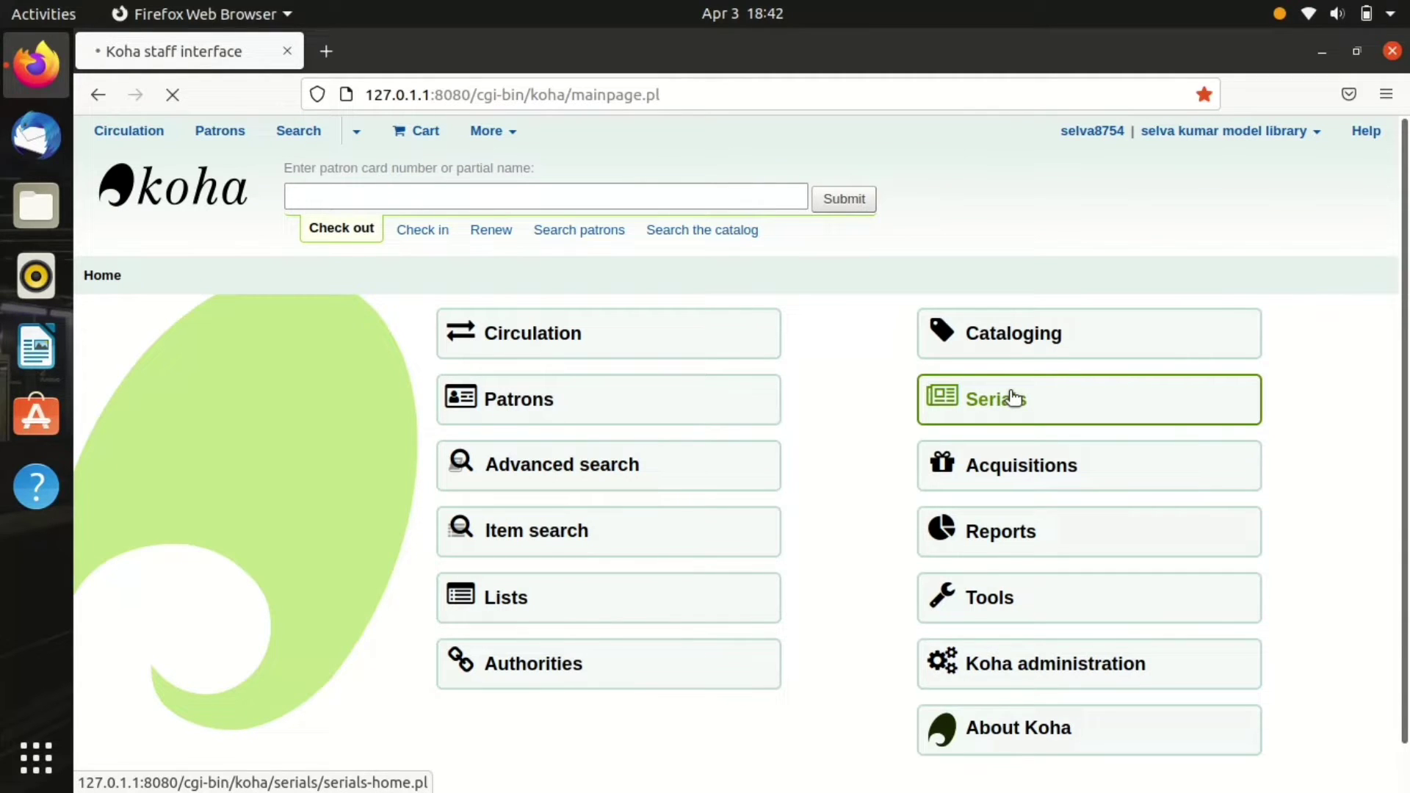
mouse_move(816, 340)
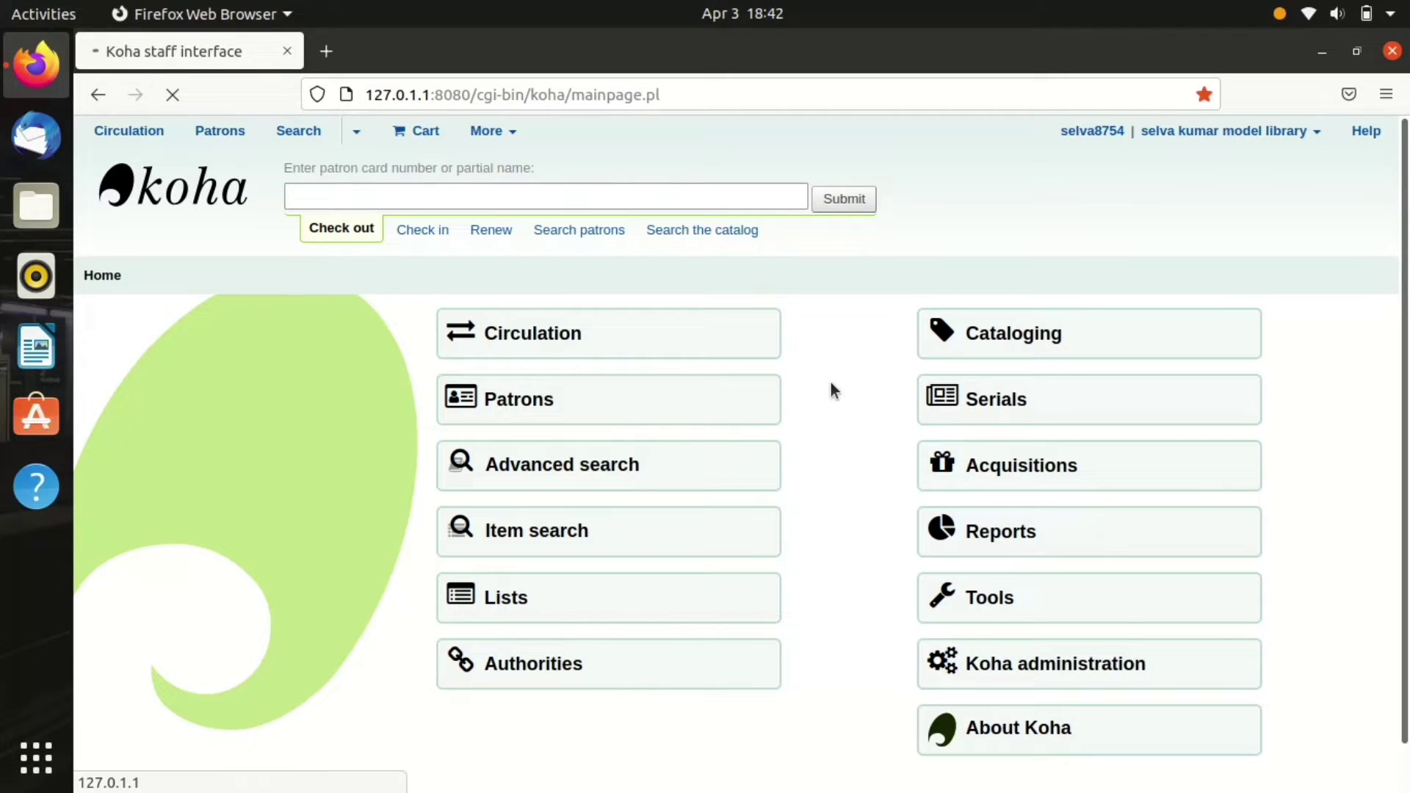
Step: Open the Serials module using its tile on the Koha staff home page
click(994, 400)
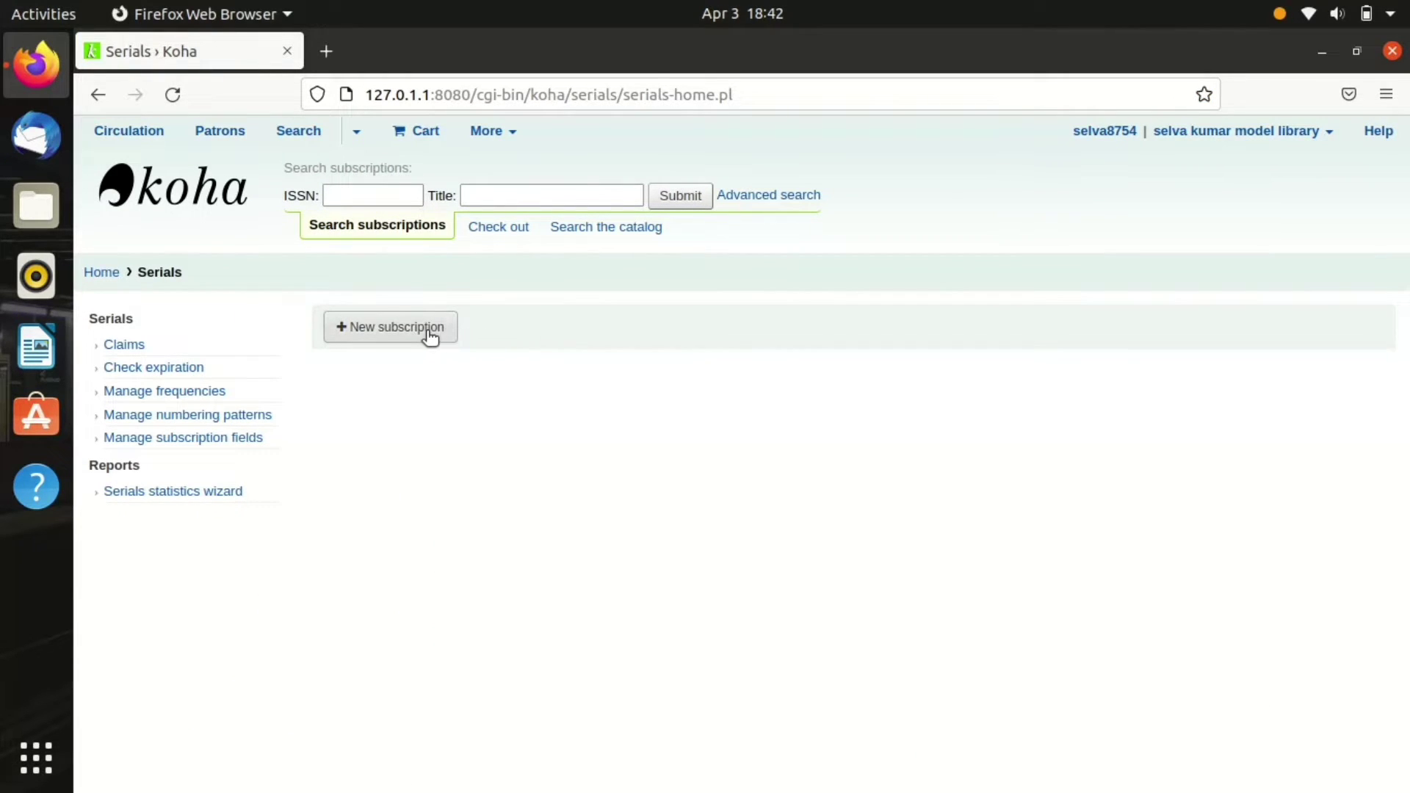
Step: Start a new subscription and focus the required Record field on the form
click(389, 326)
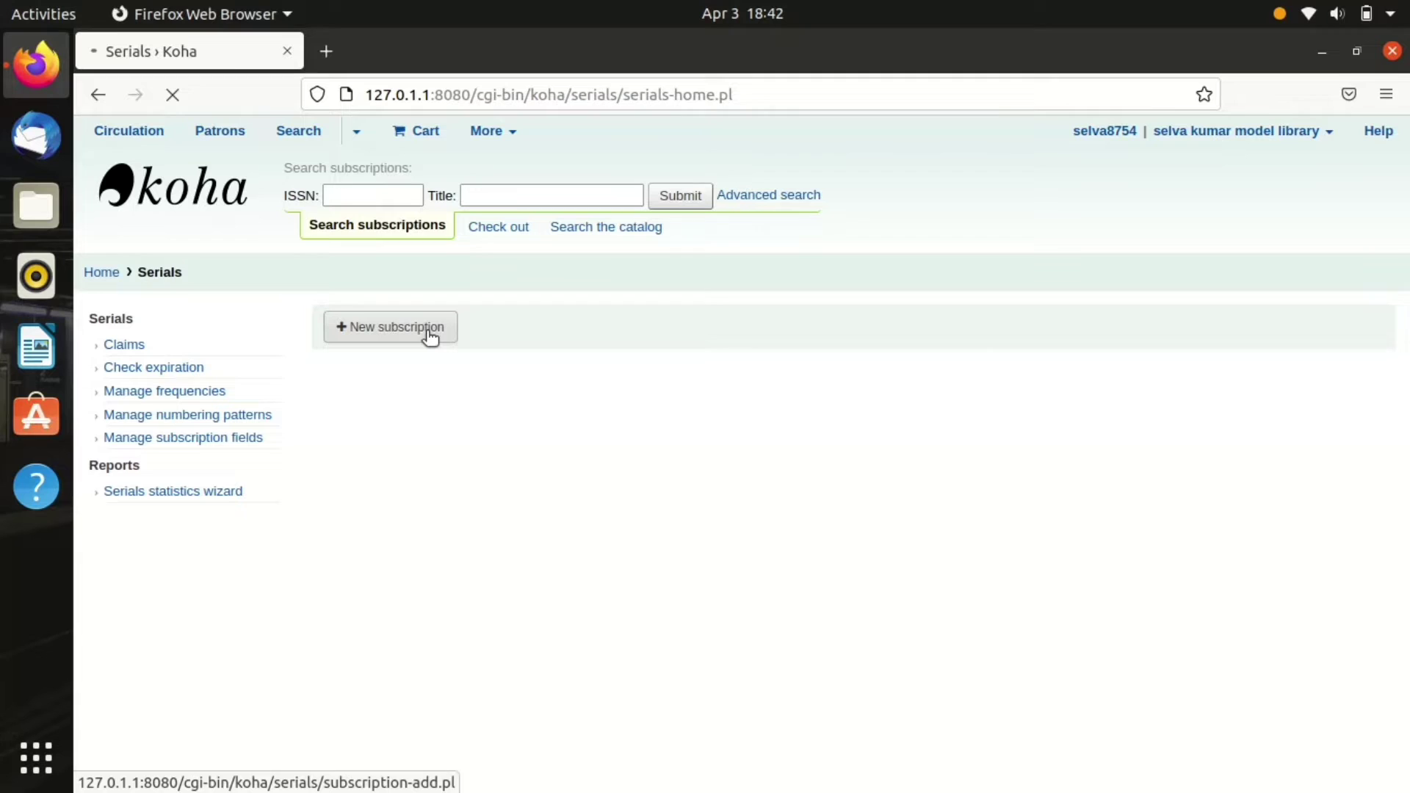
click(389, 327)
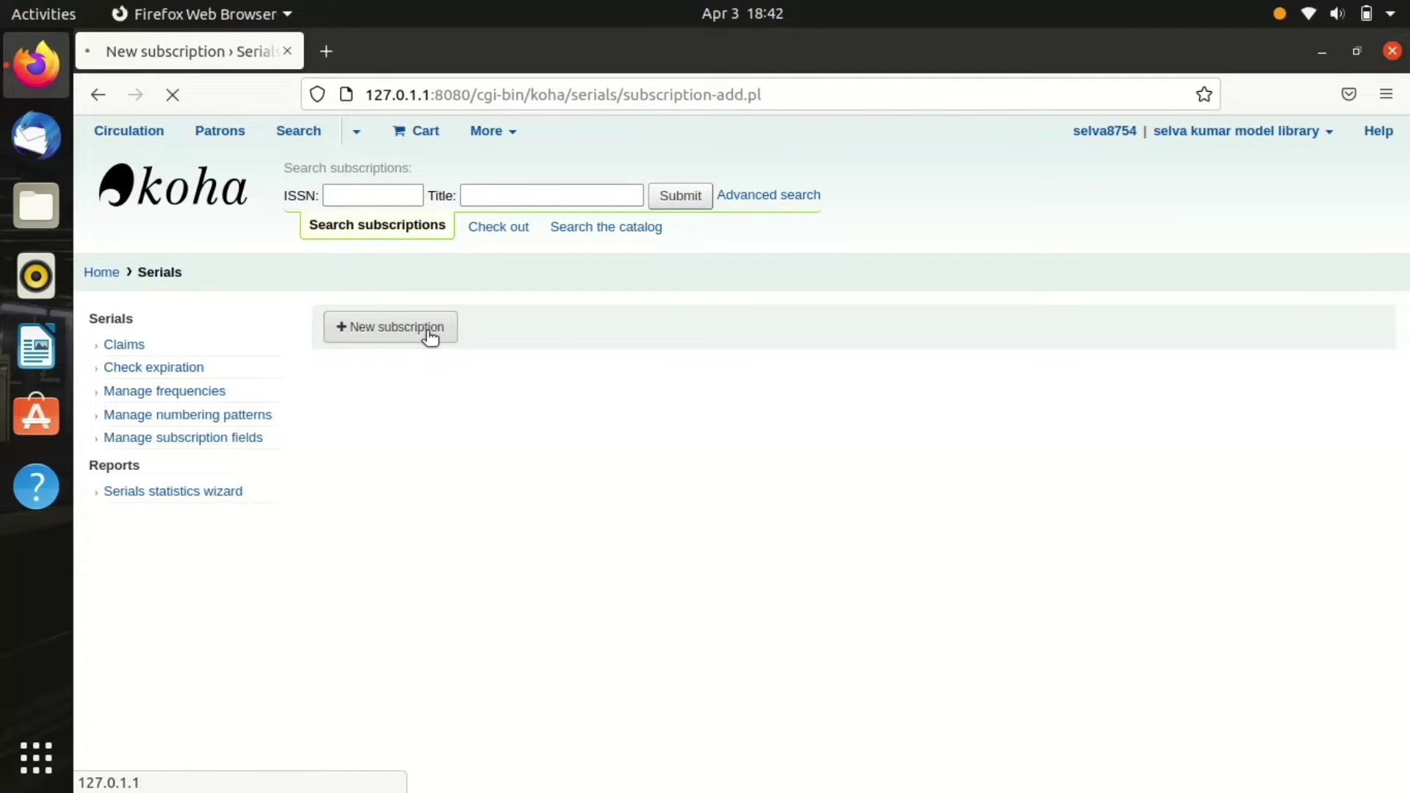
click(389, 326)
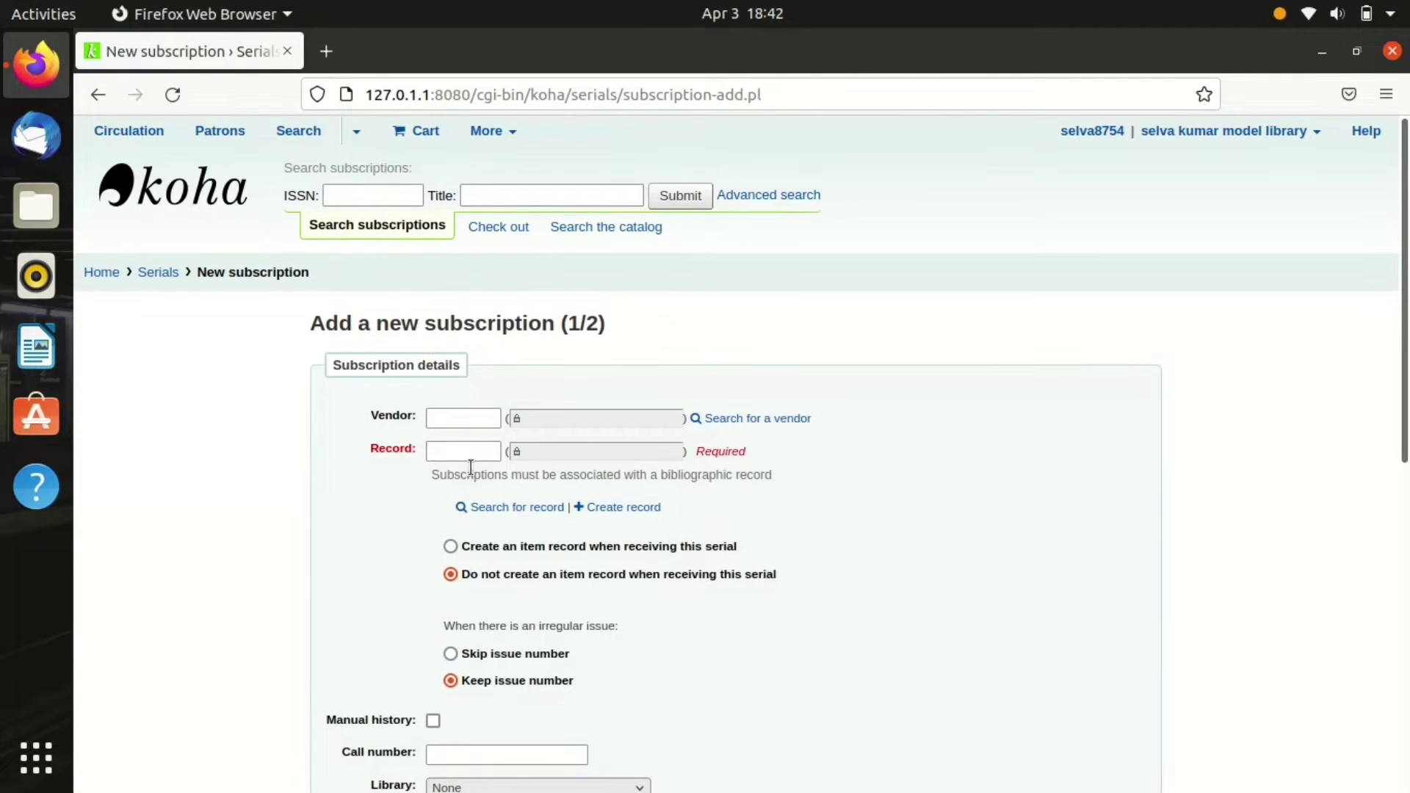
click(462, 451)
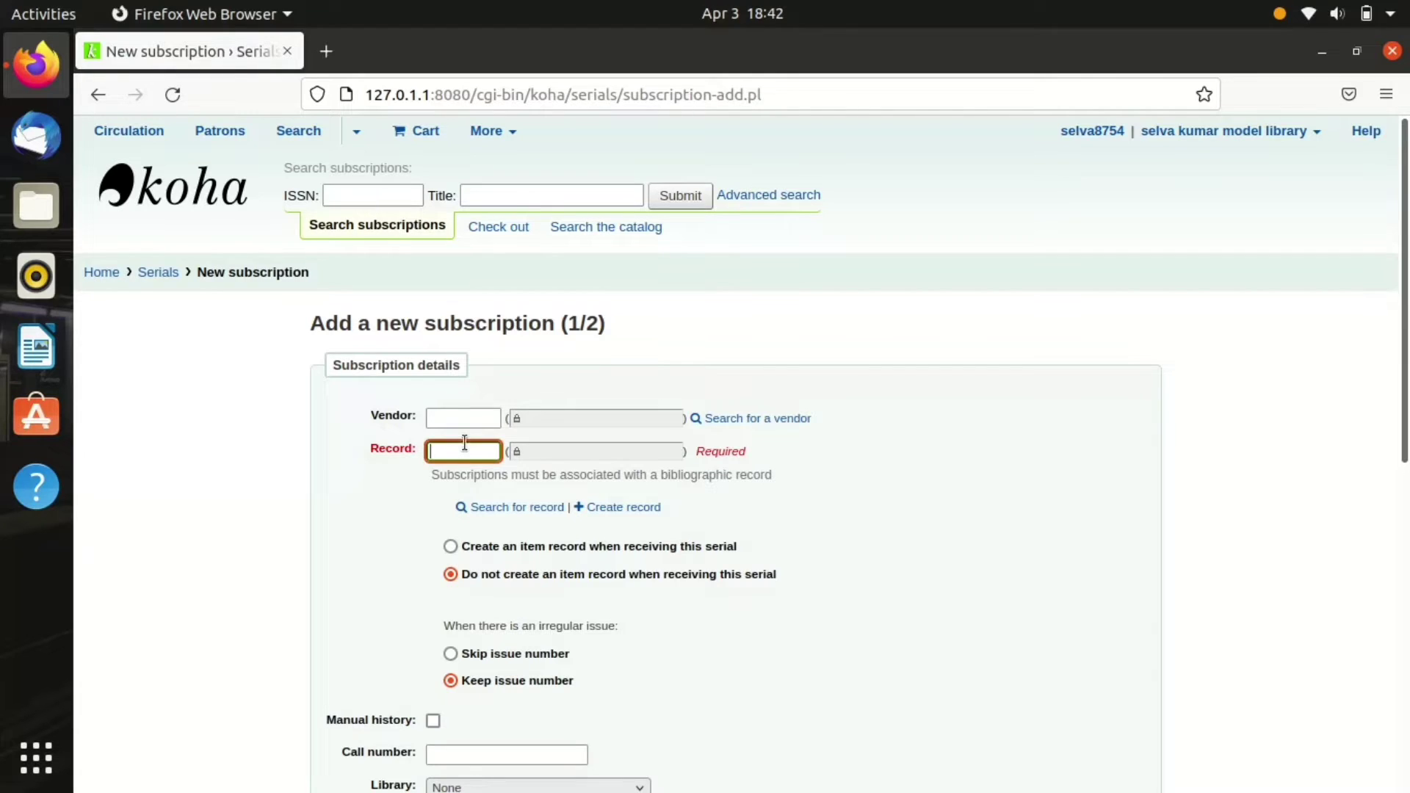
mouse_move(517, 506)
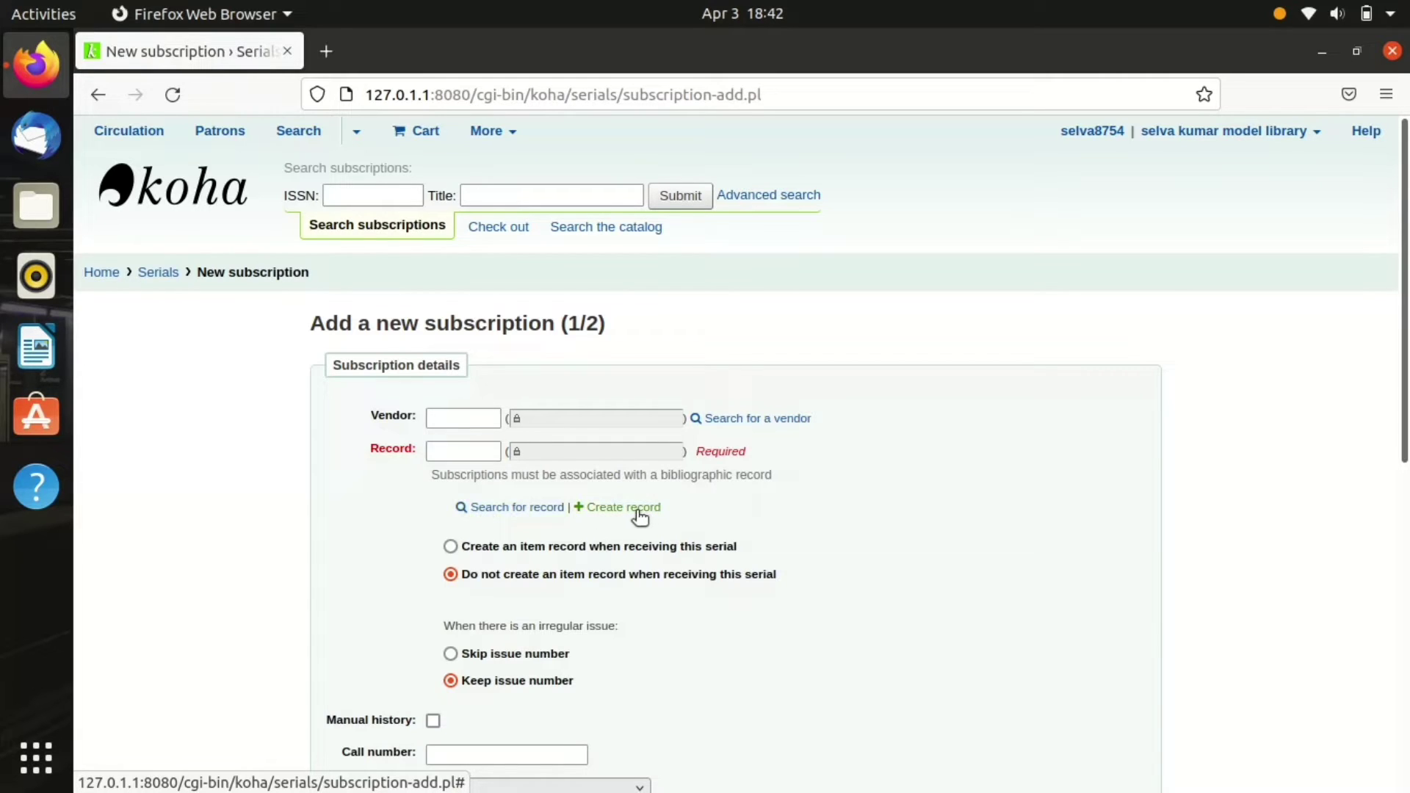
Step: Create a new bibliographic record and enter ISSN 0972-5423 in field 022$a
click(621, 508)
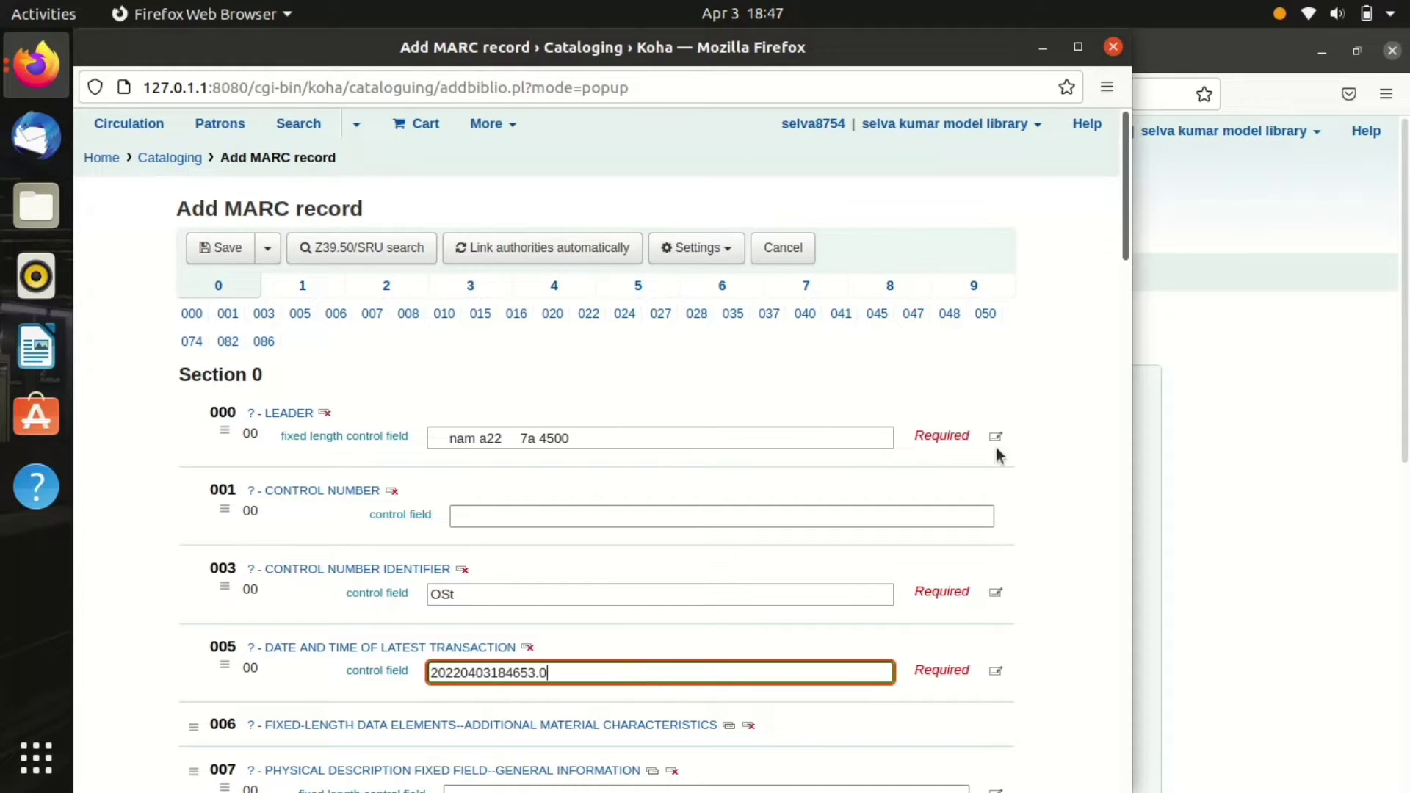
scroll(down, 3)
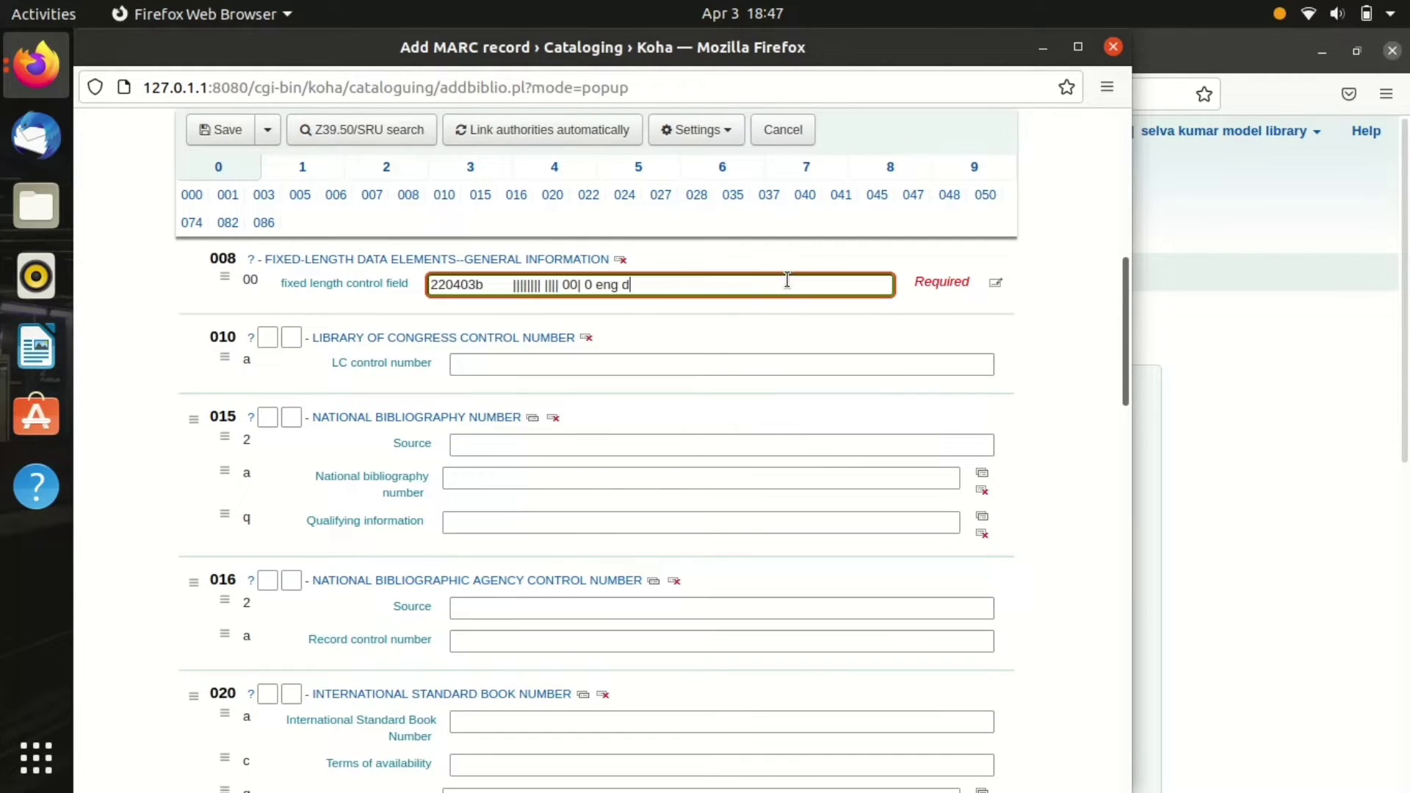
scroll(down, 3)
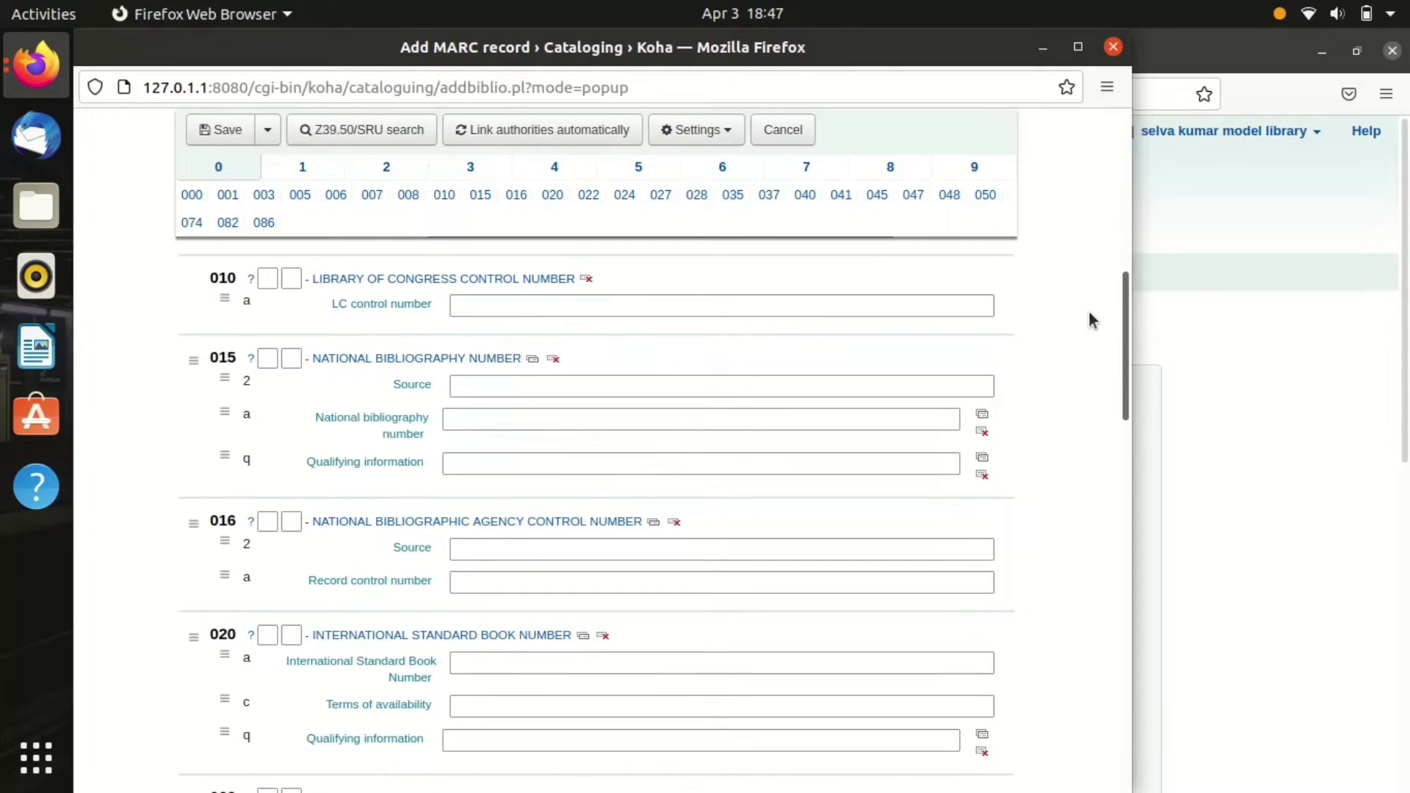
scroll(down, 3)
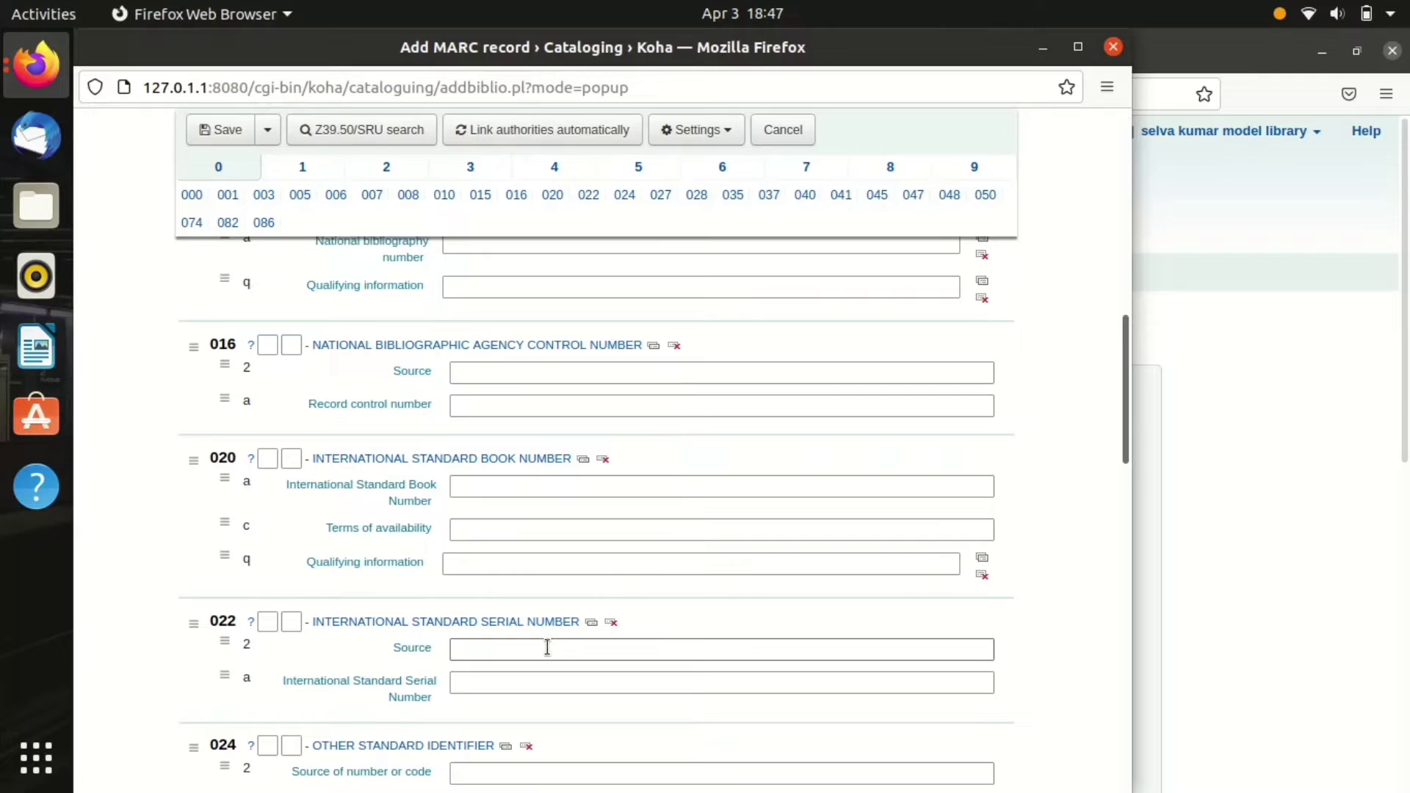
text(0)
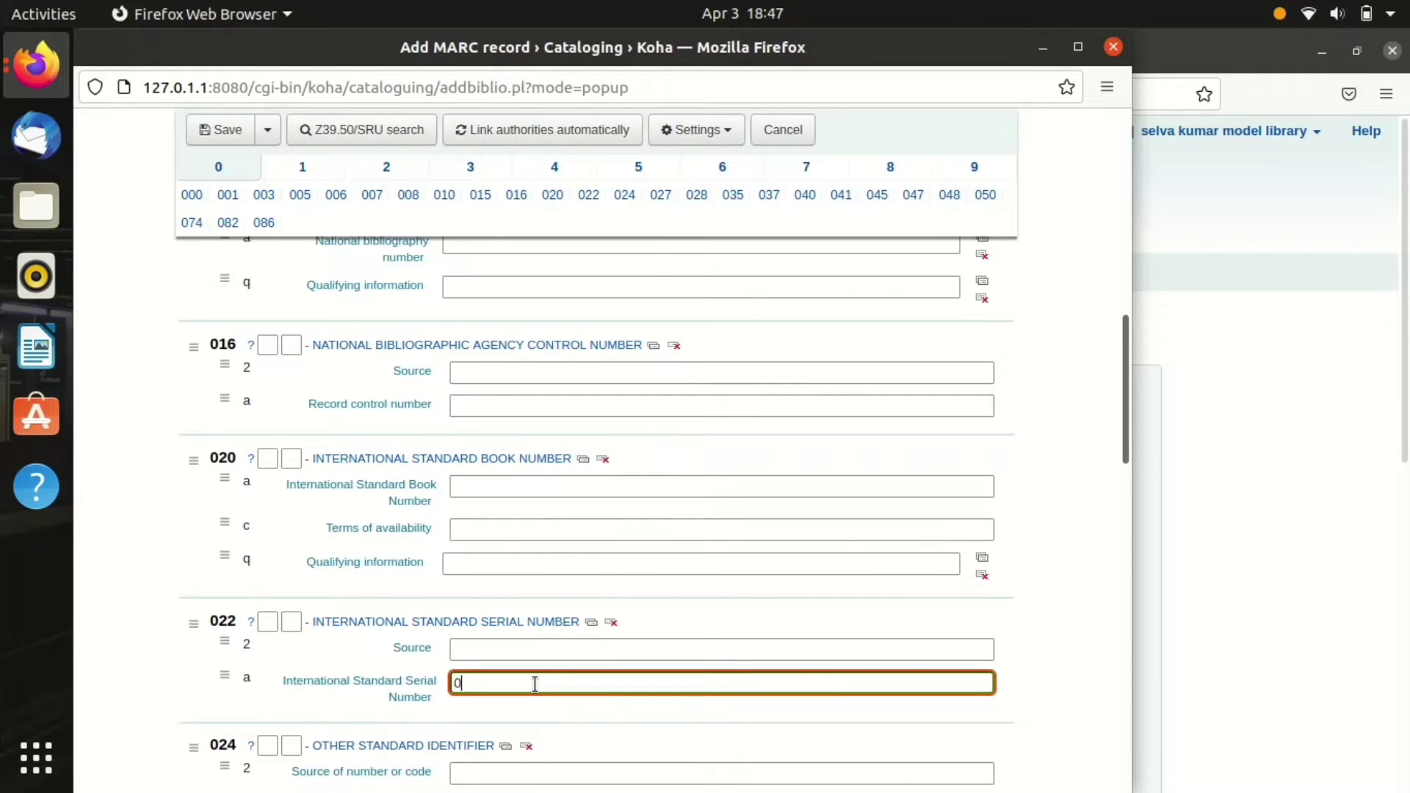
text(9)
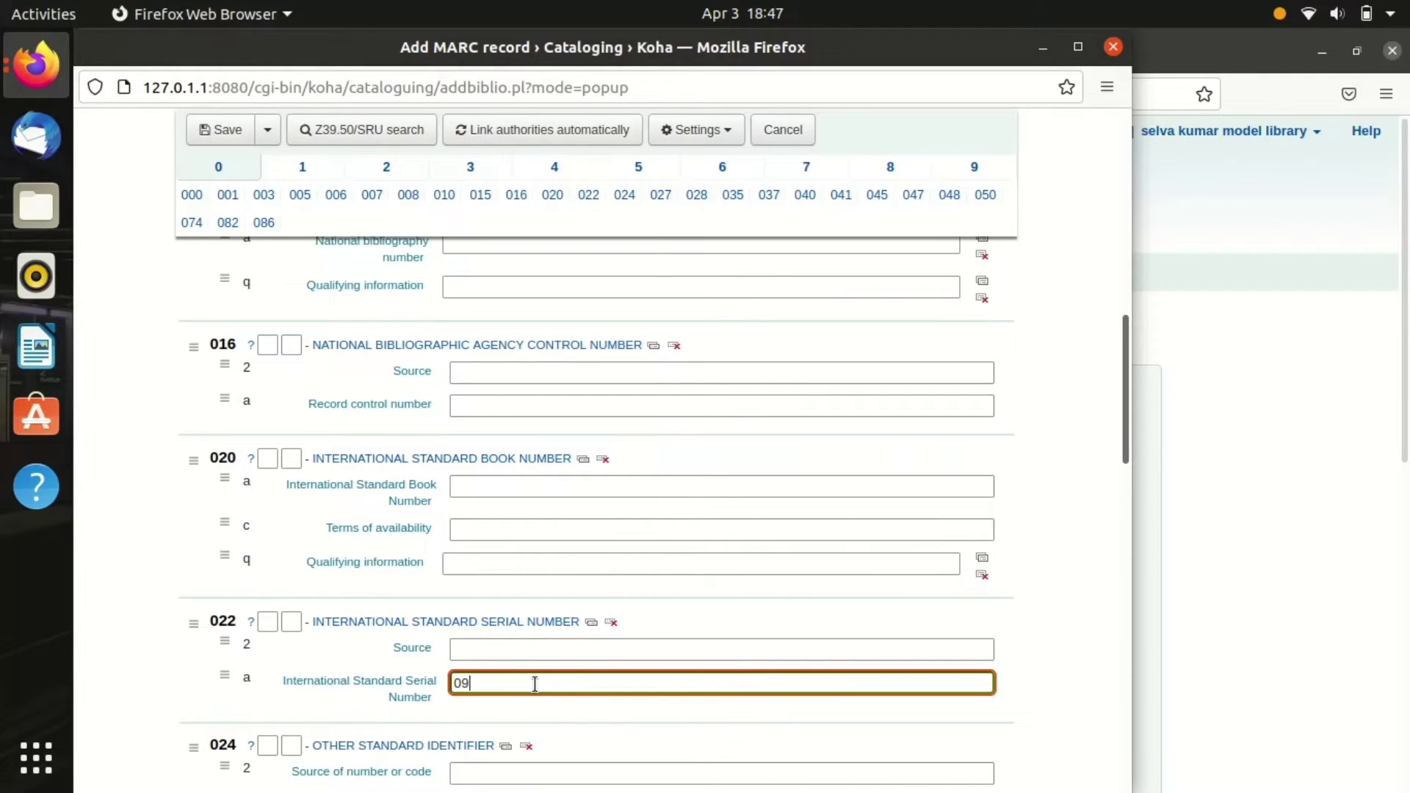
text(72)
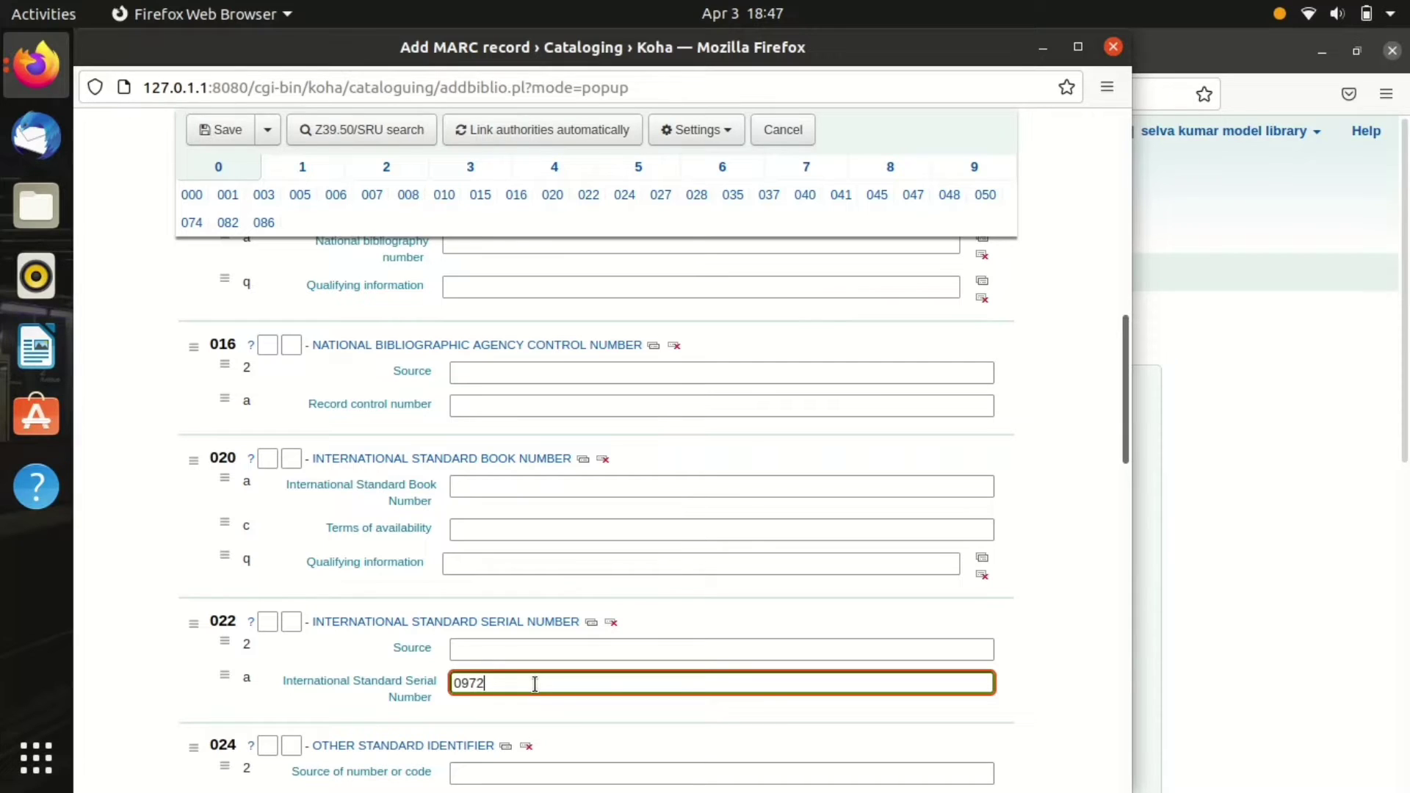
text(-)
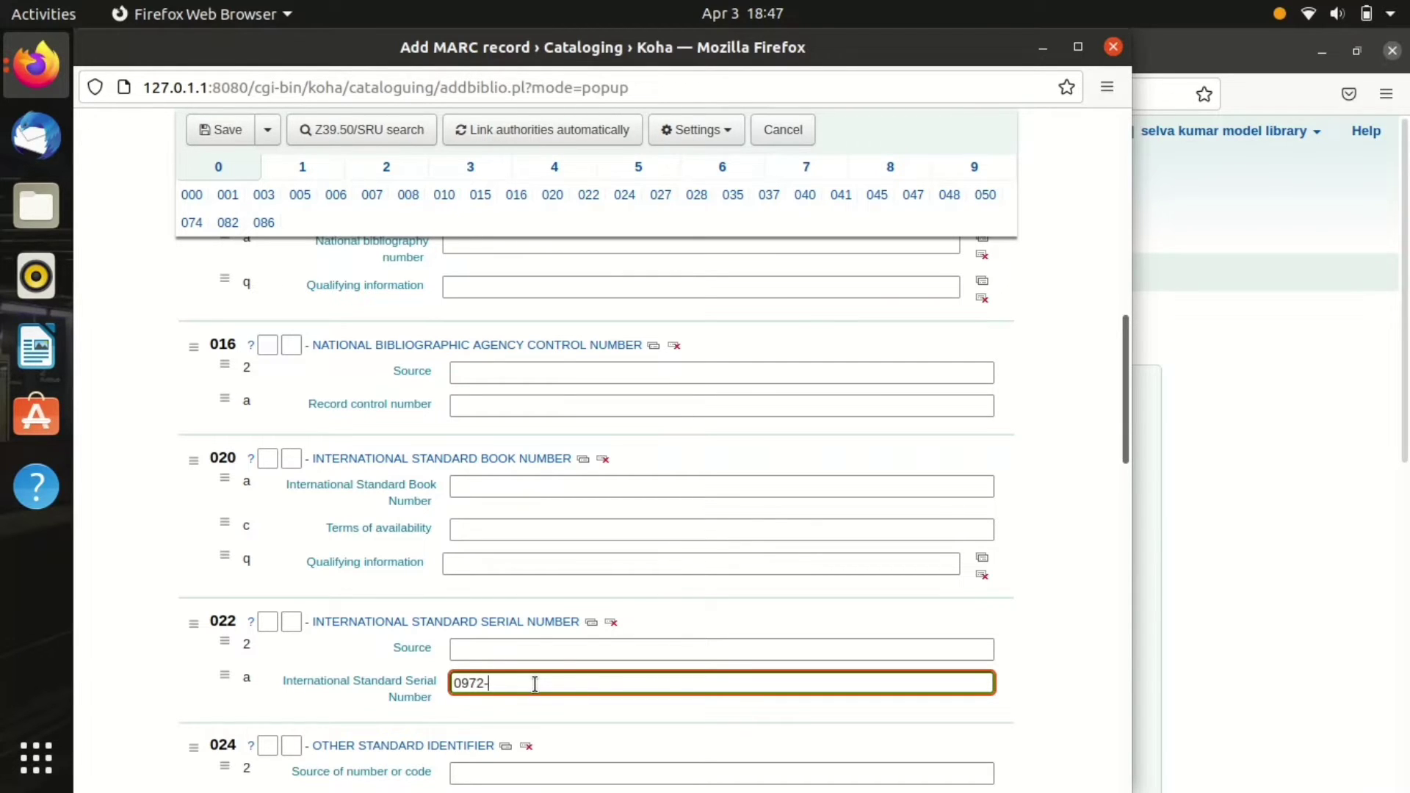
text(5423)
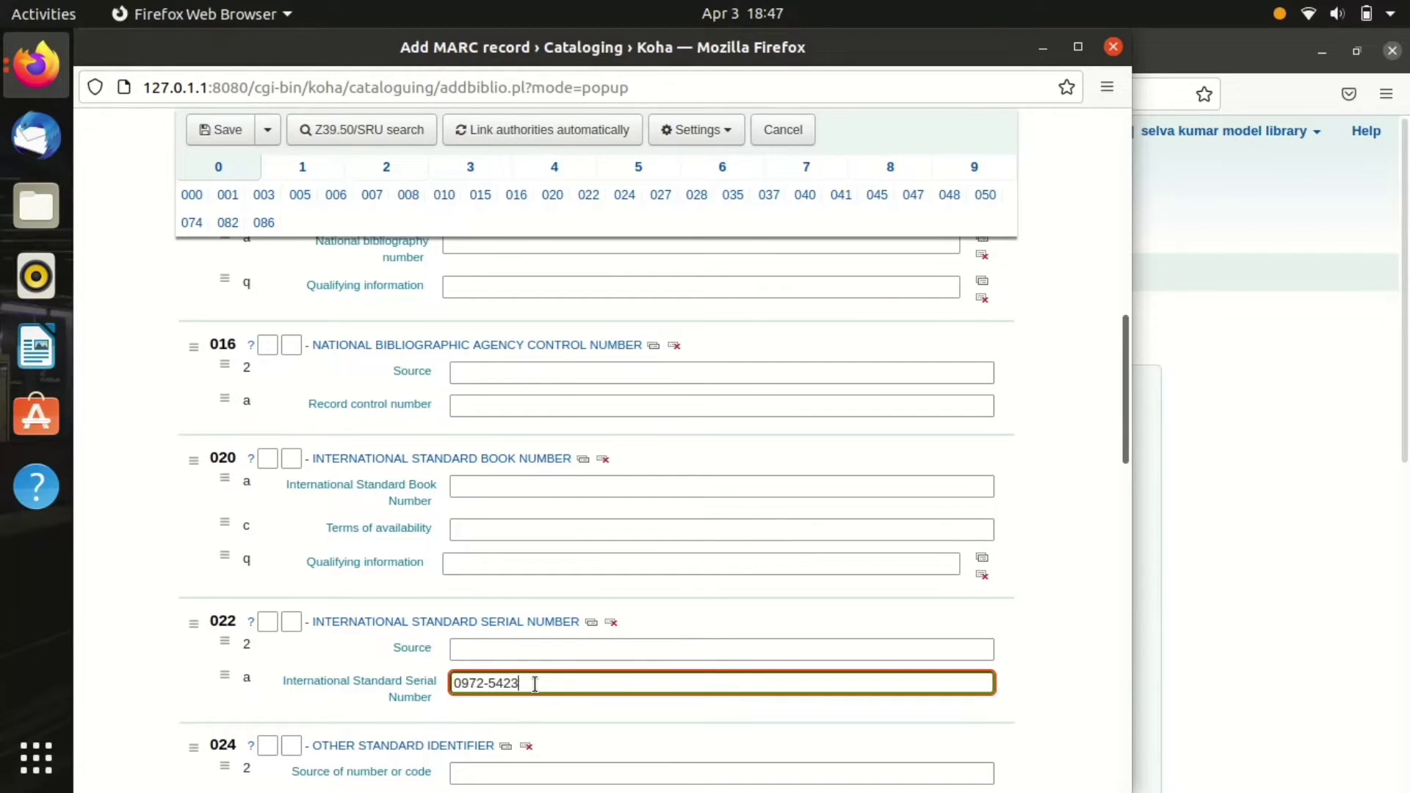
mouse_move(960, 616)
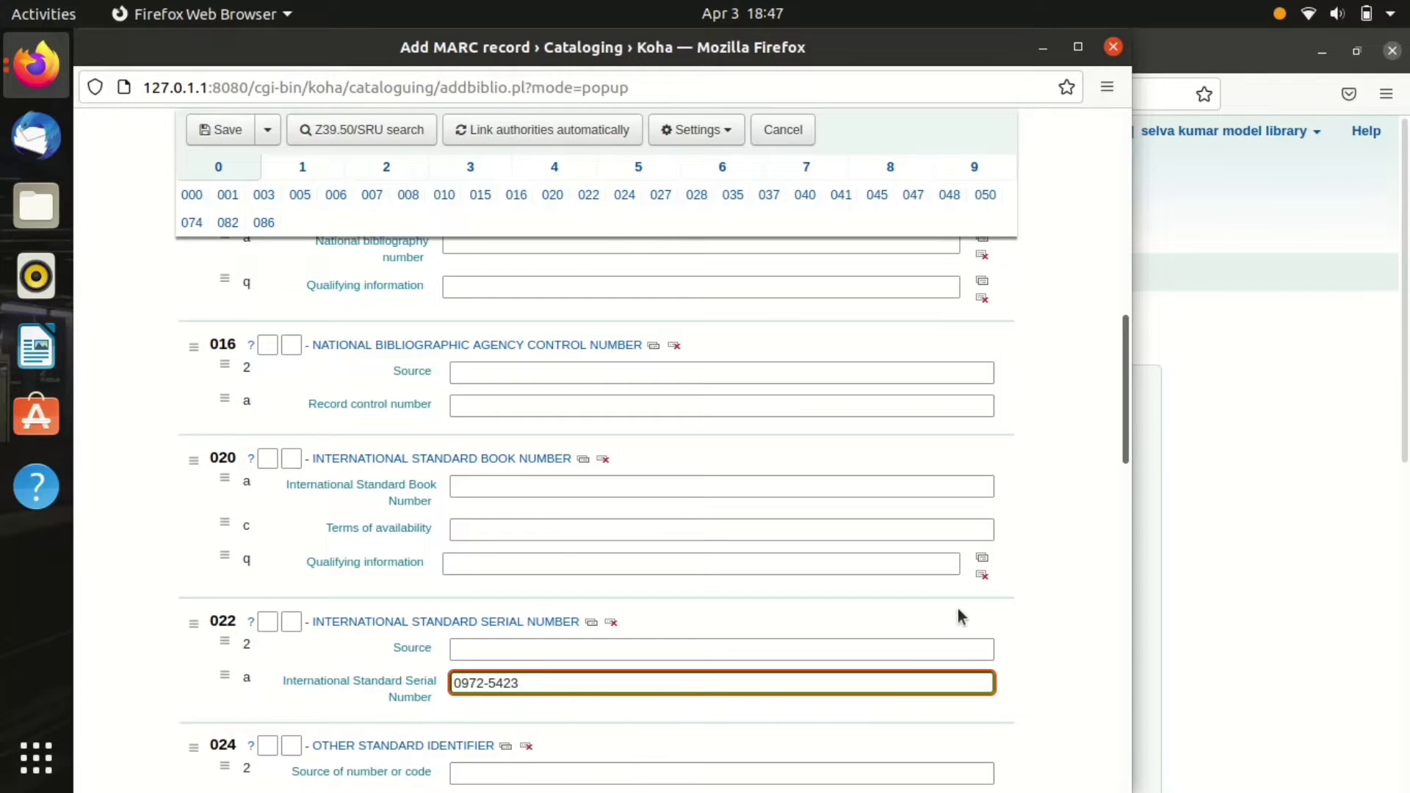
Step: Fill the 040$c Transcribing agency field with 'abc'
scroll(down, 3)
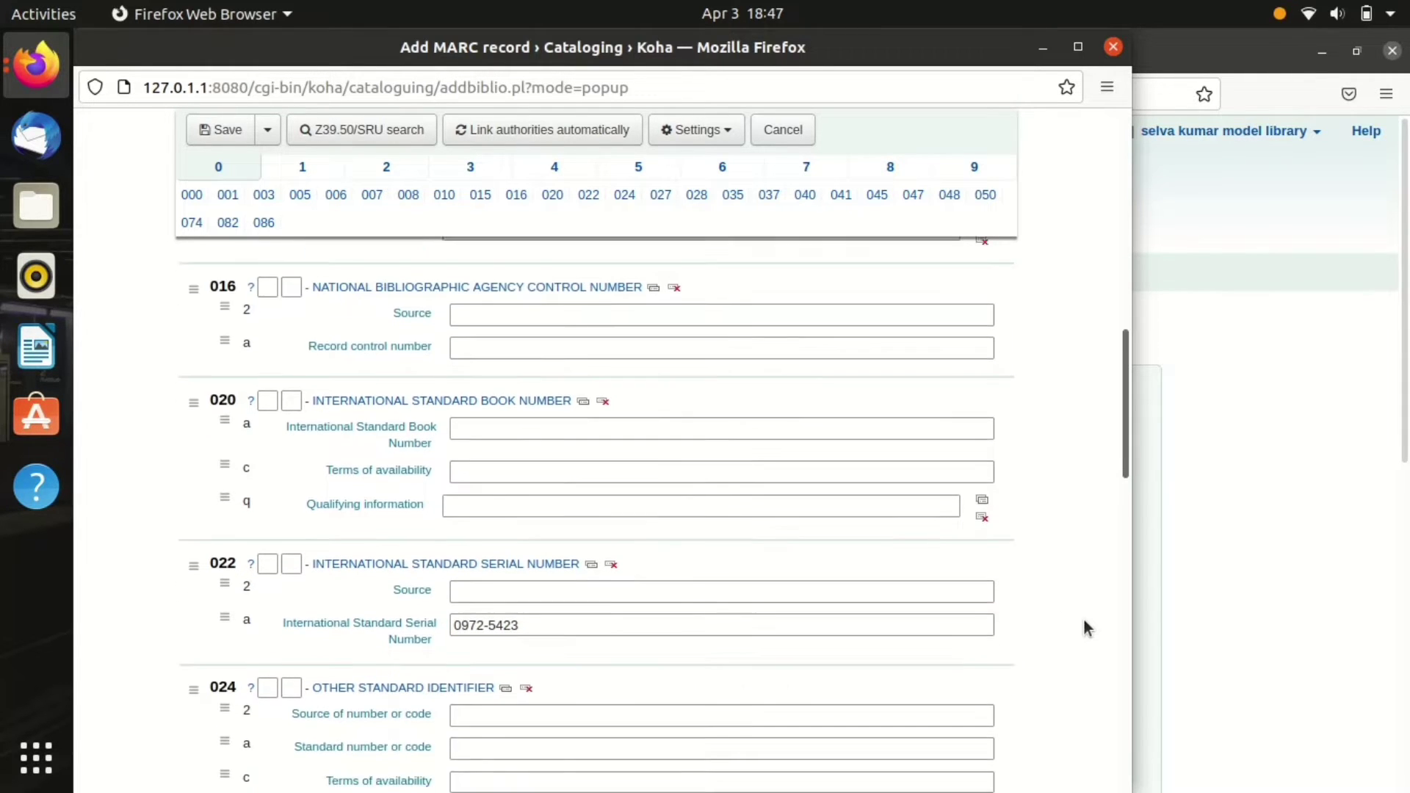
scroll(down, 3)
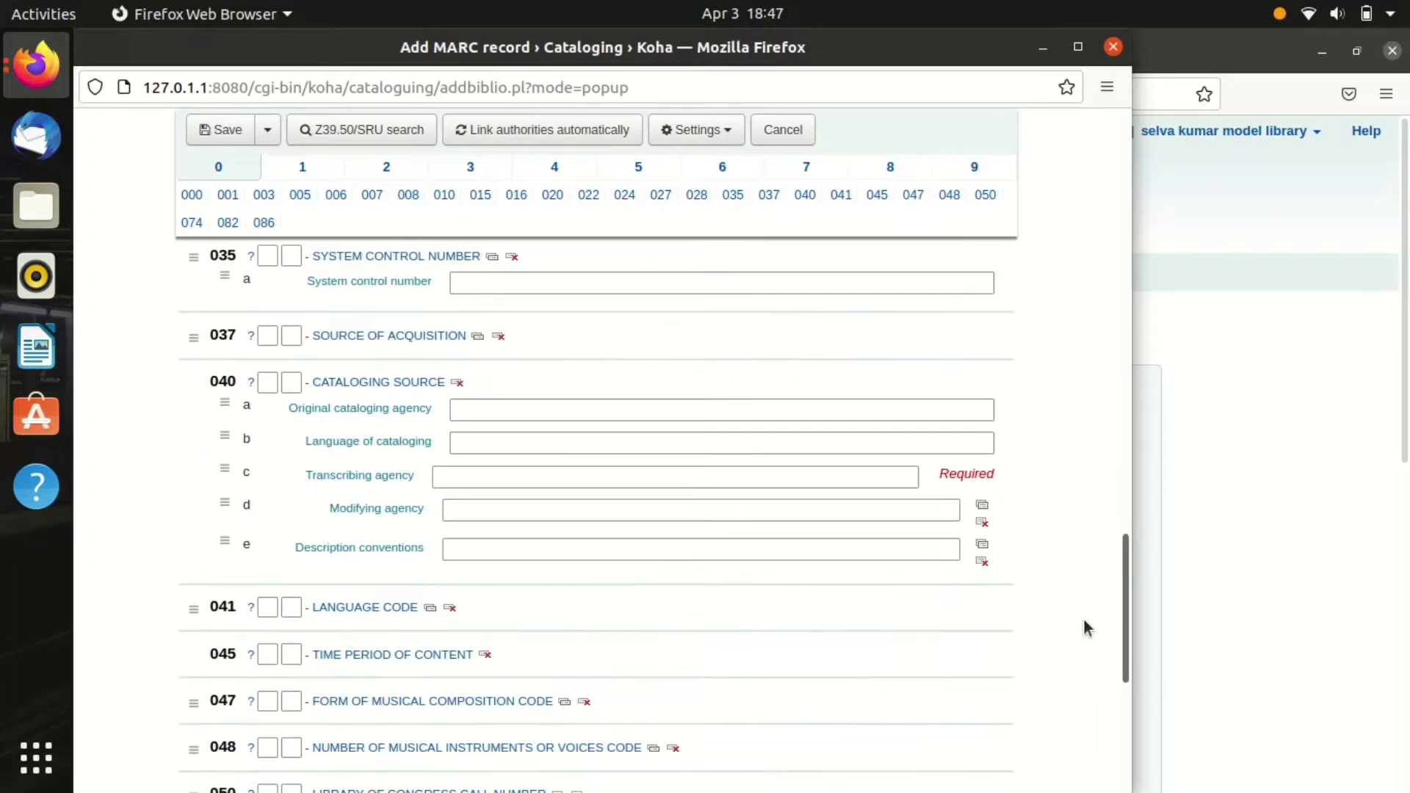
text(a)
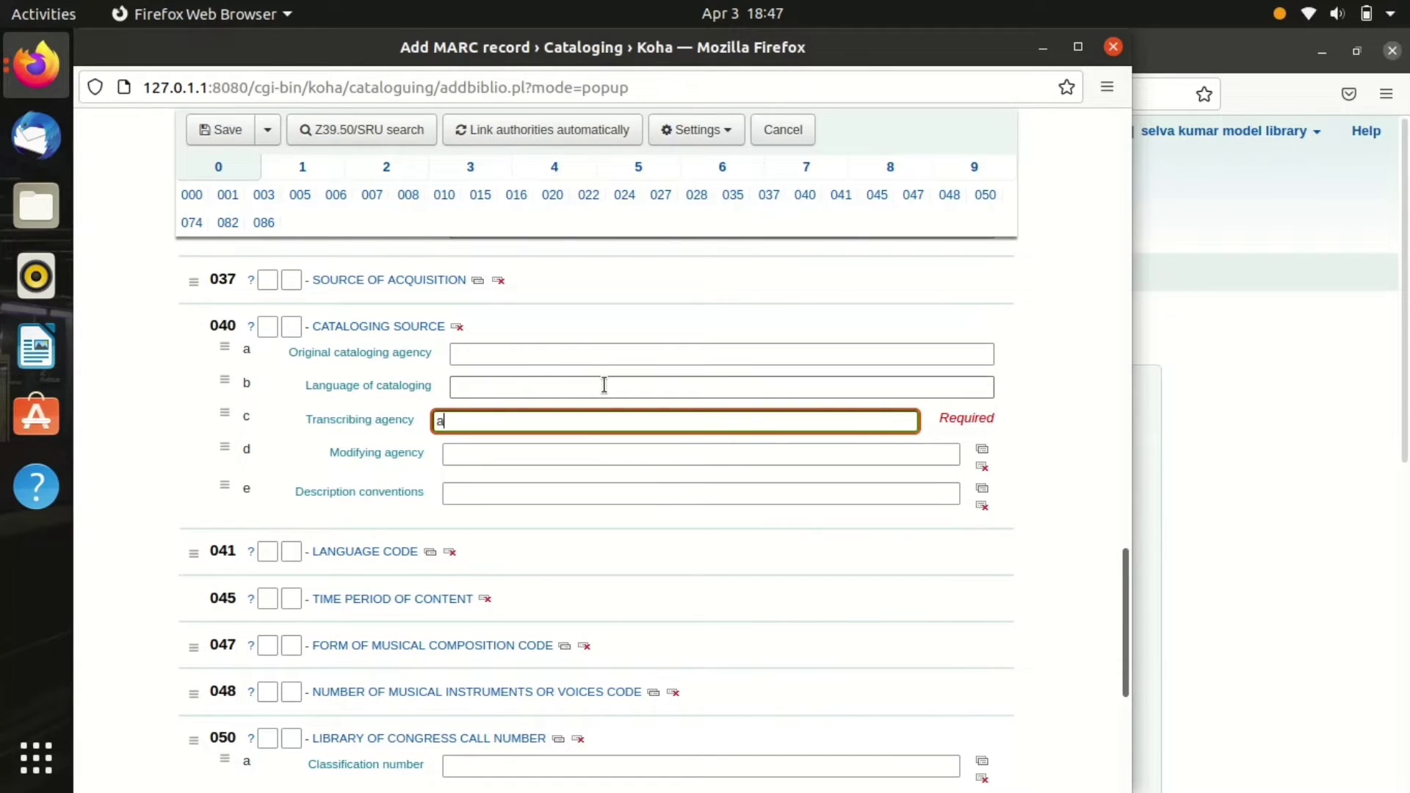
text(bc)
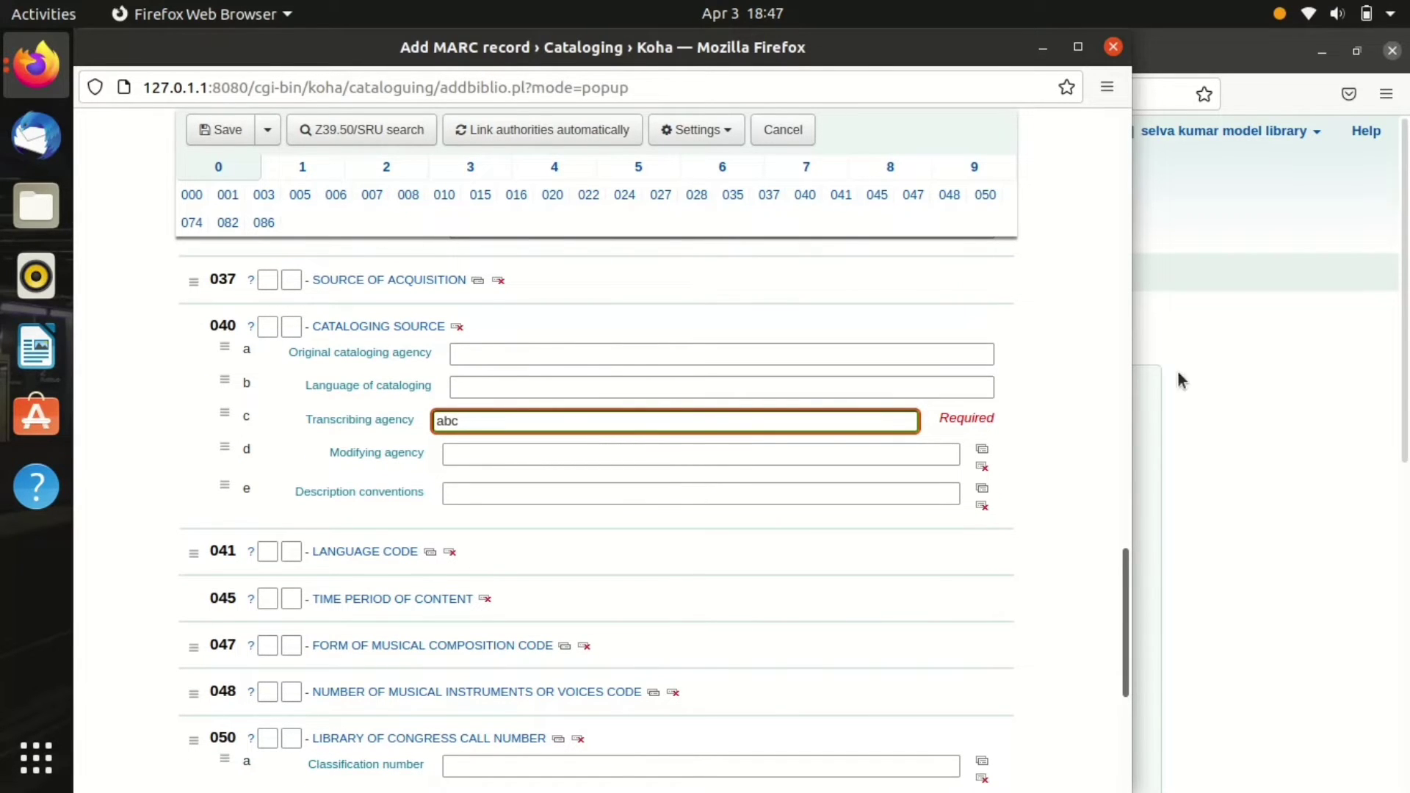
scroll(down, 3)
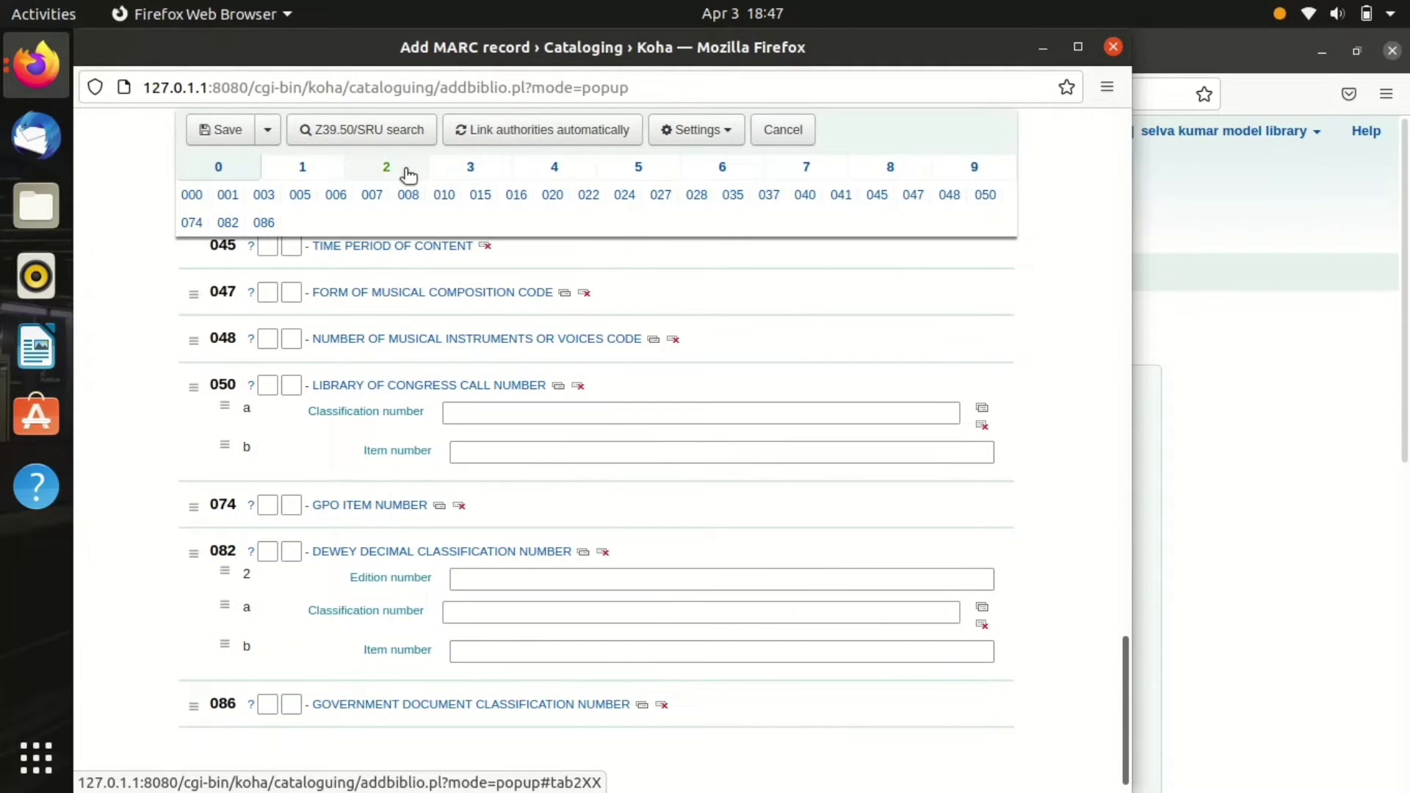
Step: Enter 'Annals of library and information studies' in the 245$a Title field
click(386, 168)
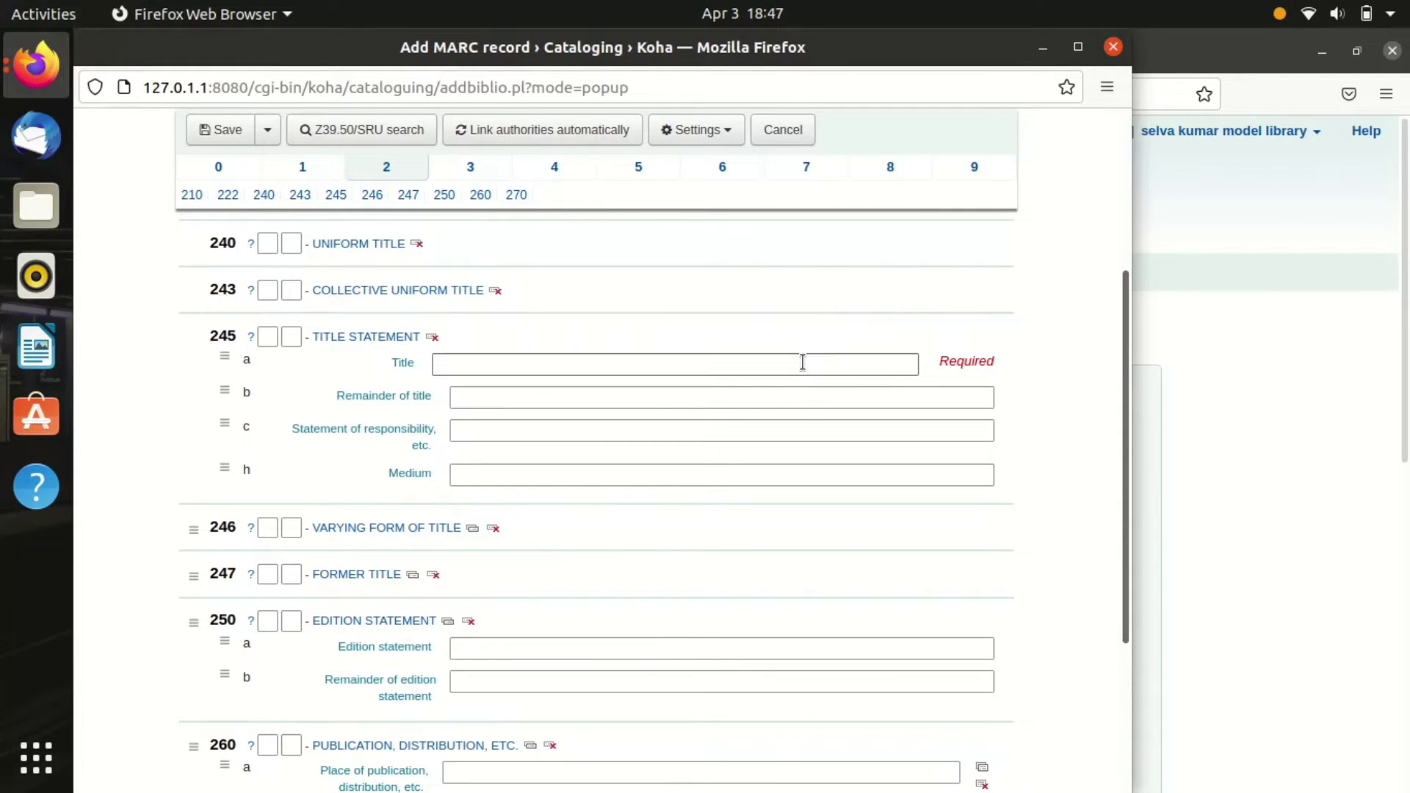
click(674, 362)
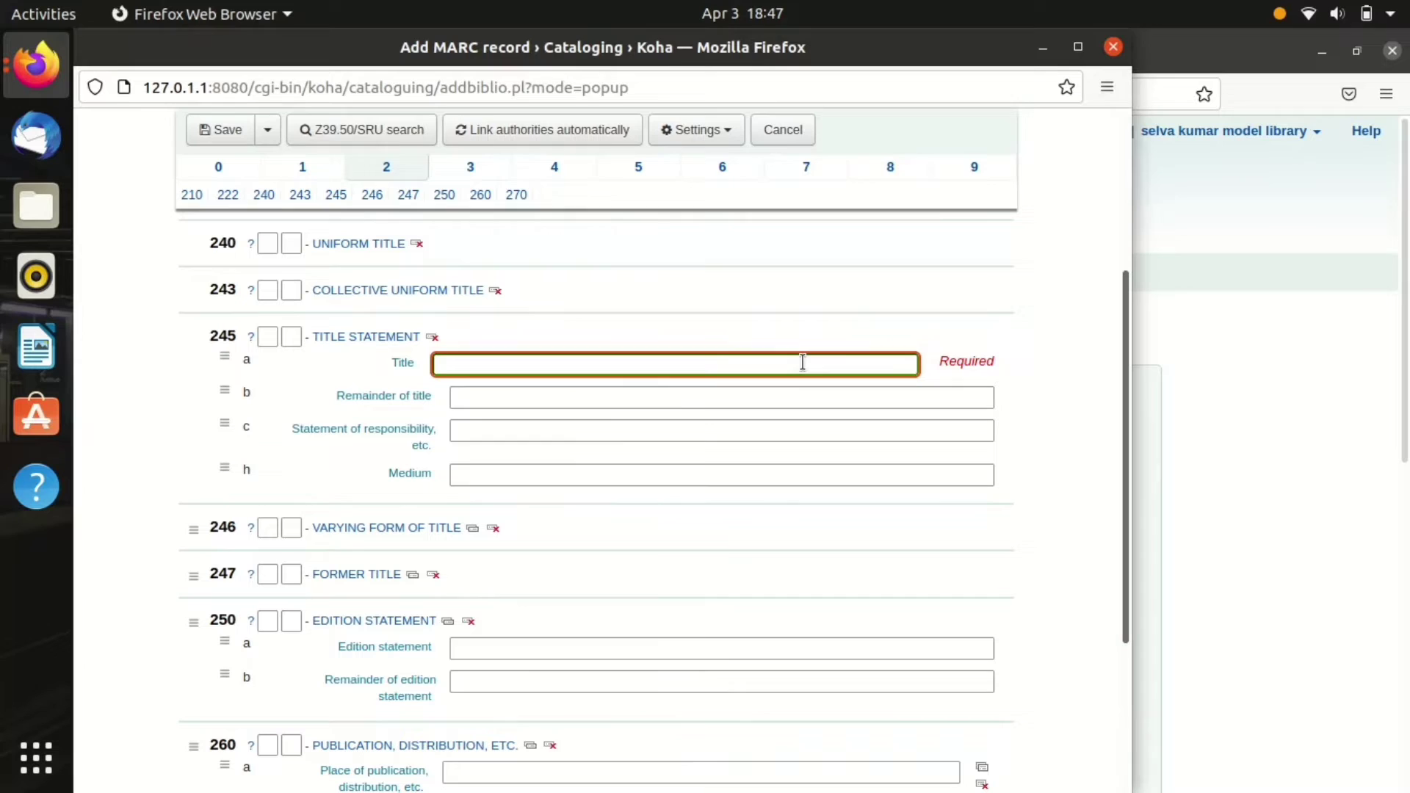
text(Annals)
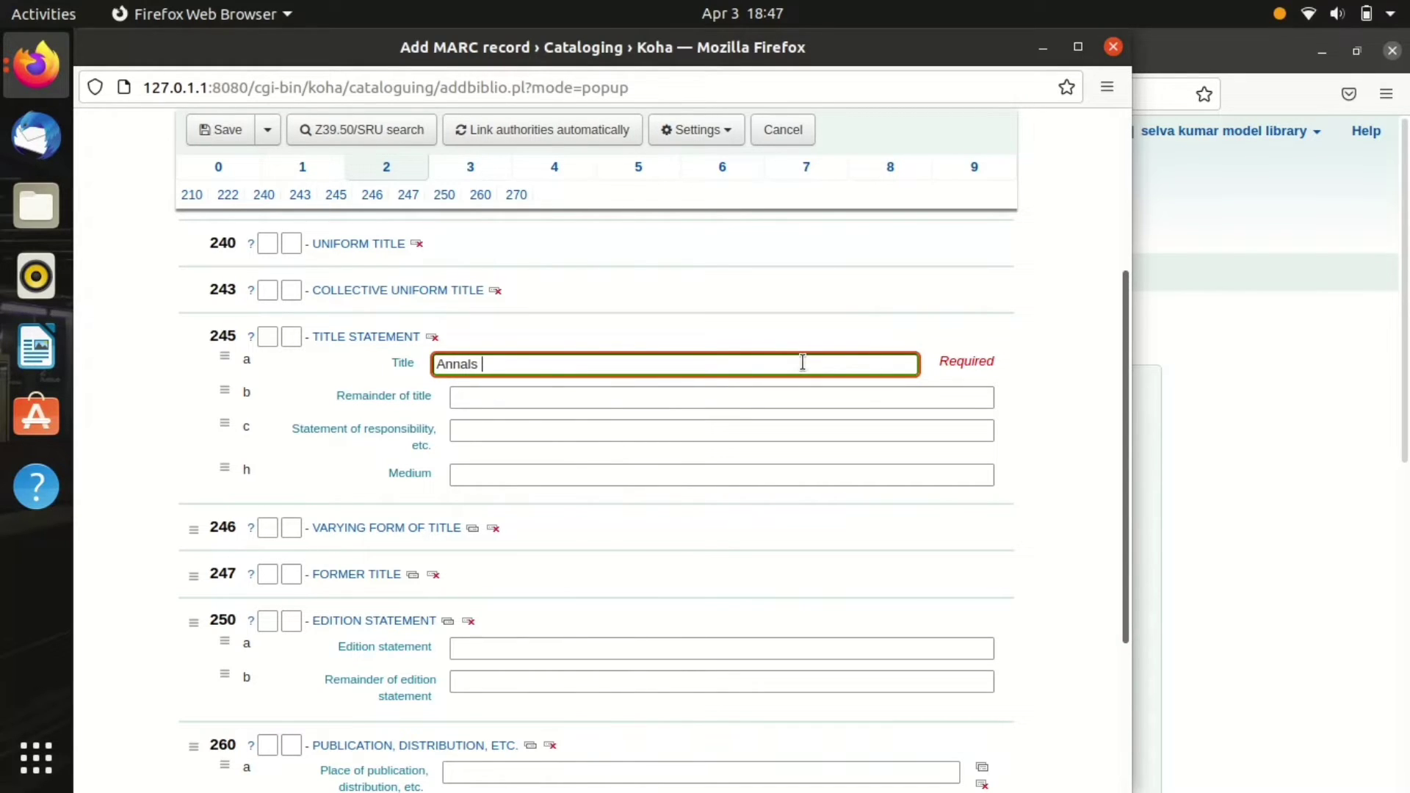
text(of)
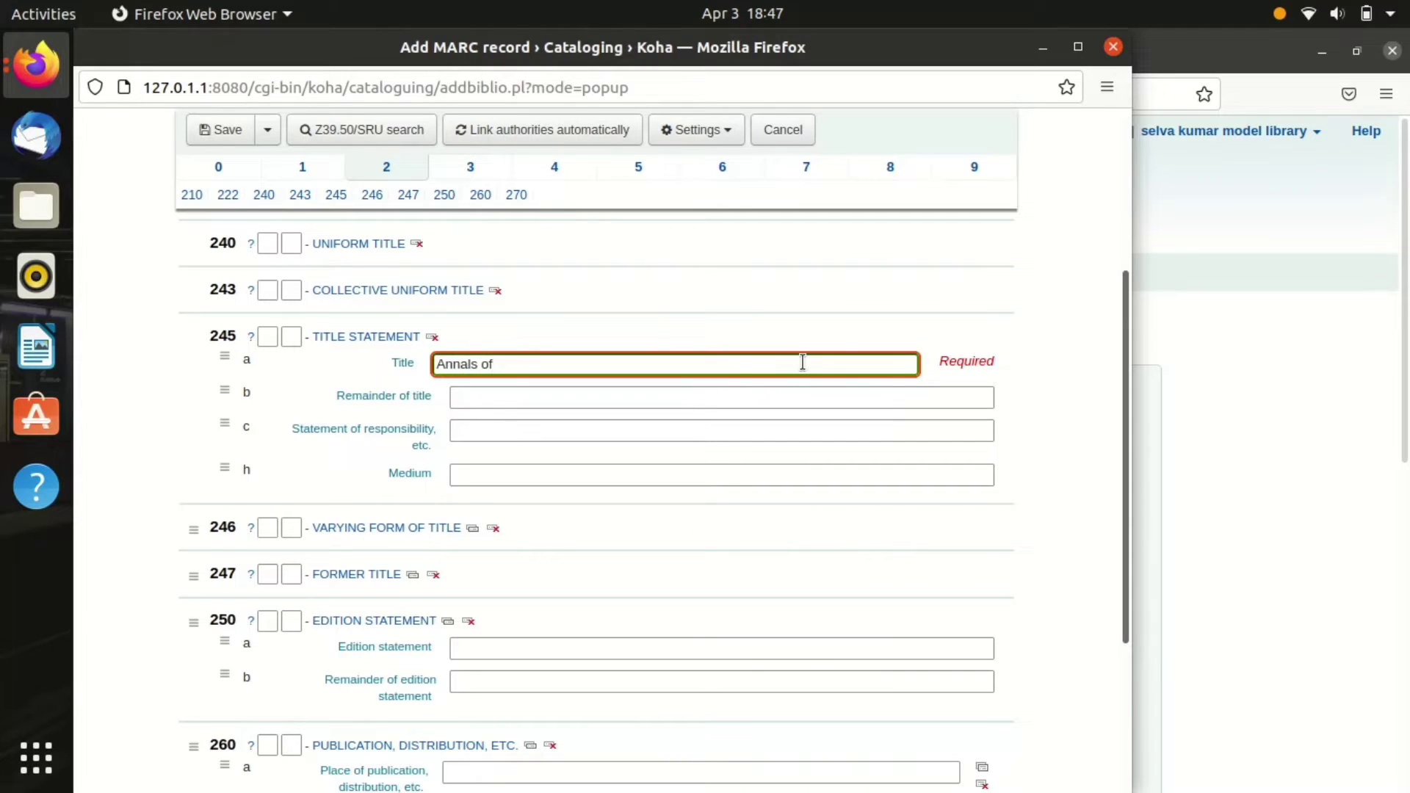
text(lib)
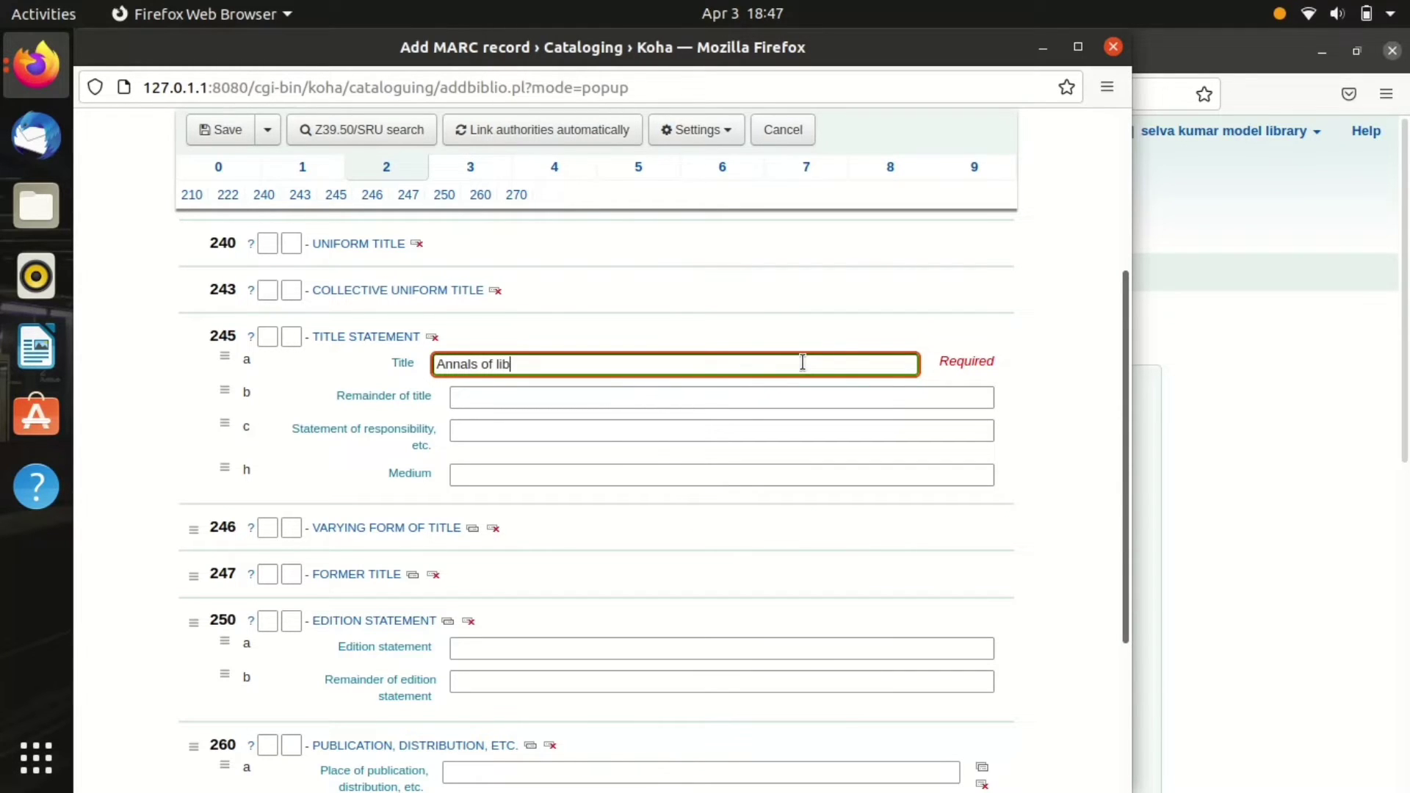
text(rary an)
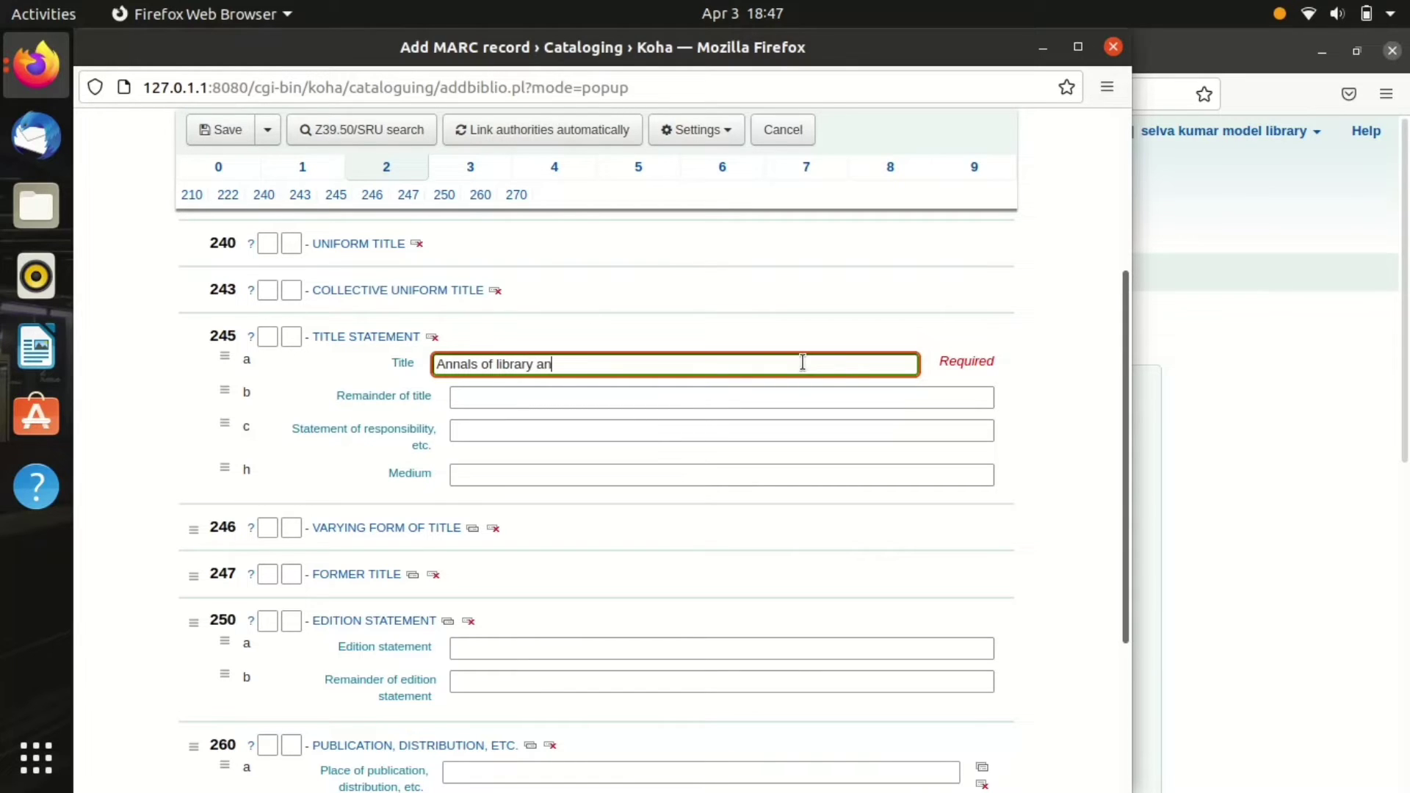
text(d information)
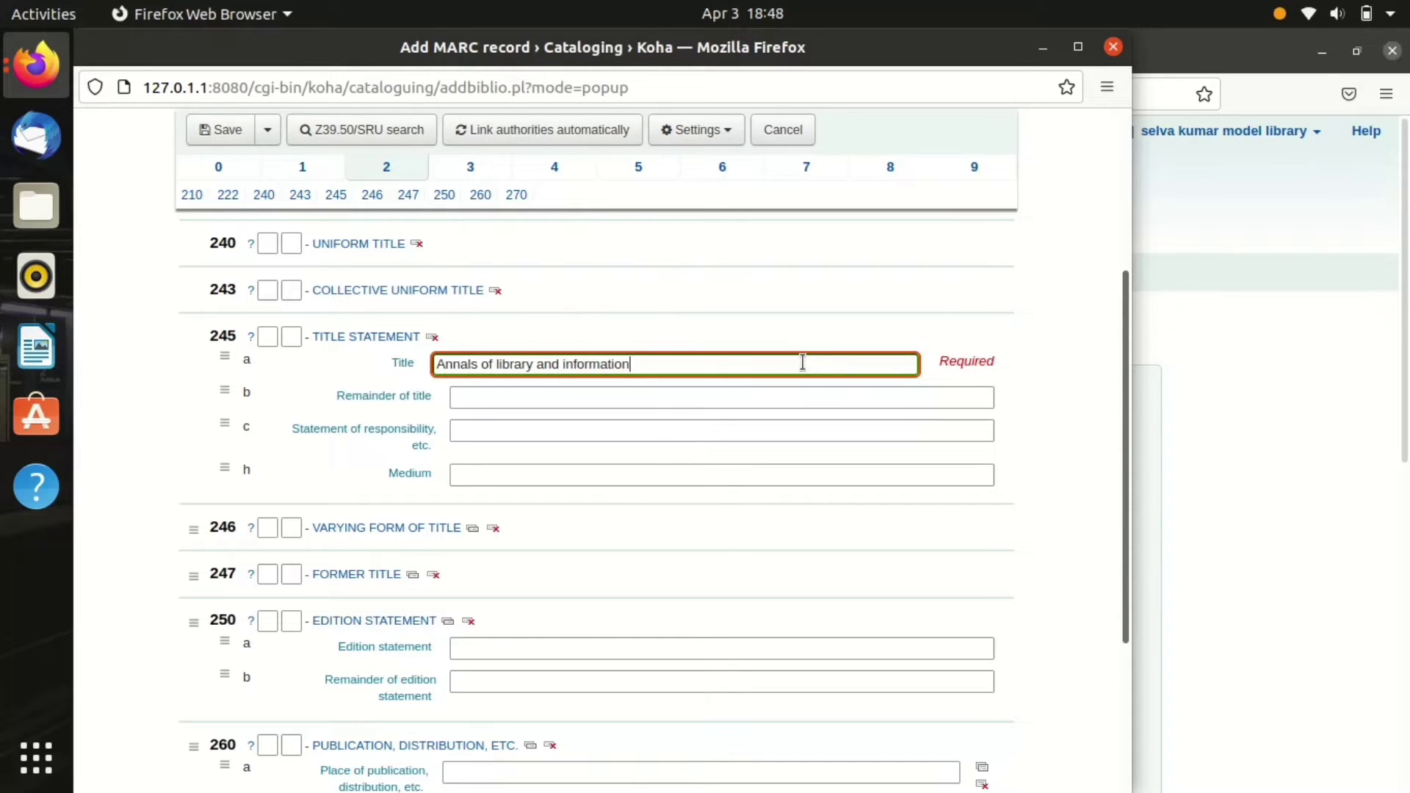
text(studies)
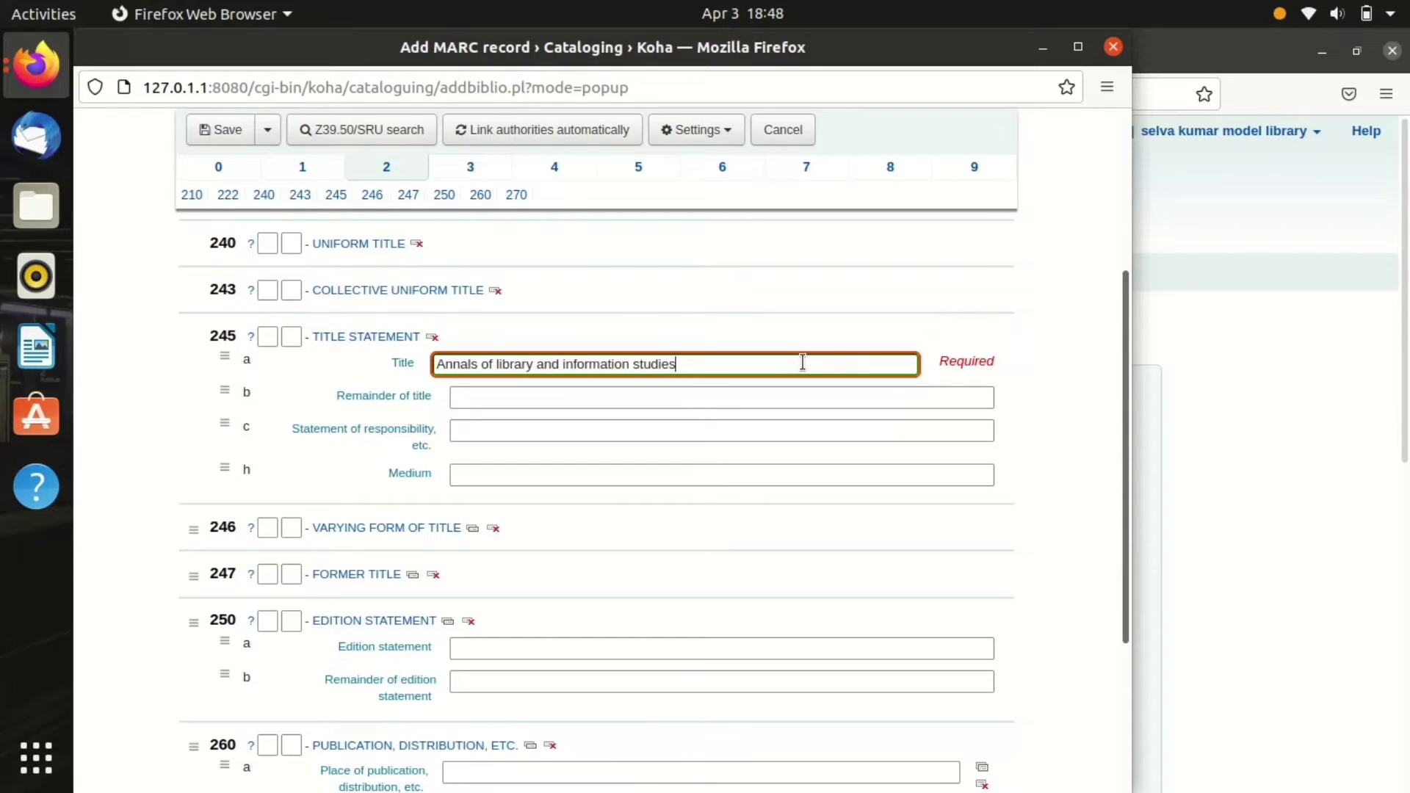
mouse_move(942, 167)
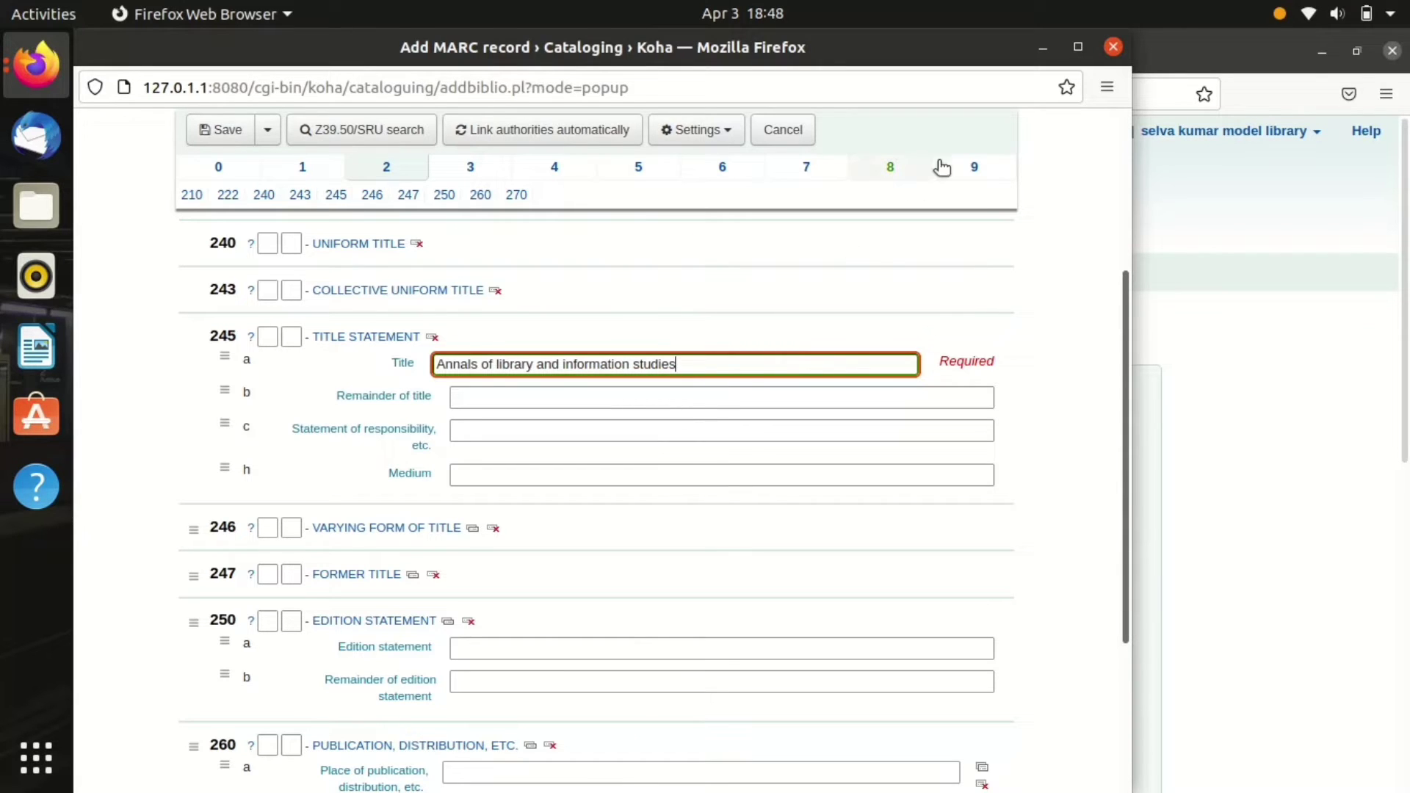
Step: Choose Reference as the 942$c Koha item type and save the record
click(974, 167)
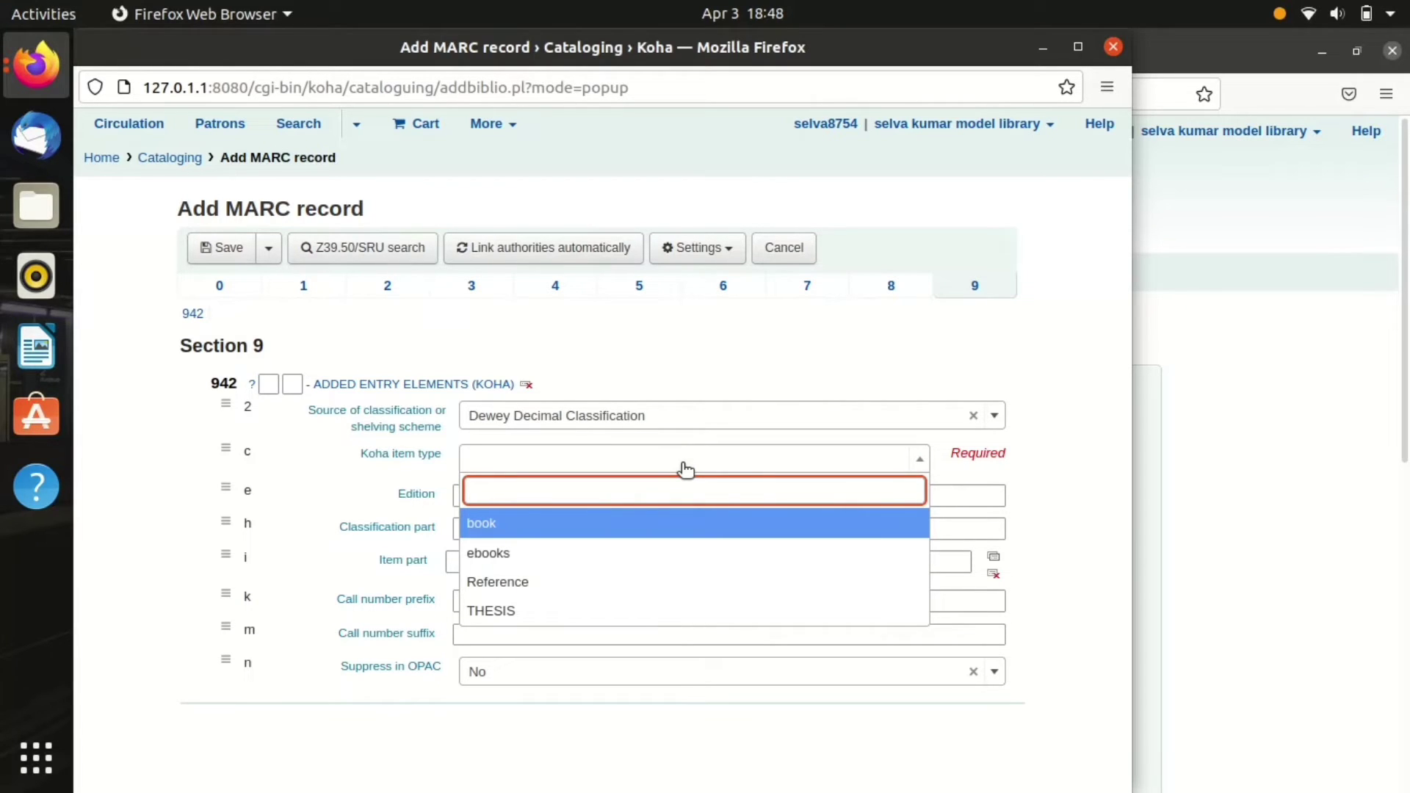
click(693, 490)
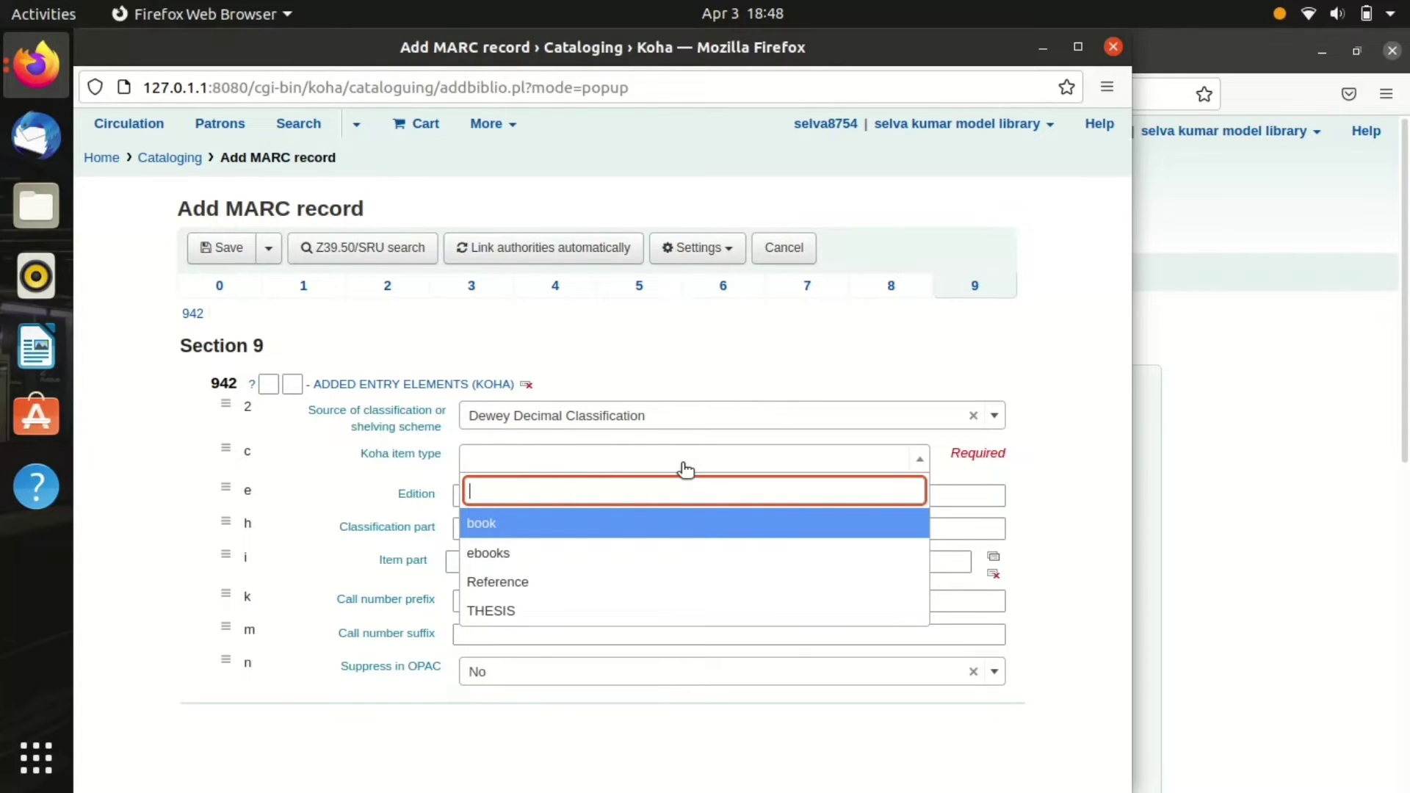
mouse_move(675, 553)
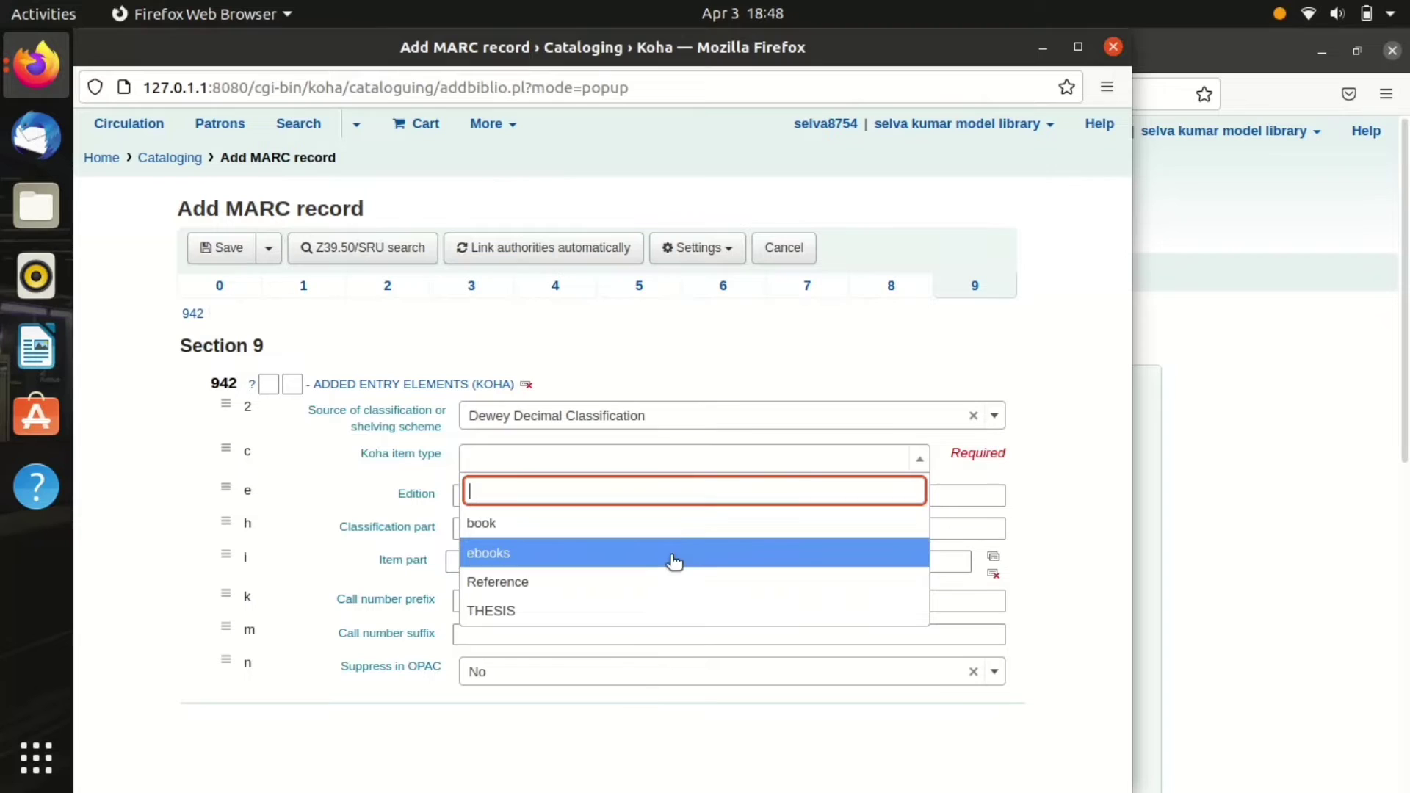
mouse_move(673, 582)
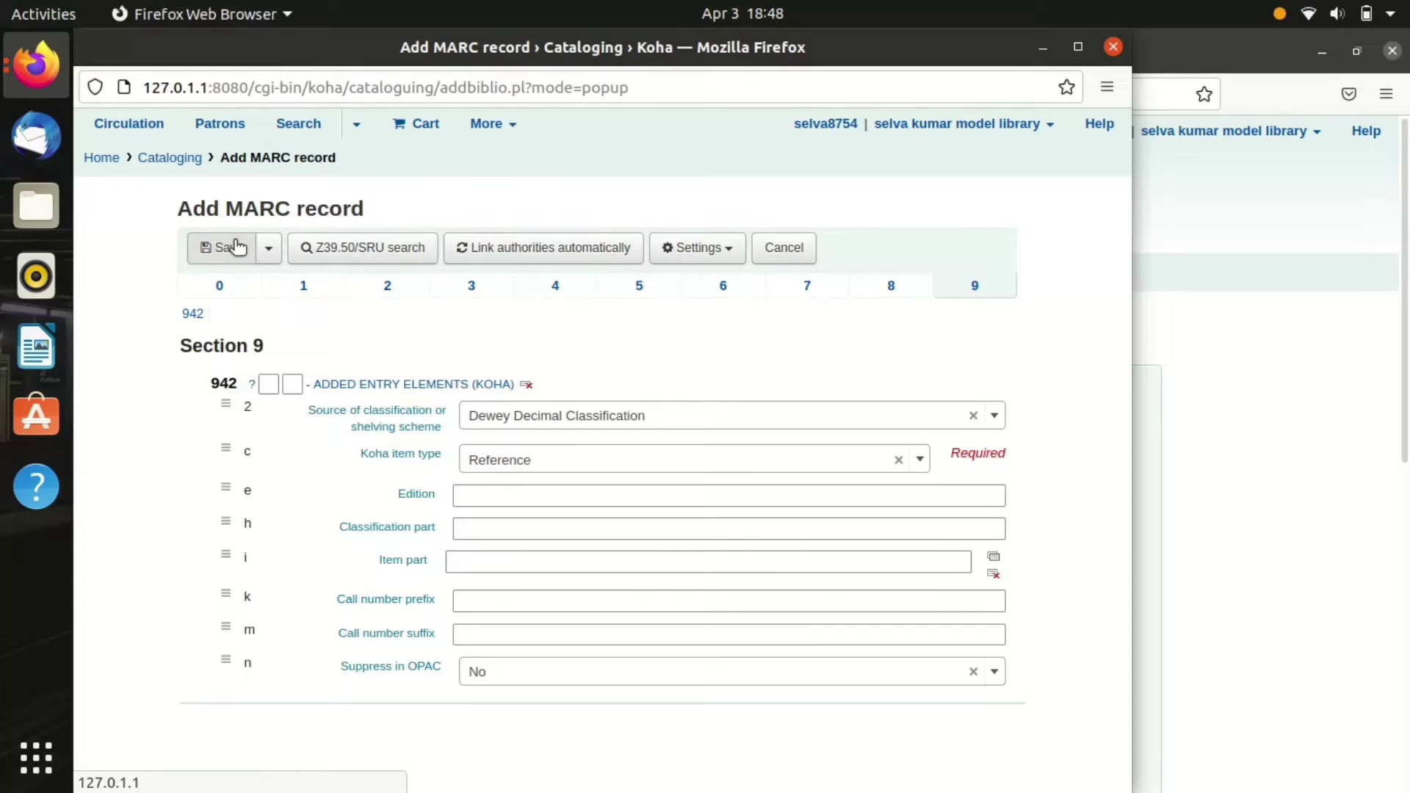
click(227, 248)
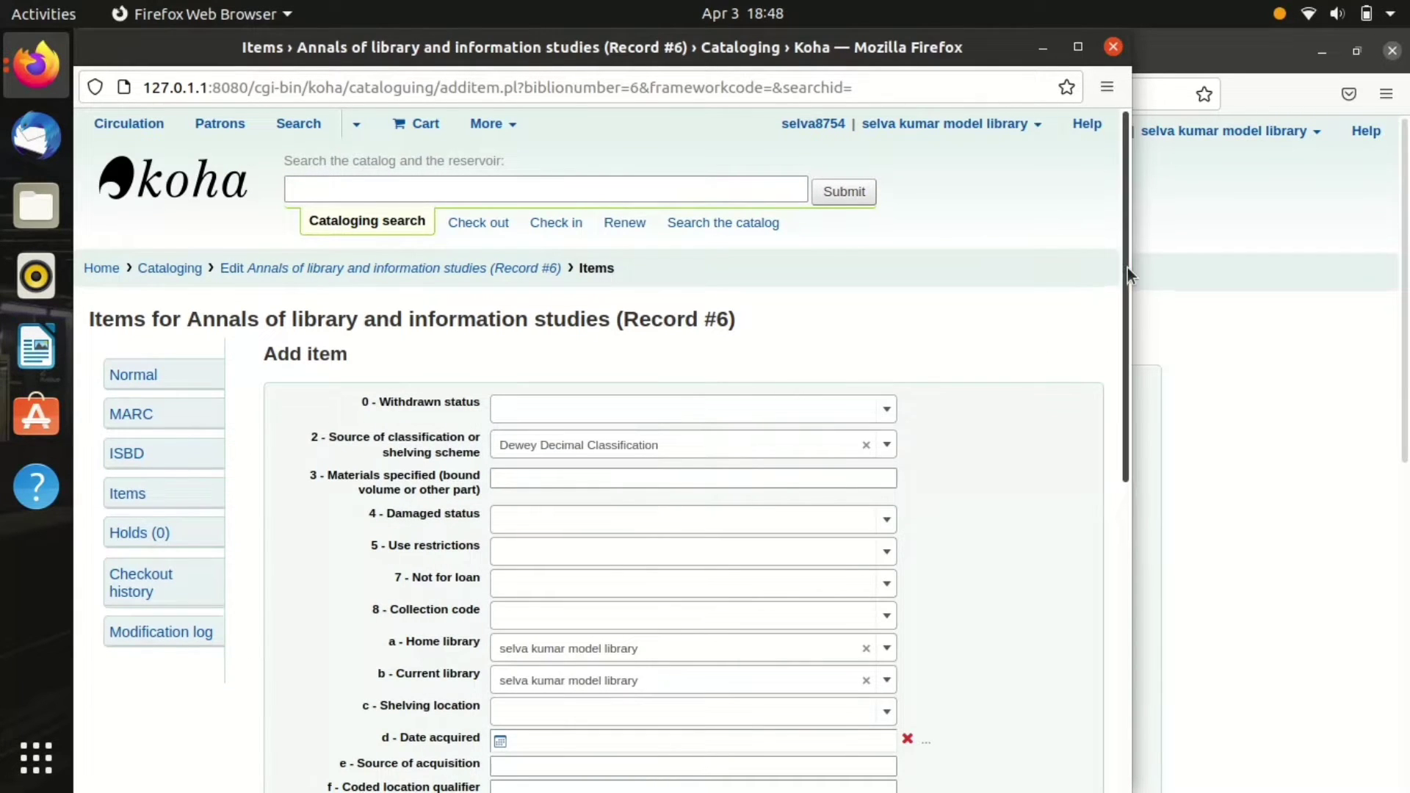
Step: Add item with barcode SKJ01, shelved On Display, acquired 2022-04-03
scroll(down, 3)
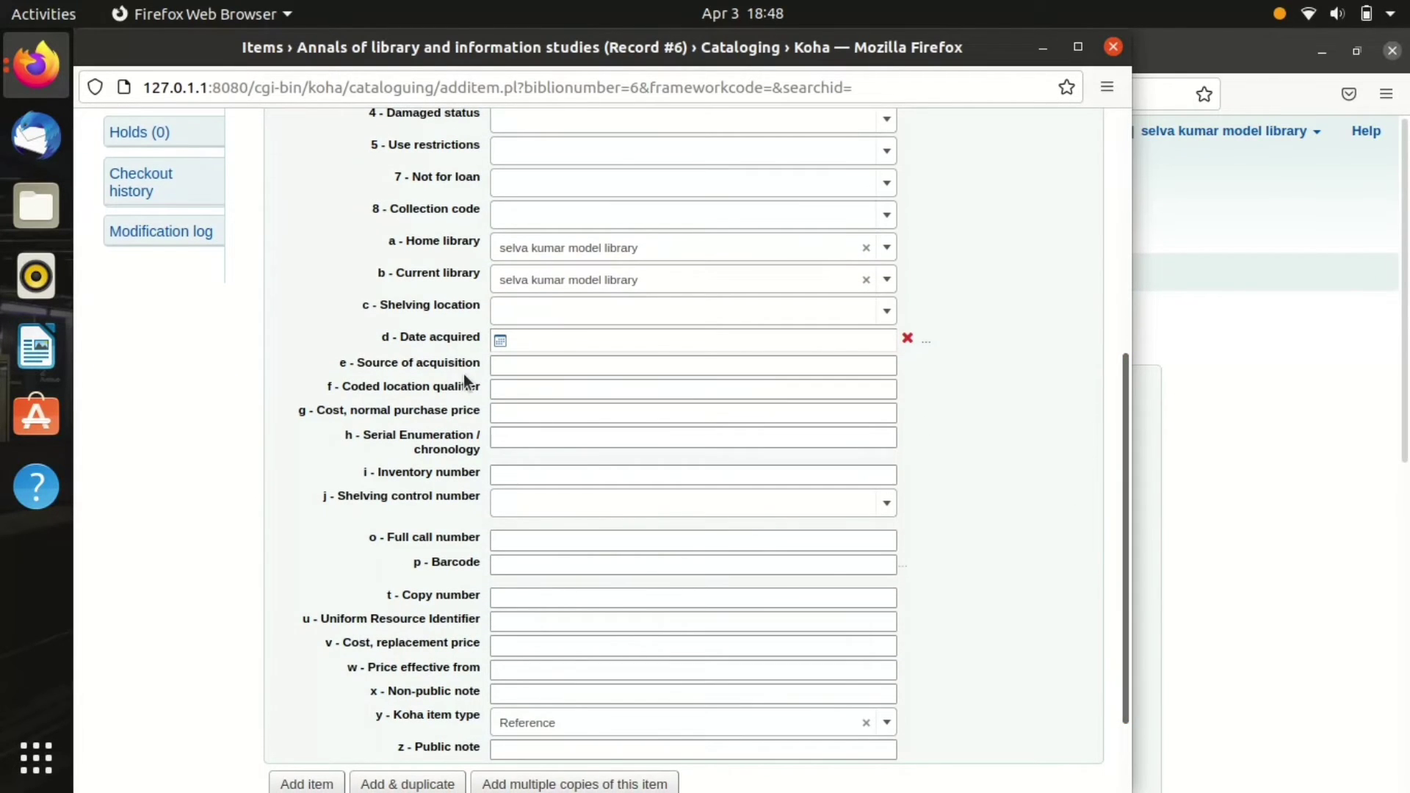
click(690, 310)
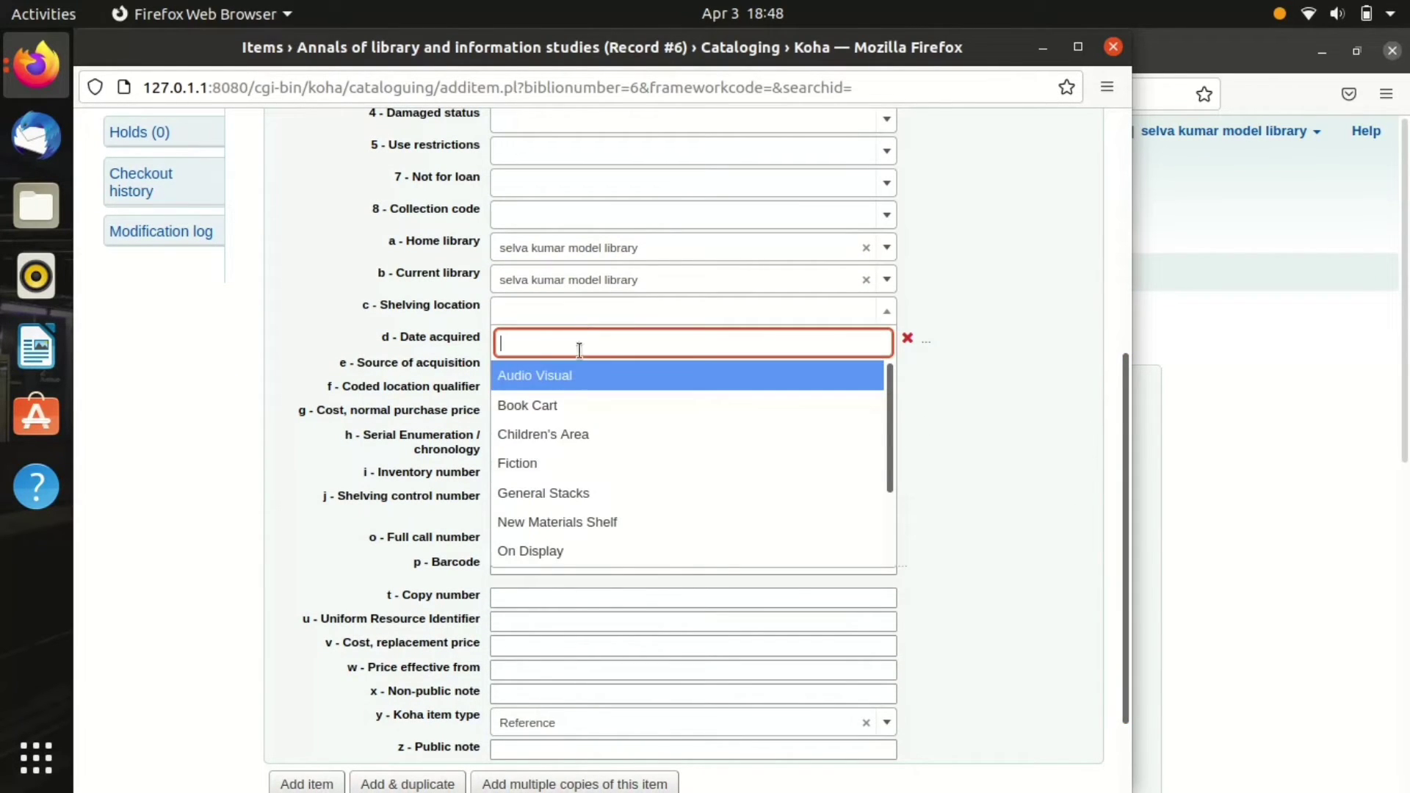
mouse_move(607, 549)
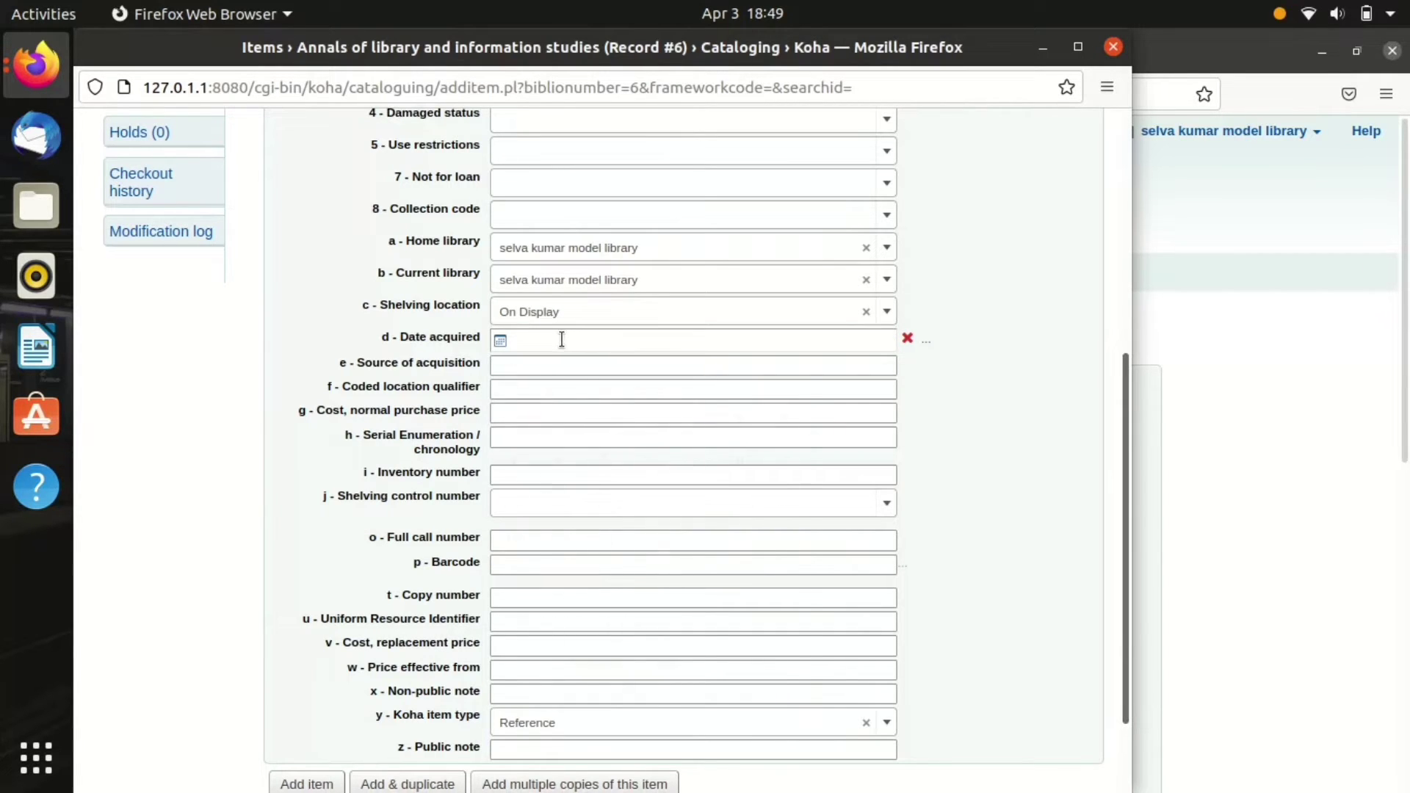
text(2022-04-03)
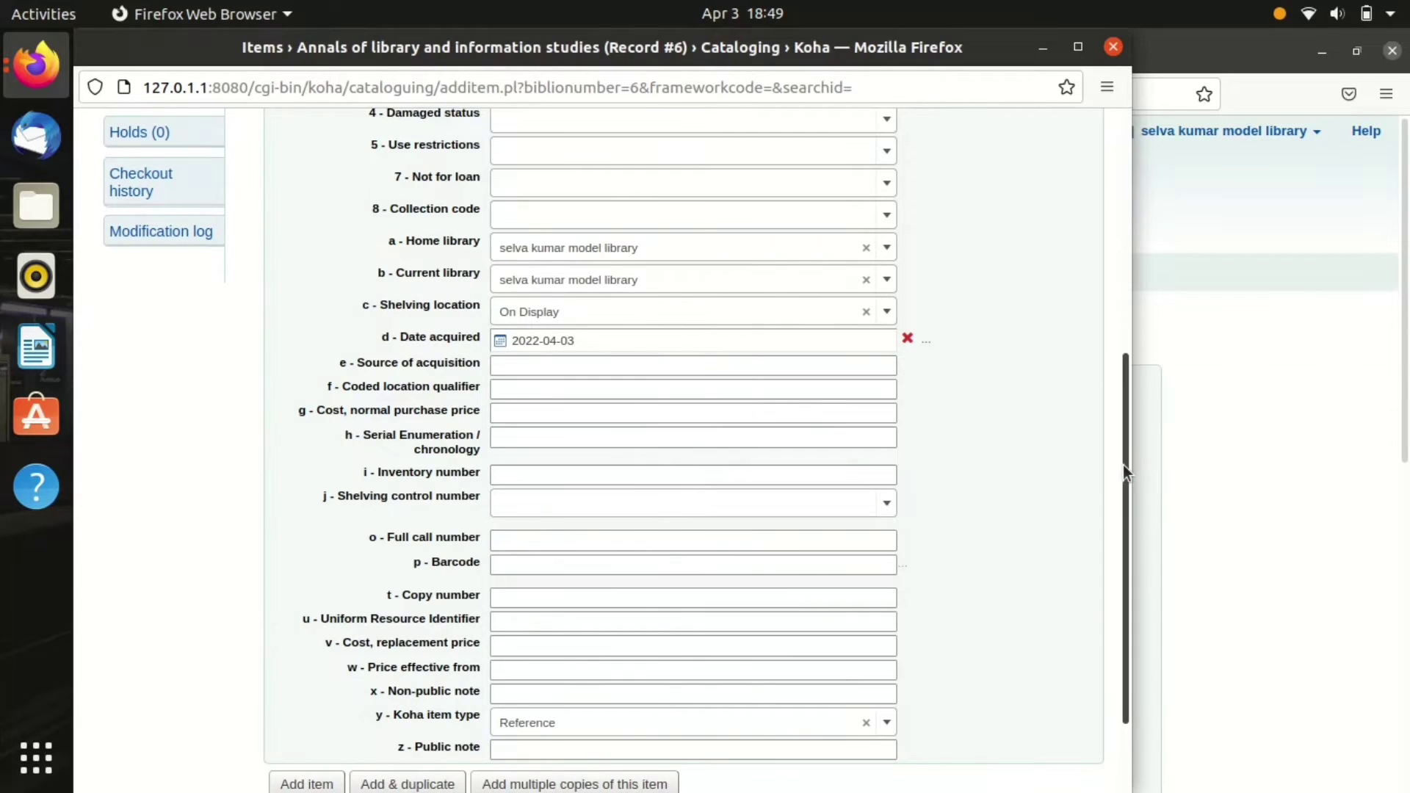
scroll(down, 3)
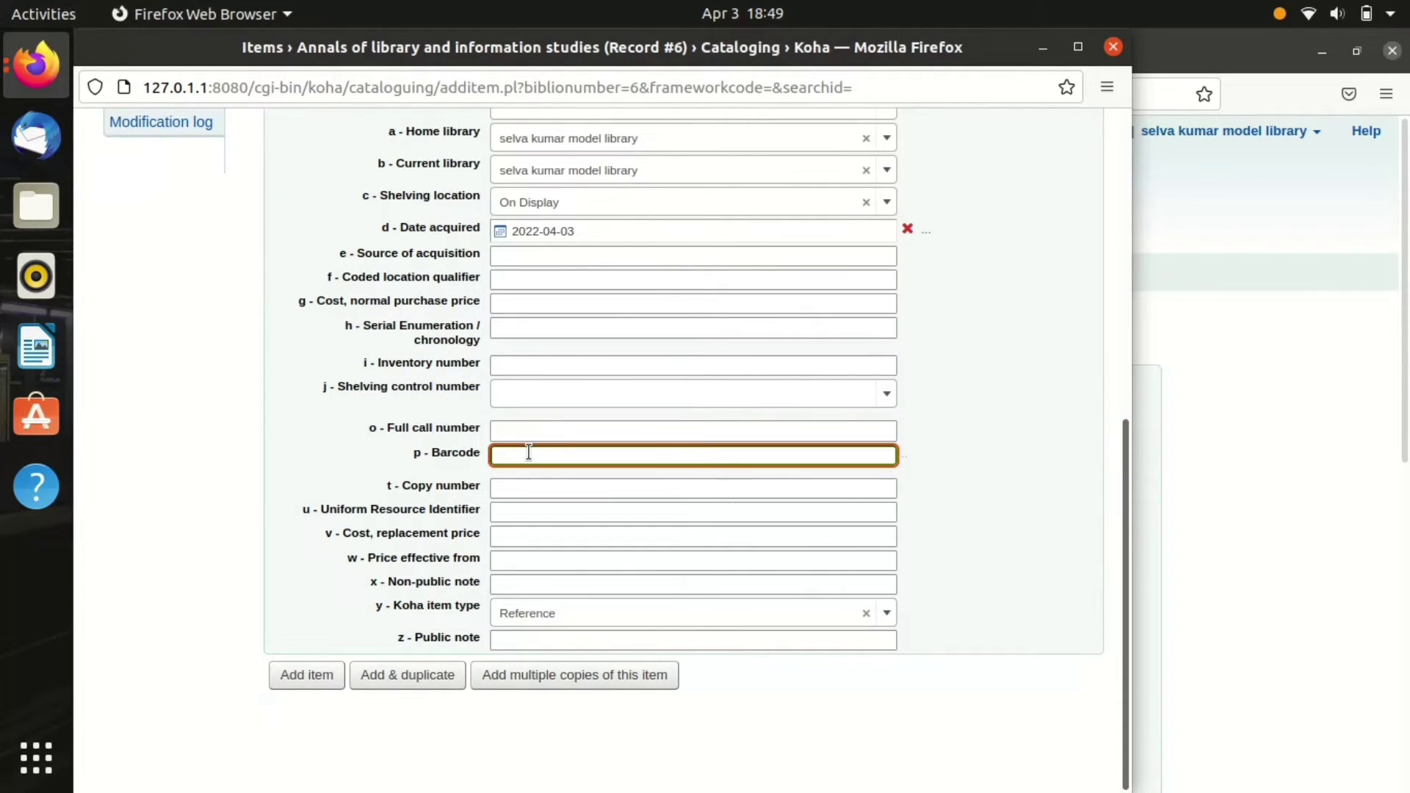
text(SJ)
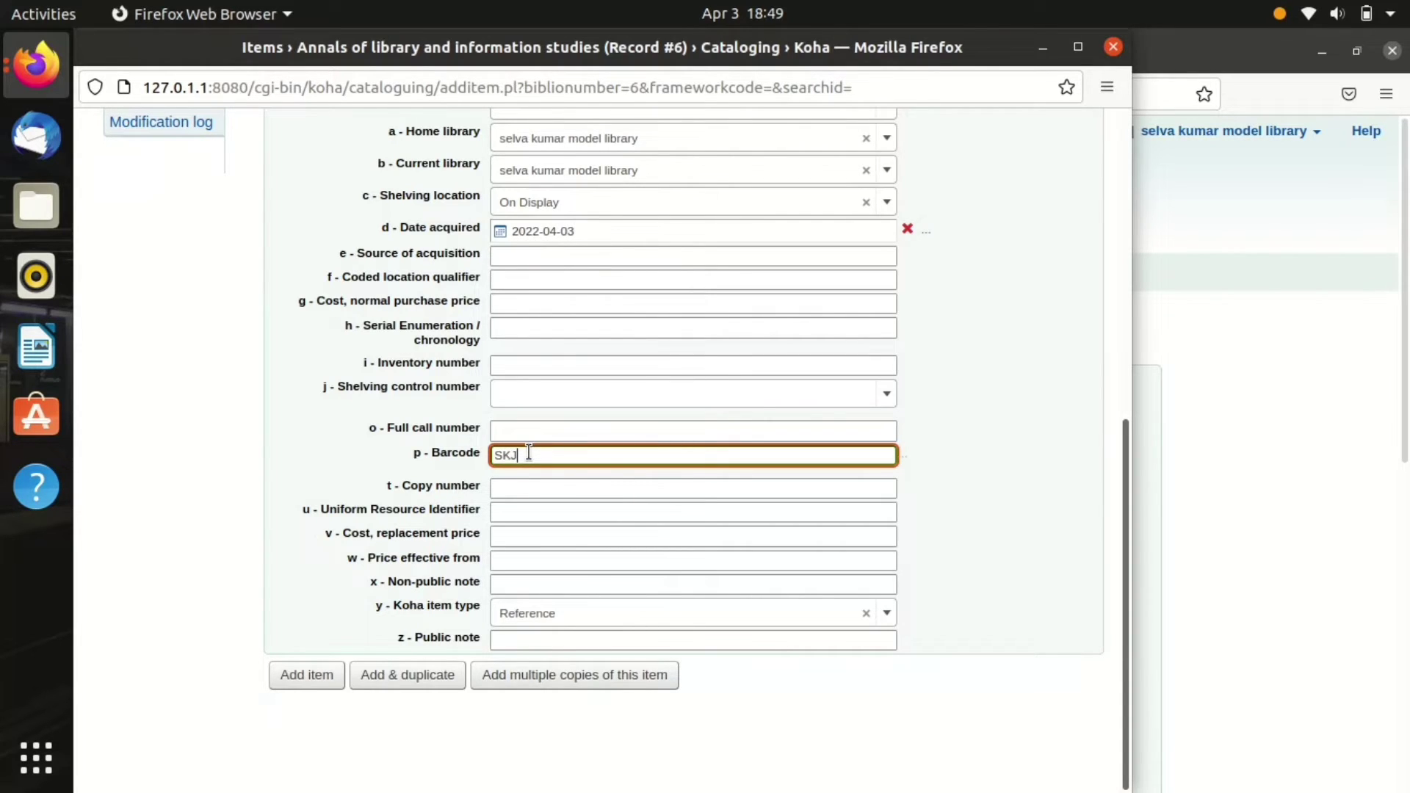
text(01)
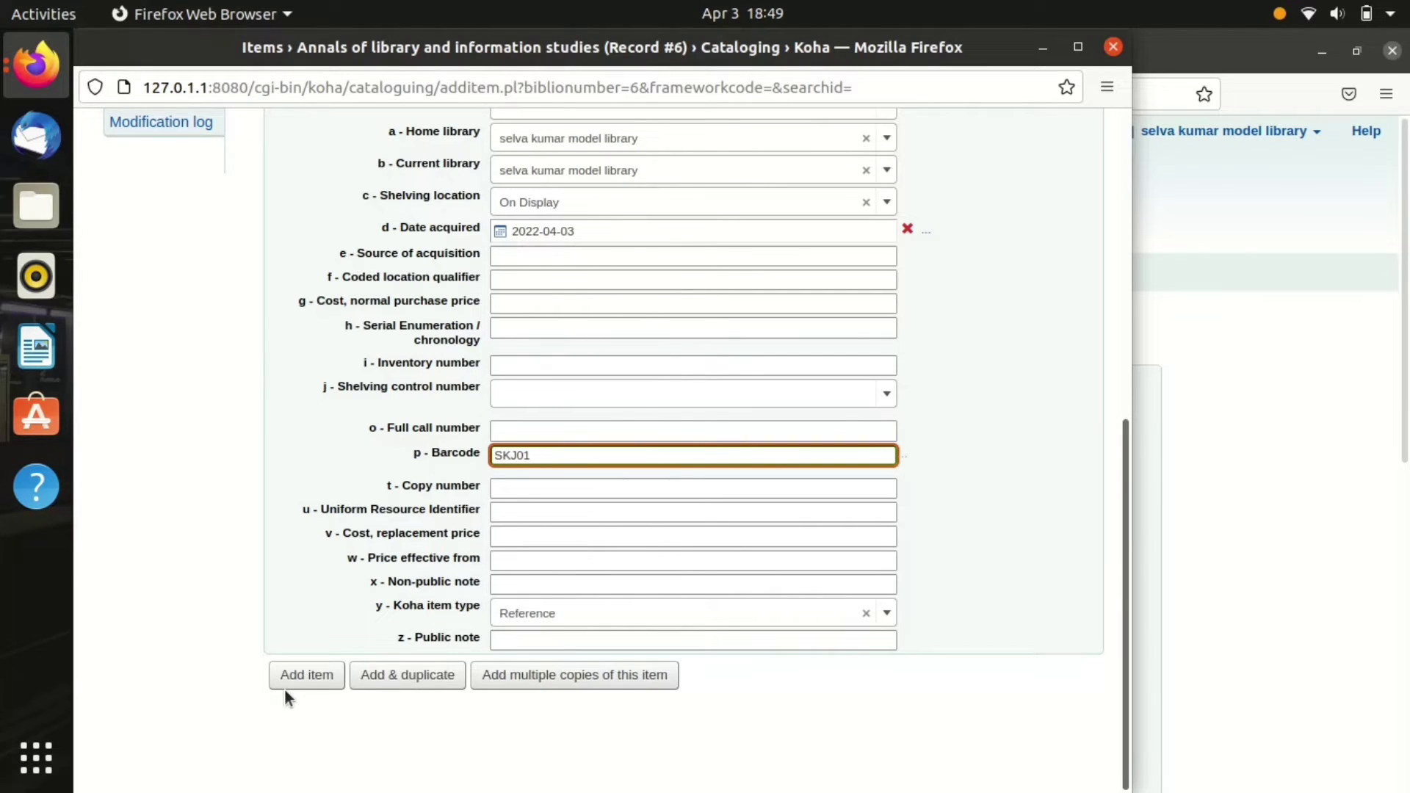
click(305, 674)
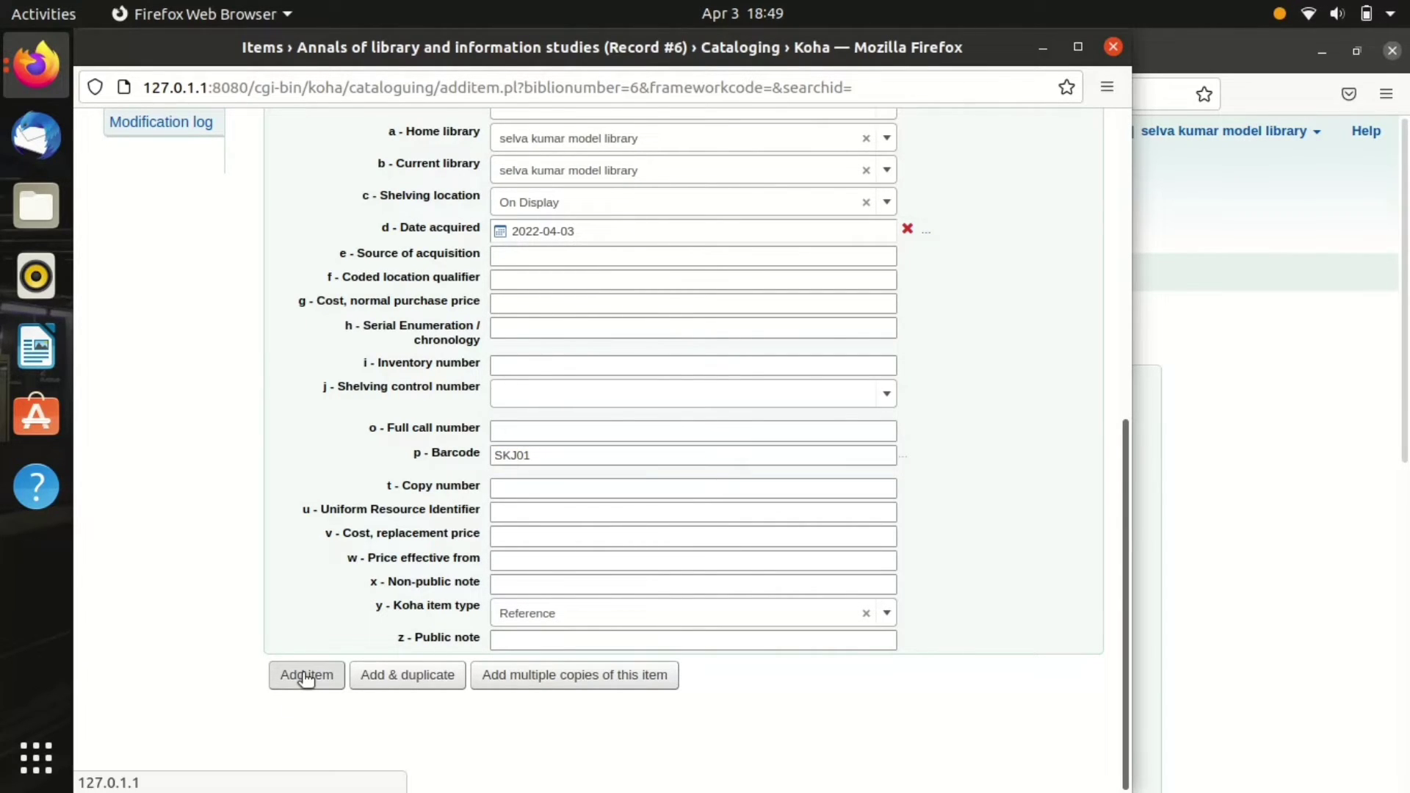
click(306, 674)
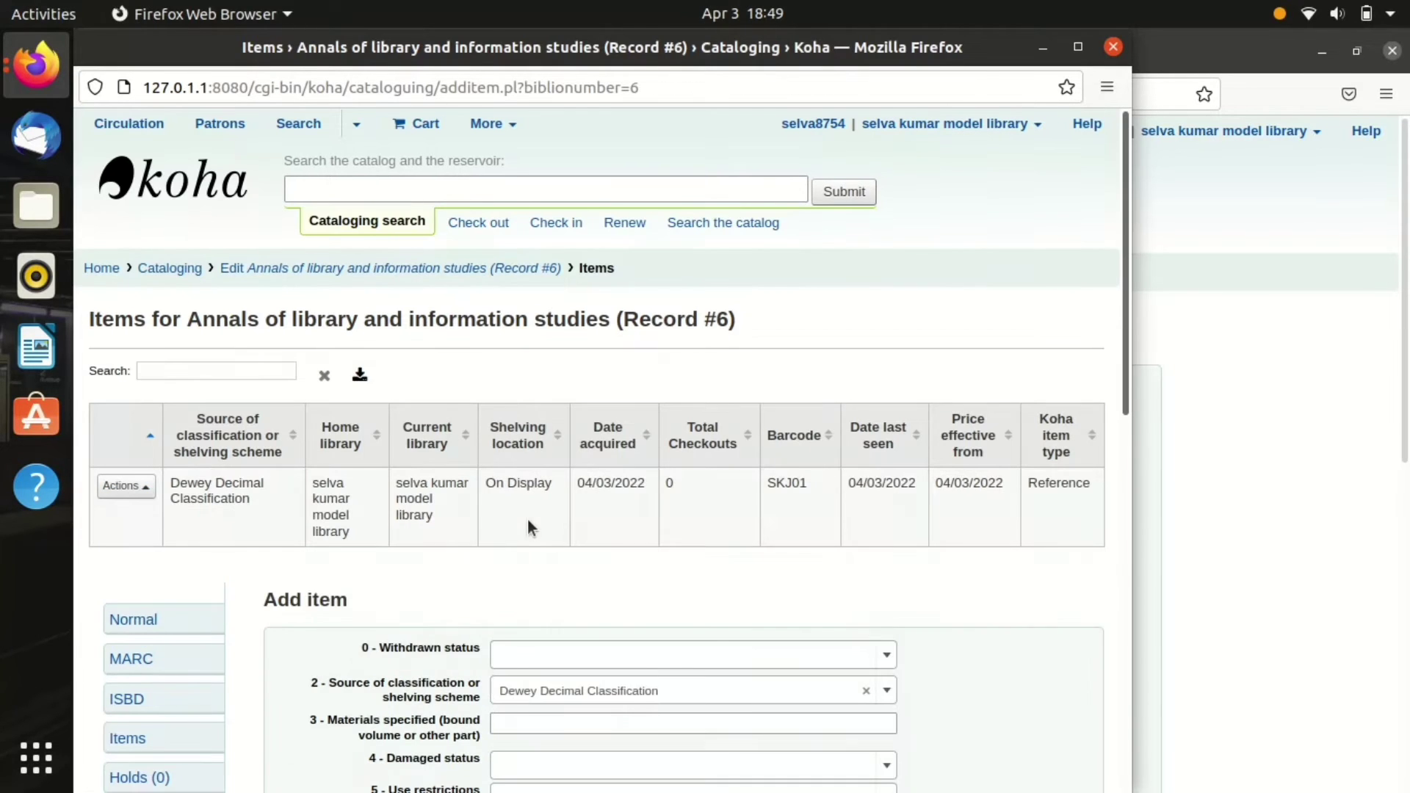
mouse_move(933, 504)
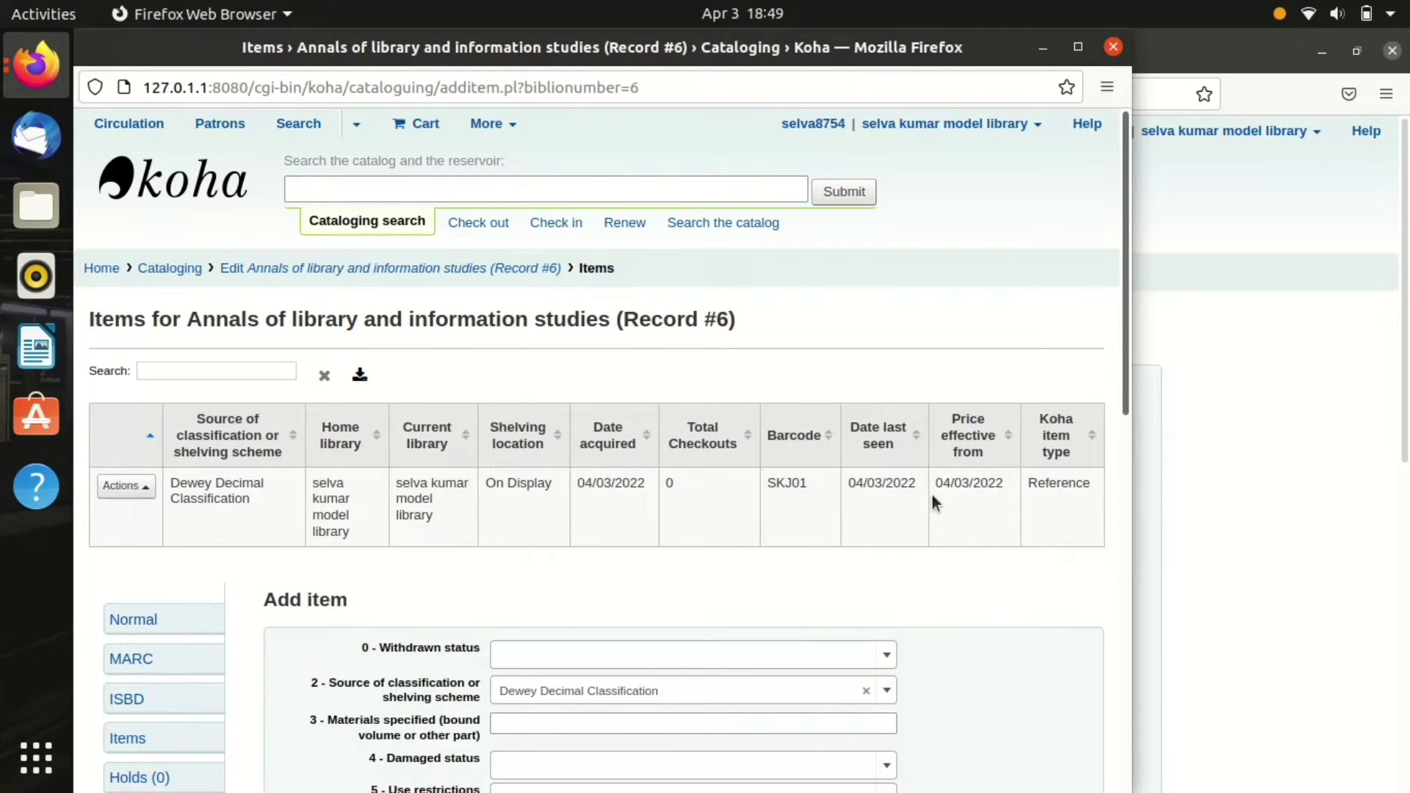
mouse_move(962, 192)
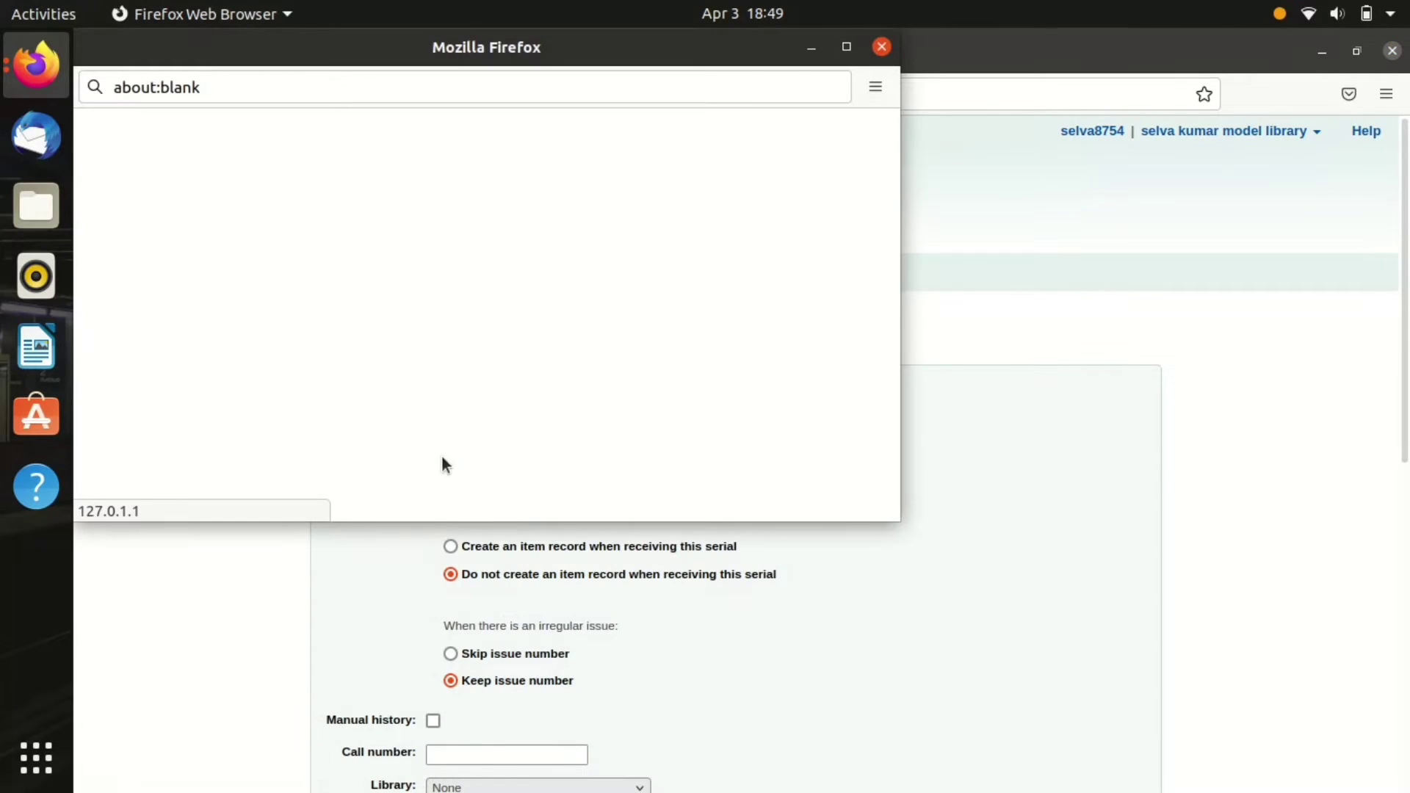
mouse_move(409, 434)
text(ibrary and information studies)
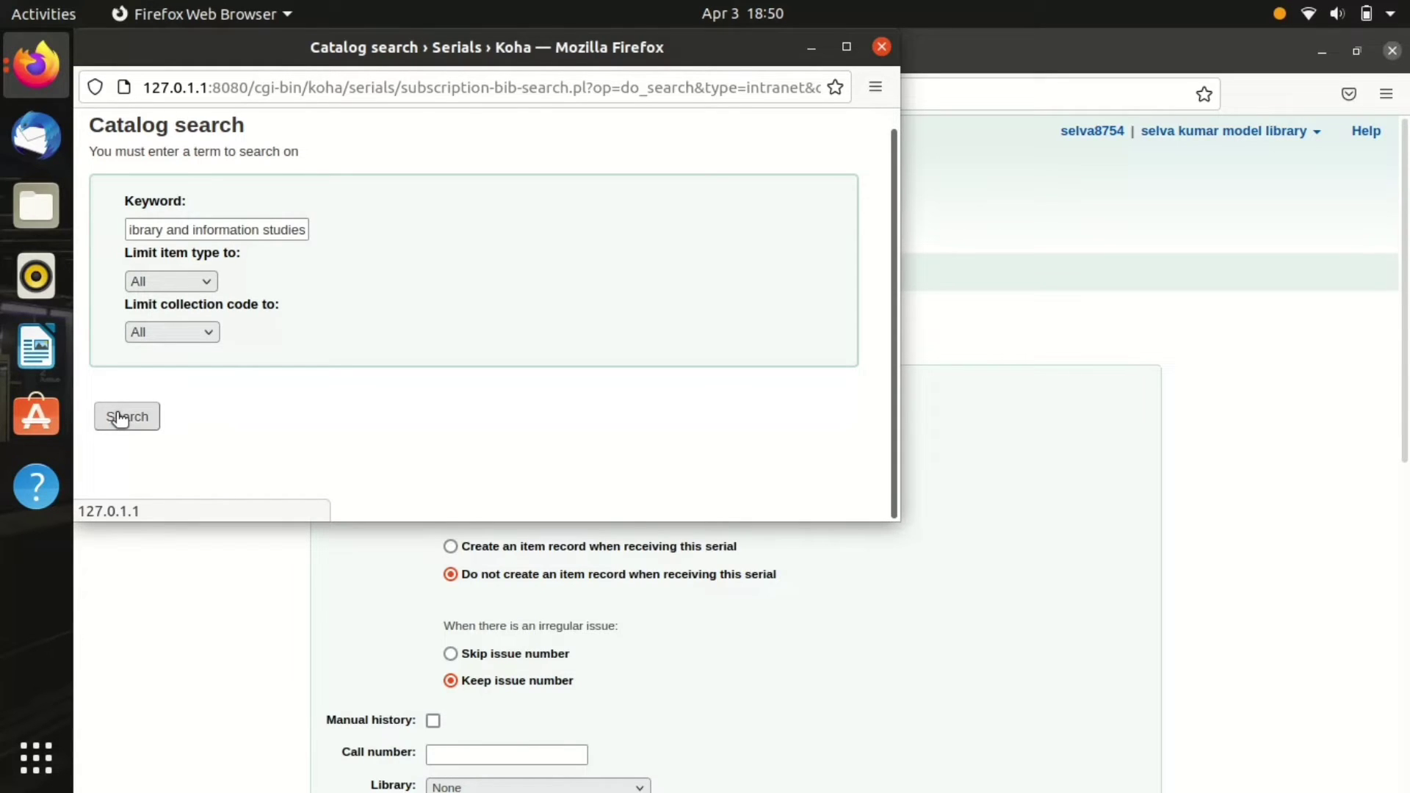
Step: Search the catalog for 'library and information studies' to find the journal record
click(126, 416)
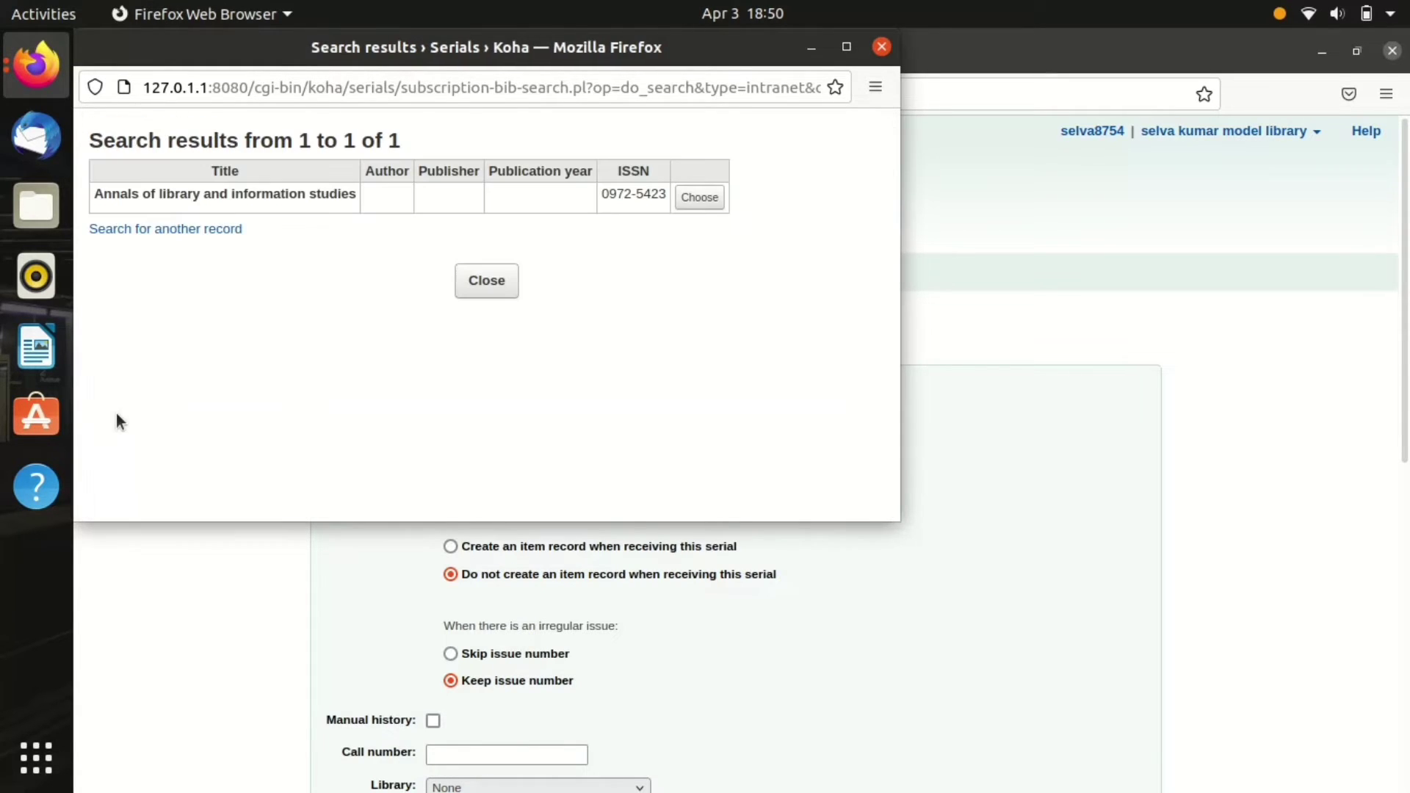
mouse_move(700, 197)
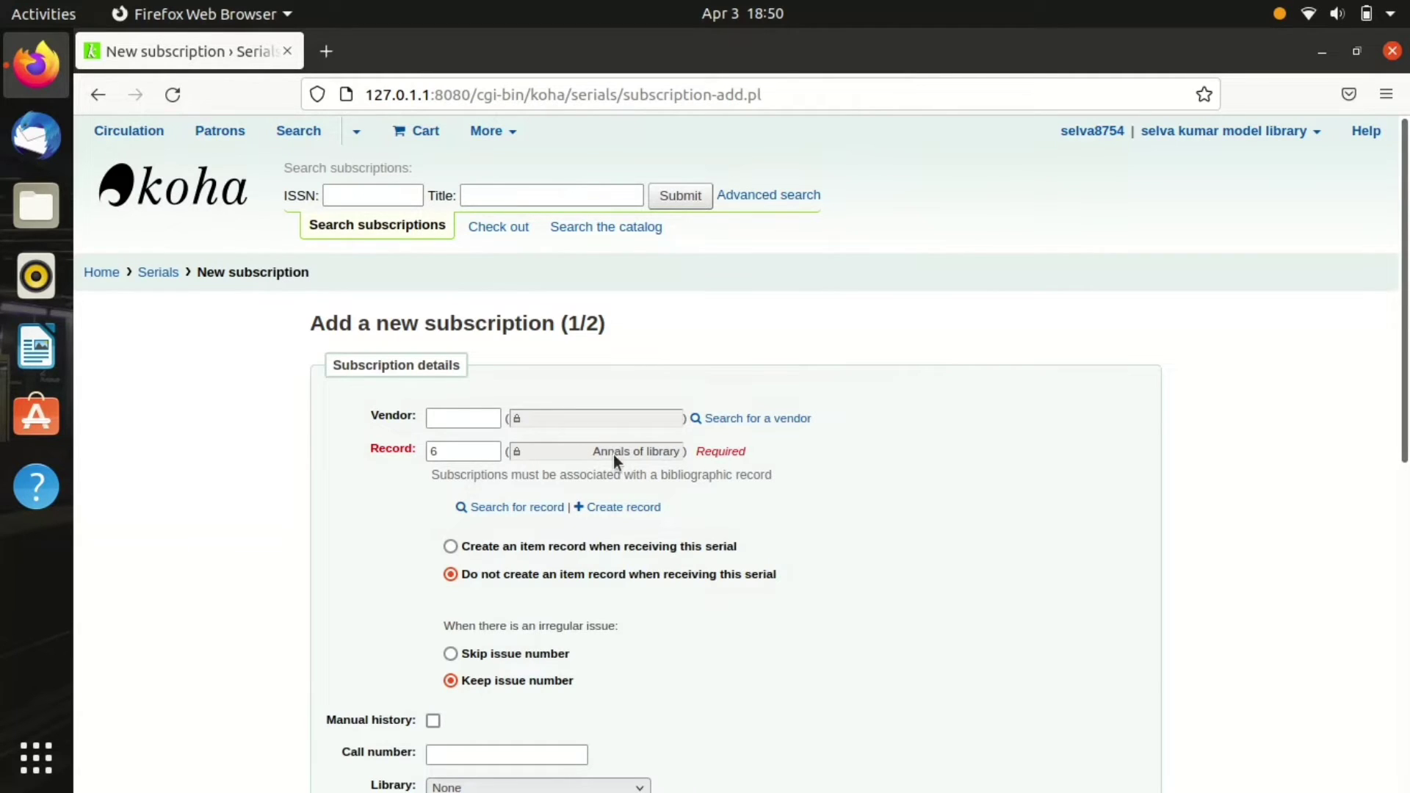
Step: Enter call number SKJ01, choose the library, and notify patrons on New serial issue
scroll(down, 3)
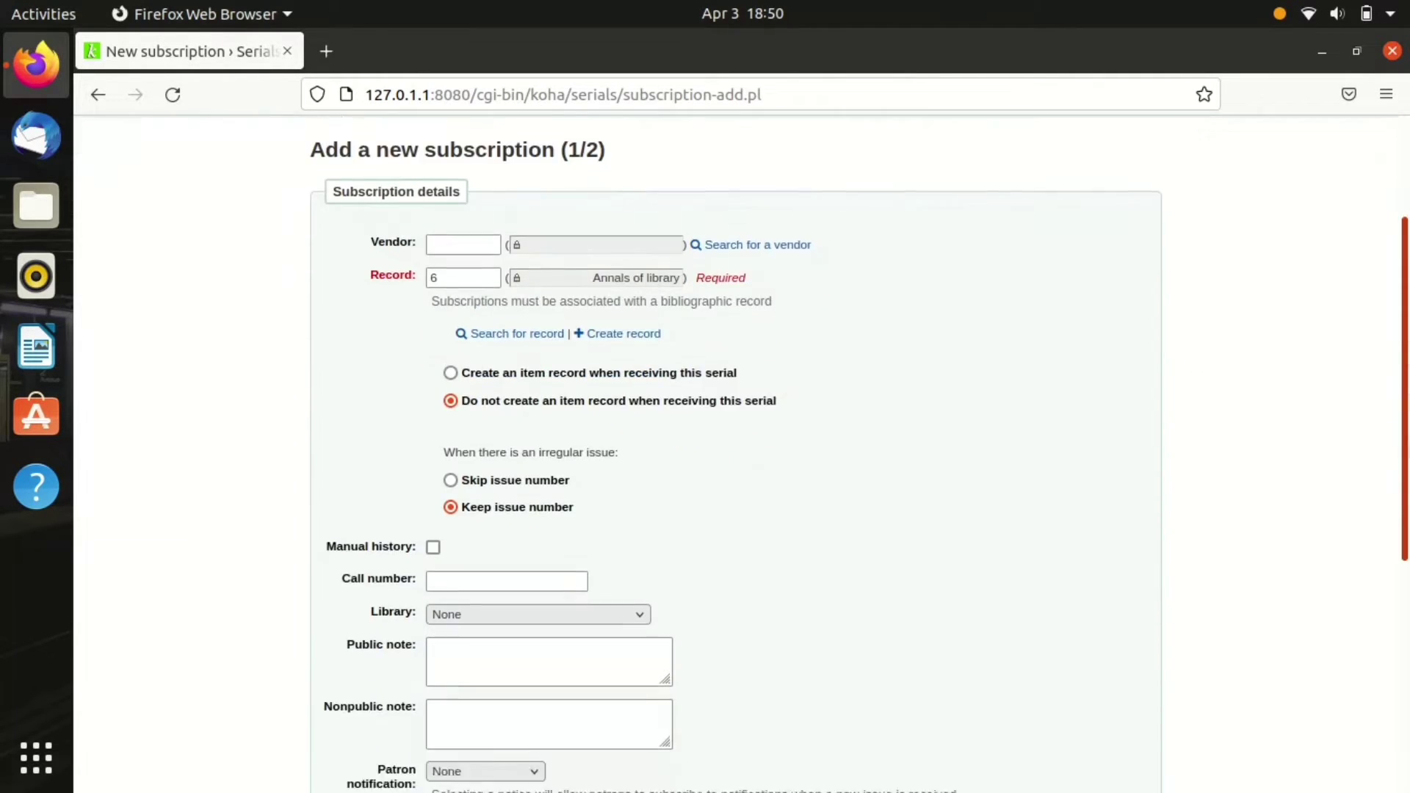
scroll(down, 3)
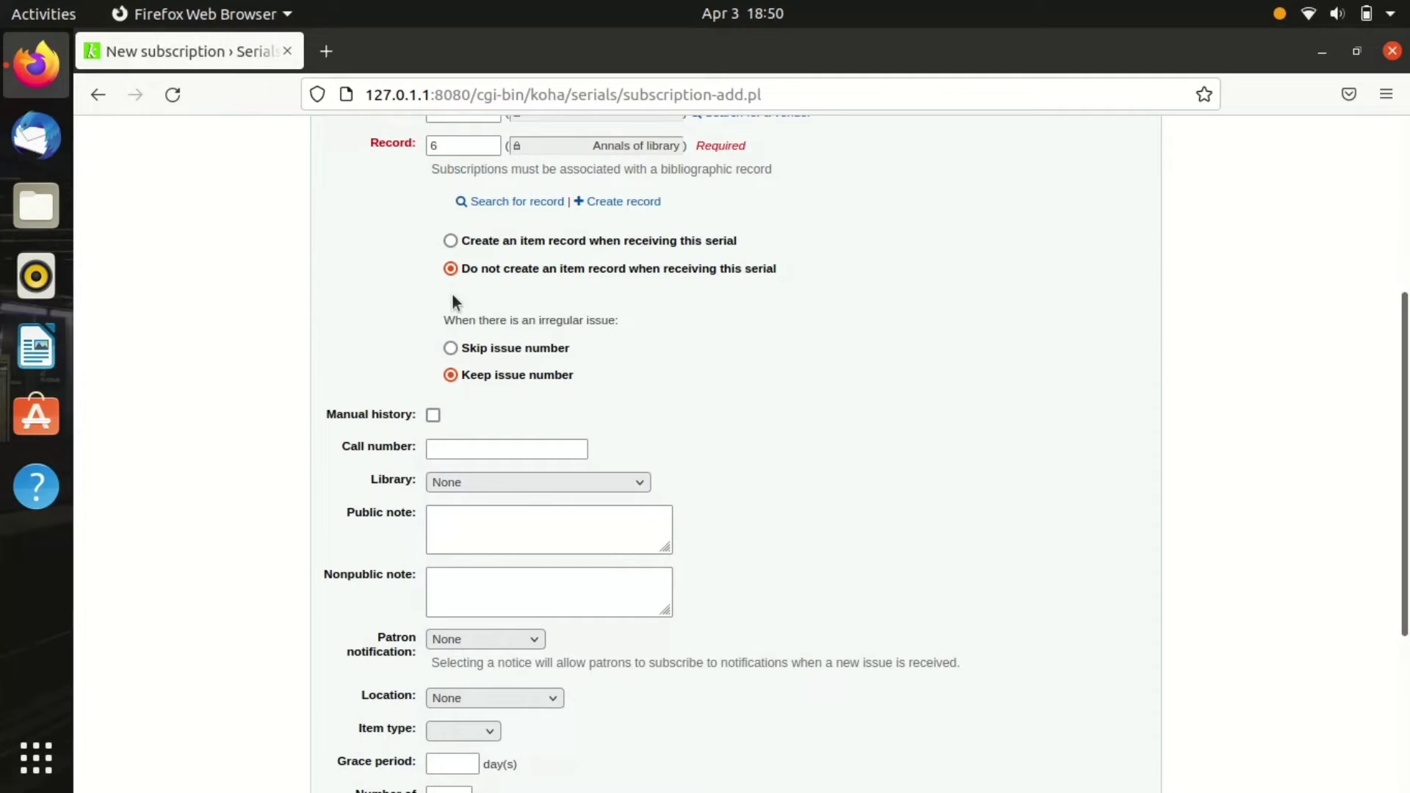
mouse_move(529, 392)
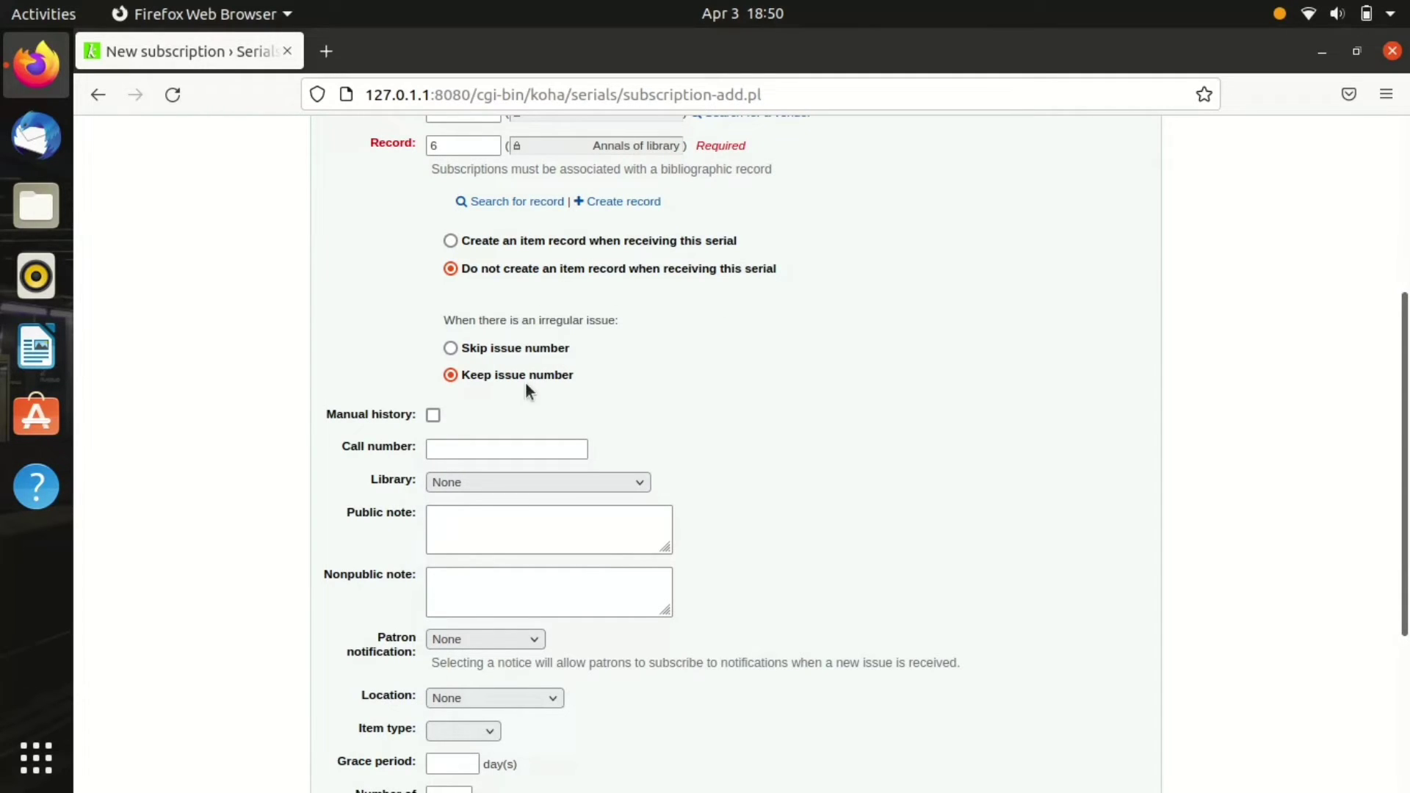
click(506, 448)
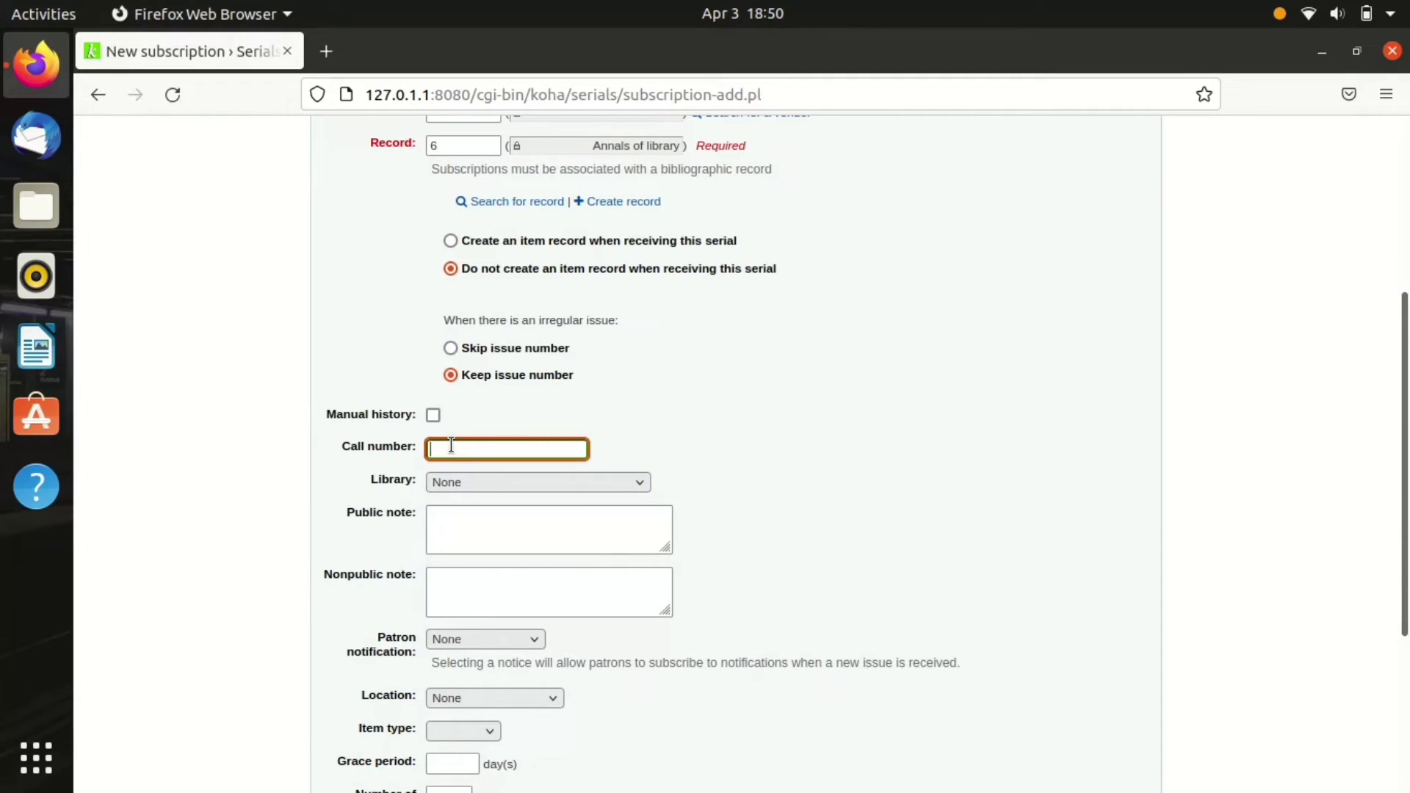
text(SJ)
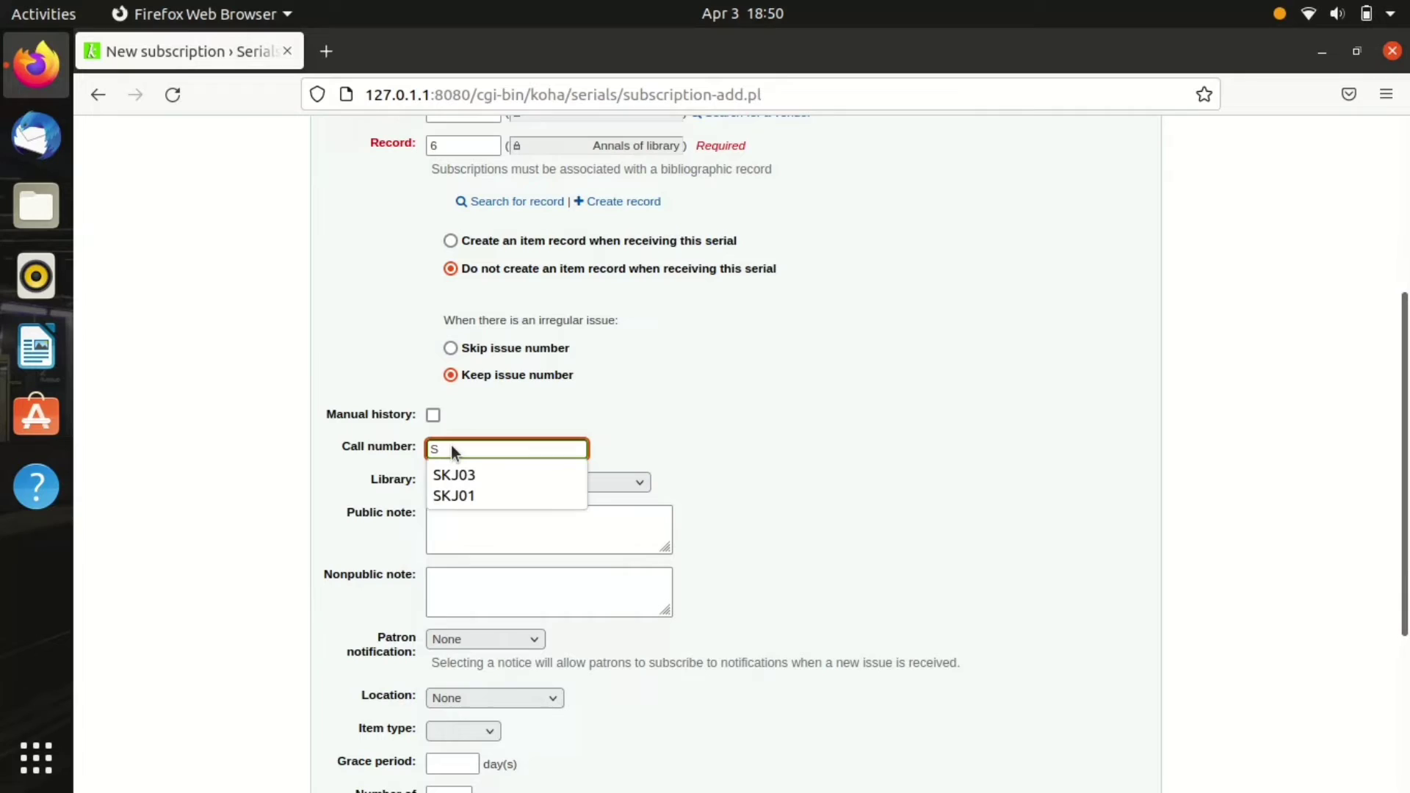
click(454, 475)
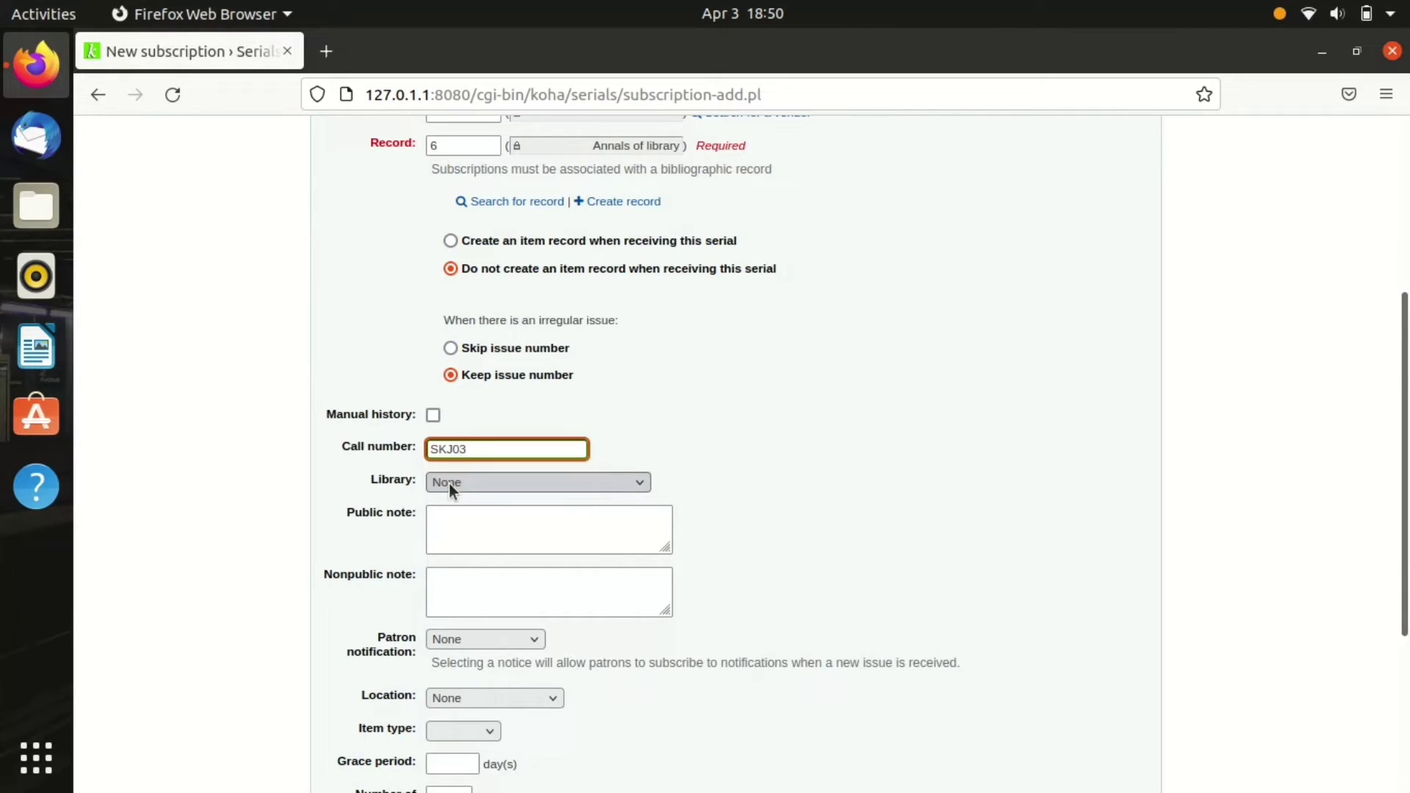
text(SKJ01)
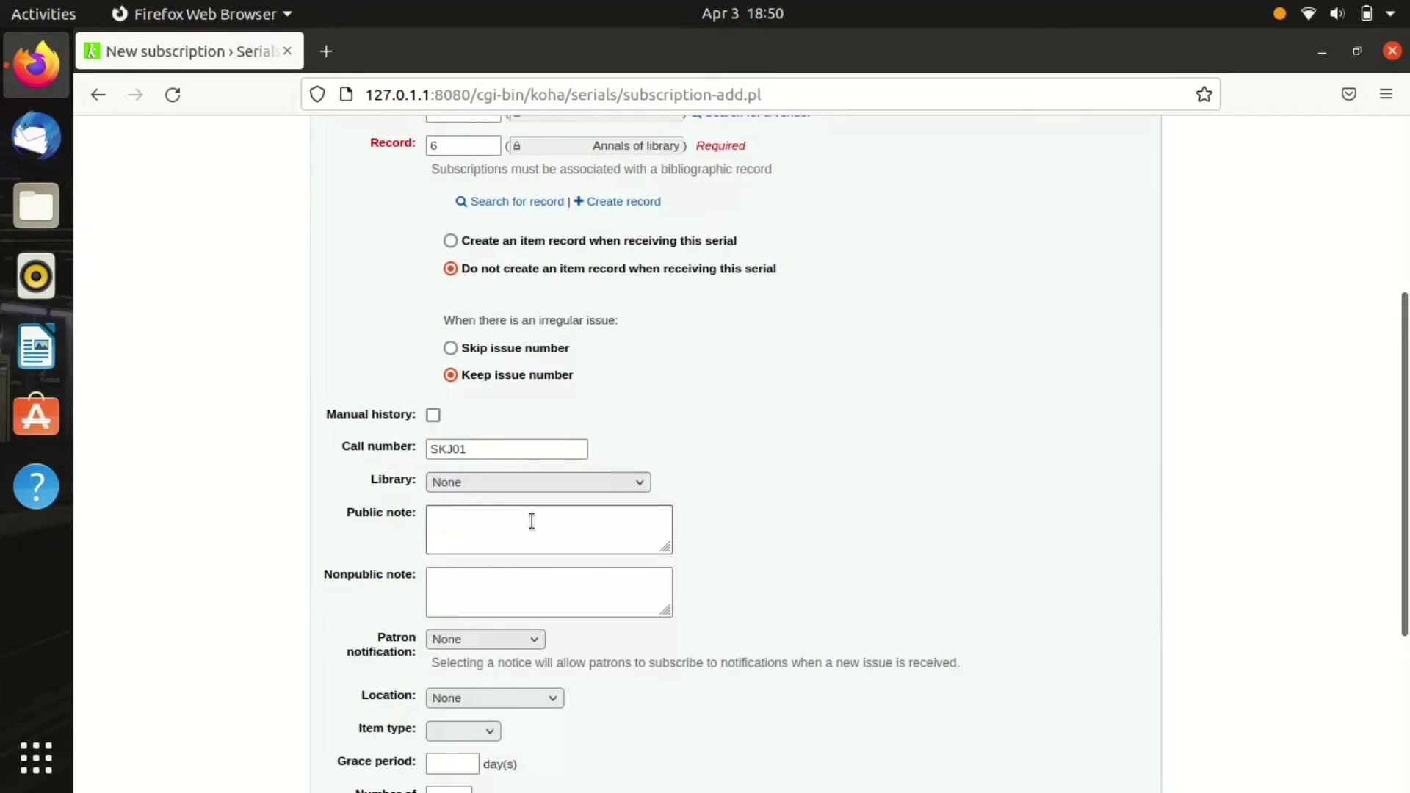
click(537, 482)
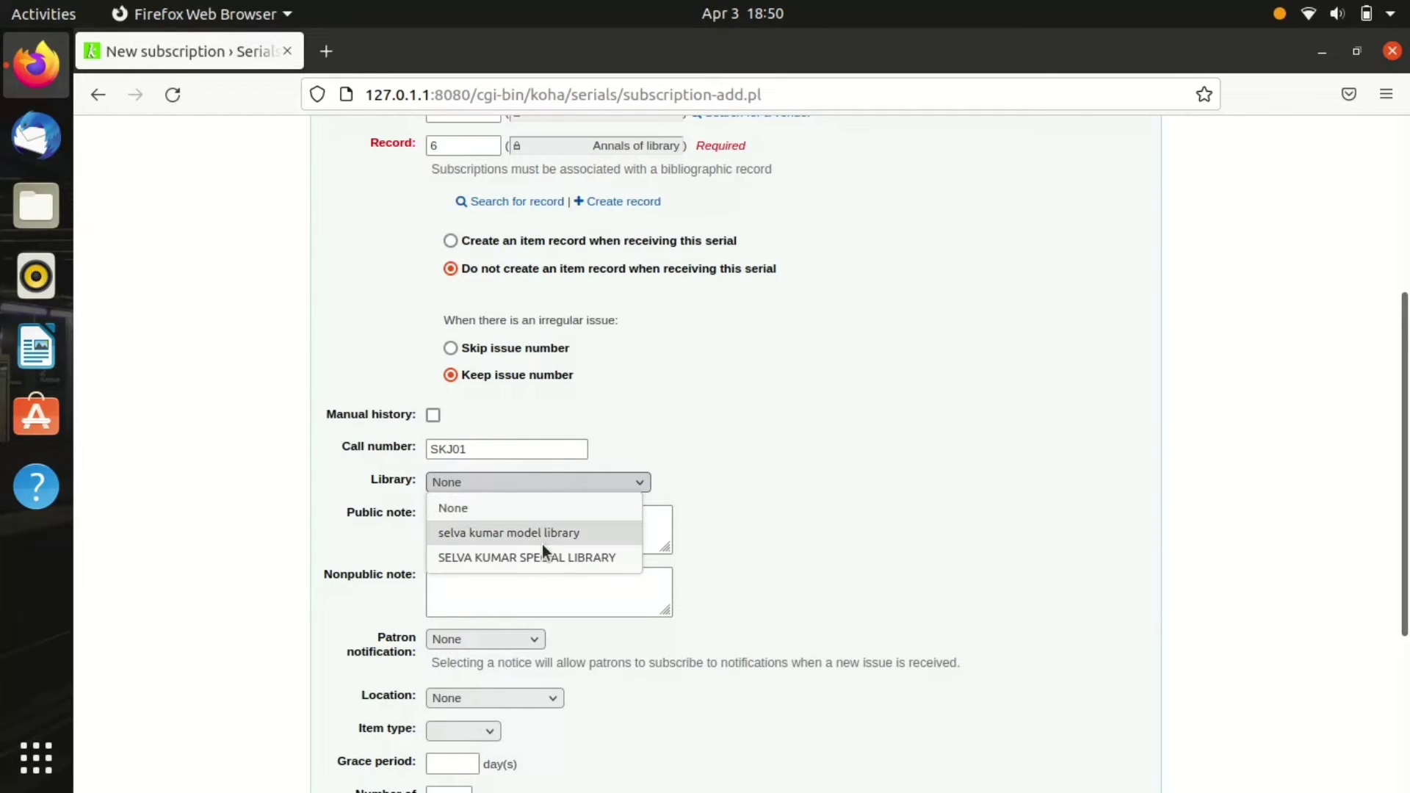
click(508, 533)
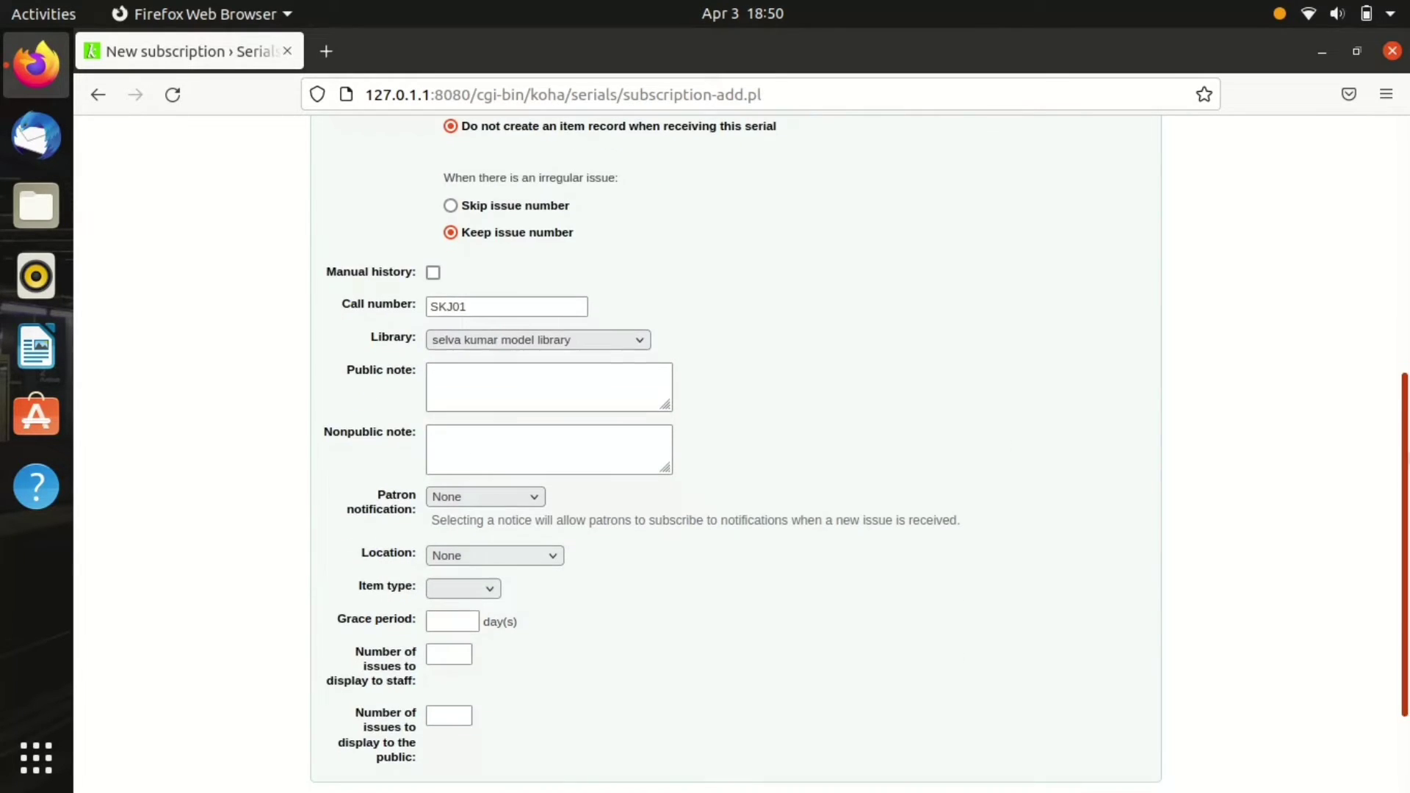
click(484, 497)
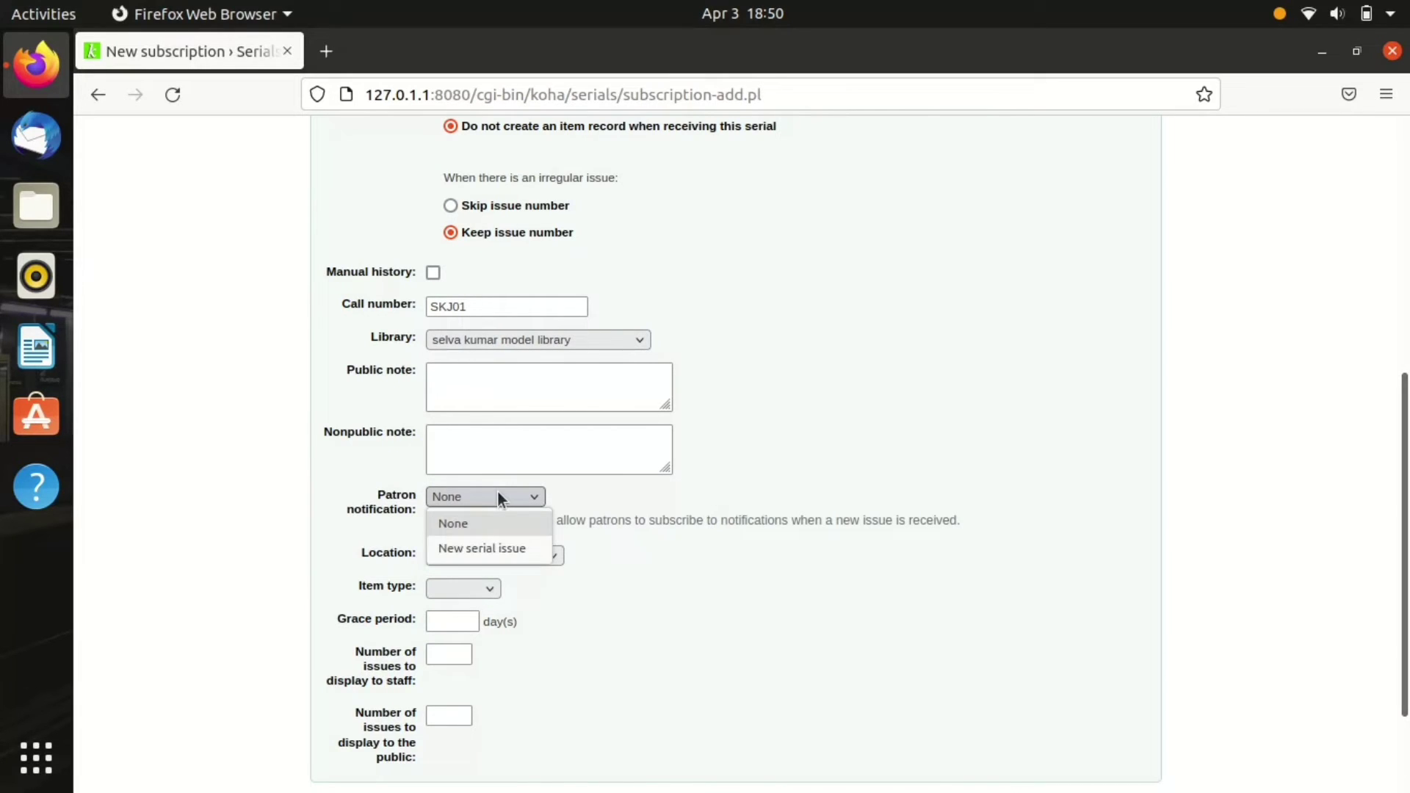
click(482, 548)
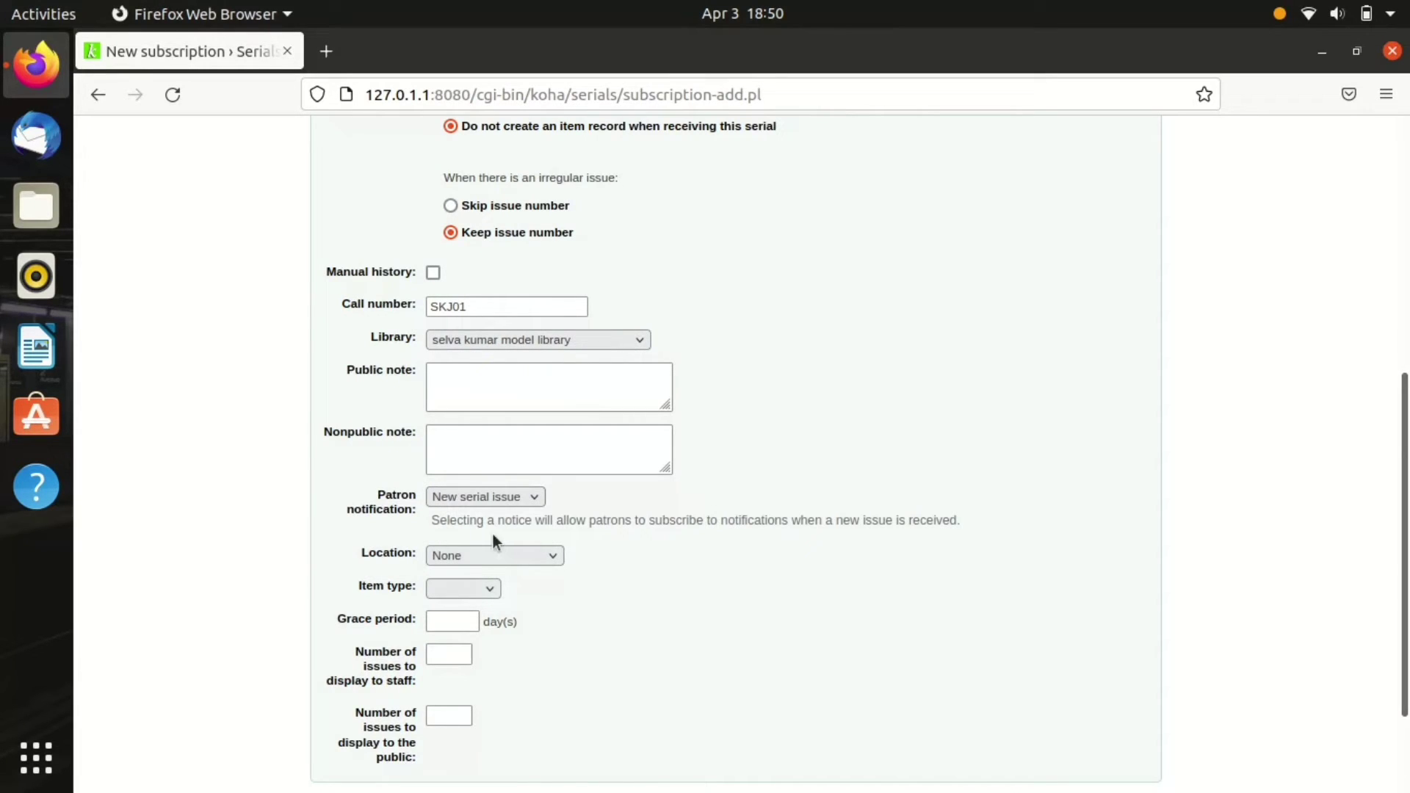
mouse_move(1305, 529)
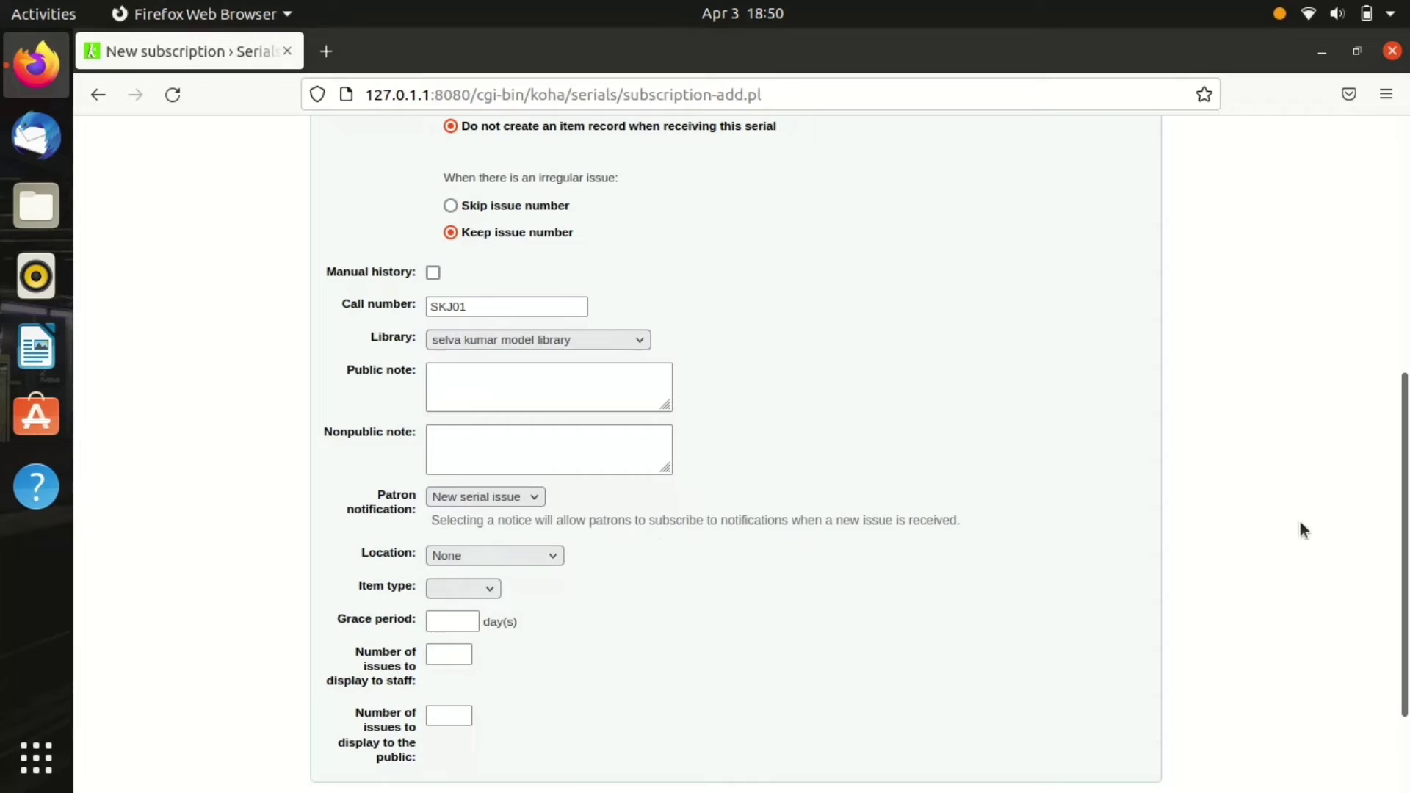
Step: Set location On Display, 5-day grace period, 12 staff/6 public issues, and continue
scroll(down, 3)
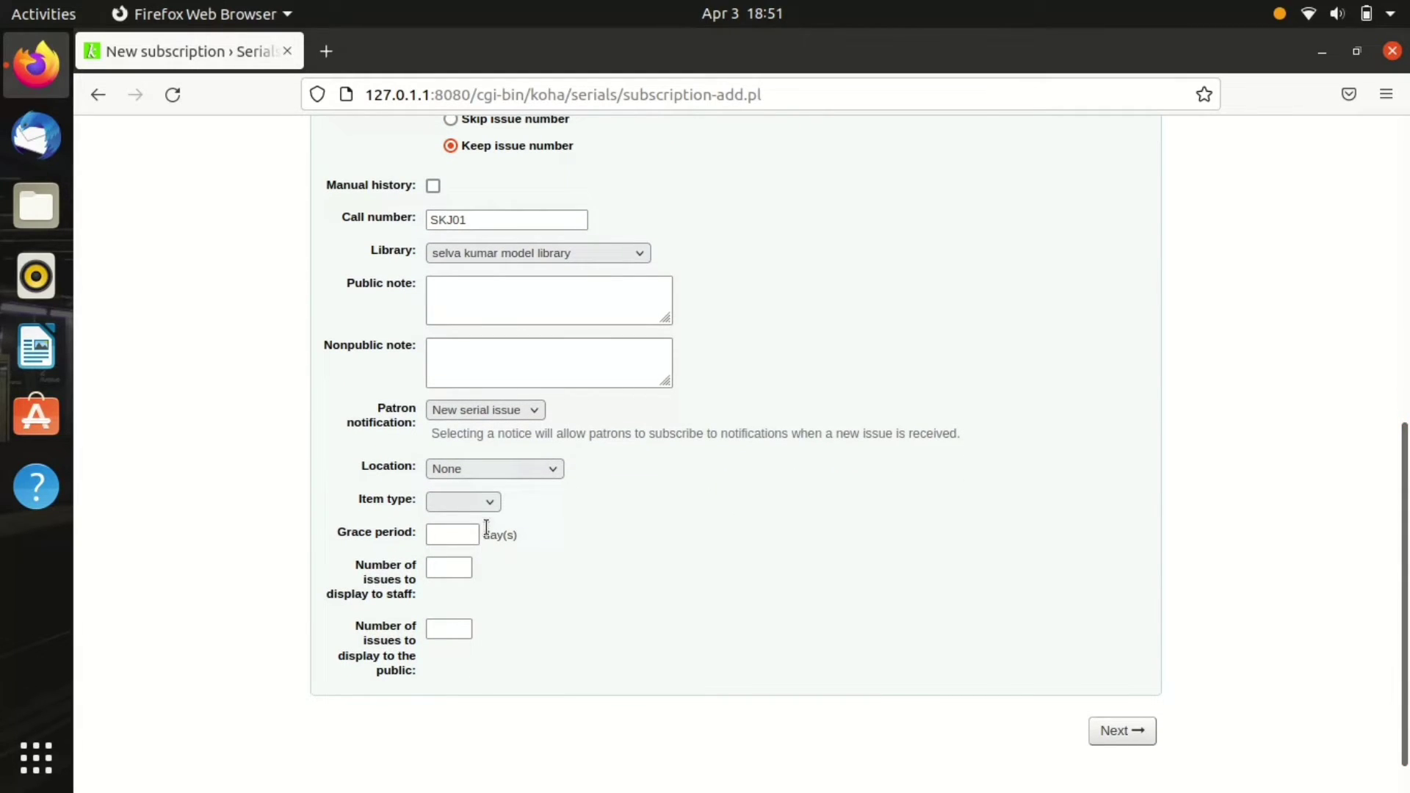
click(493, 469)
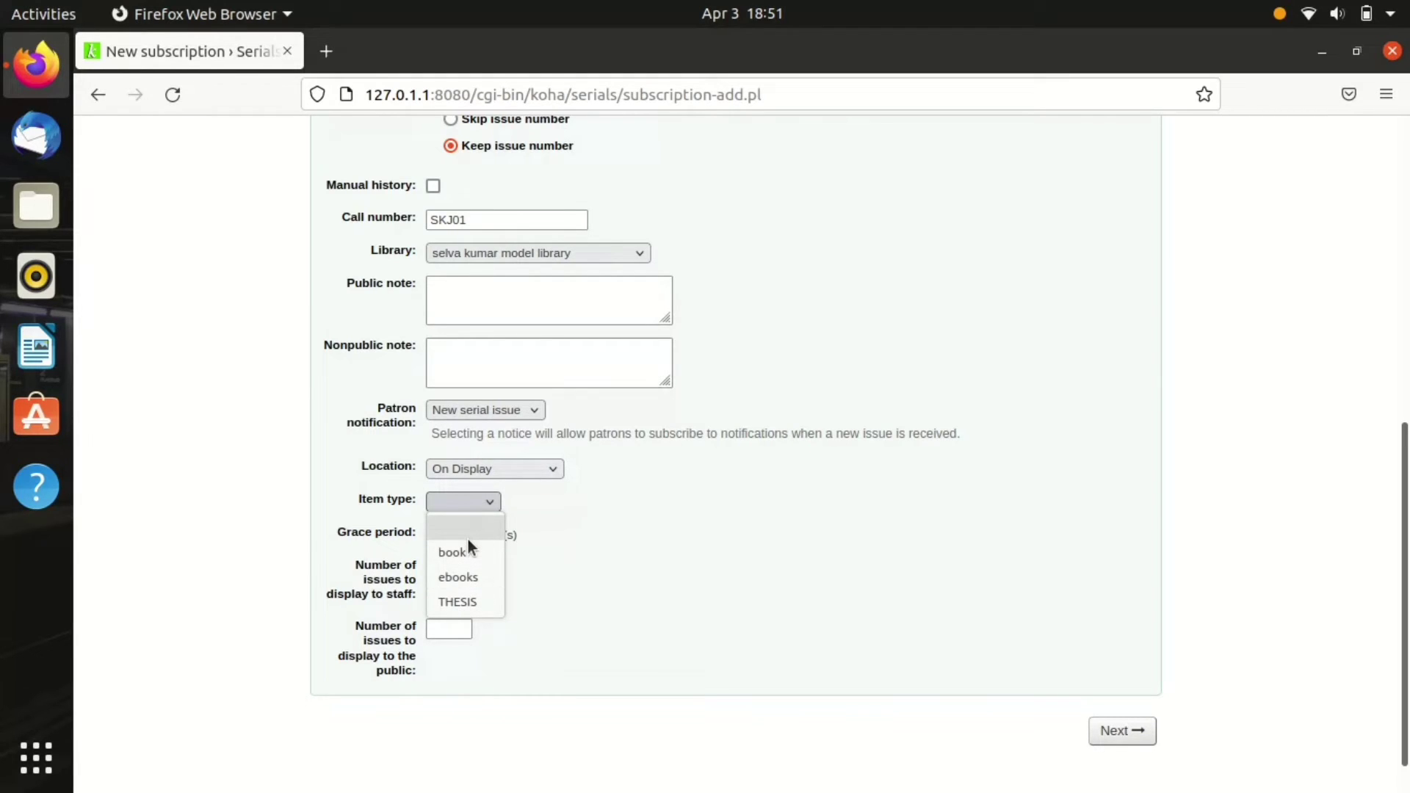
mouse_move(517, 641)
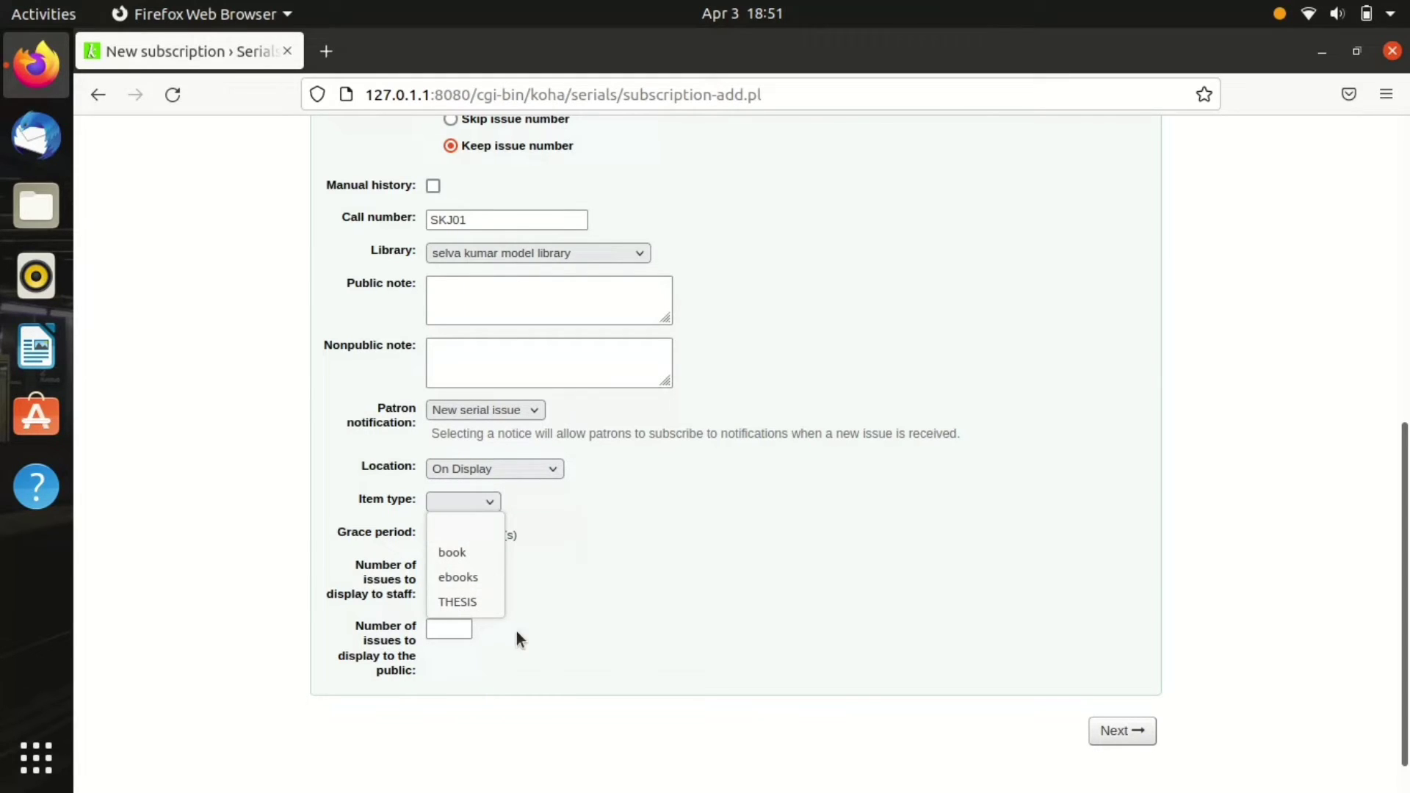
click(463, 501)
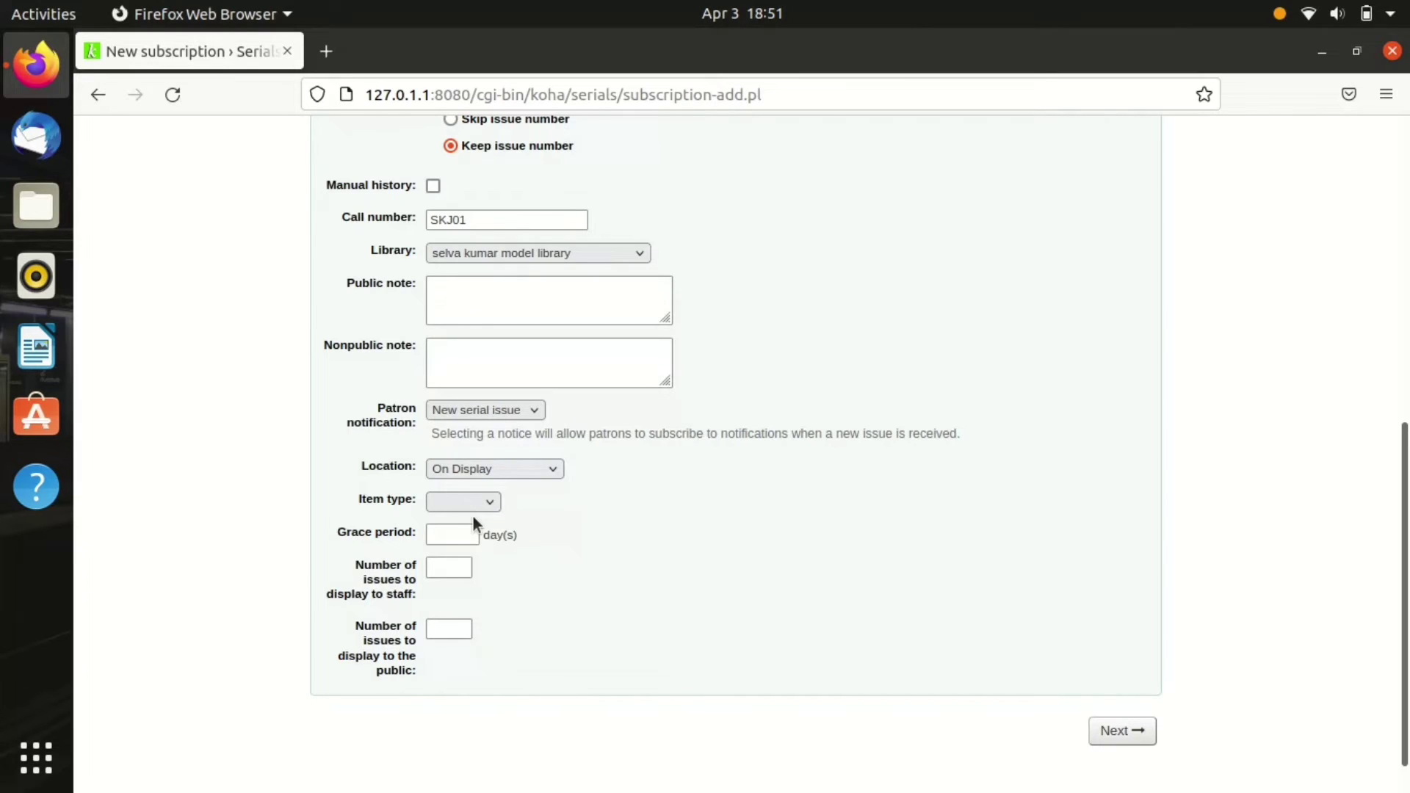
text(5)
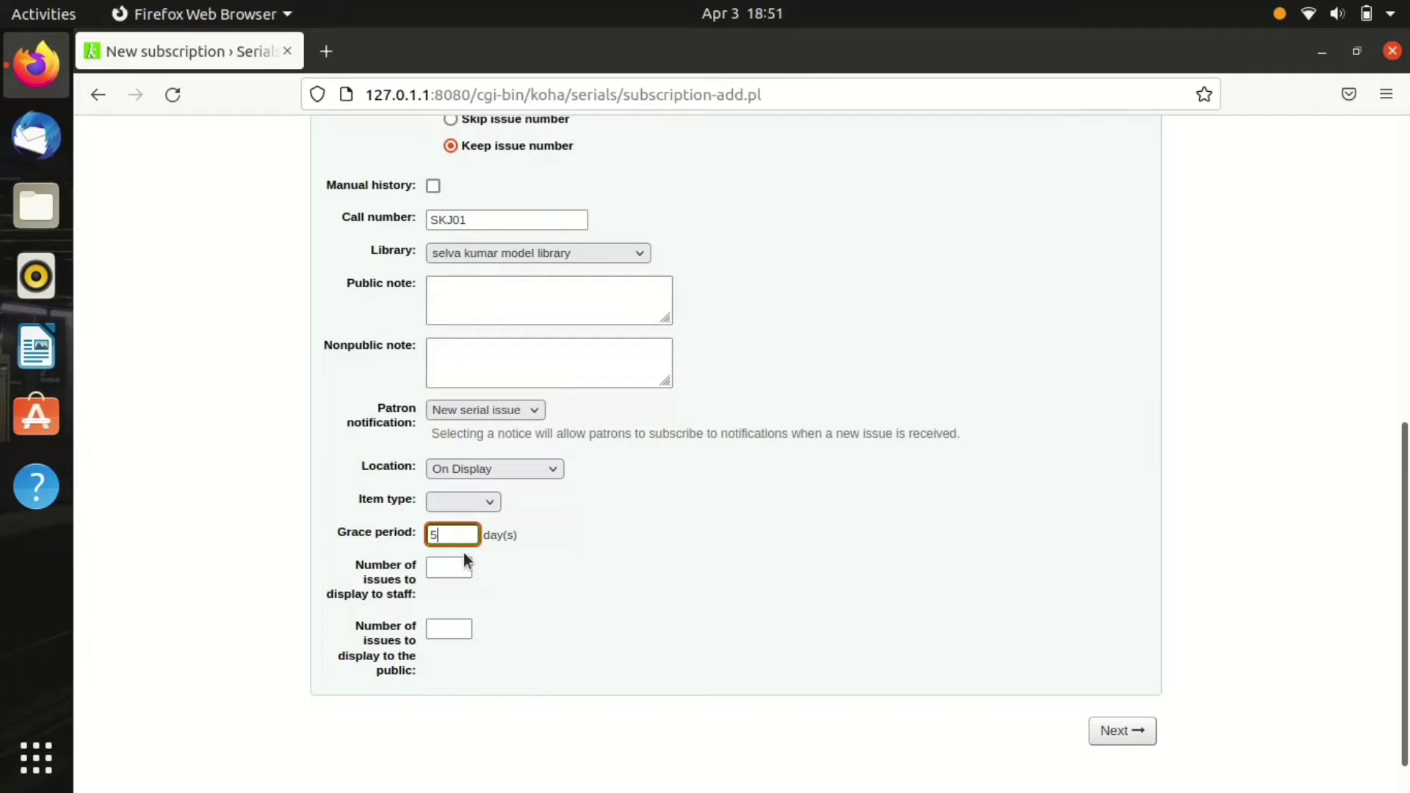
click(449, 567)
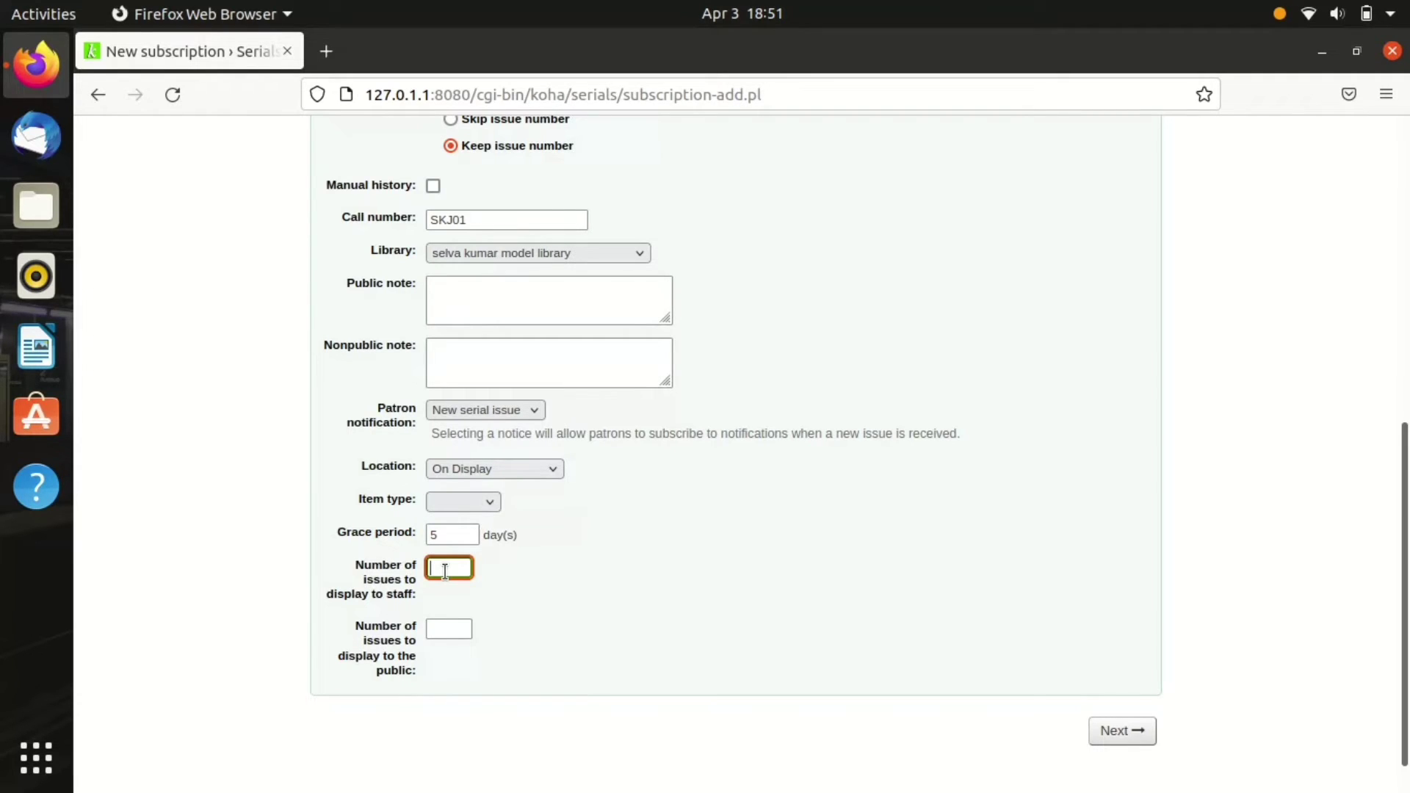
text(12)
click(449, 629)
text(6)
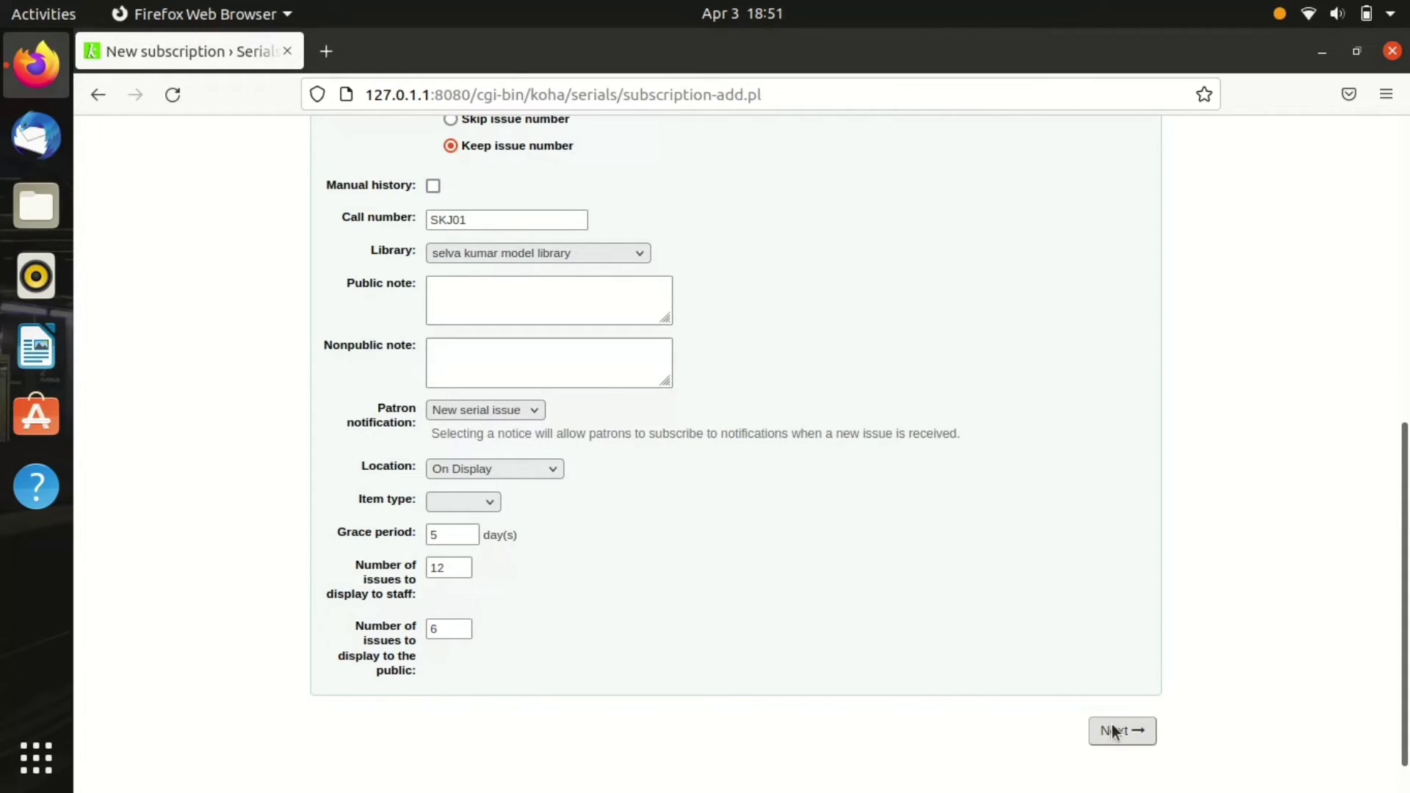
click(1121, 730)
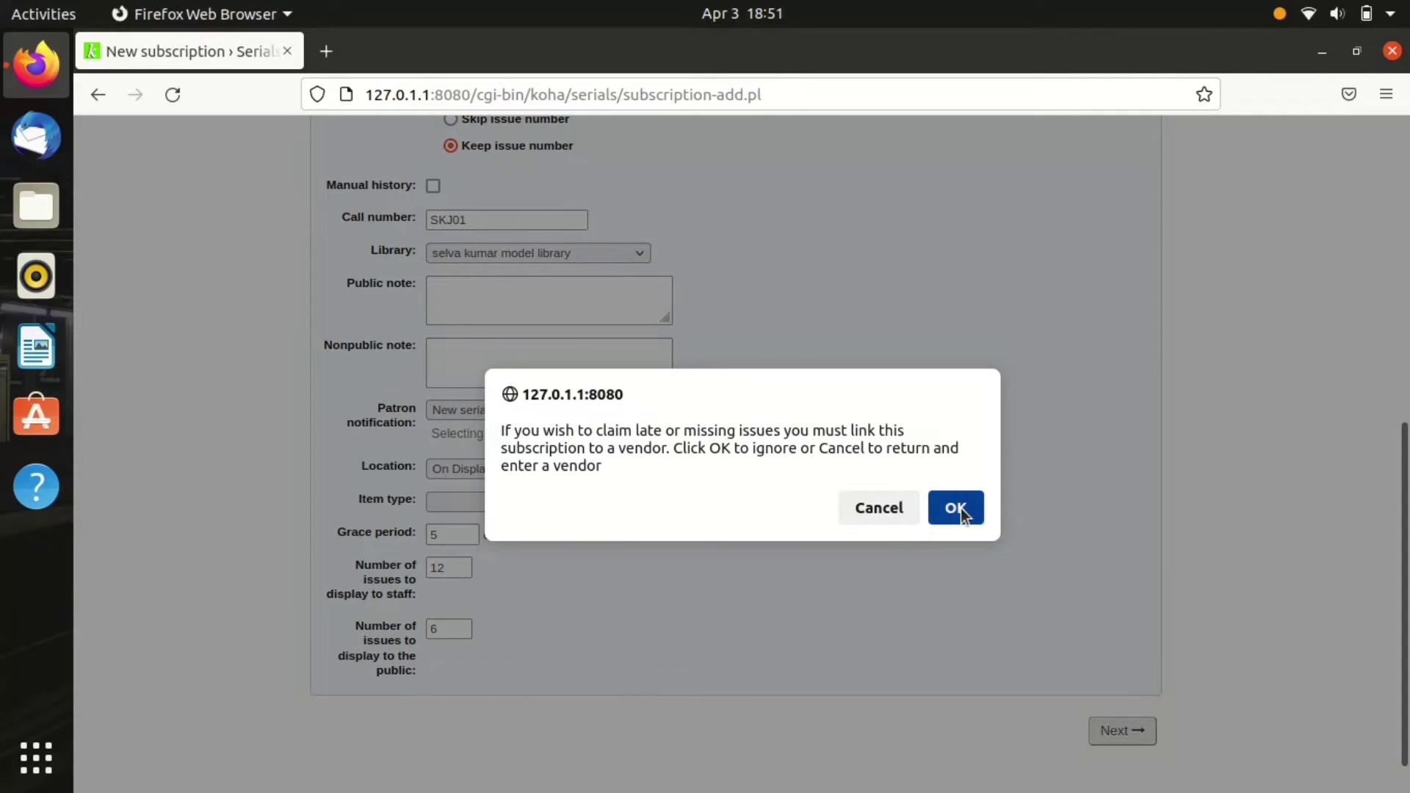
Step: Dismiss the vendor warning and set monthly frequency with a 12-issue subscription length
click(955, 507)
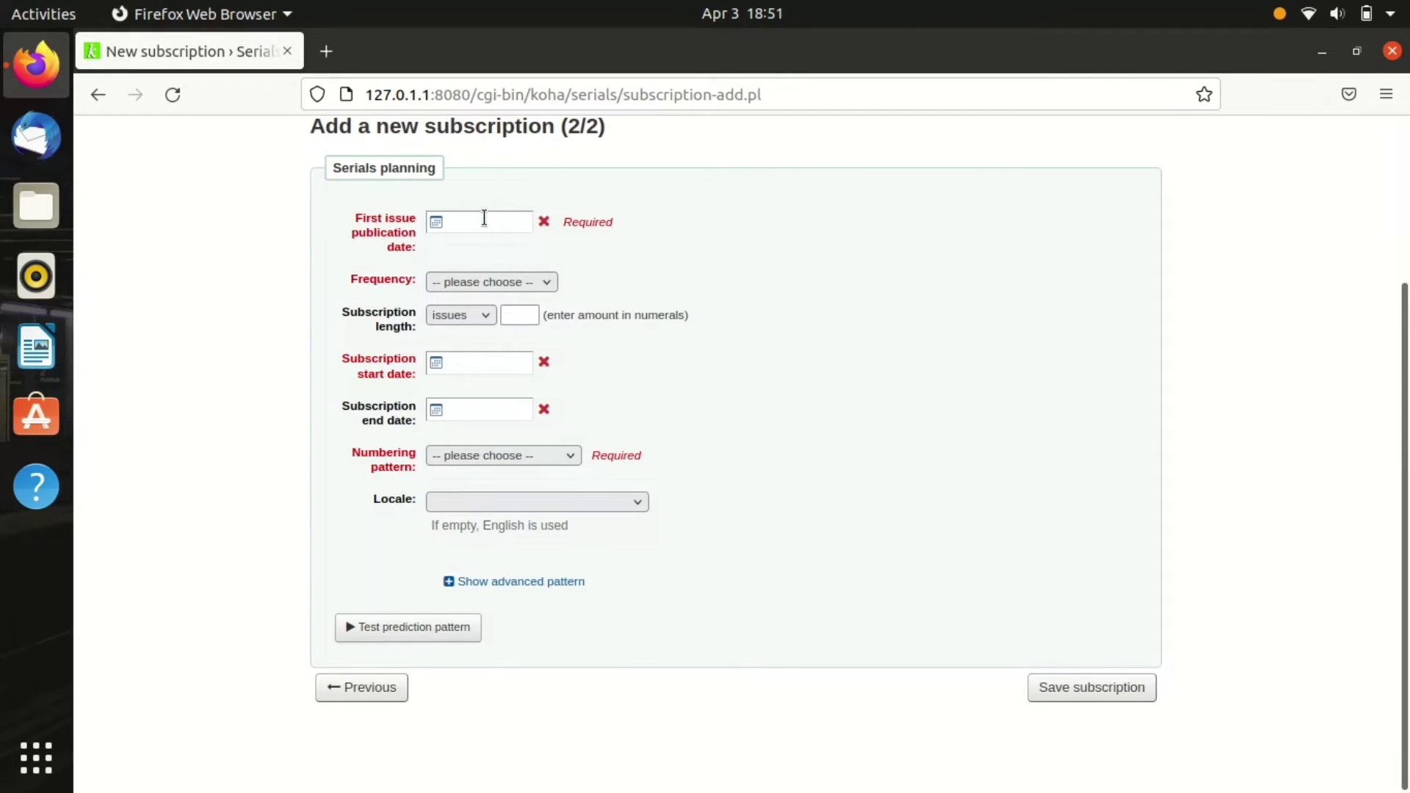
text(04/03/2022)
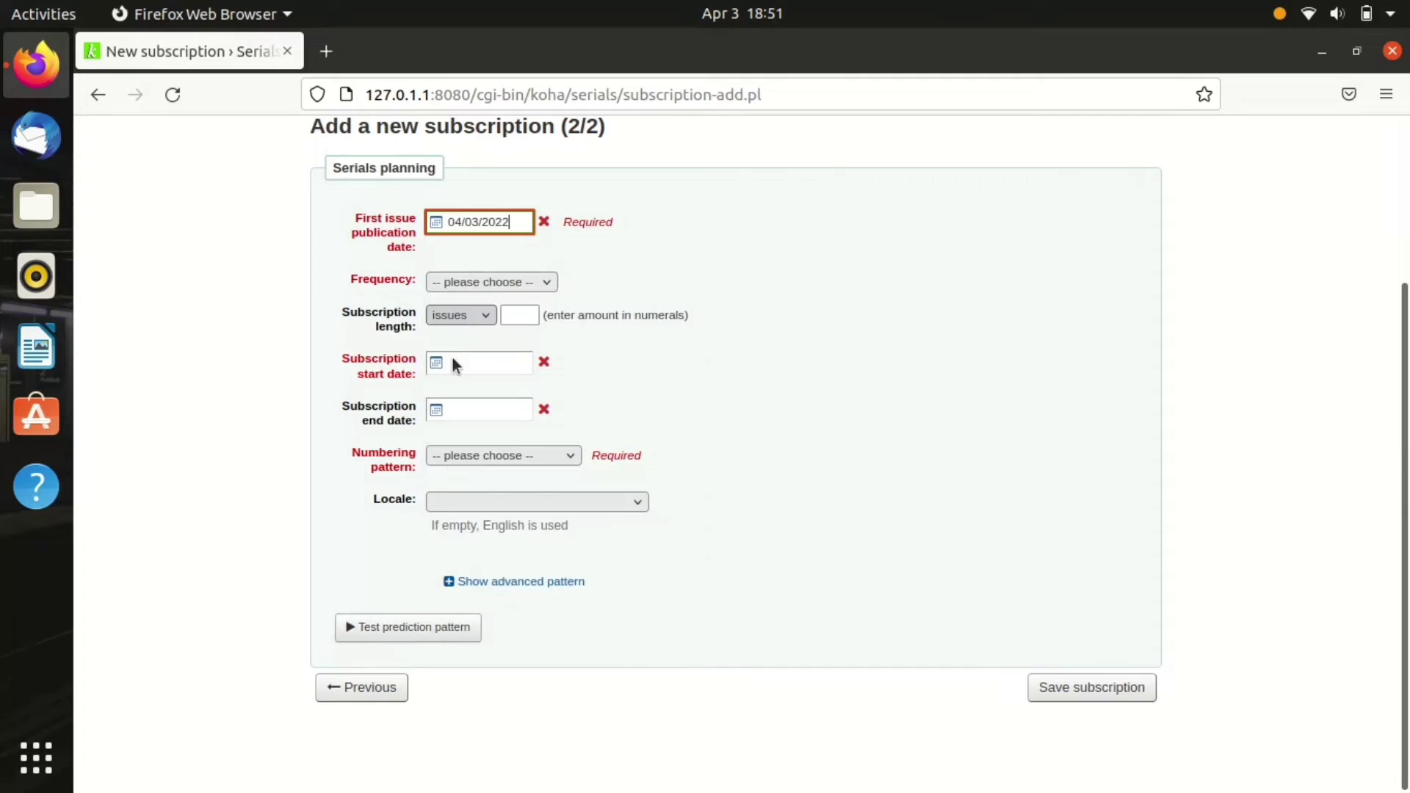
click(489, 282)
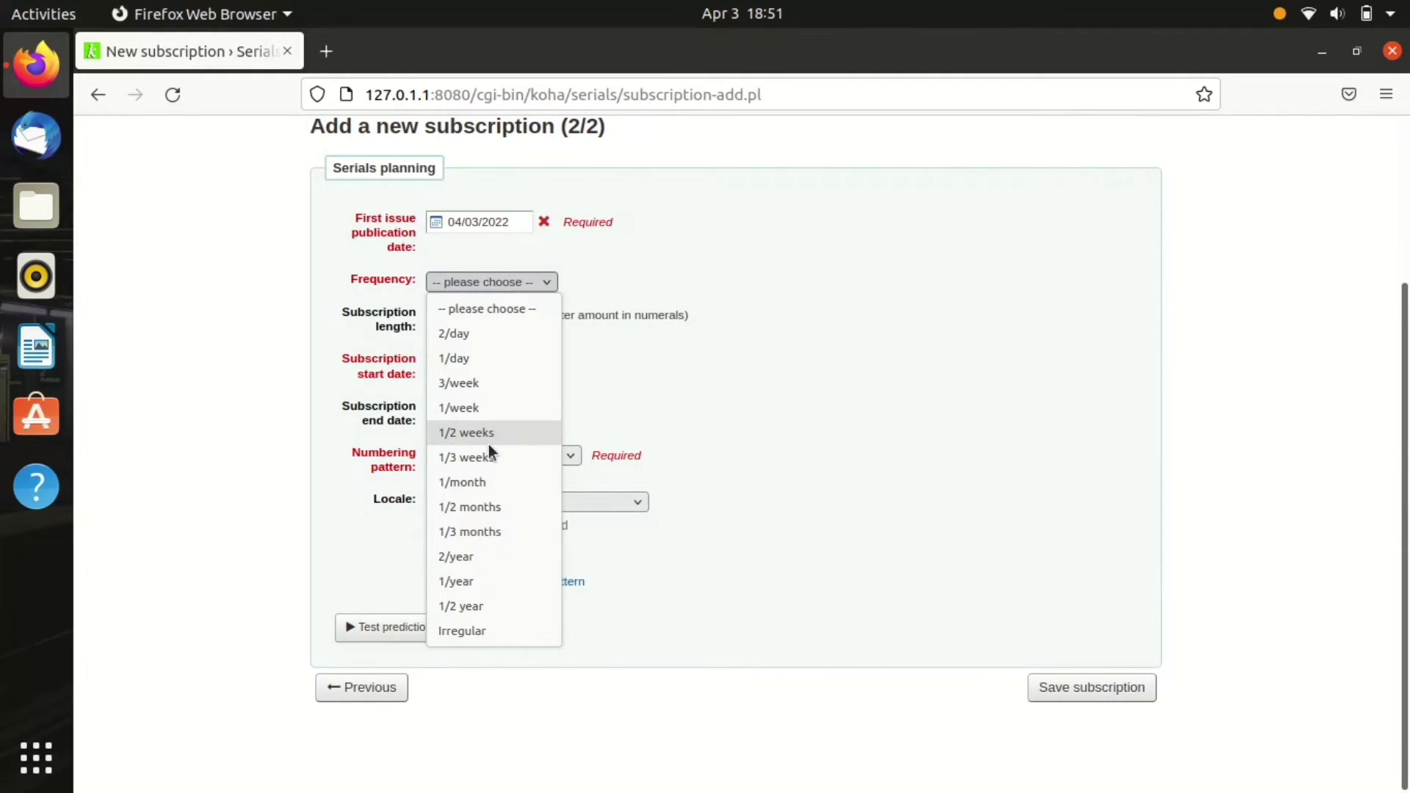
click(462, 481)
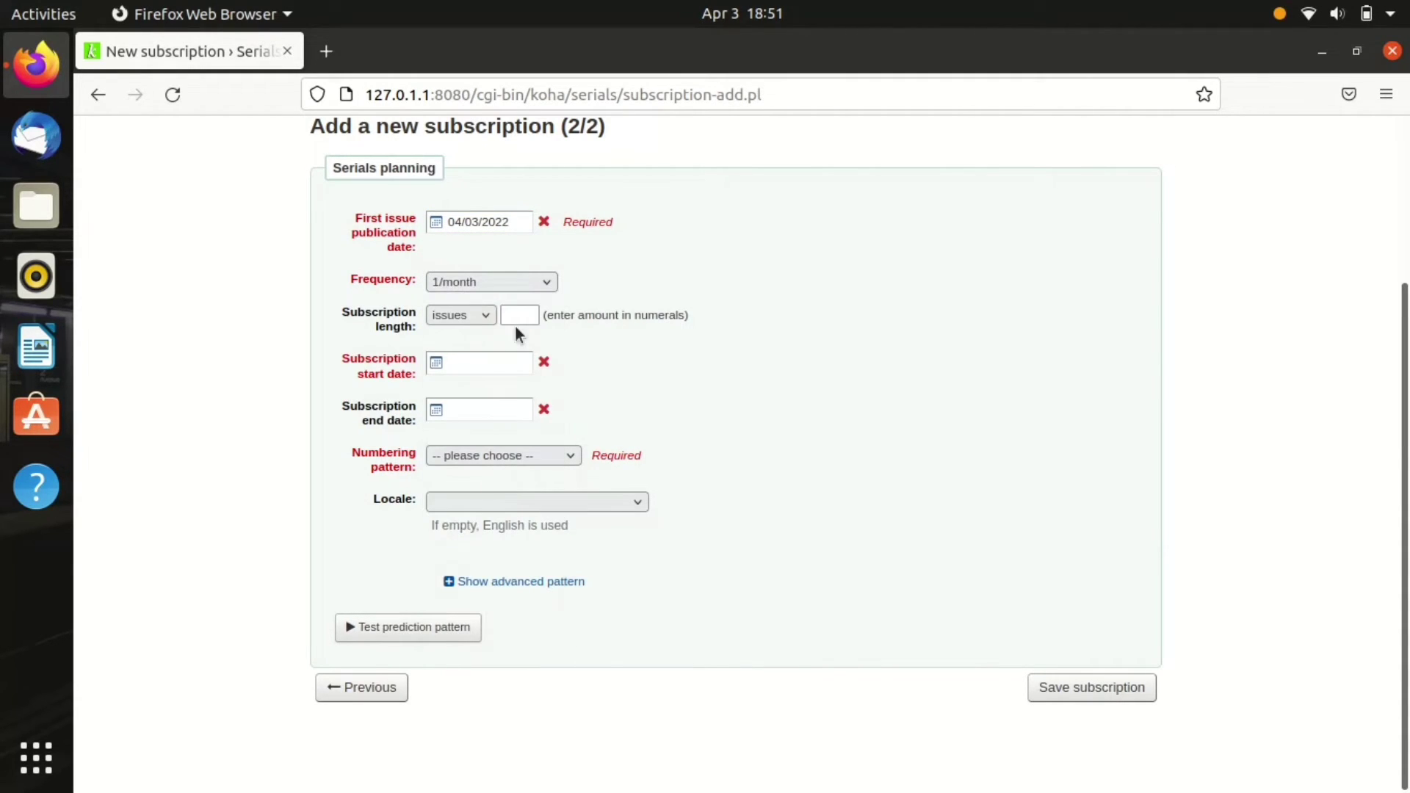
click(459, 315)
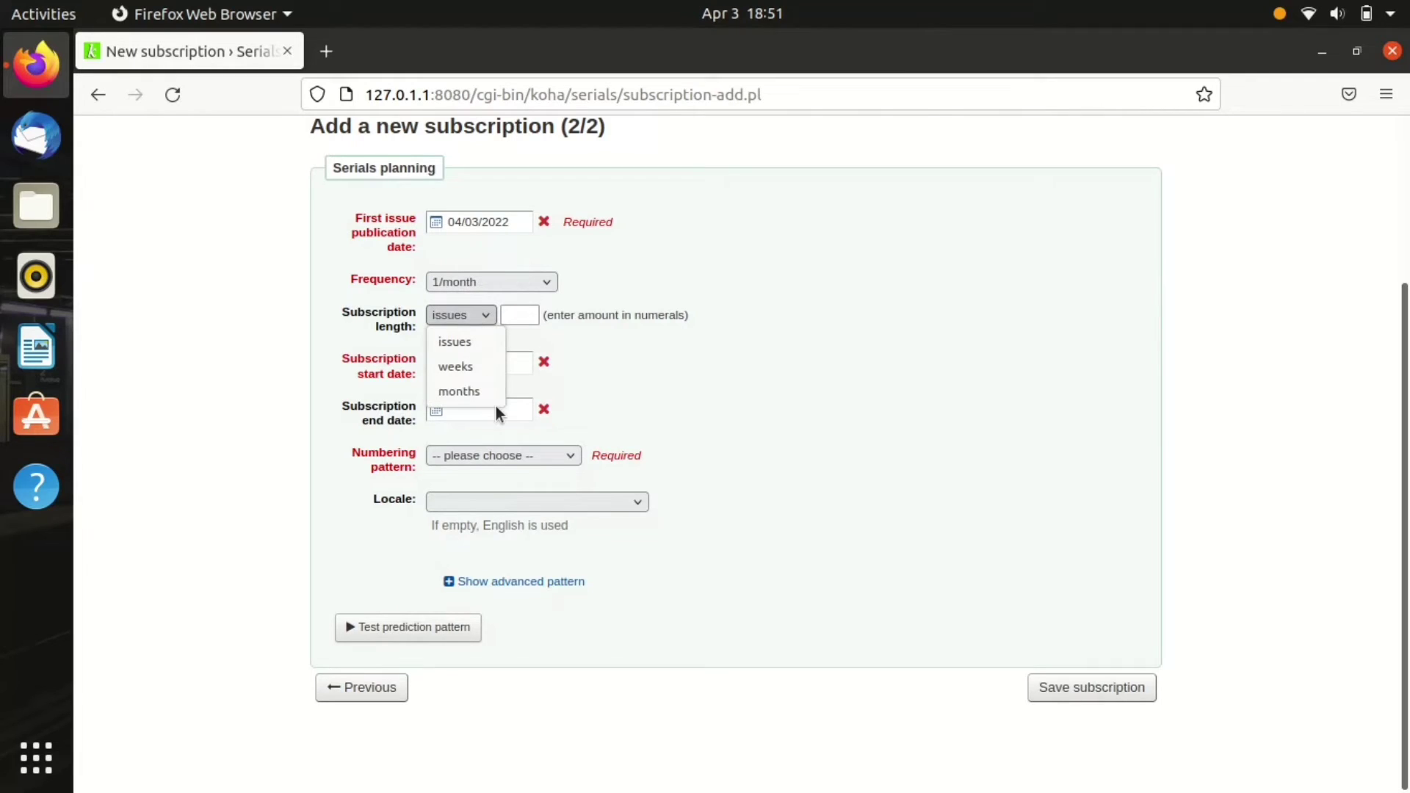
click(458, 390)
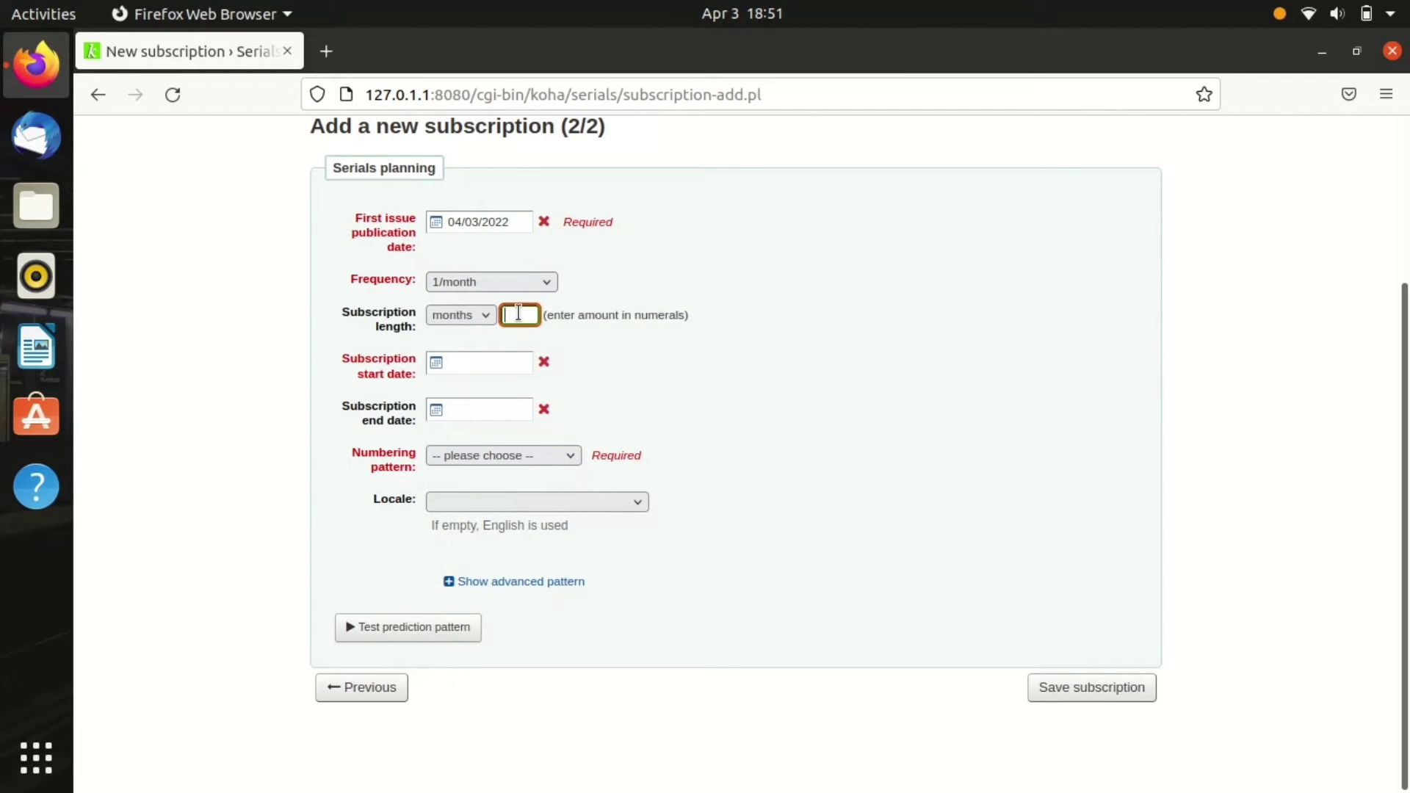
click(460, 315)
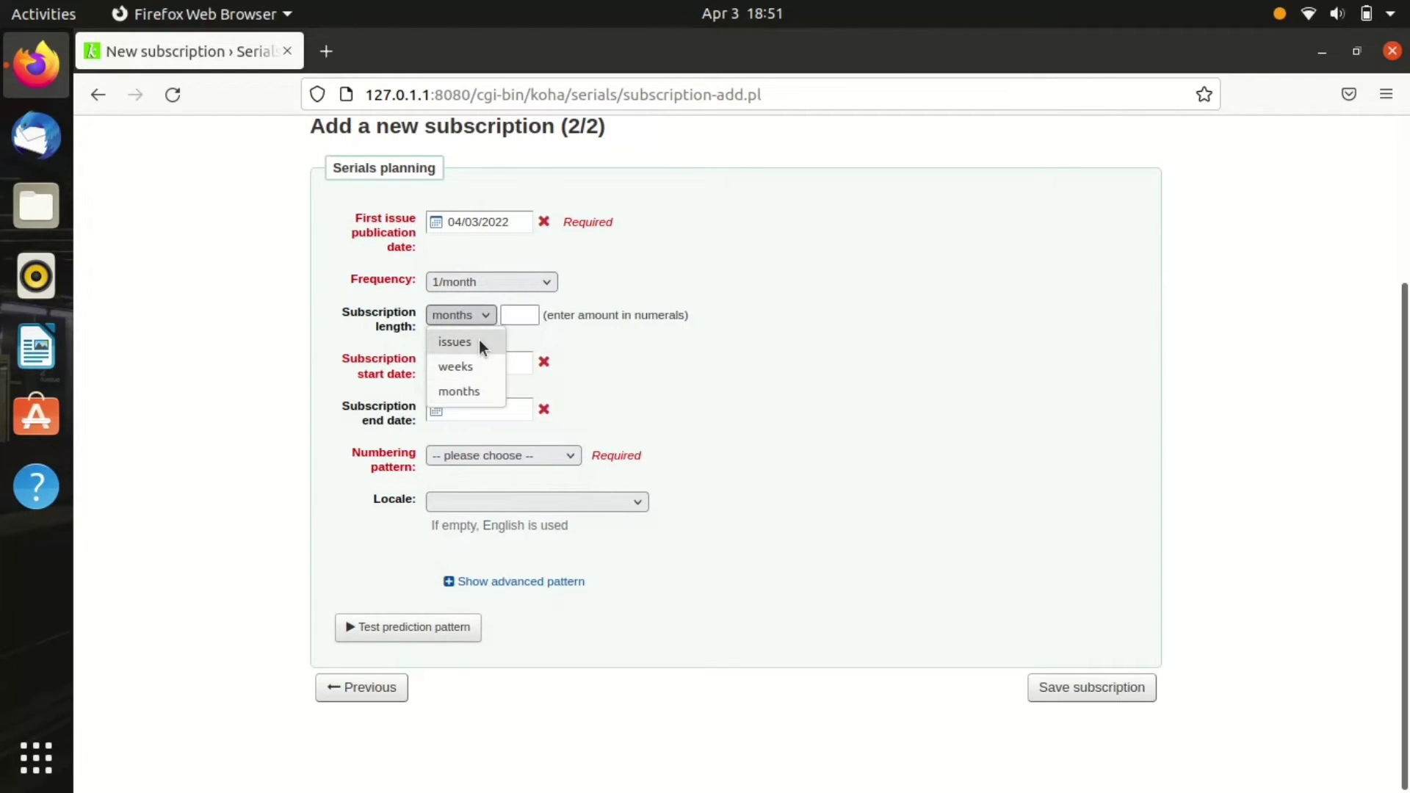
click(454, 341)
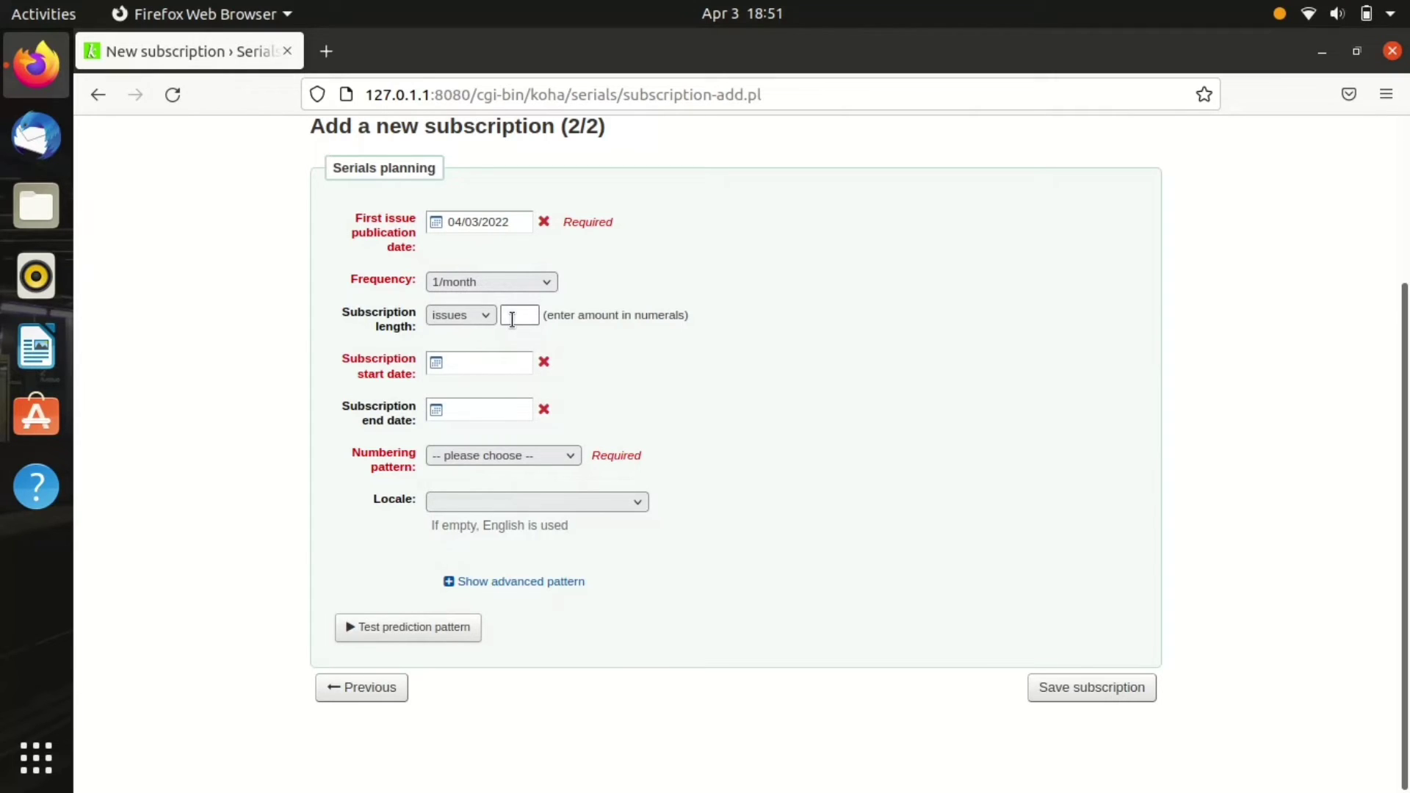
click(520, 315)
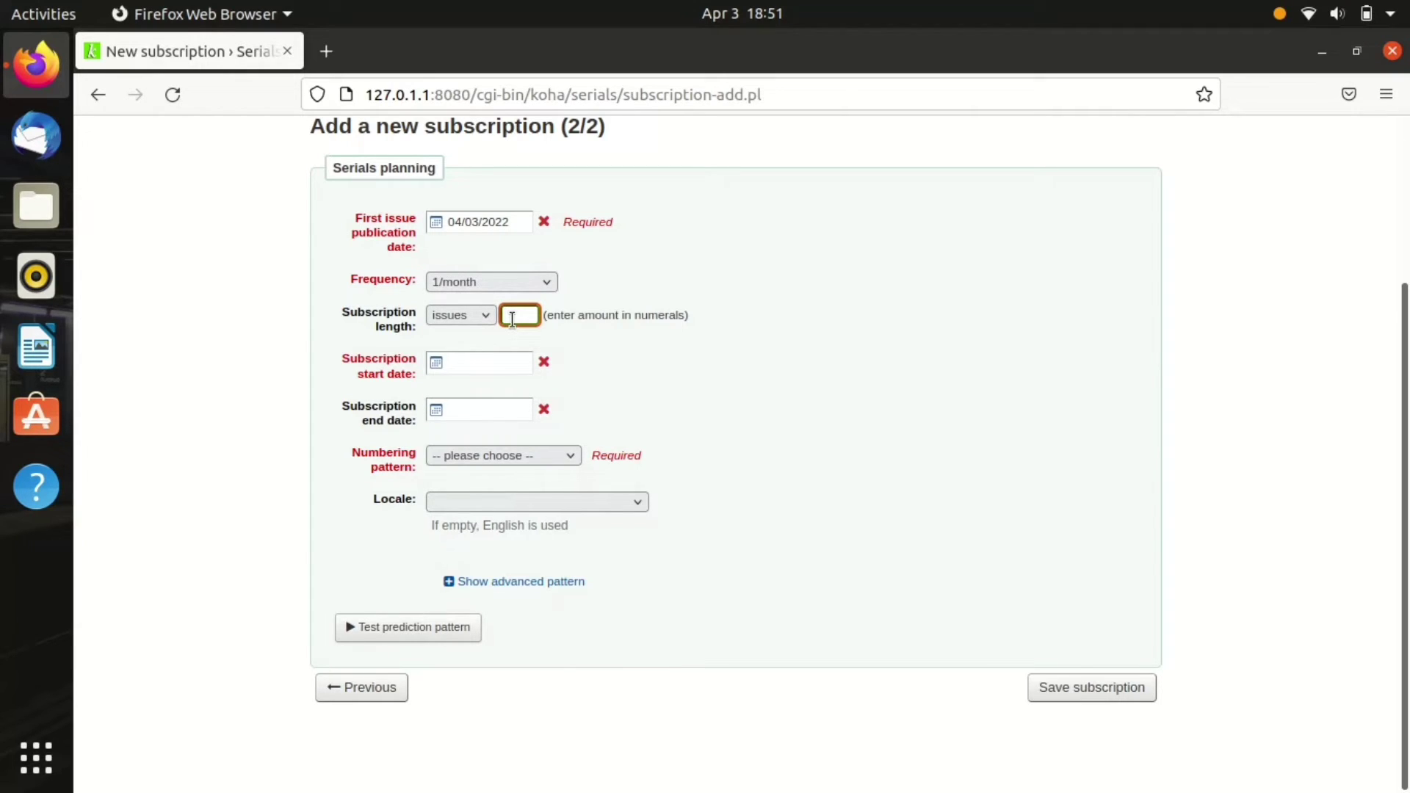
text(12)
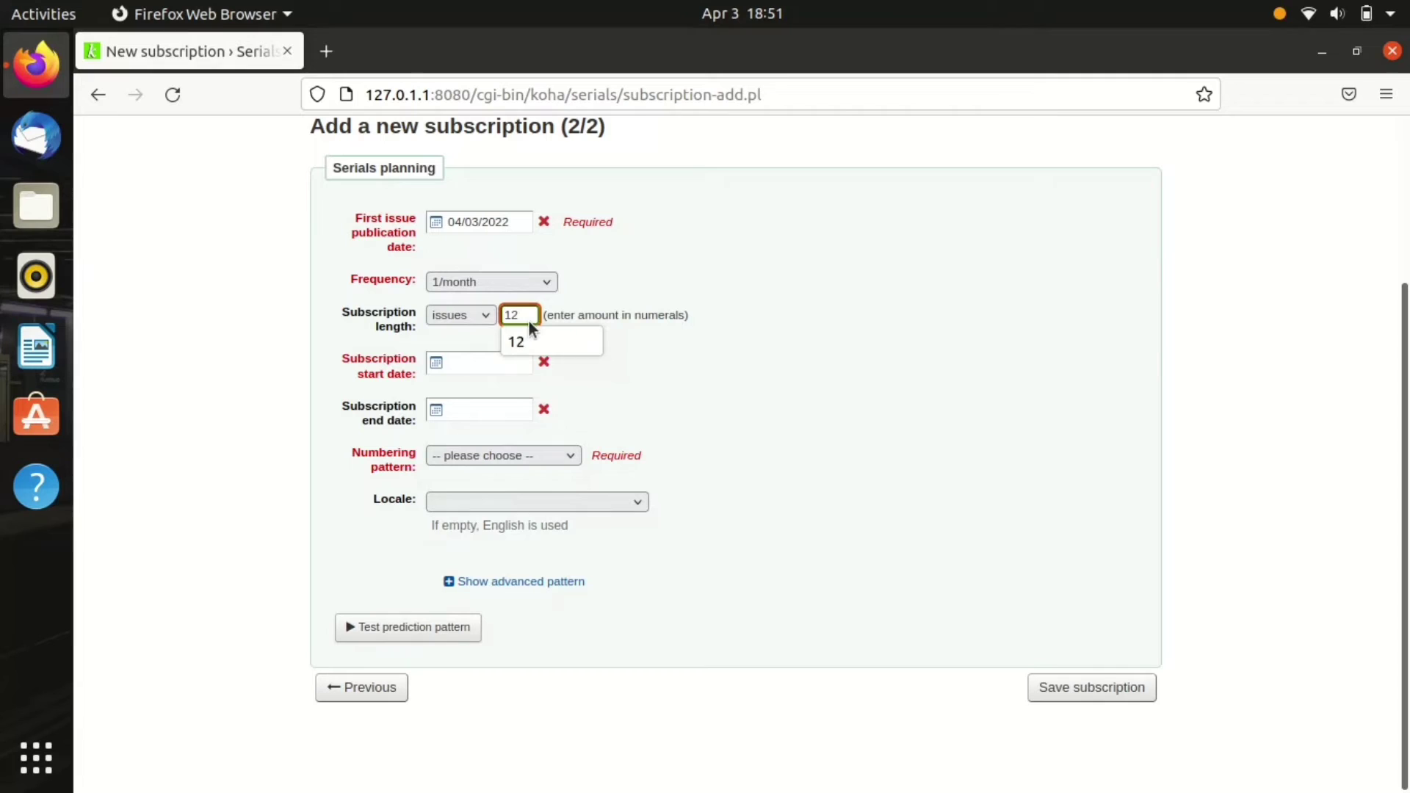
Step: Pick start date 04/03/2022, Number pattern starting at 1, test the prediction, and save
click(479, 362)
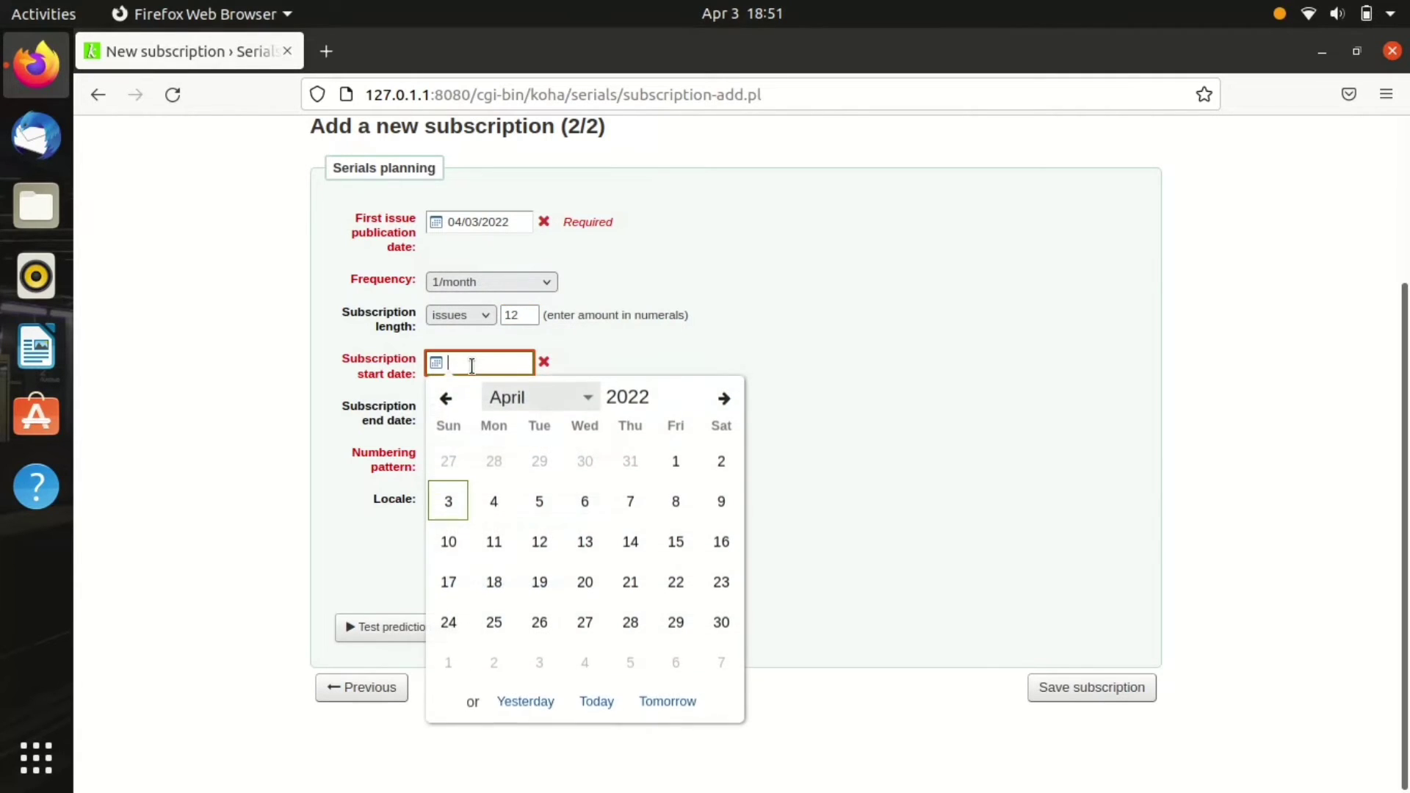
click(447, 501)
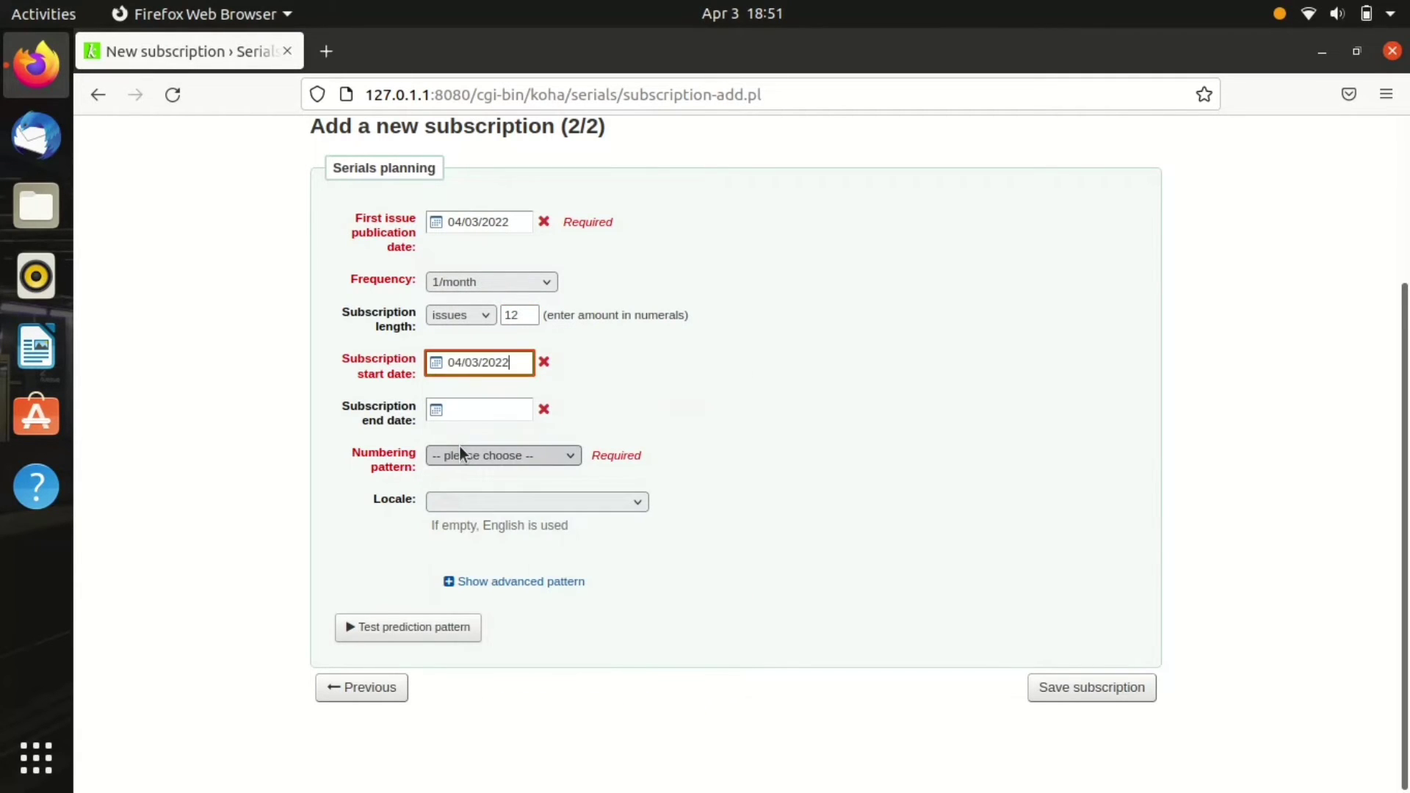
click(502, 456)
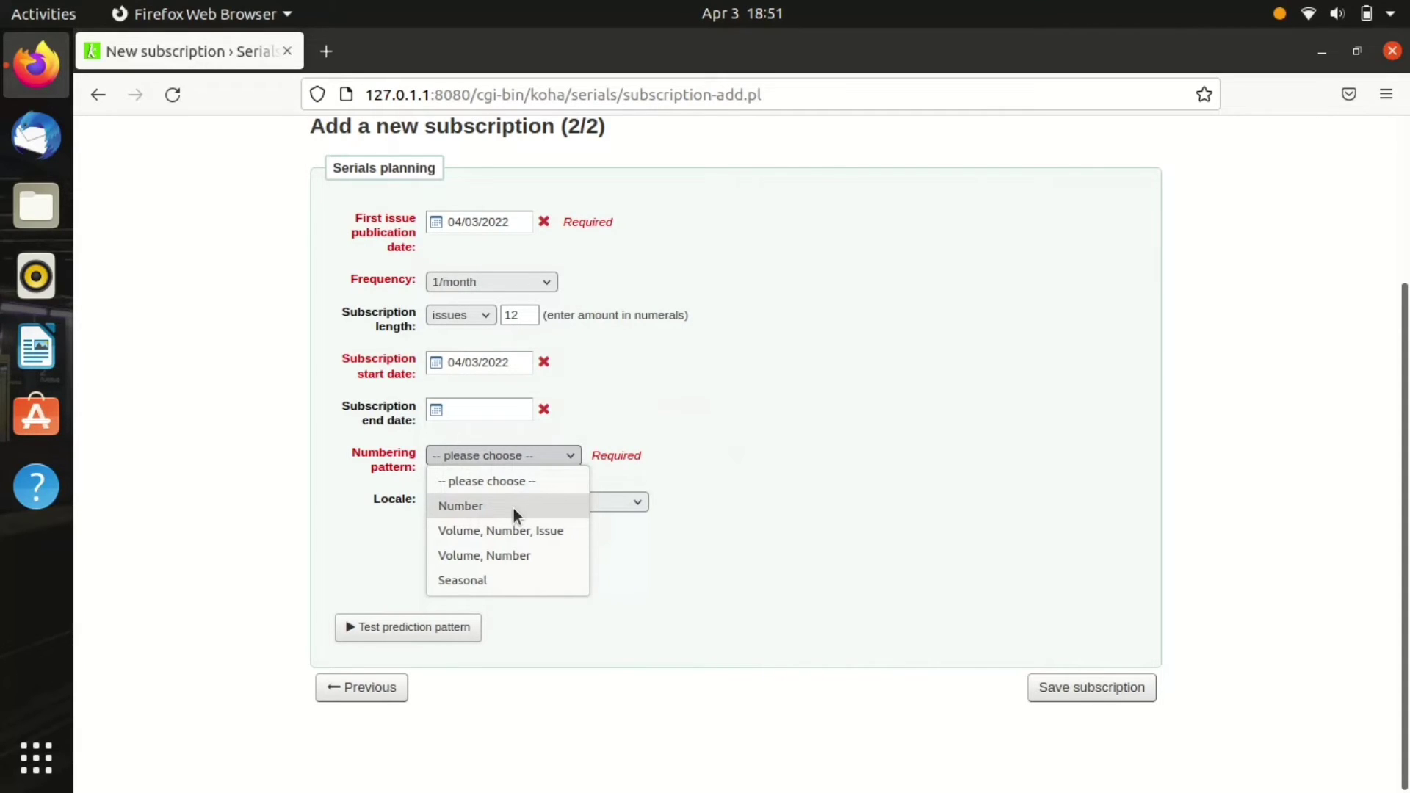
mouse_move(511, 517)
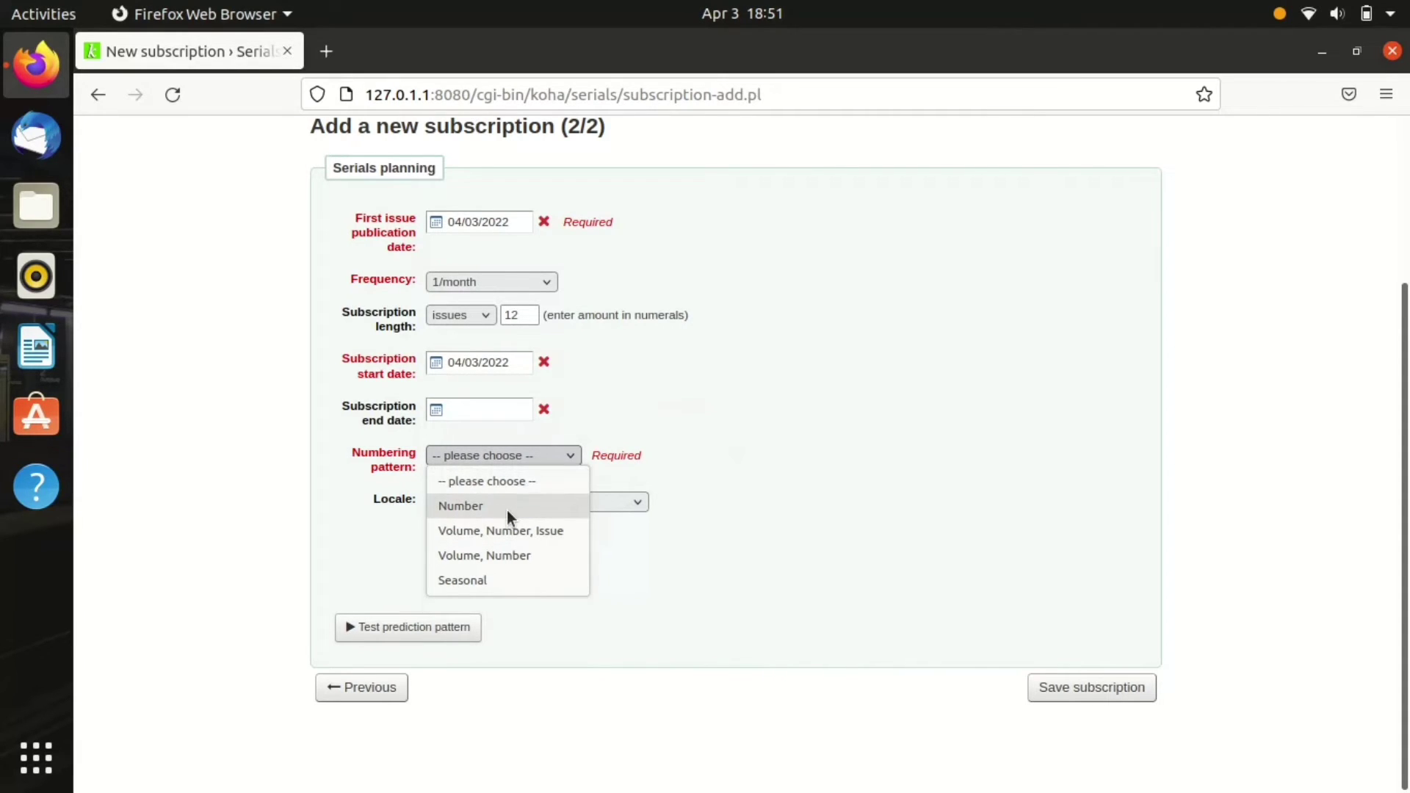
click(460, 505)
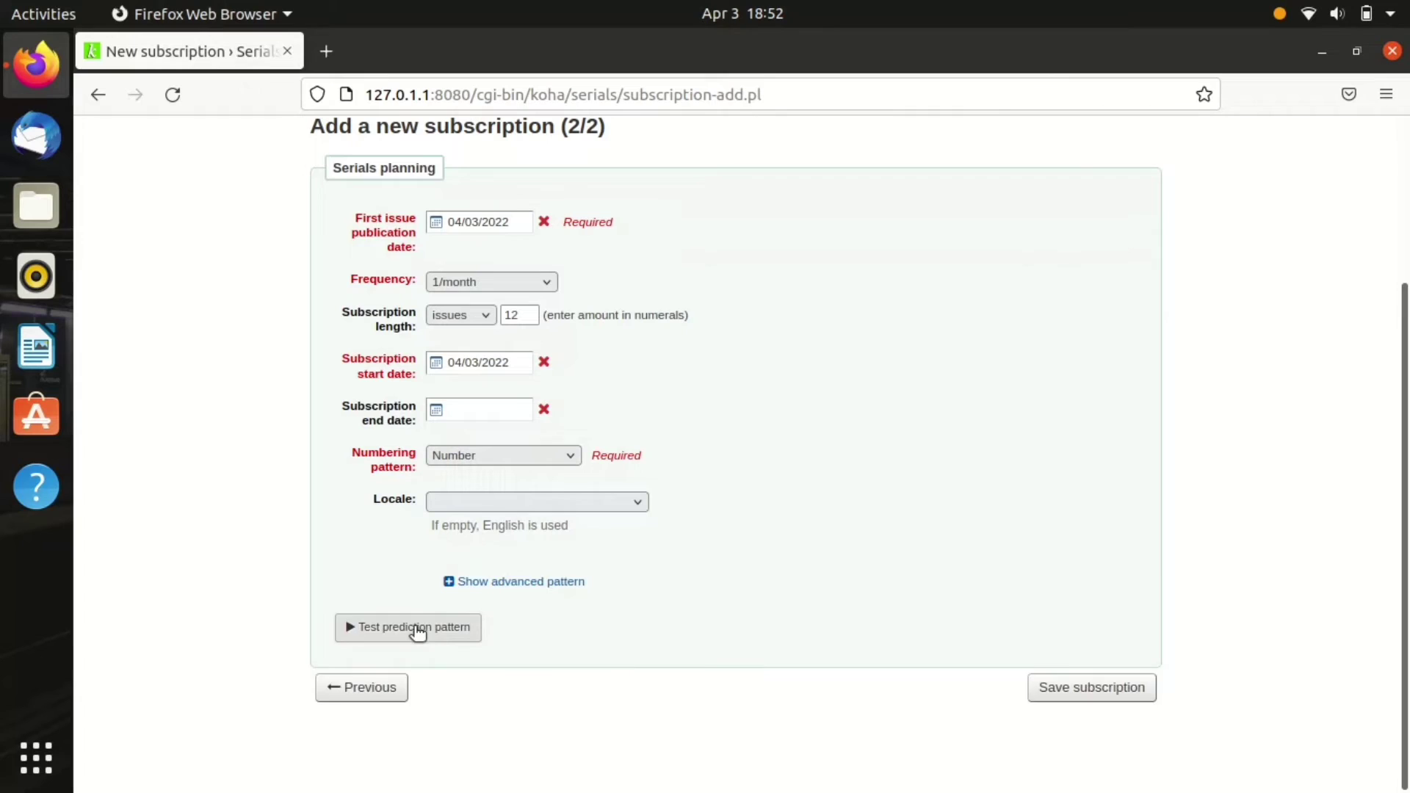
click(406, 626)
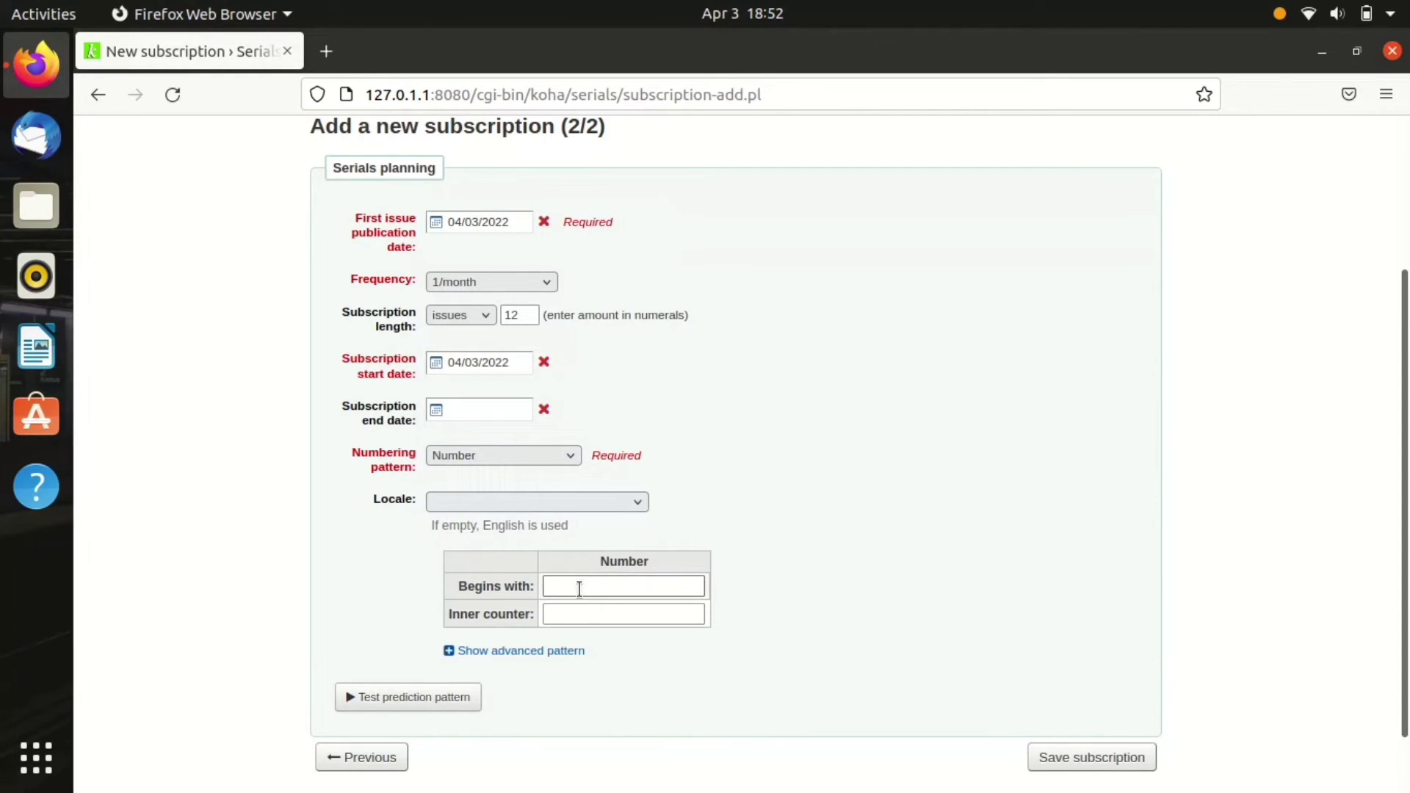
text(1)
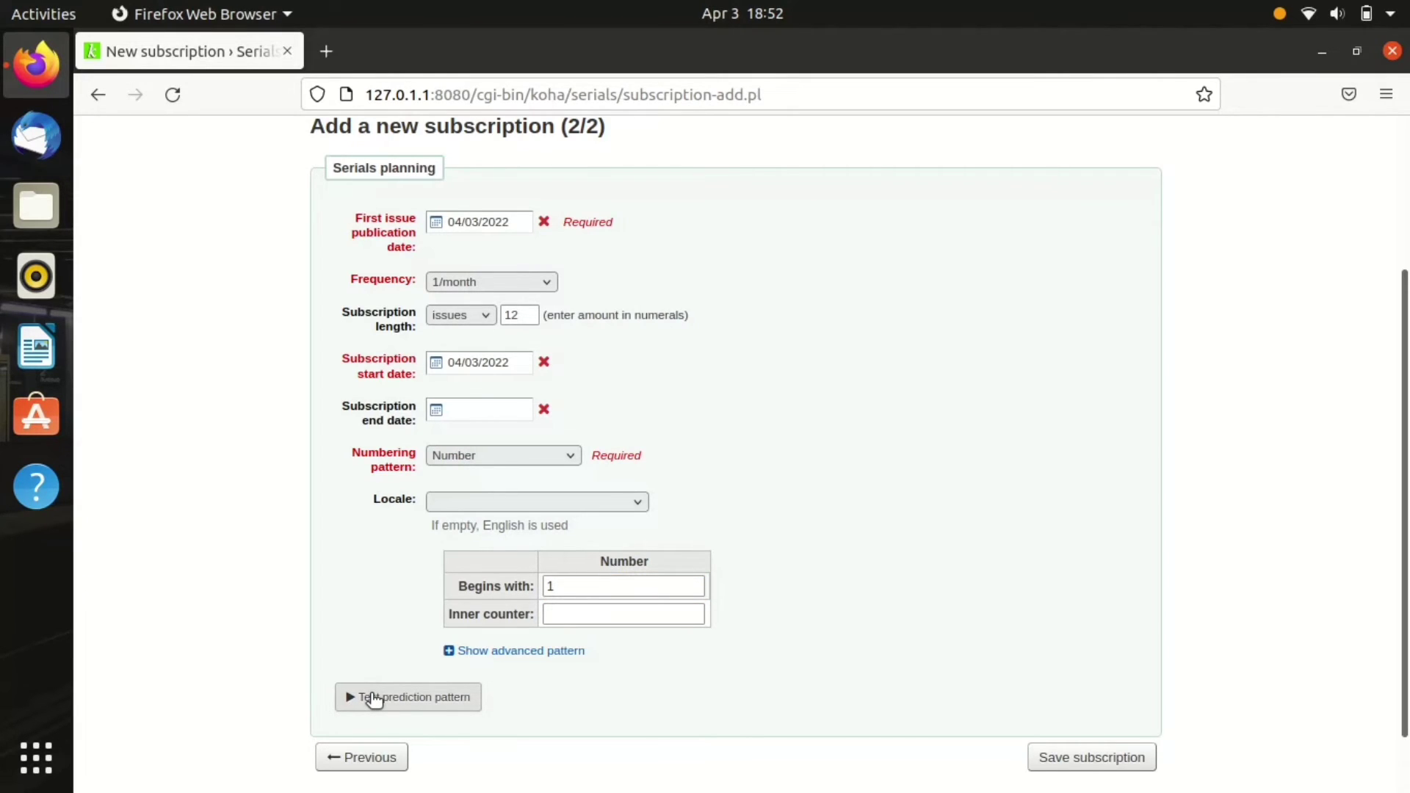
click(407, 697)
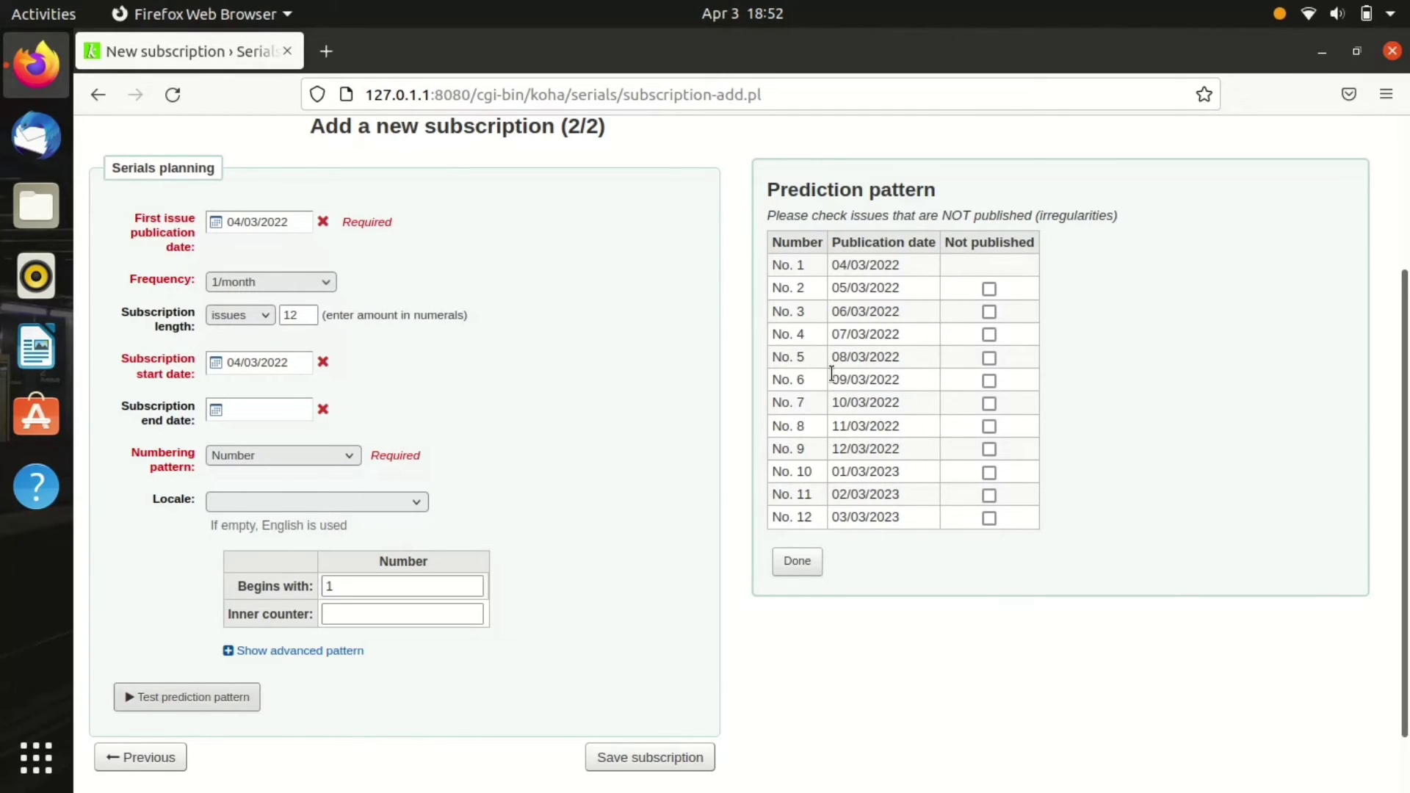
mouse_move(725, 600)
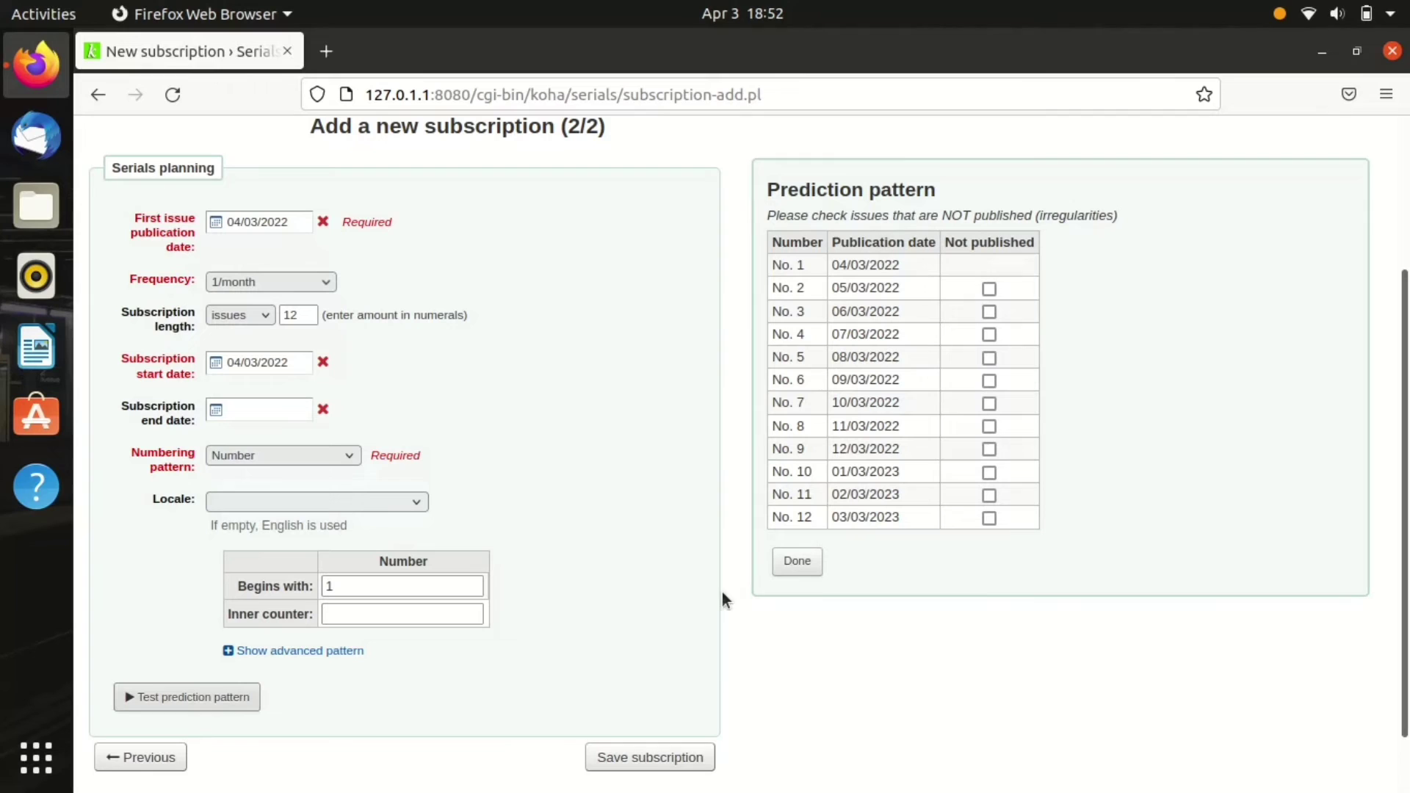
mouse_move(693, 744)
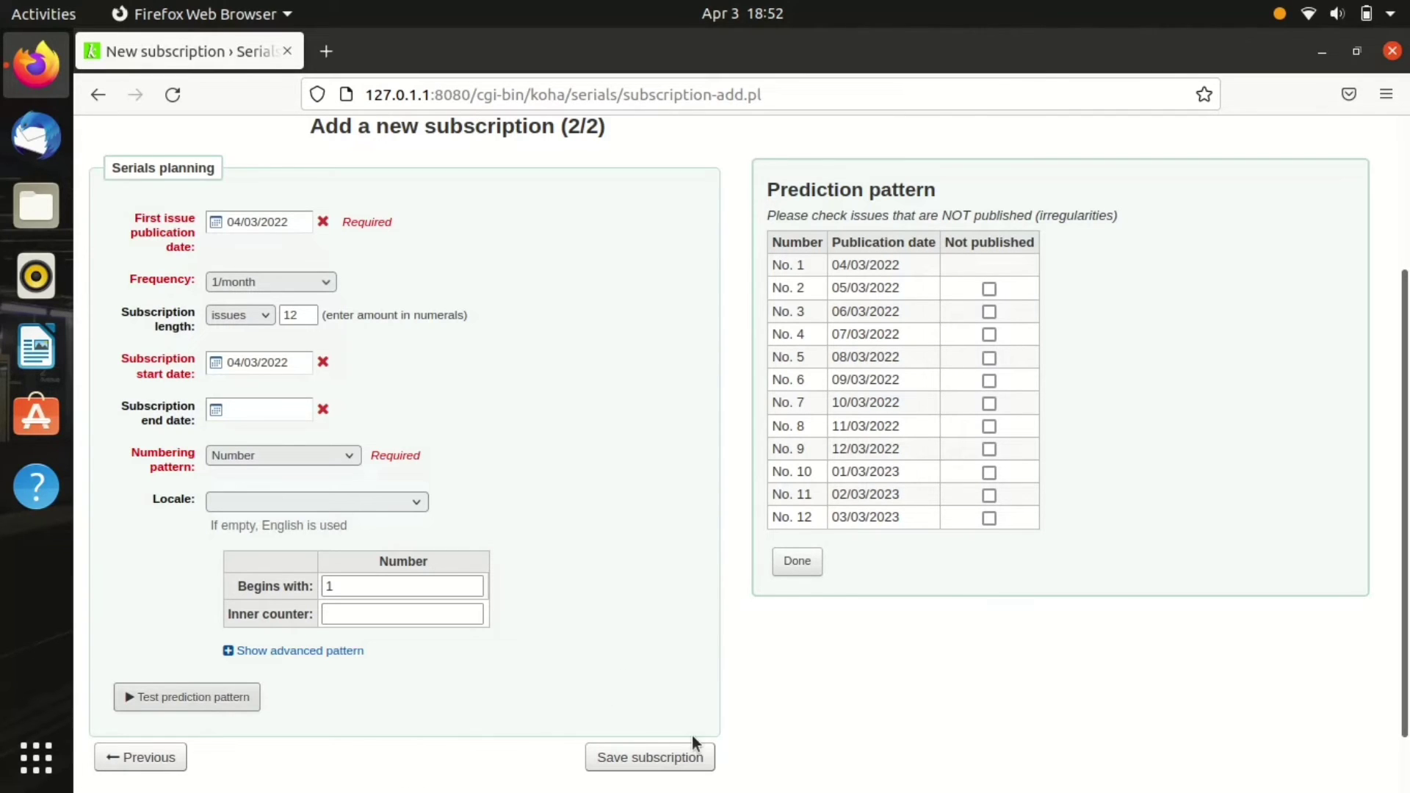
click(649, 757)
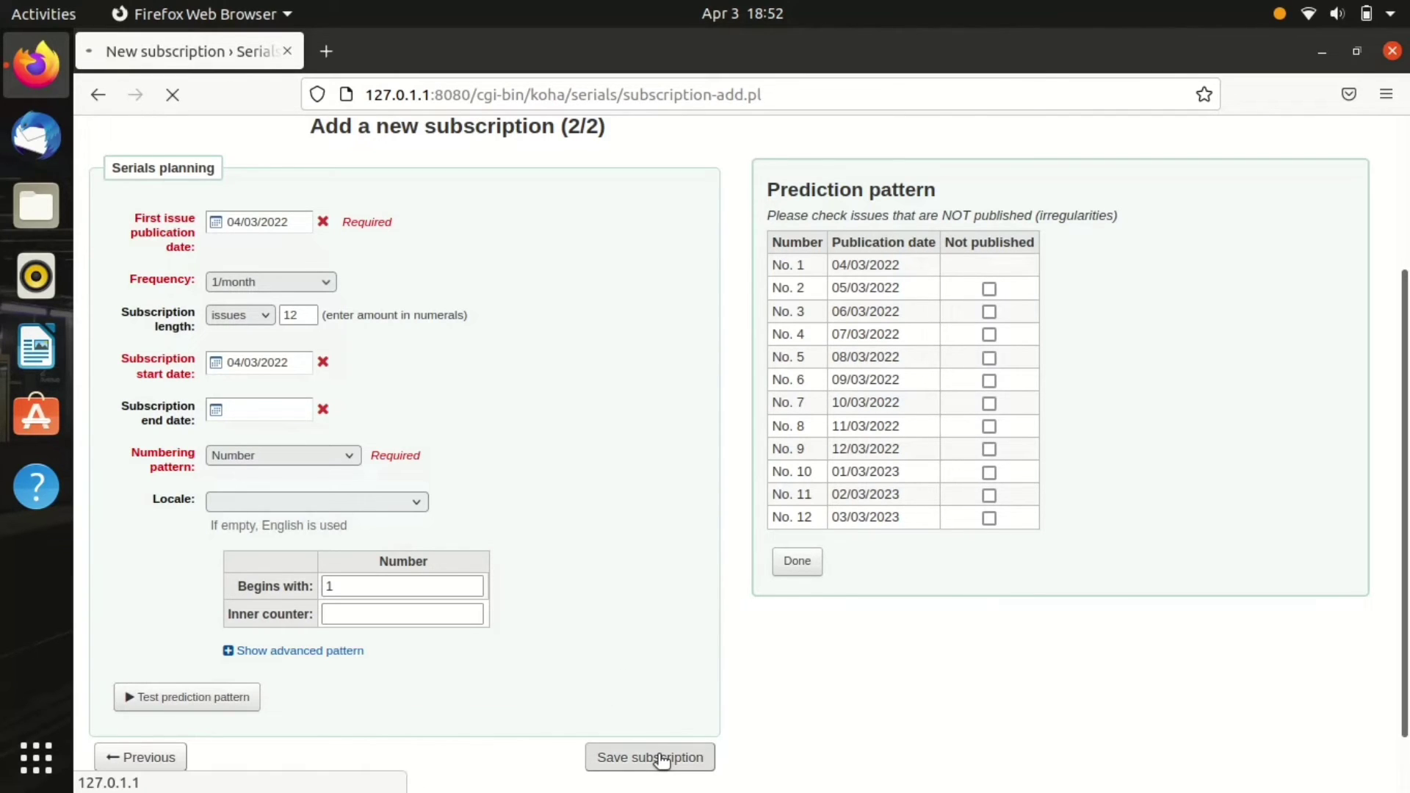
Step: View subscription #1 details and start receiving its issues
click(650, 757)
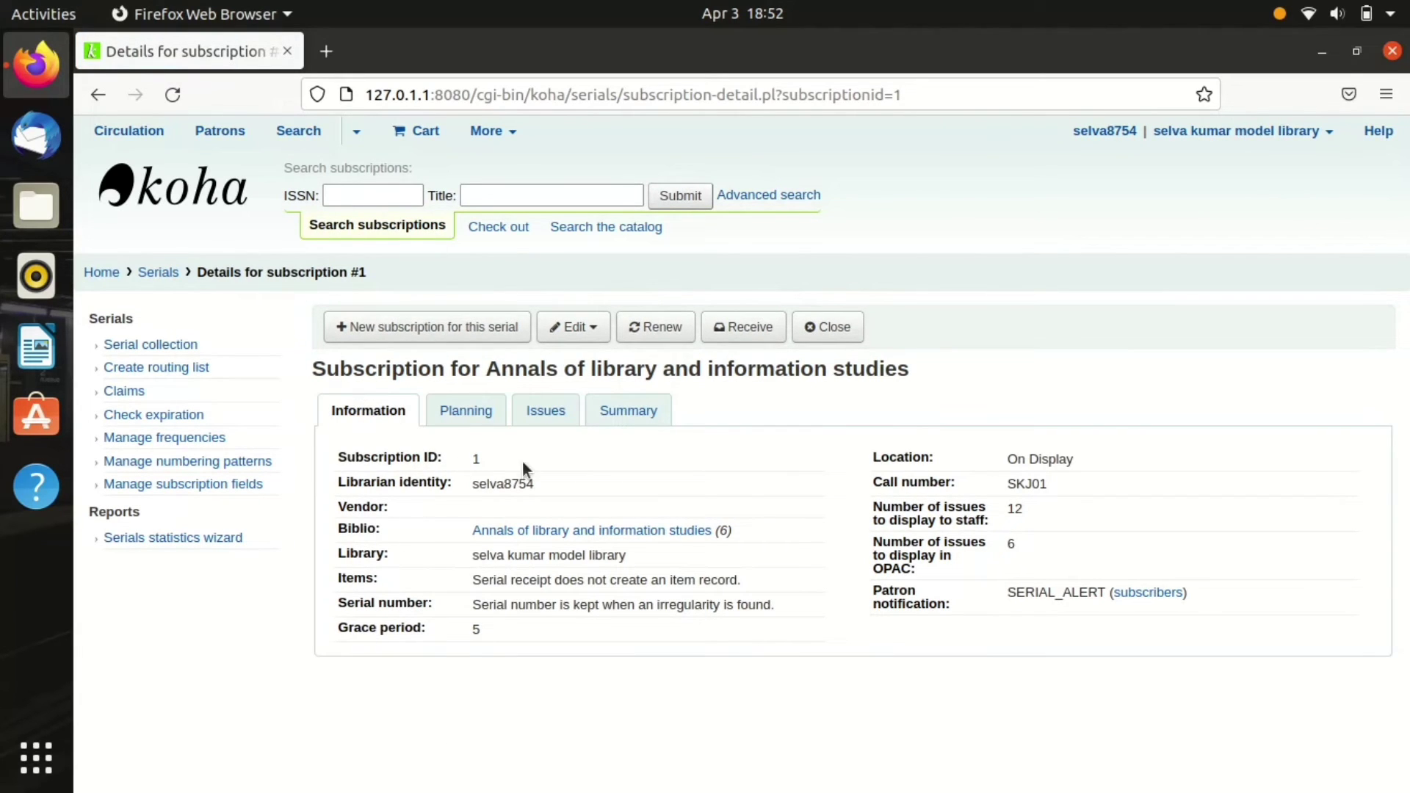
mouse_move(466, 544)
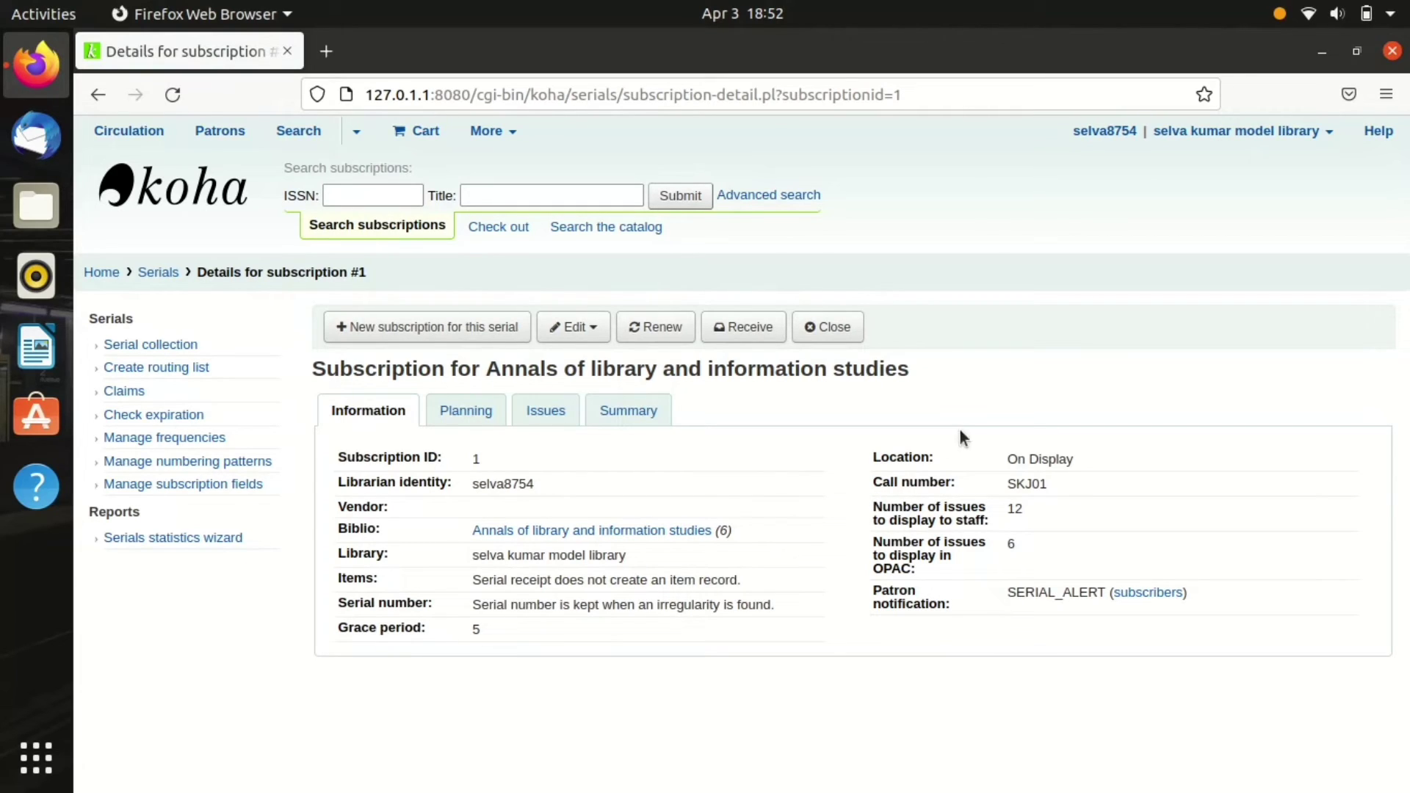
mouse_move(1007, 636)
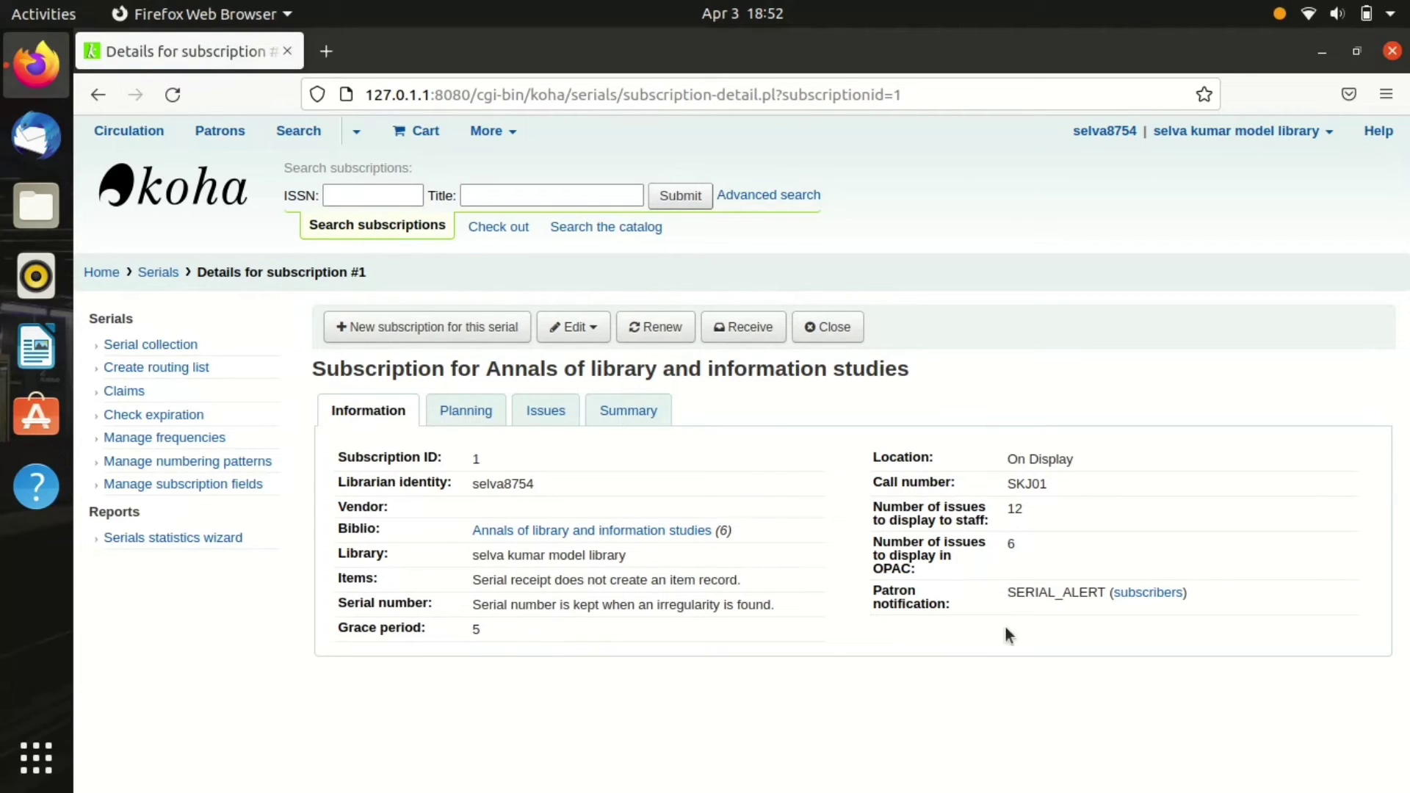
mouse_move(636, 497)
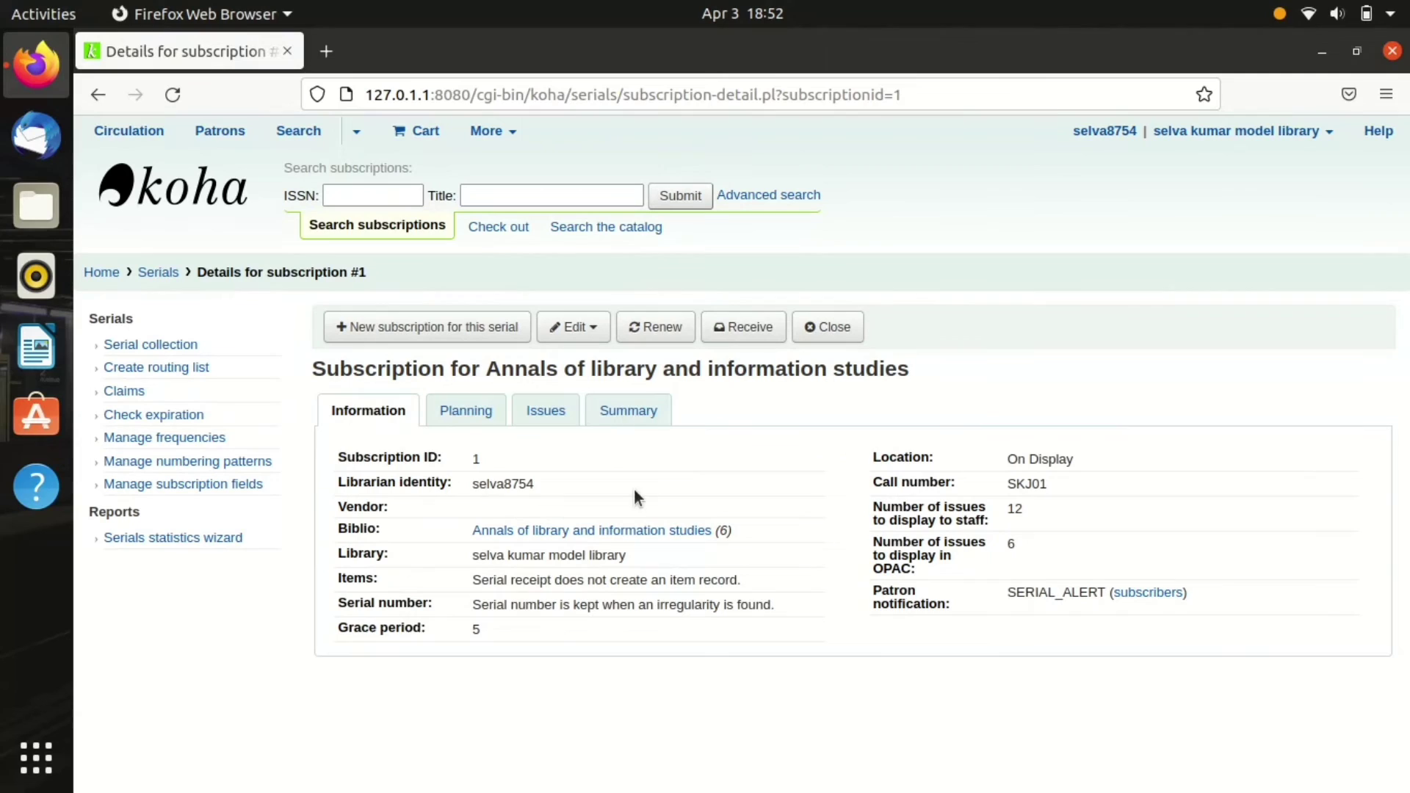
mouse_move(705, 461)
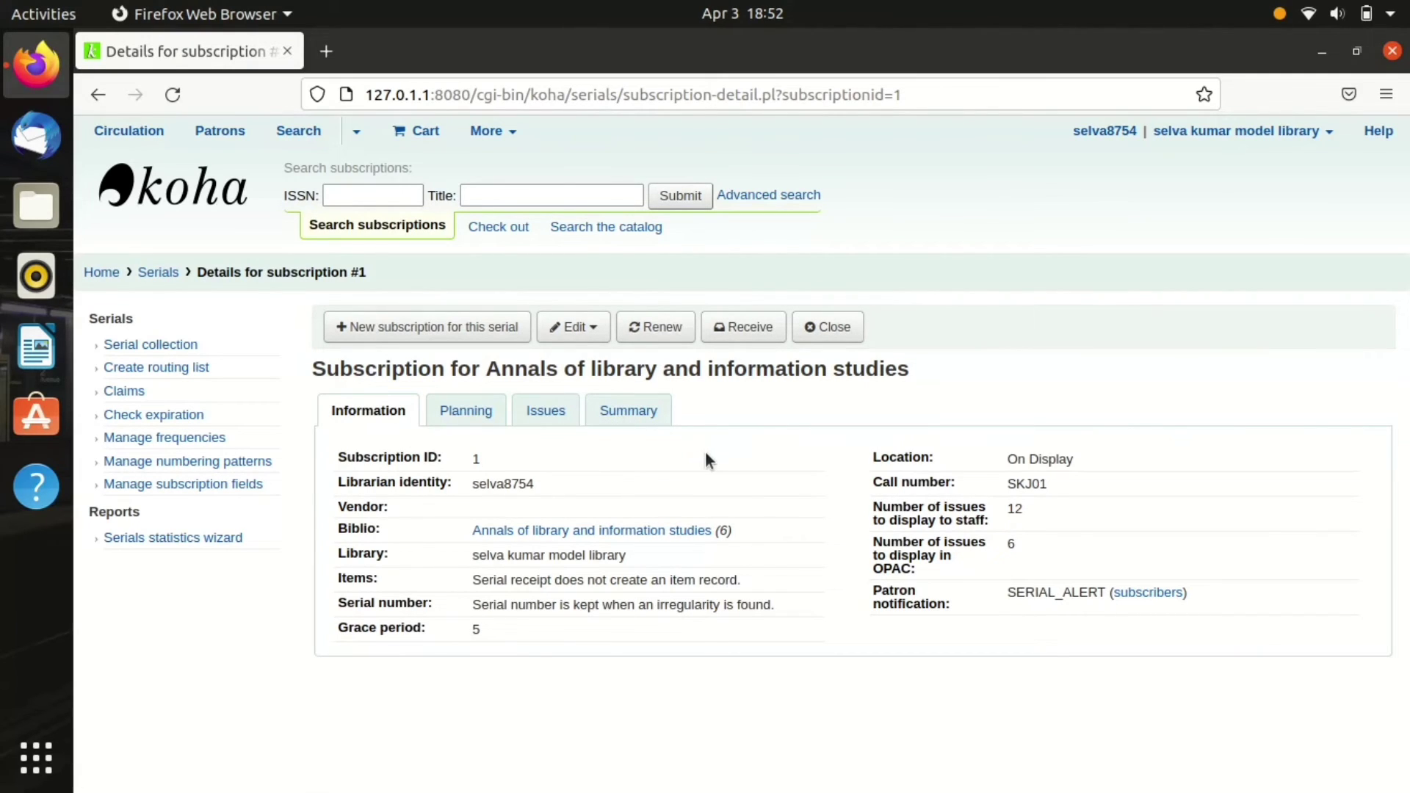
mouse_move(661, 326)
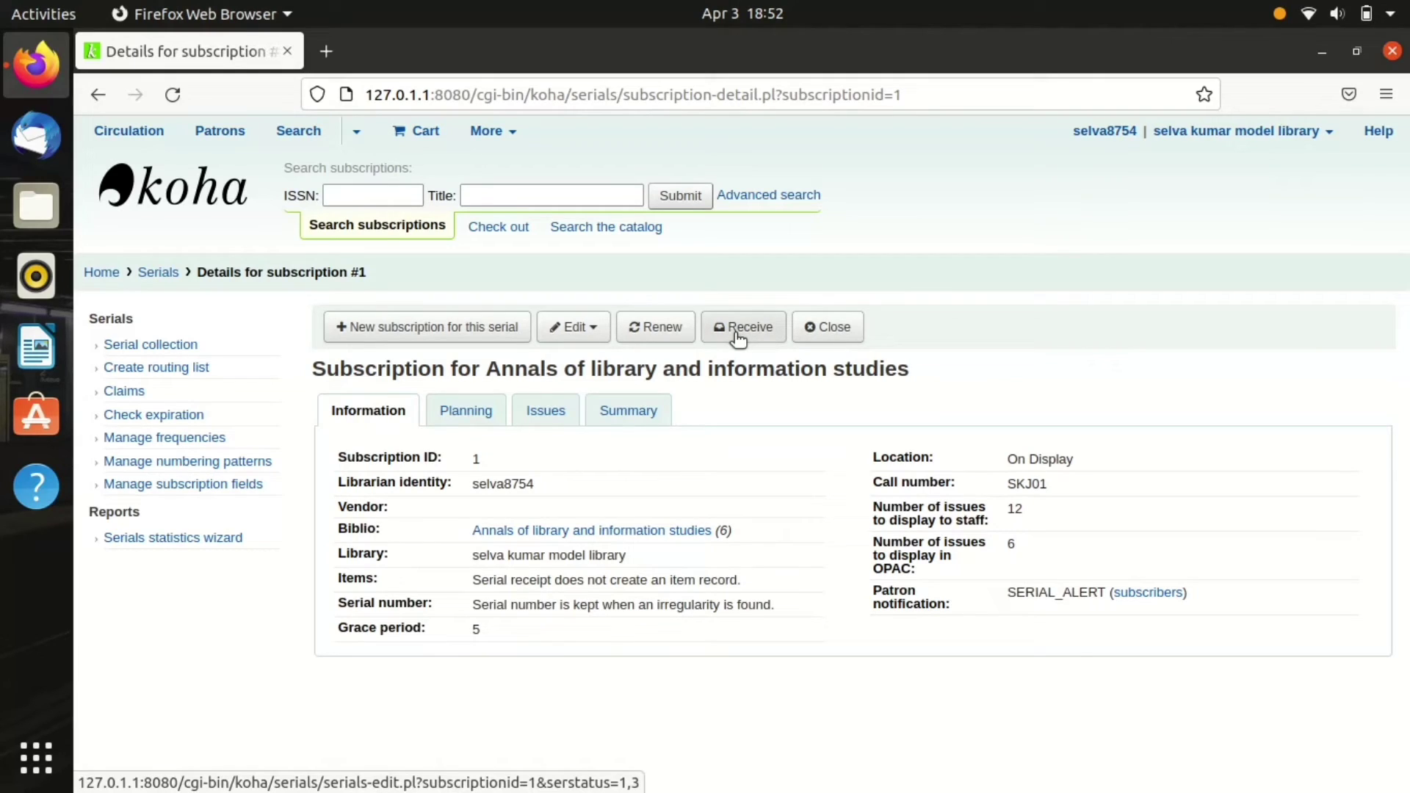
click(742, 327)
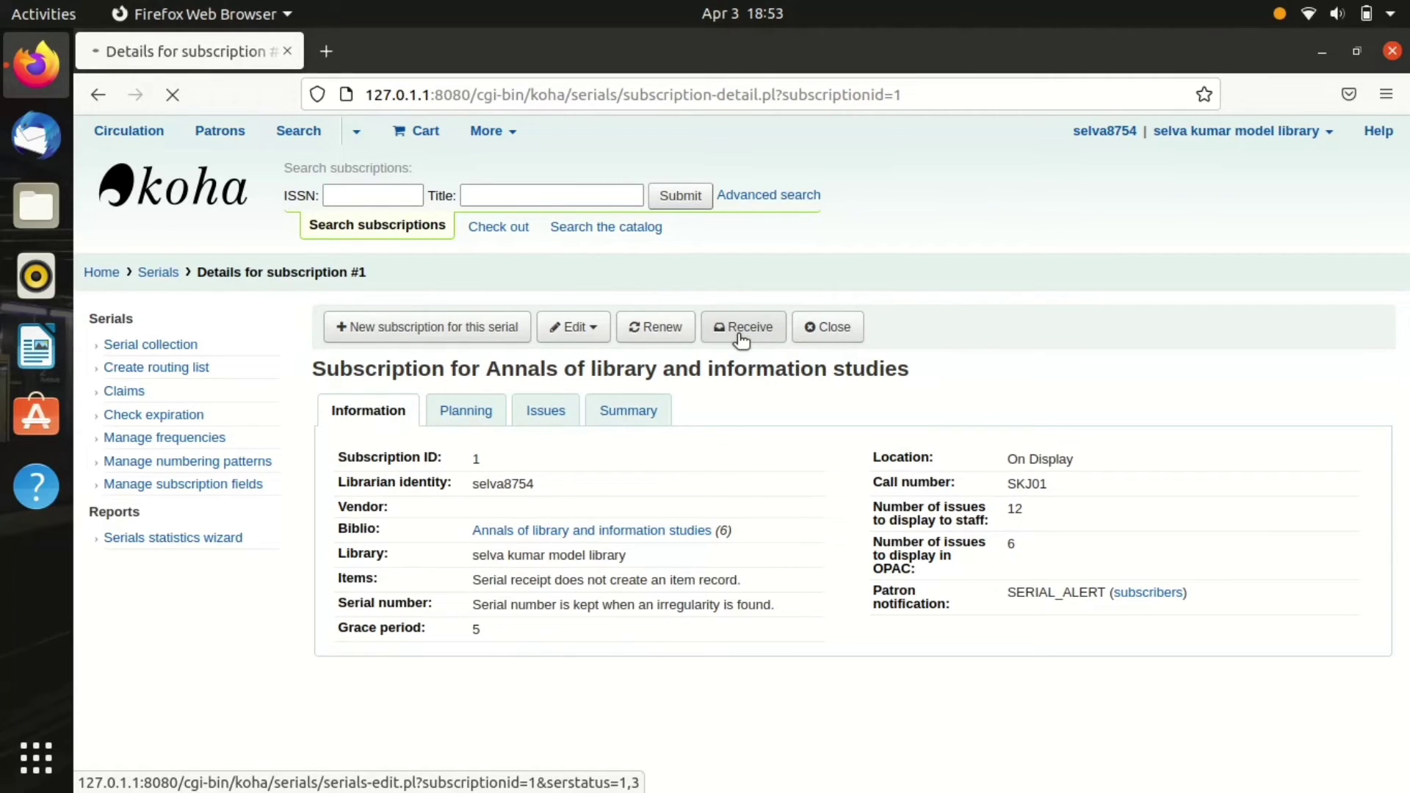
Step: Set issue No. 1, dated 04/03/2022, to Arrived and save the receipt
click(743, 326)
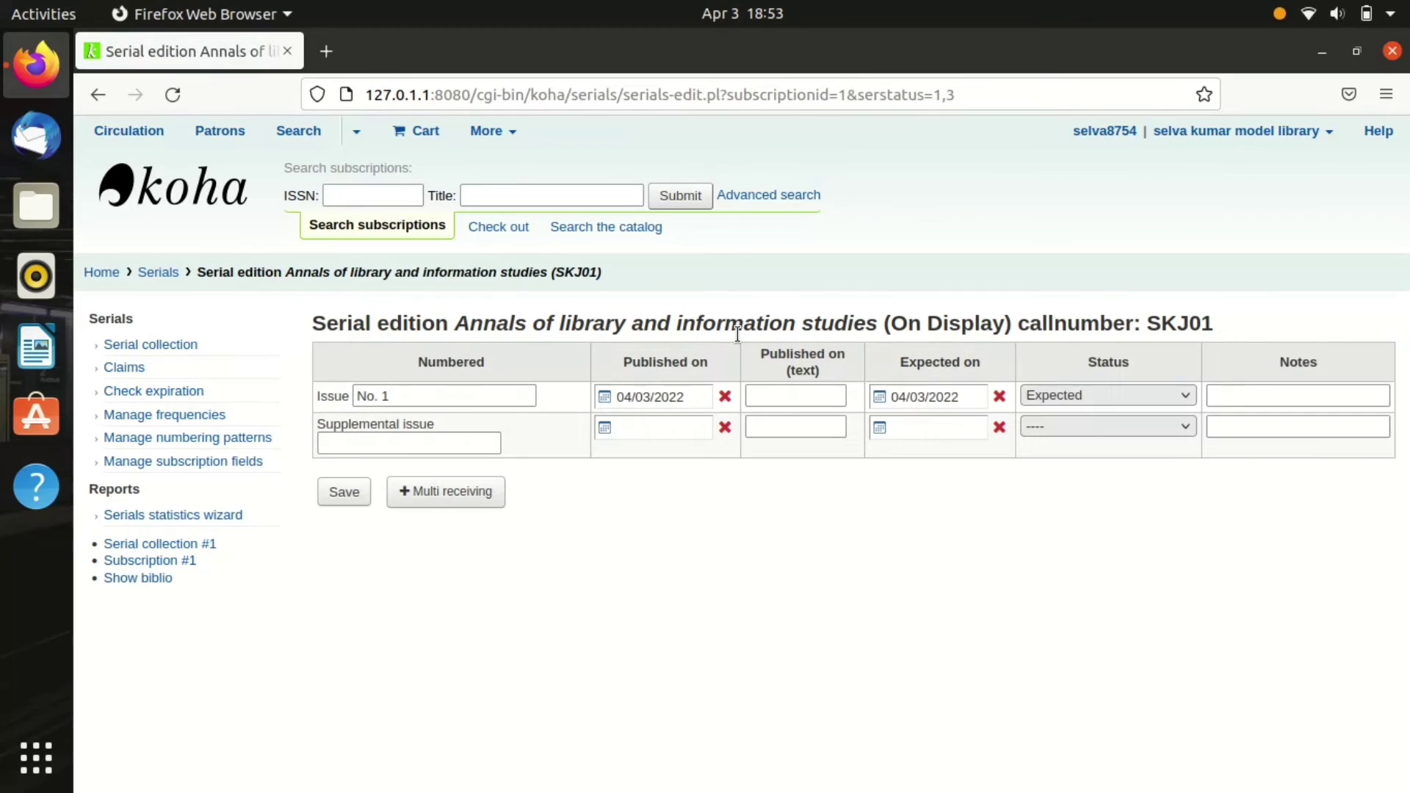
mouse_move(652, 426)
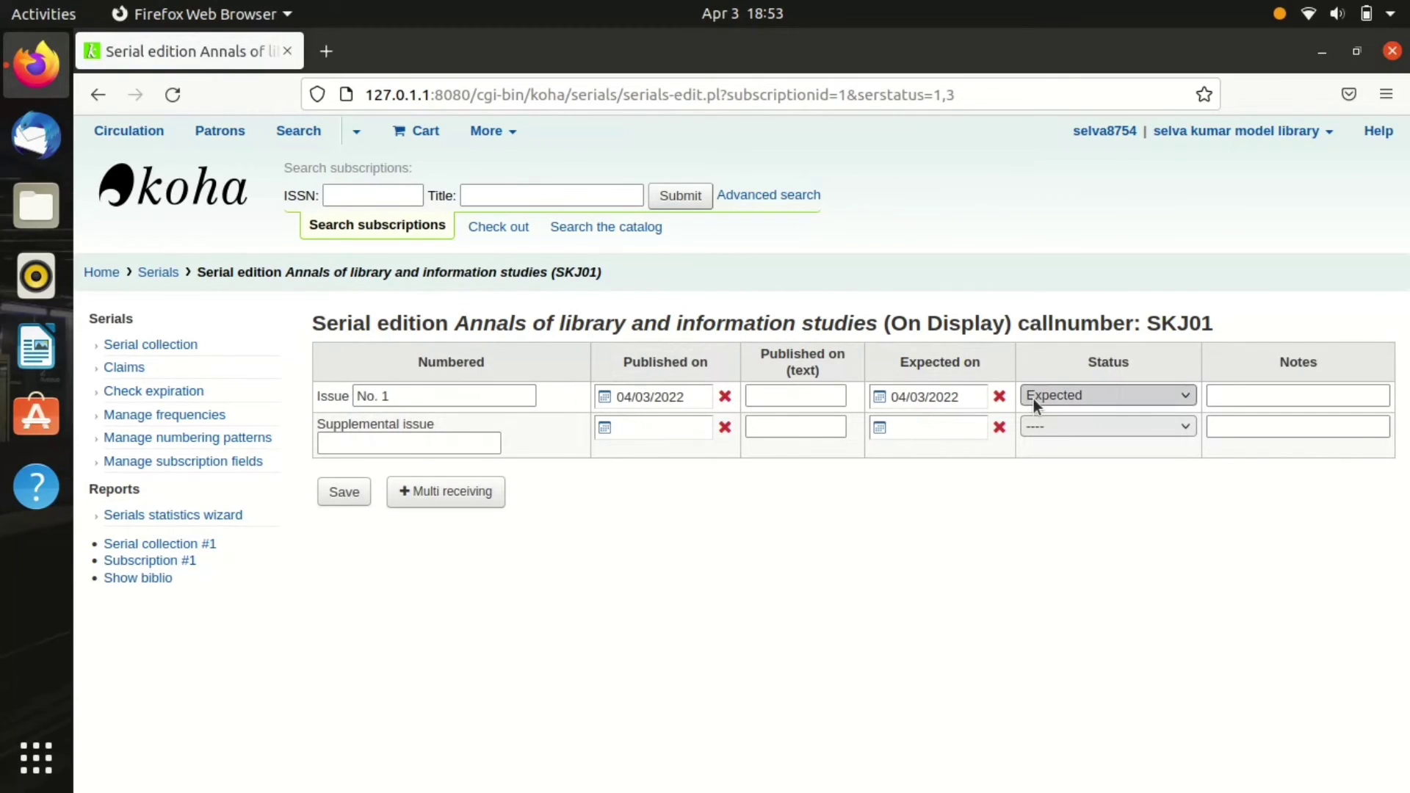
mouse_move(1122, 413)
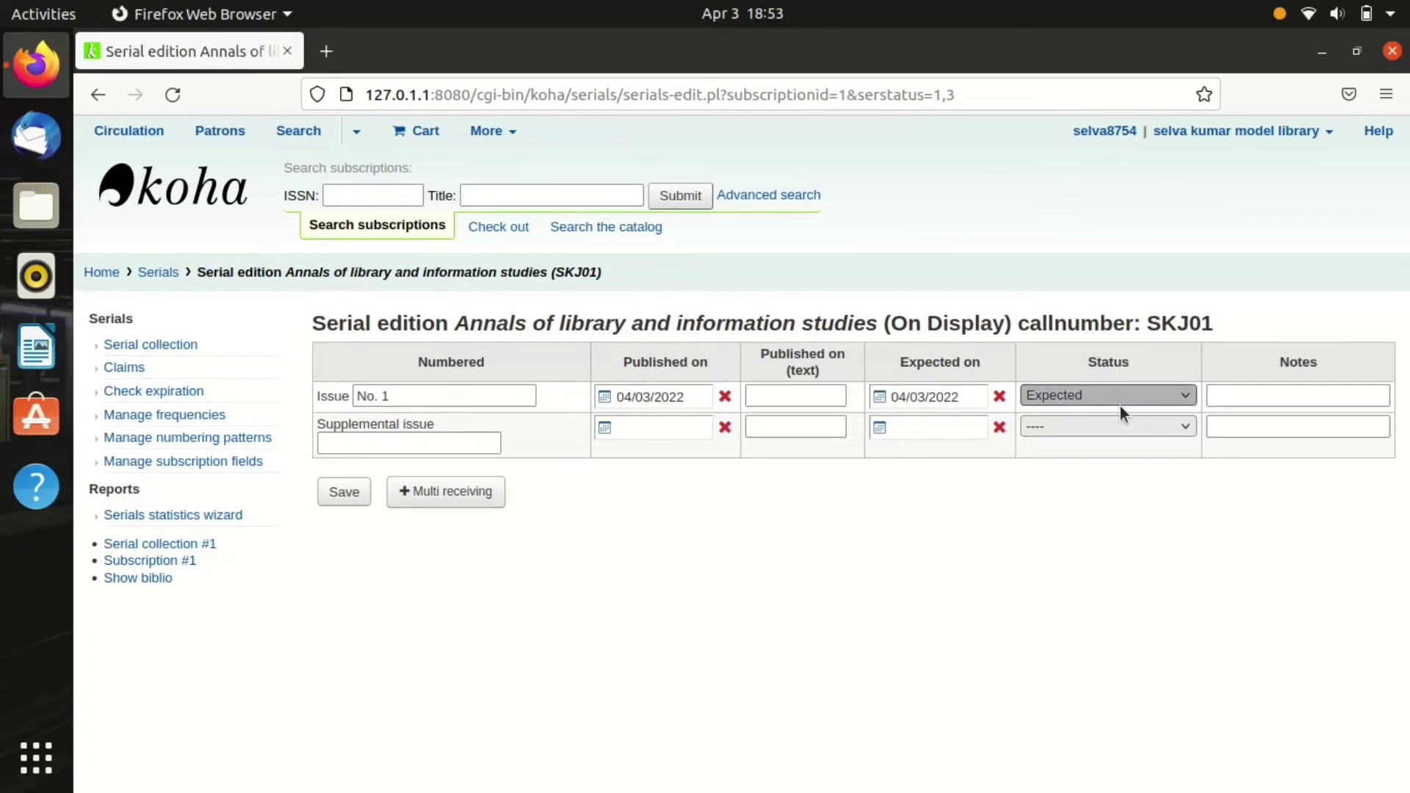
click(1107, 395)
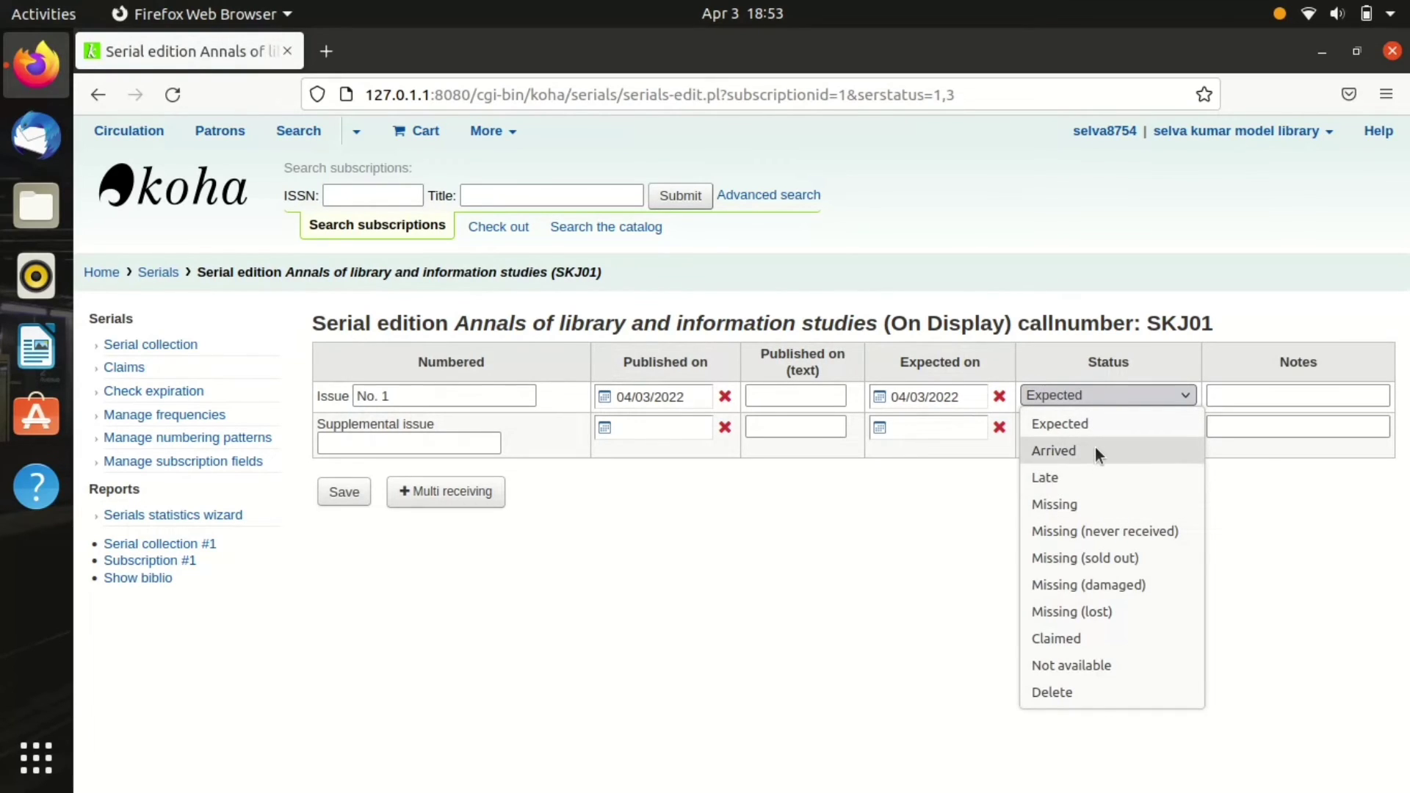
click(1053, 450)
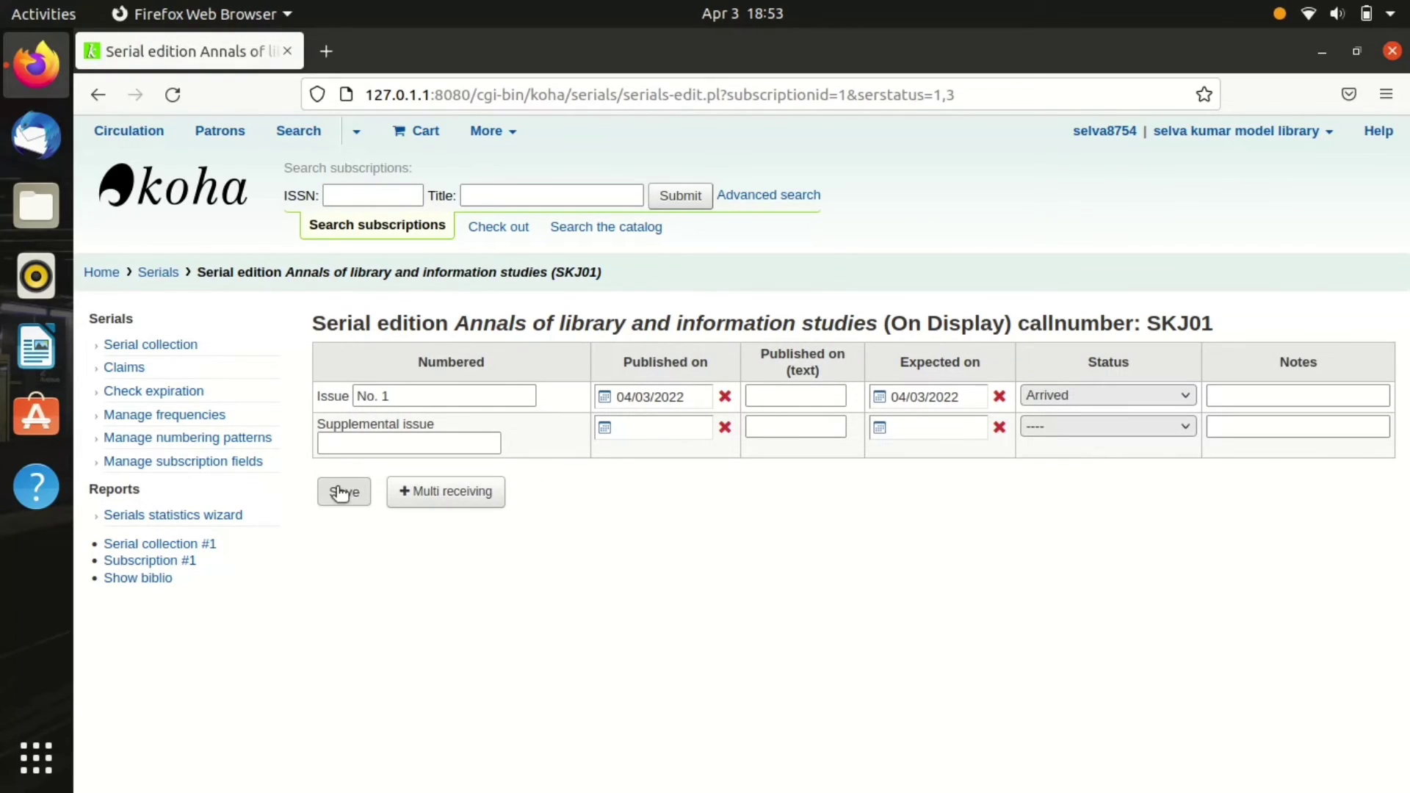
click(344, 491)
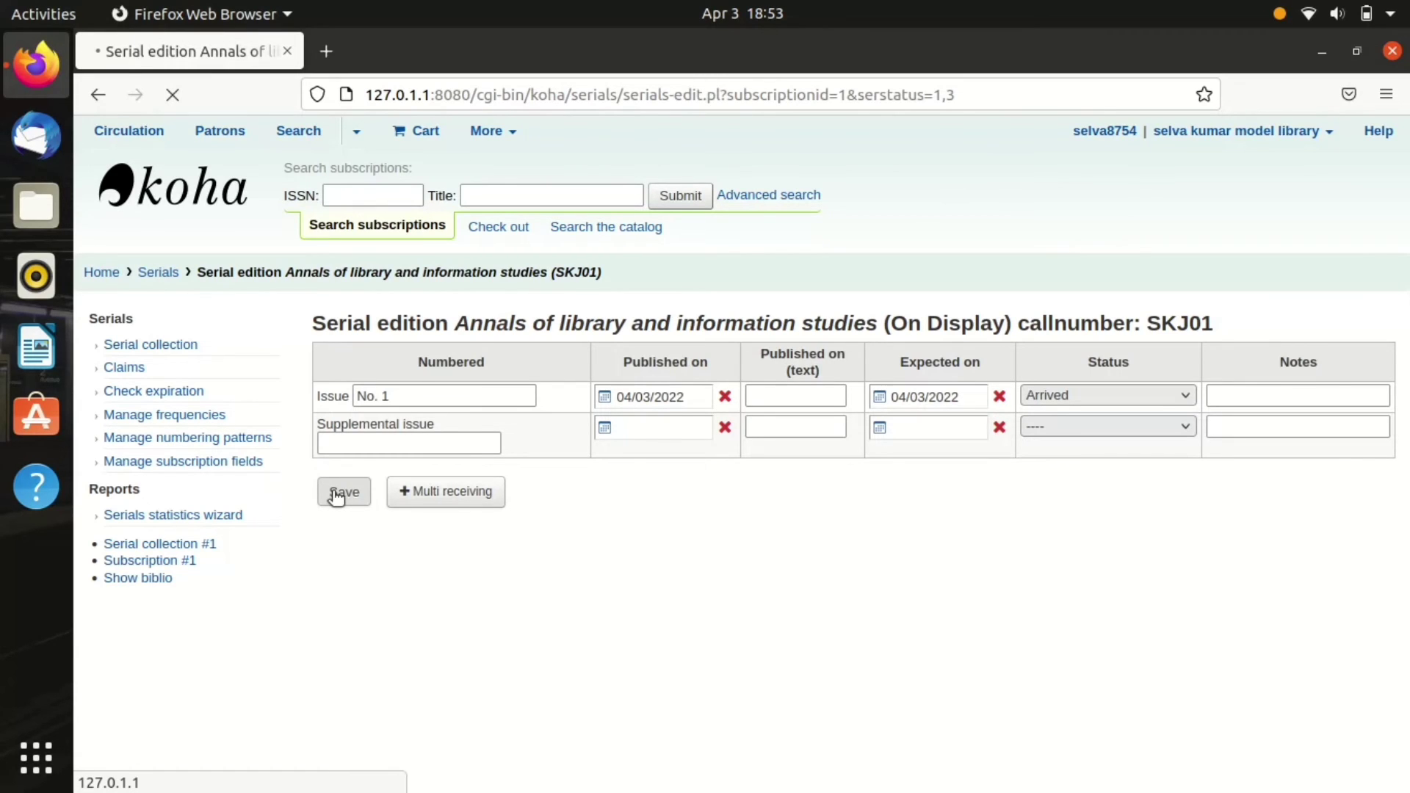
Step: With No. 1 Arrived and No. 2 checked, open Receive for issue No. 2
click(344, 492)
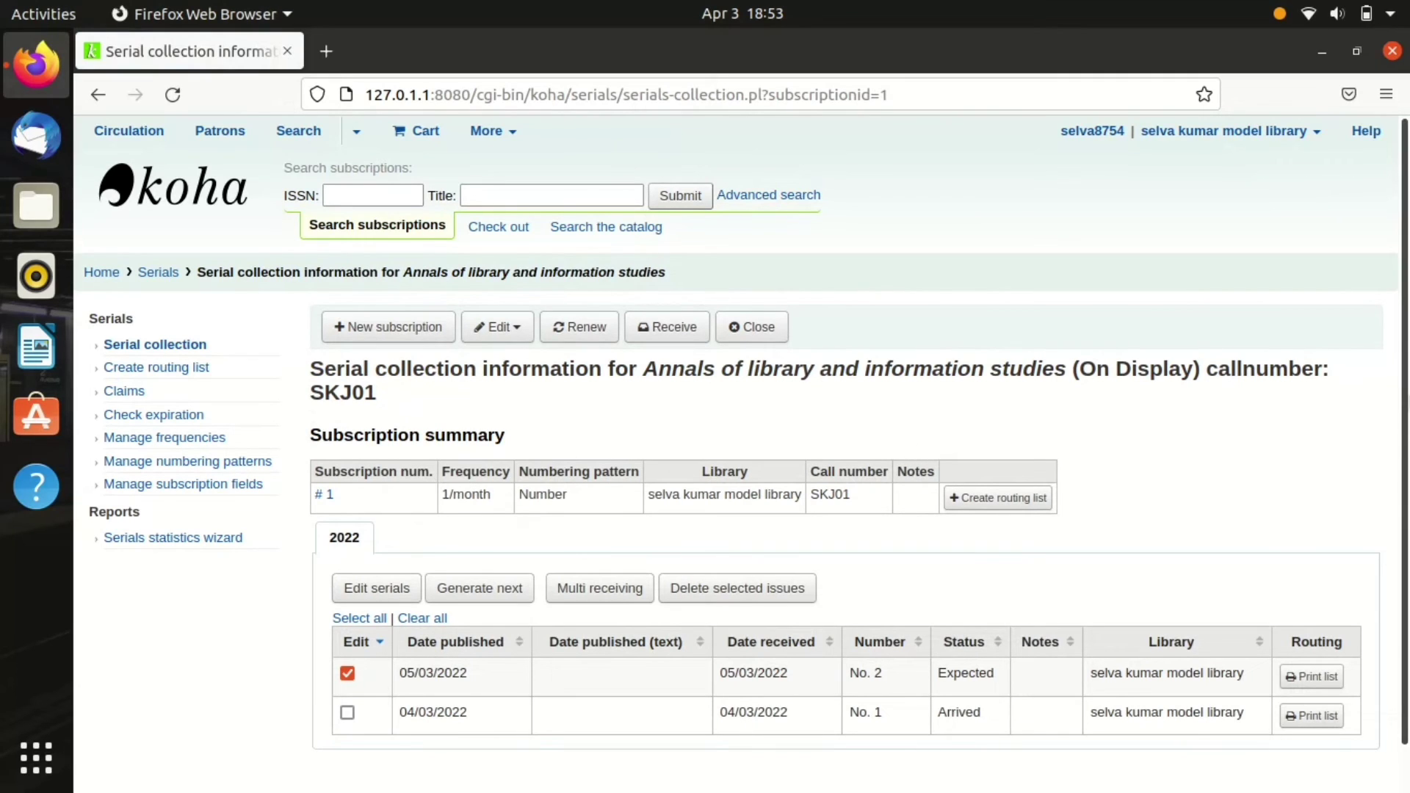
scroll(down, 3)
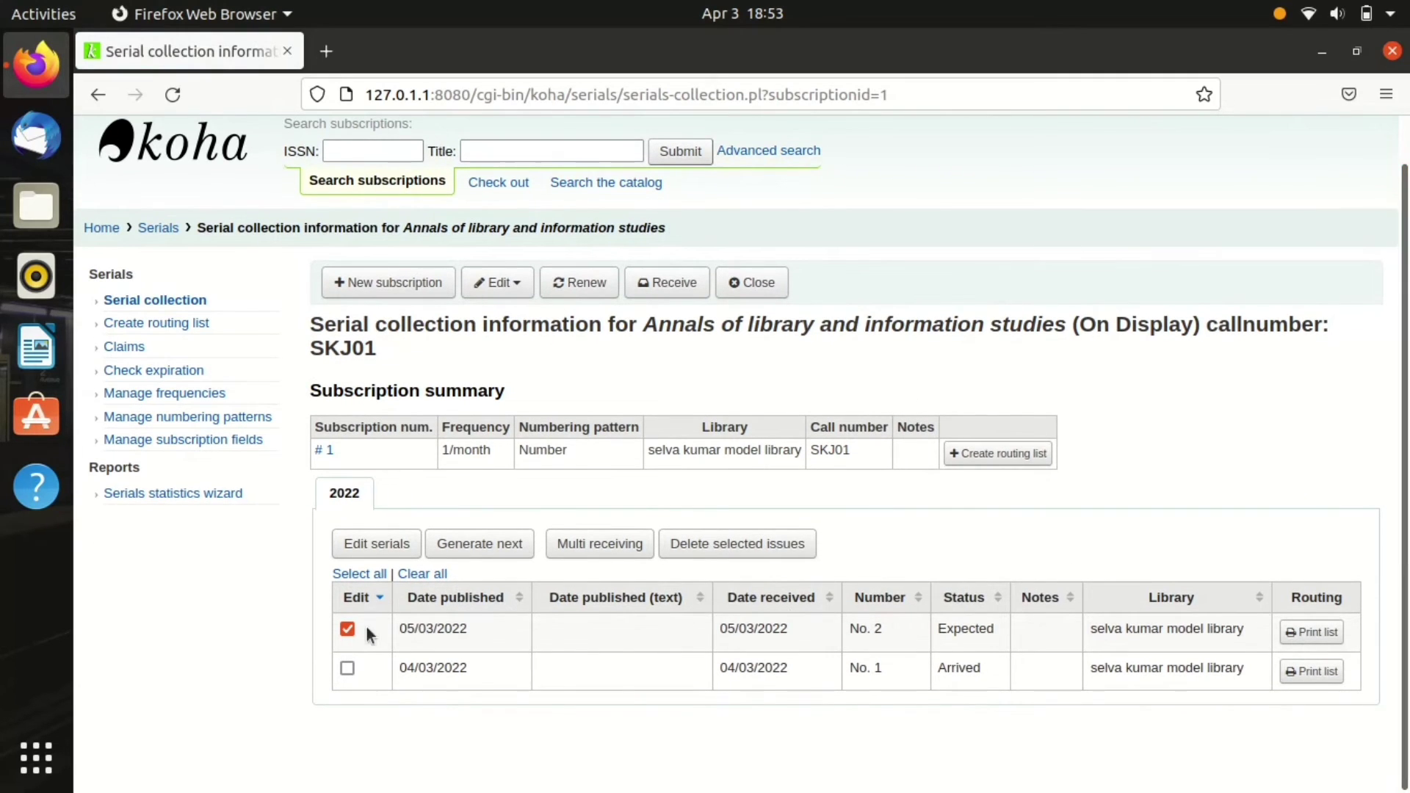
mouse_move(767, 608)
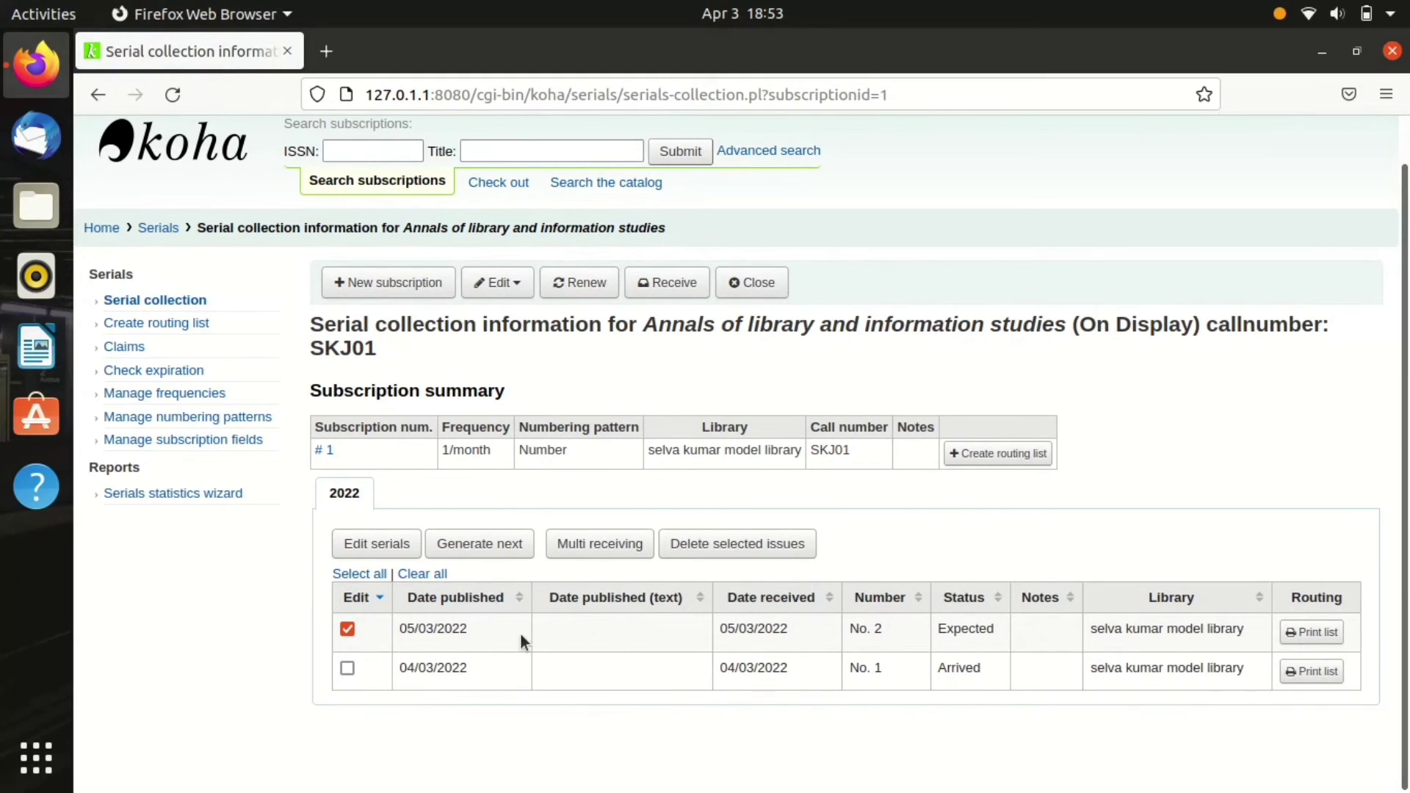
mouse_move(505, 655)
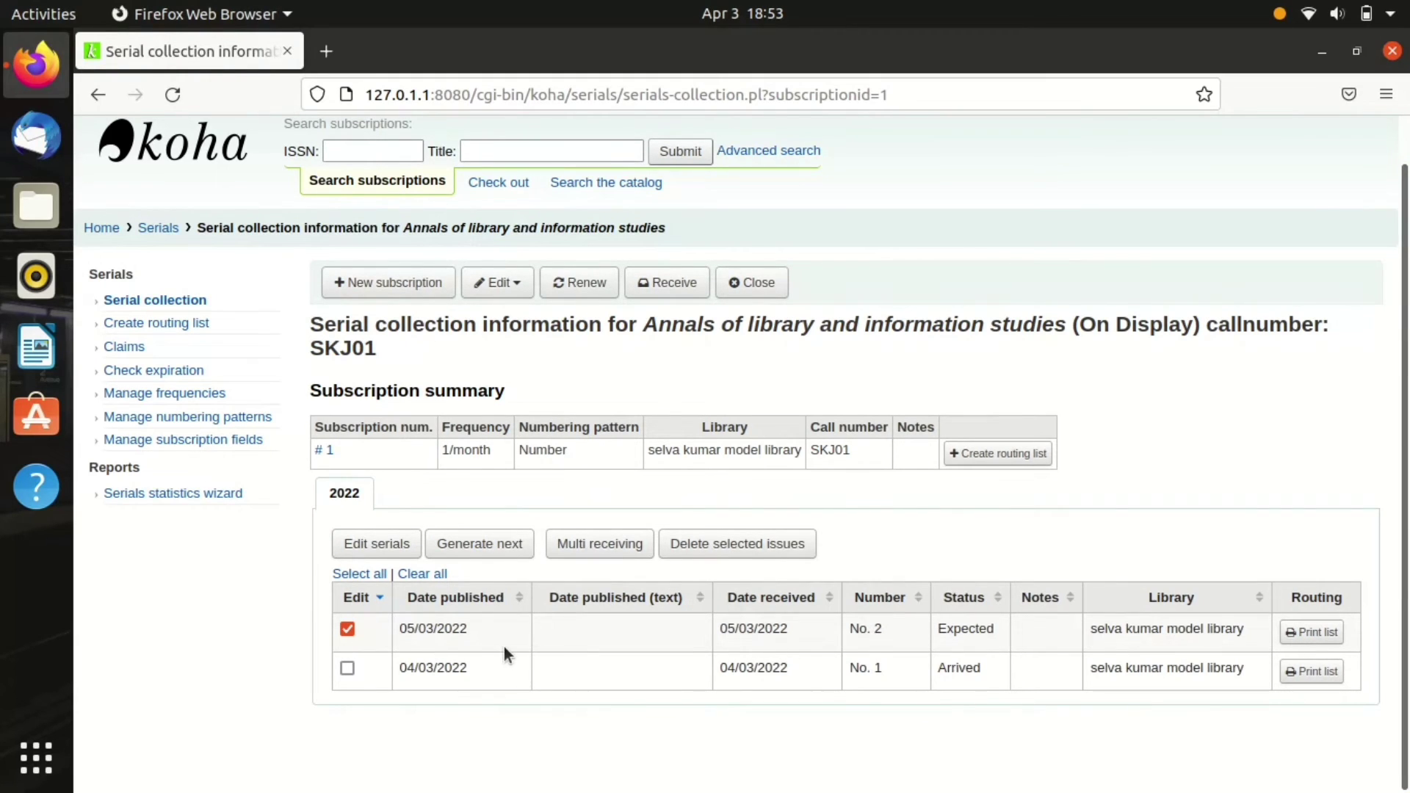
mouse_move(952, 629)
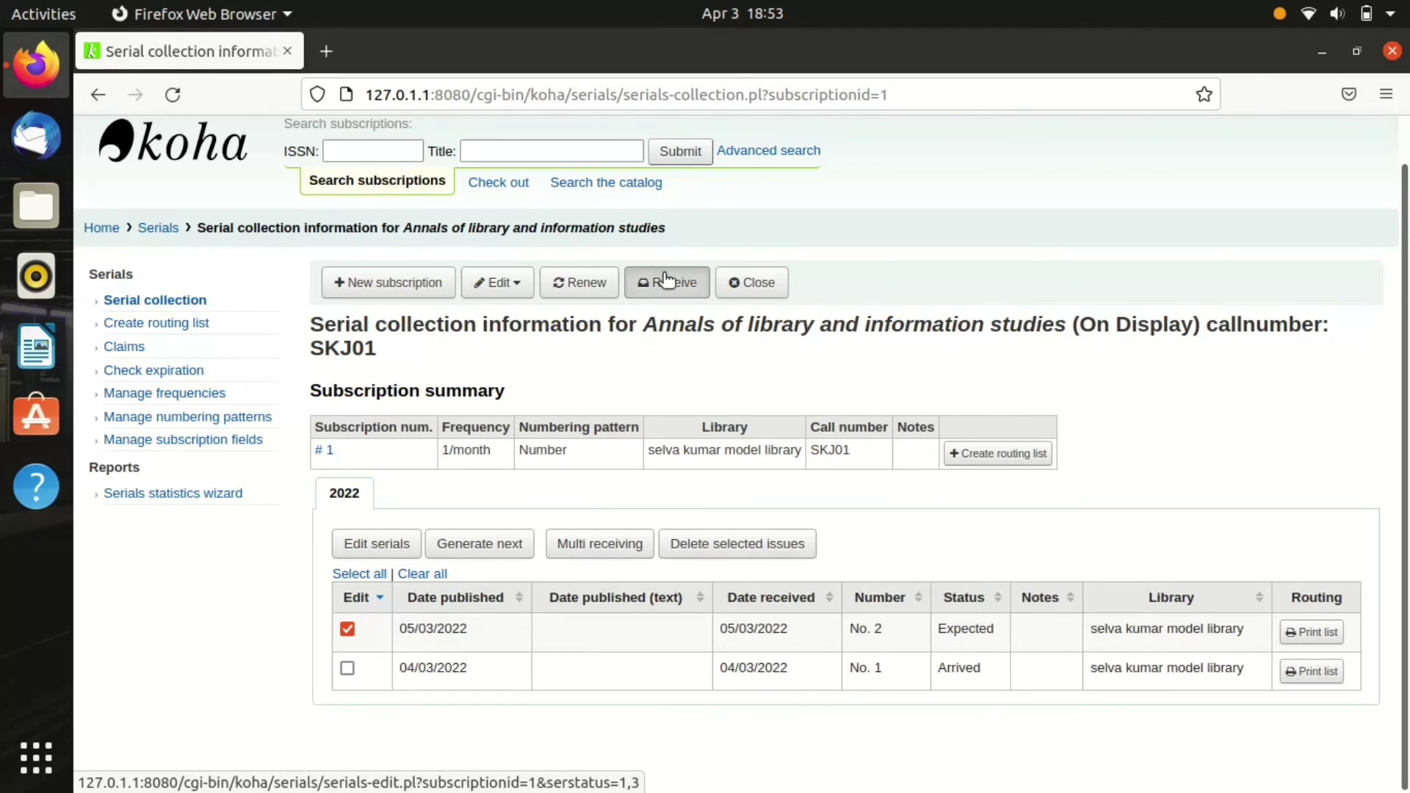
click(668, 282)
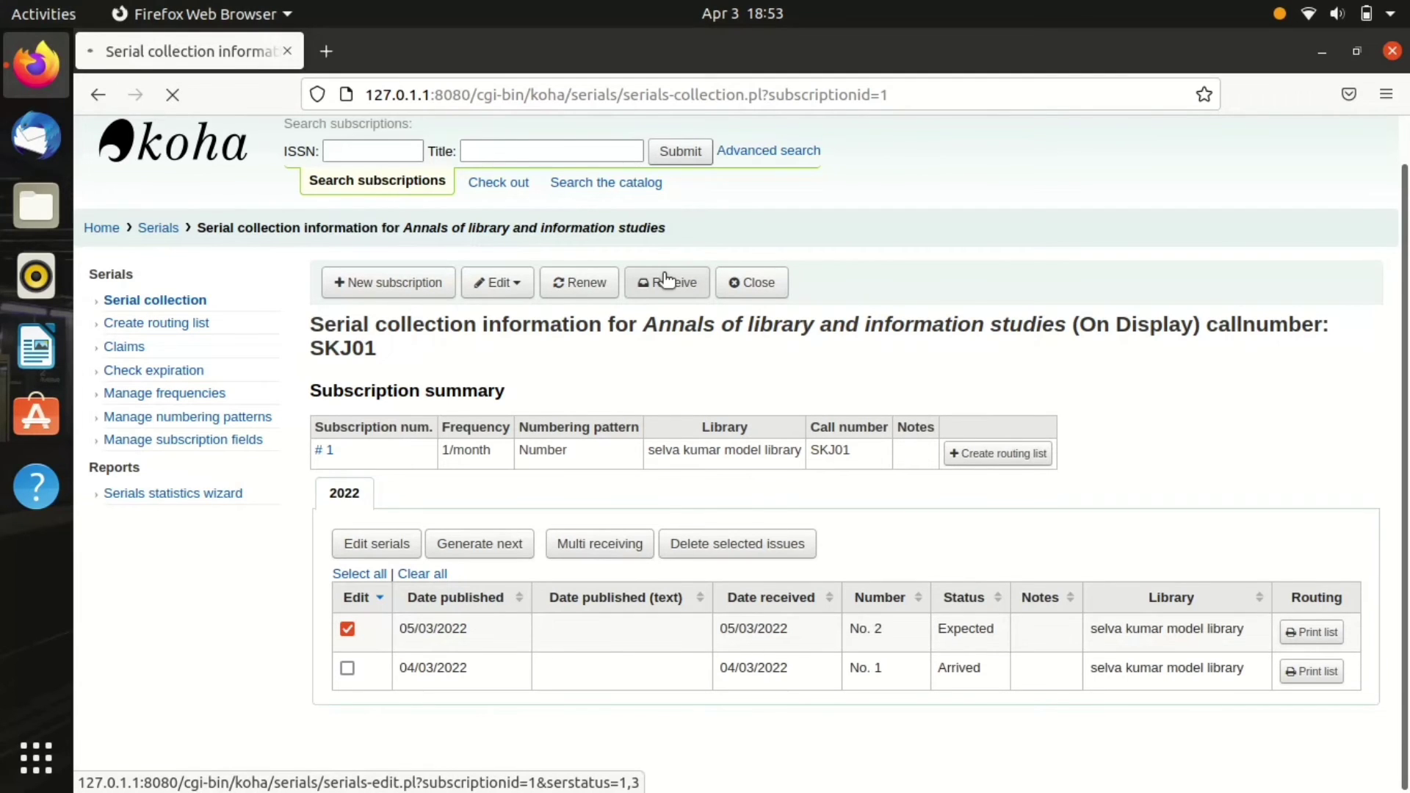
Step: Open the edition form for issue No. 2 (05/03/2022) and view its status choices
click(665, 282)
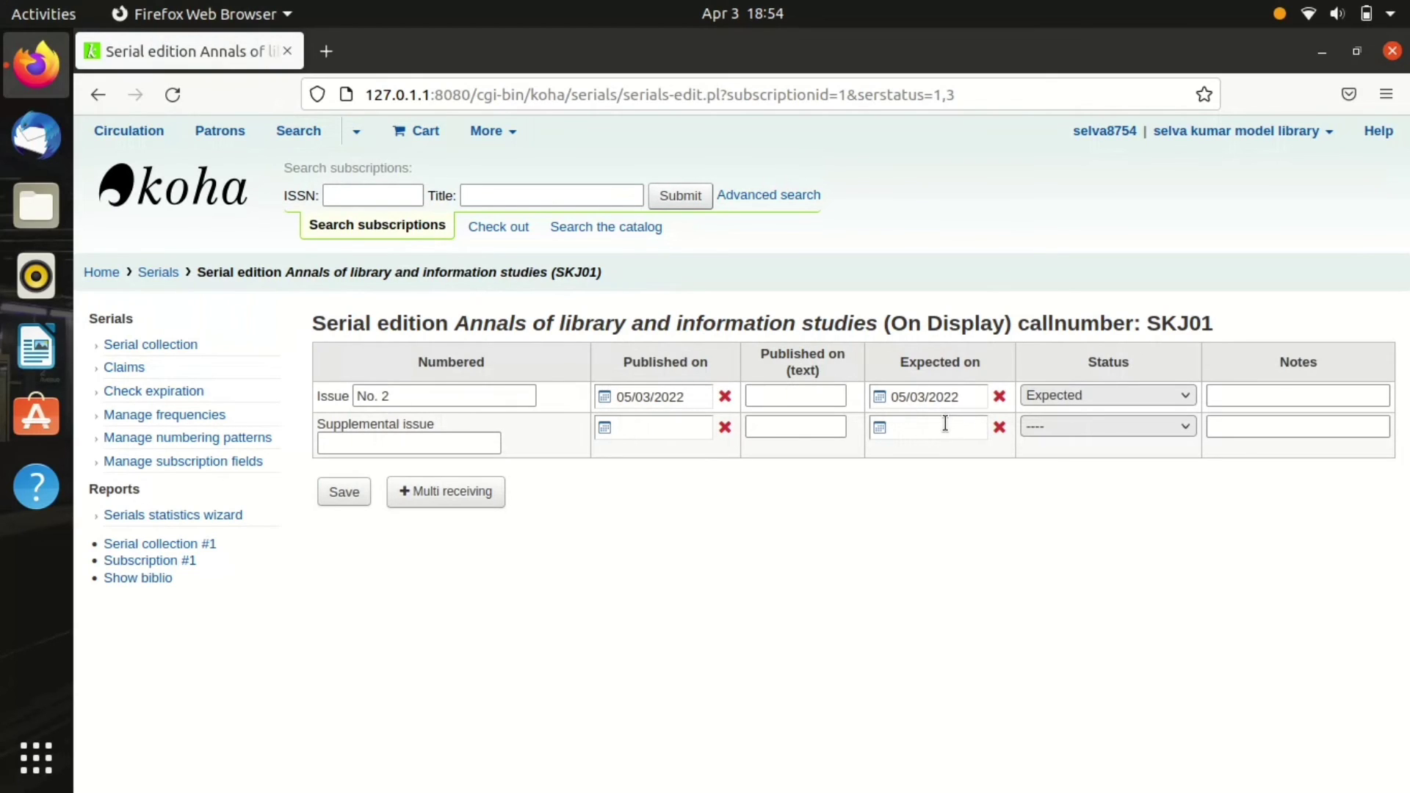
mouse_move(549, 412)
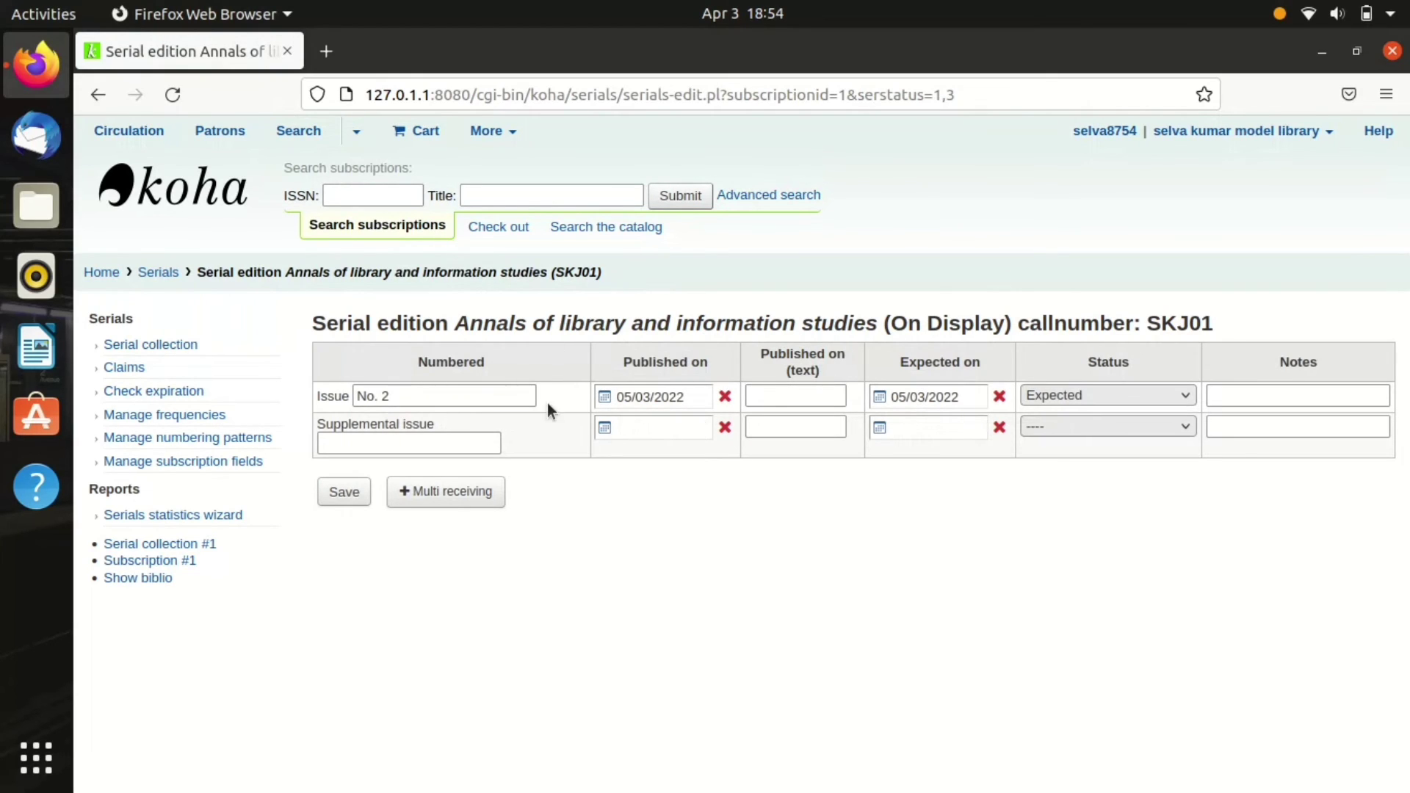
mouse_move(1136, 390)
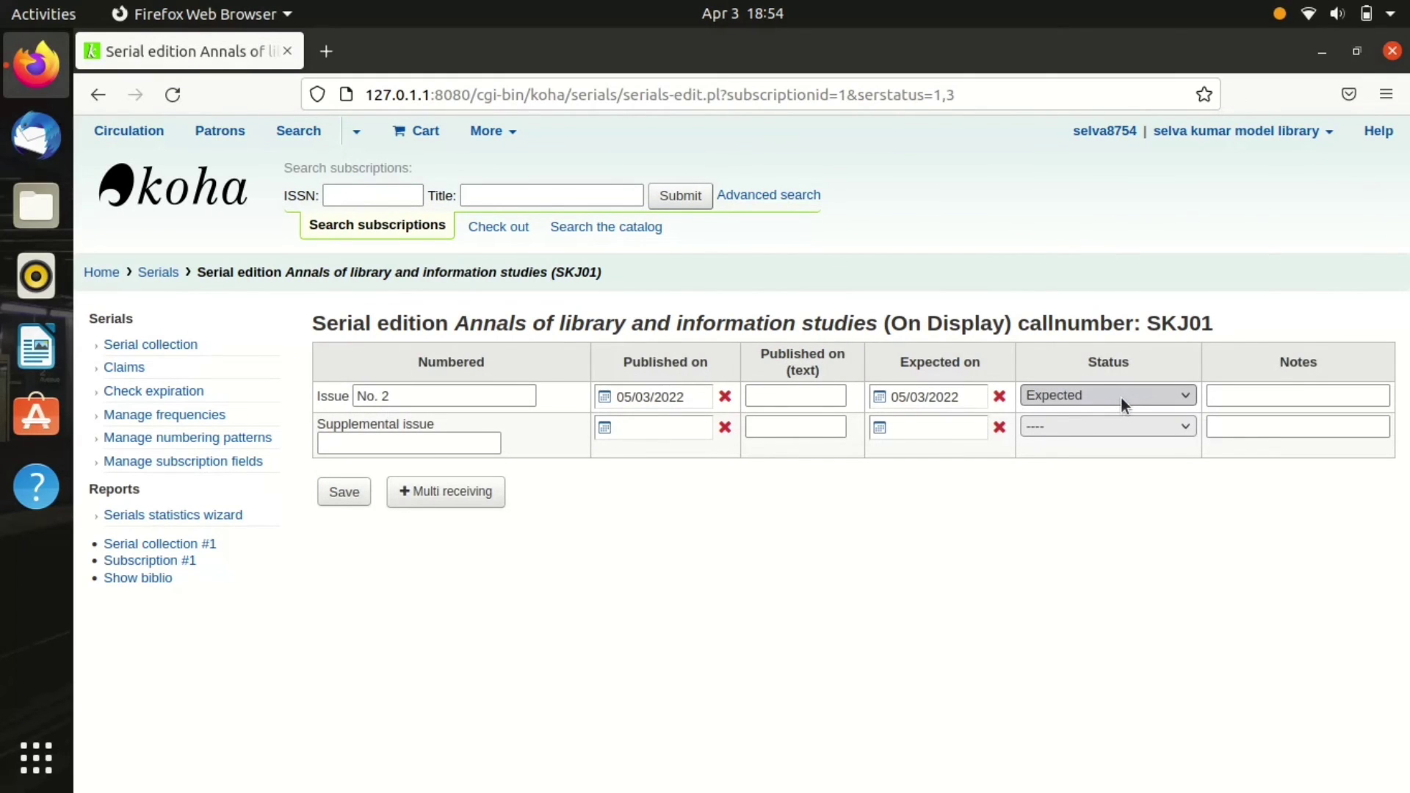
click(1106, 396)
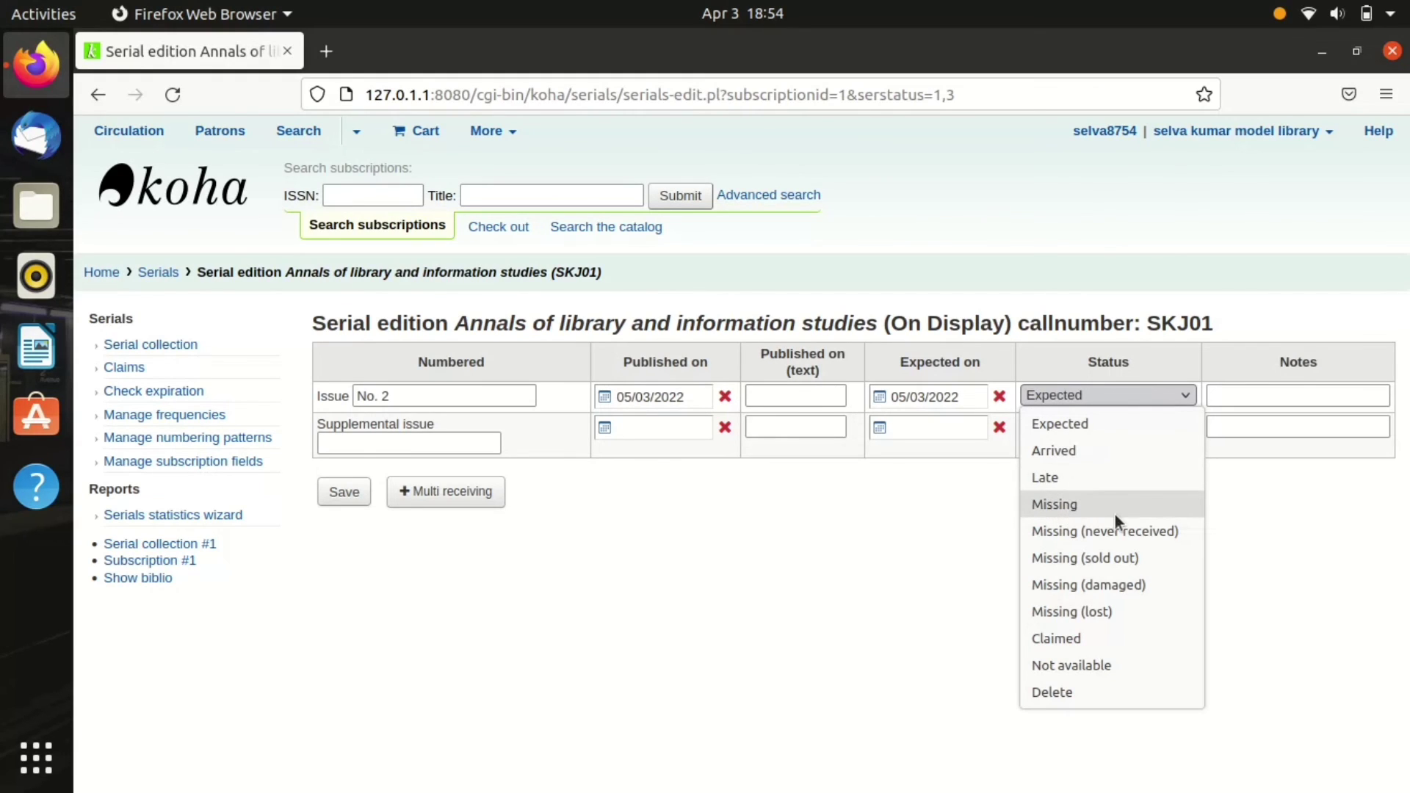
mouse_move(1105, 531)
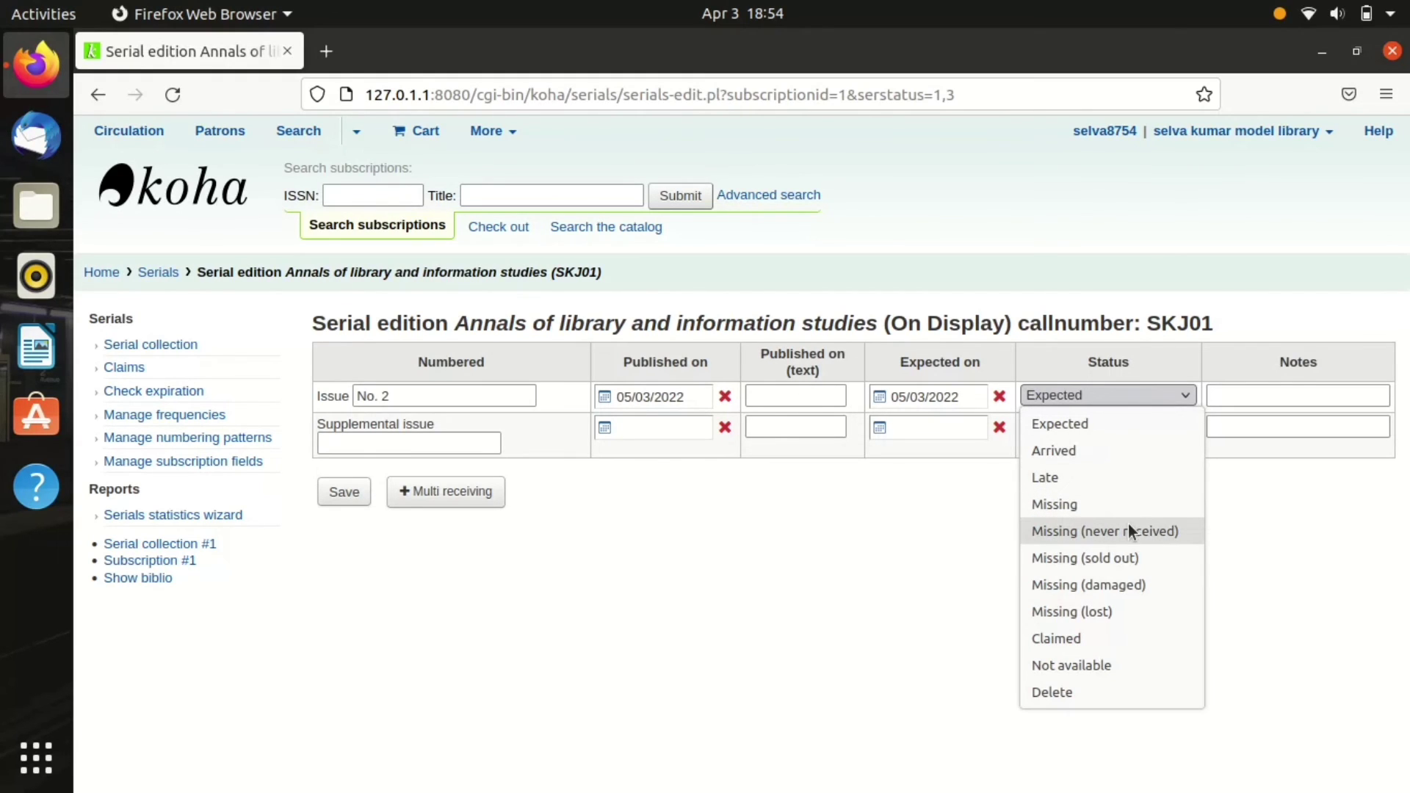
mouse_move(1108, 557)
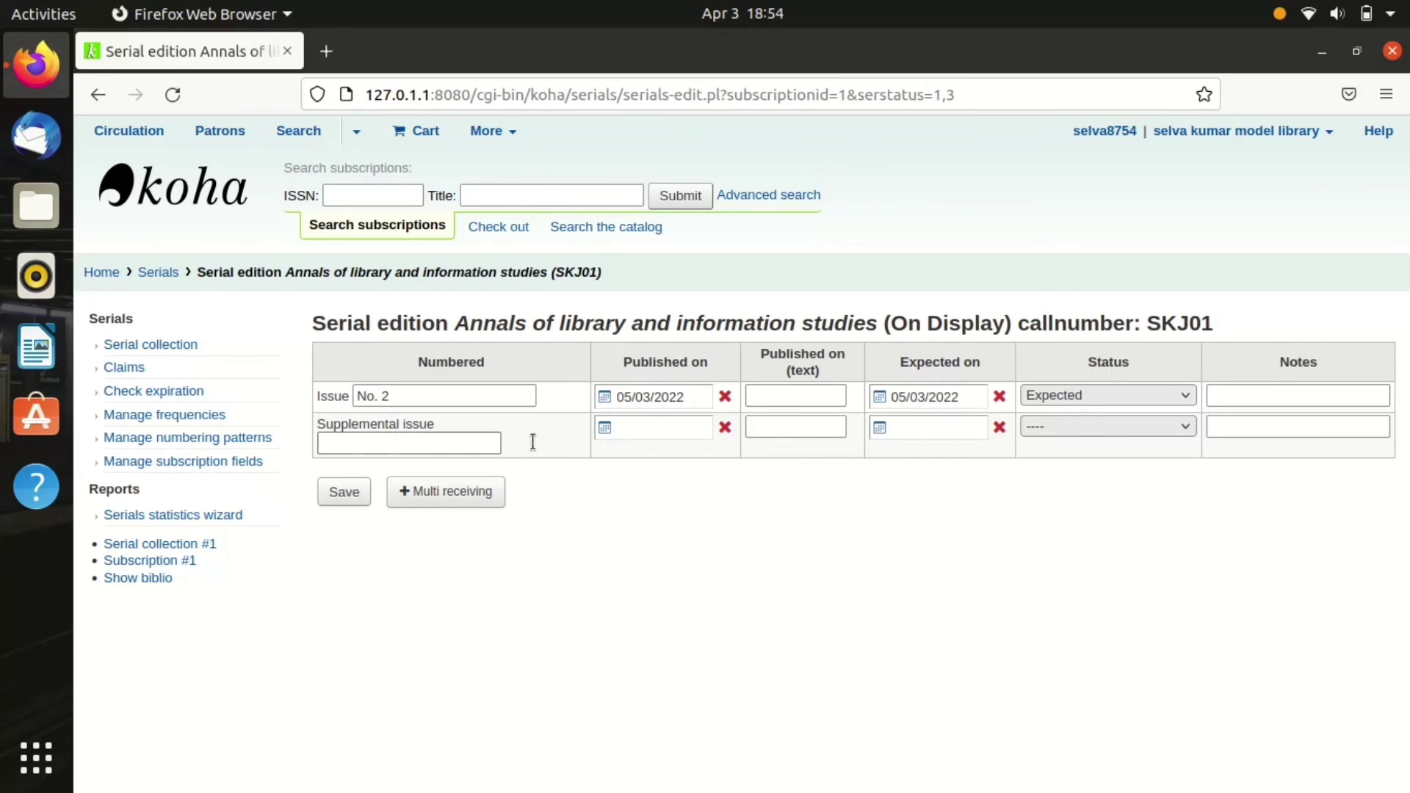
mouse_move(97, 95)
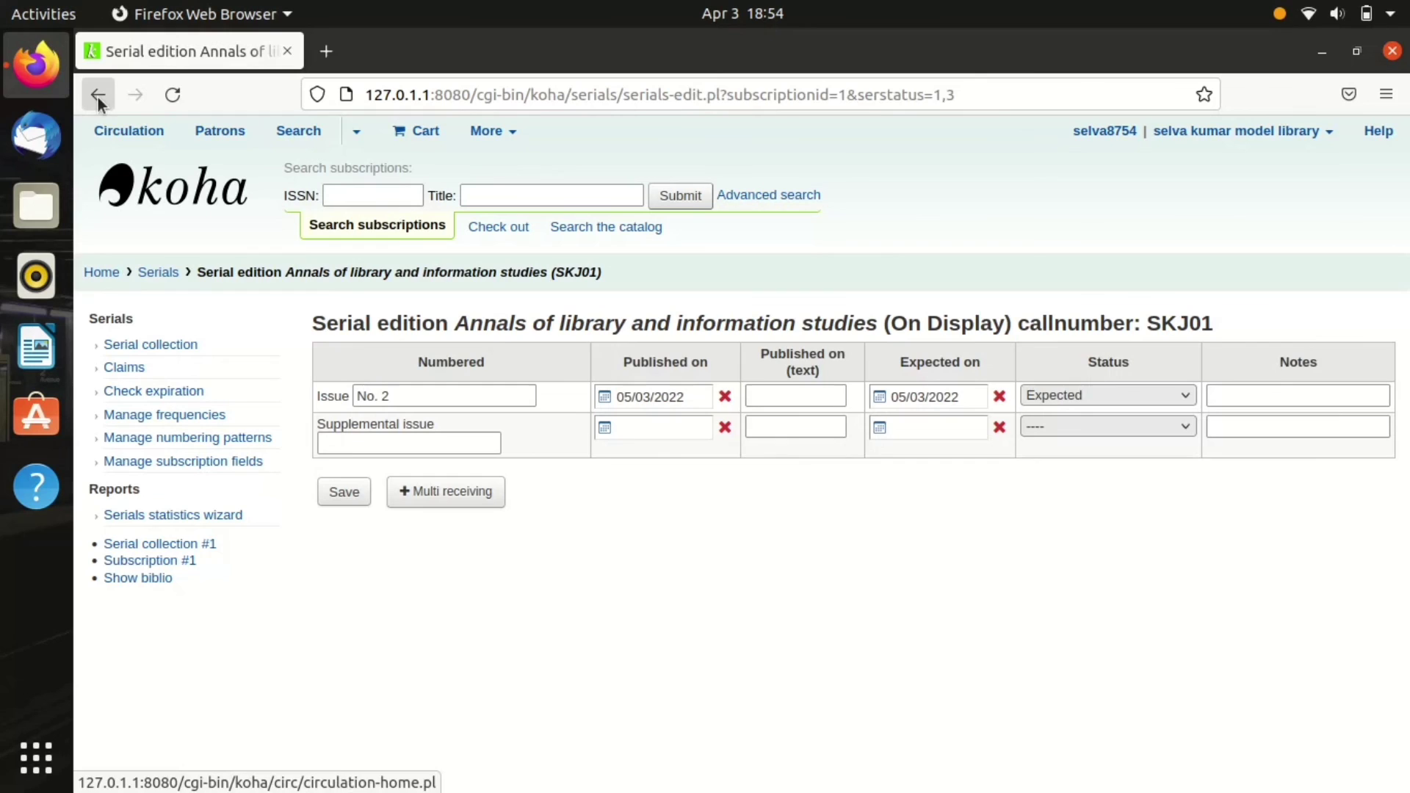
Step: Go back to the subscription's serial collection information page
click(97, 95)
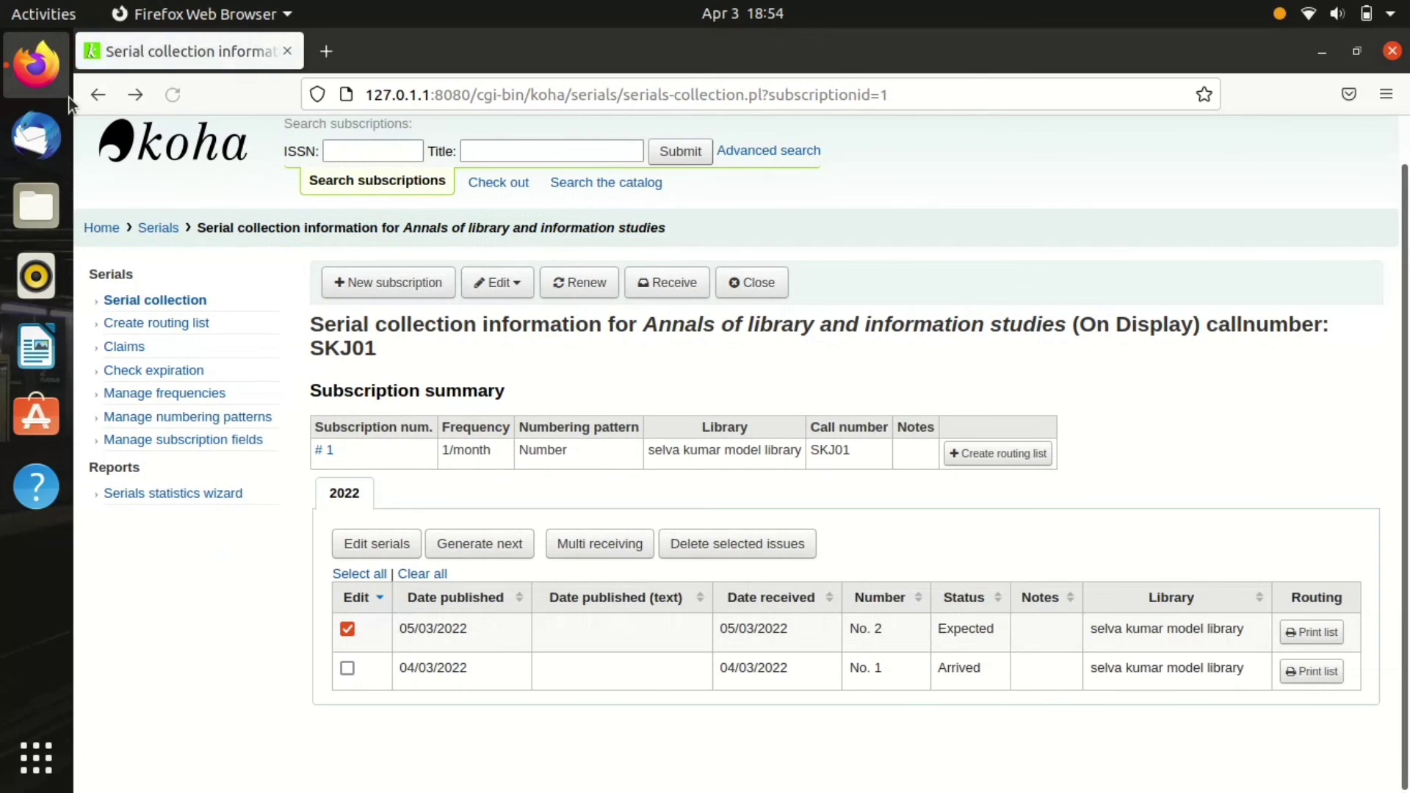
click(372, 150)
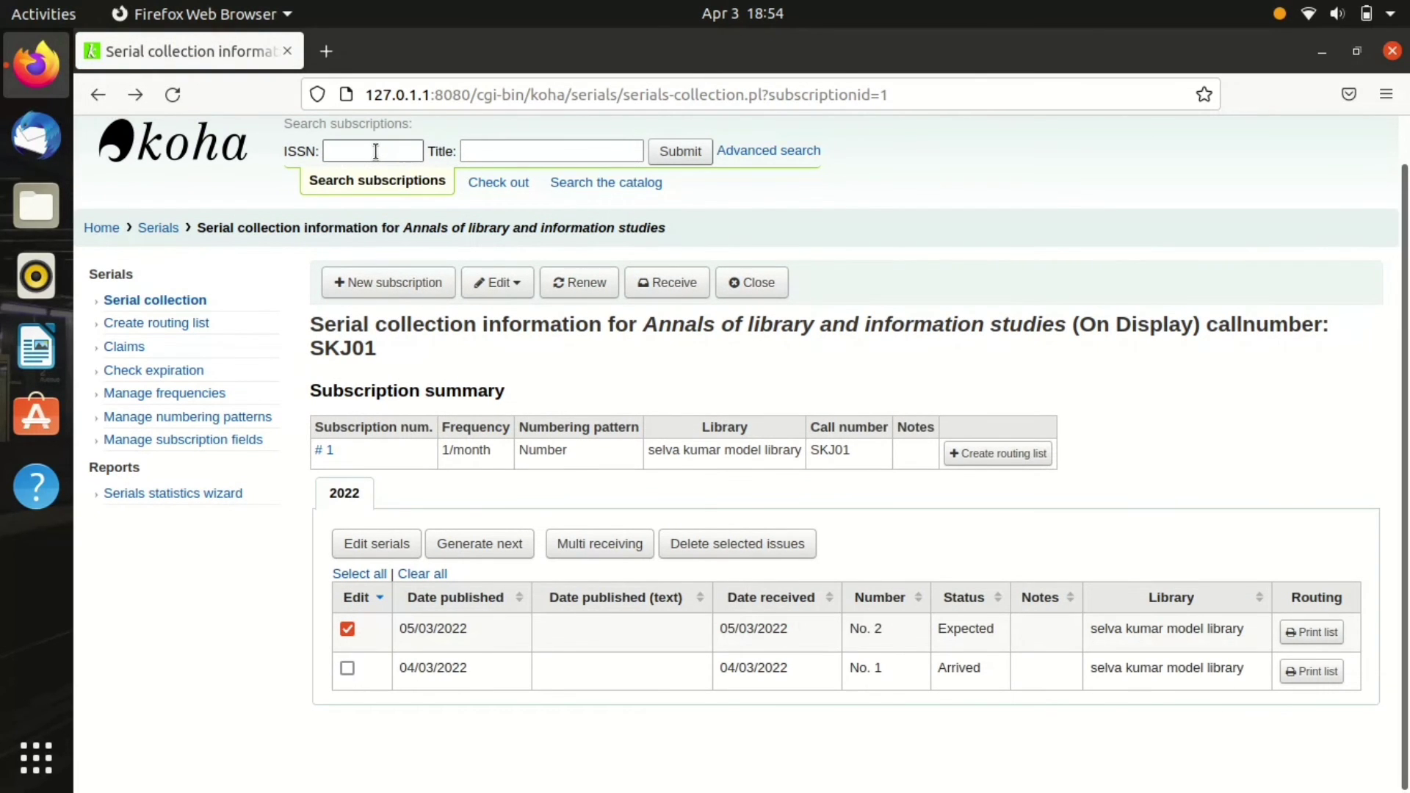
click(371, 149)
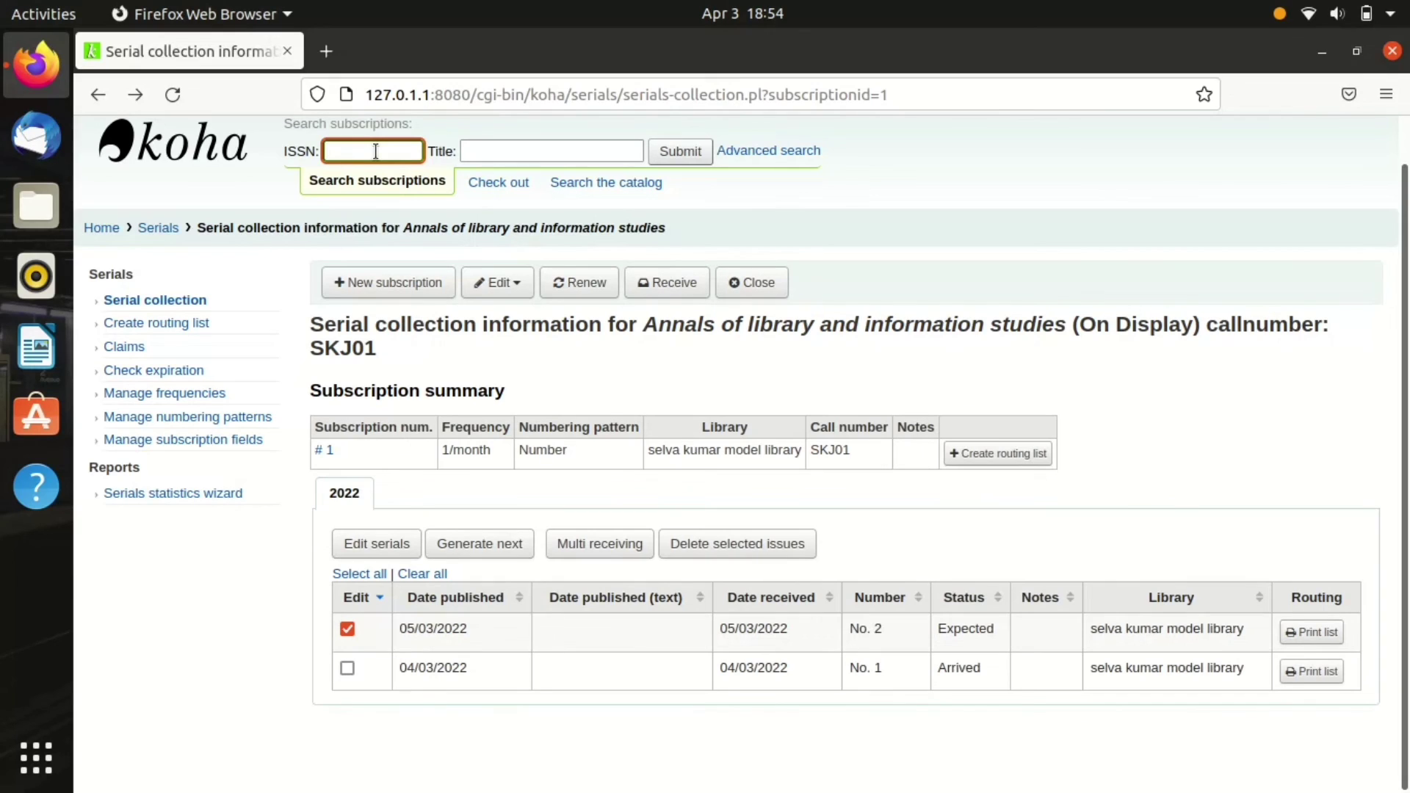
Step: Submit a subscription search for the title 'Annals'
click(550, 150)
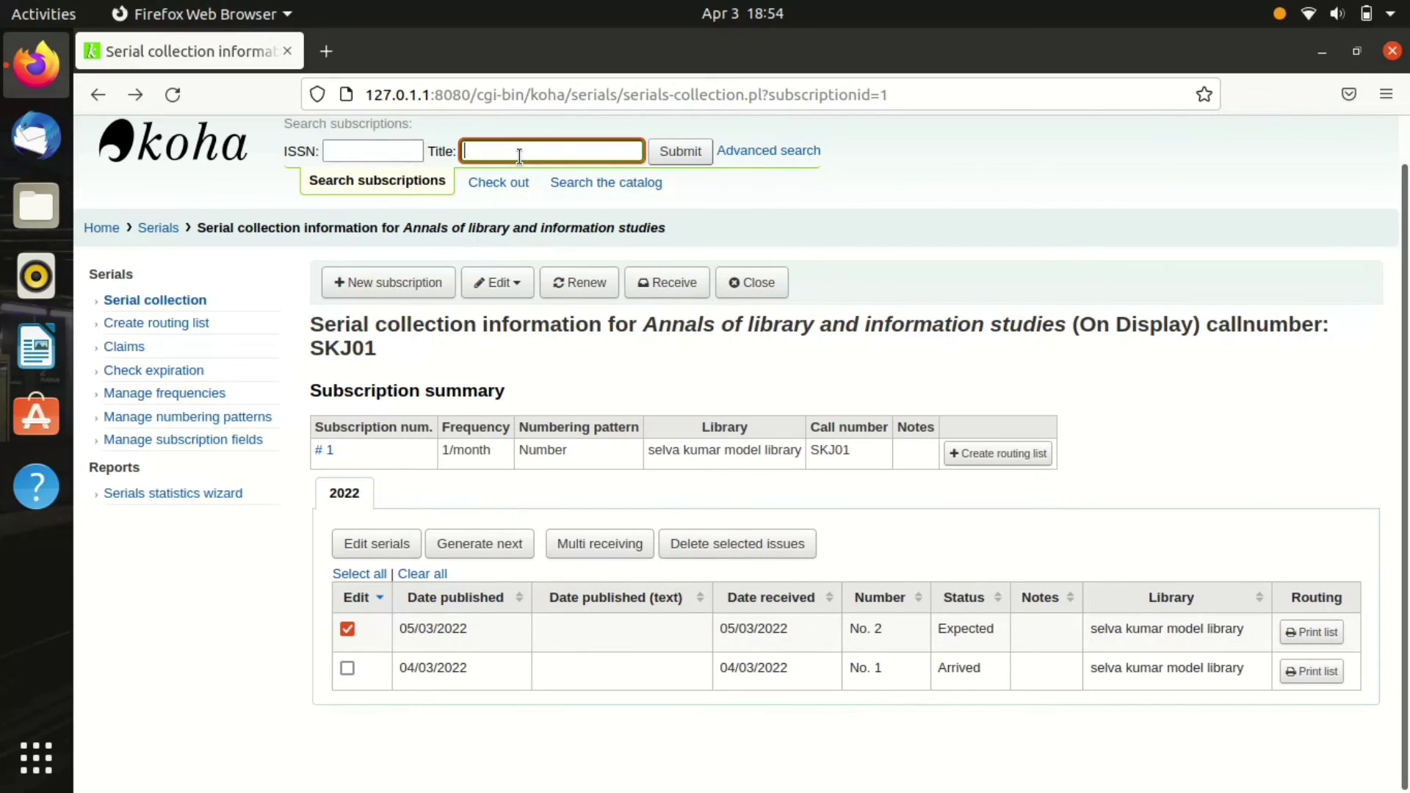
text(ANN)
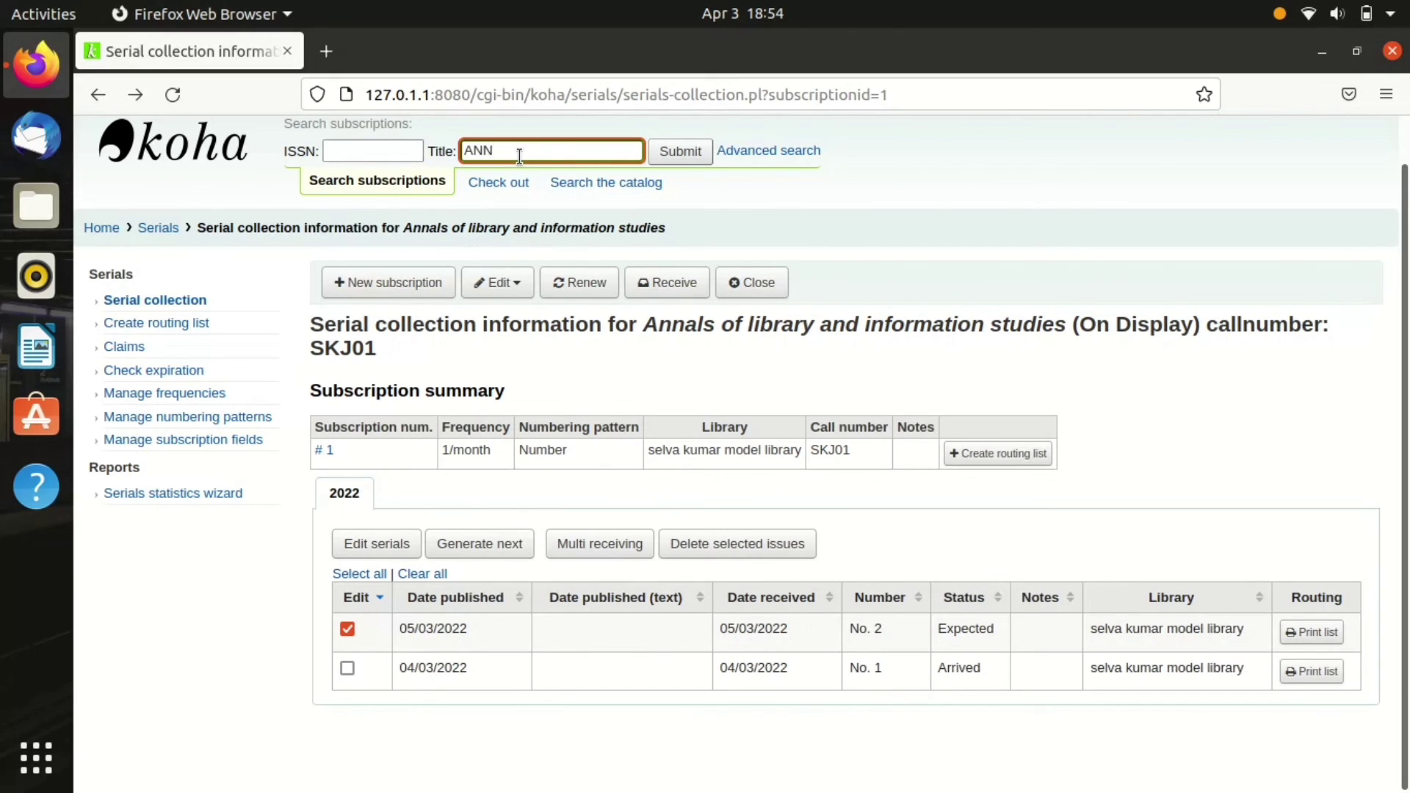
key(BackSpace)
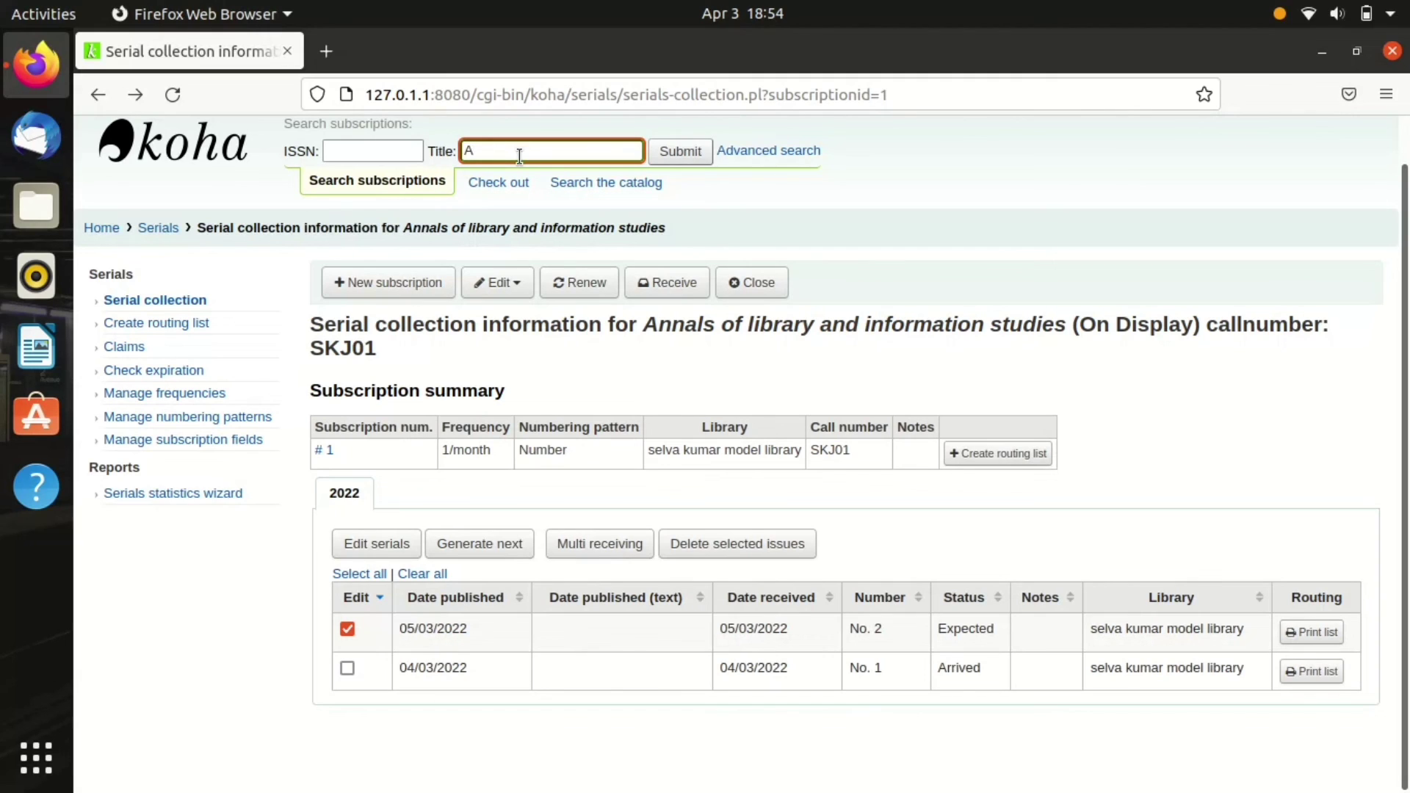
text(nnals)
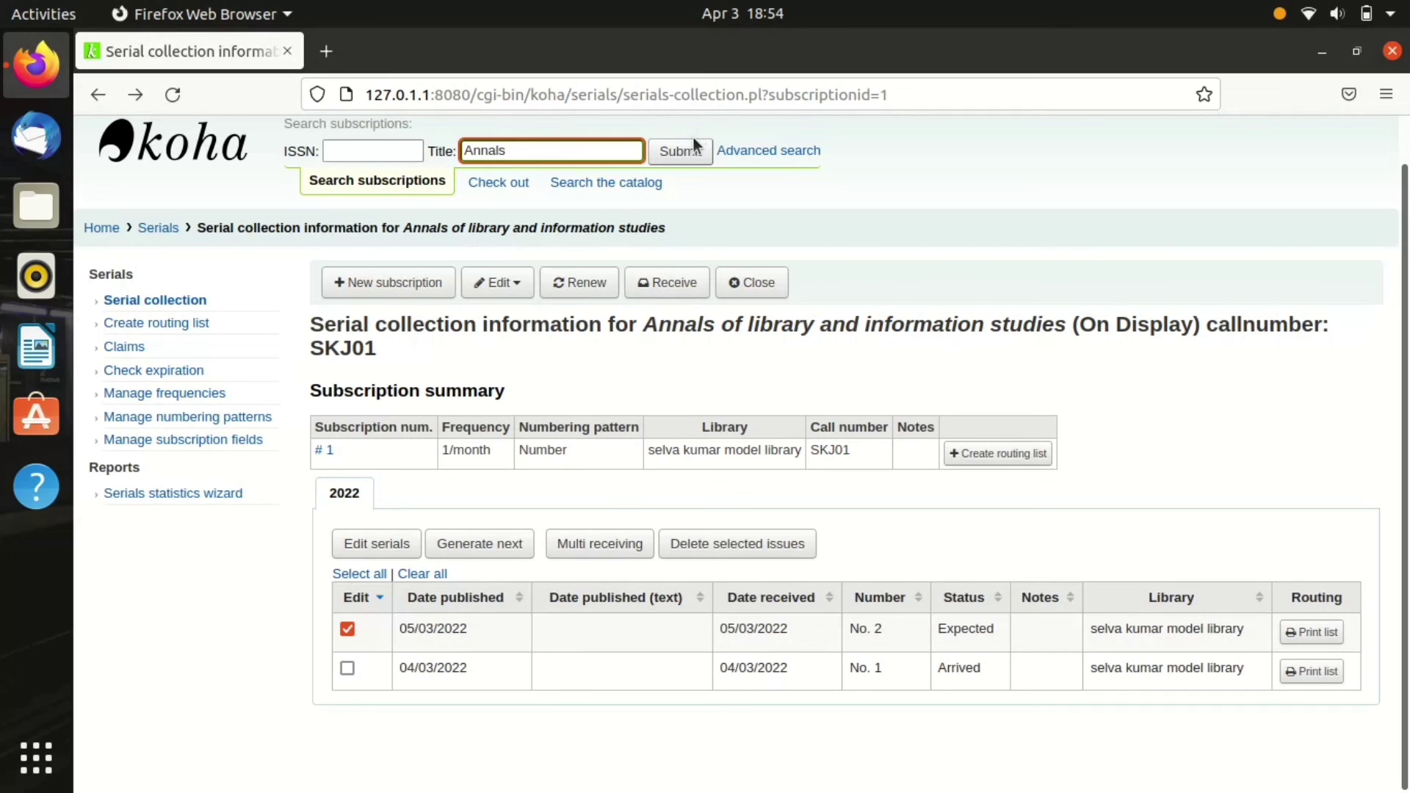
click(679, 150)
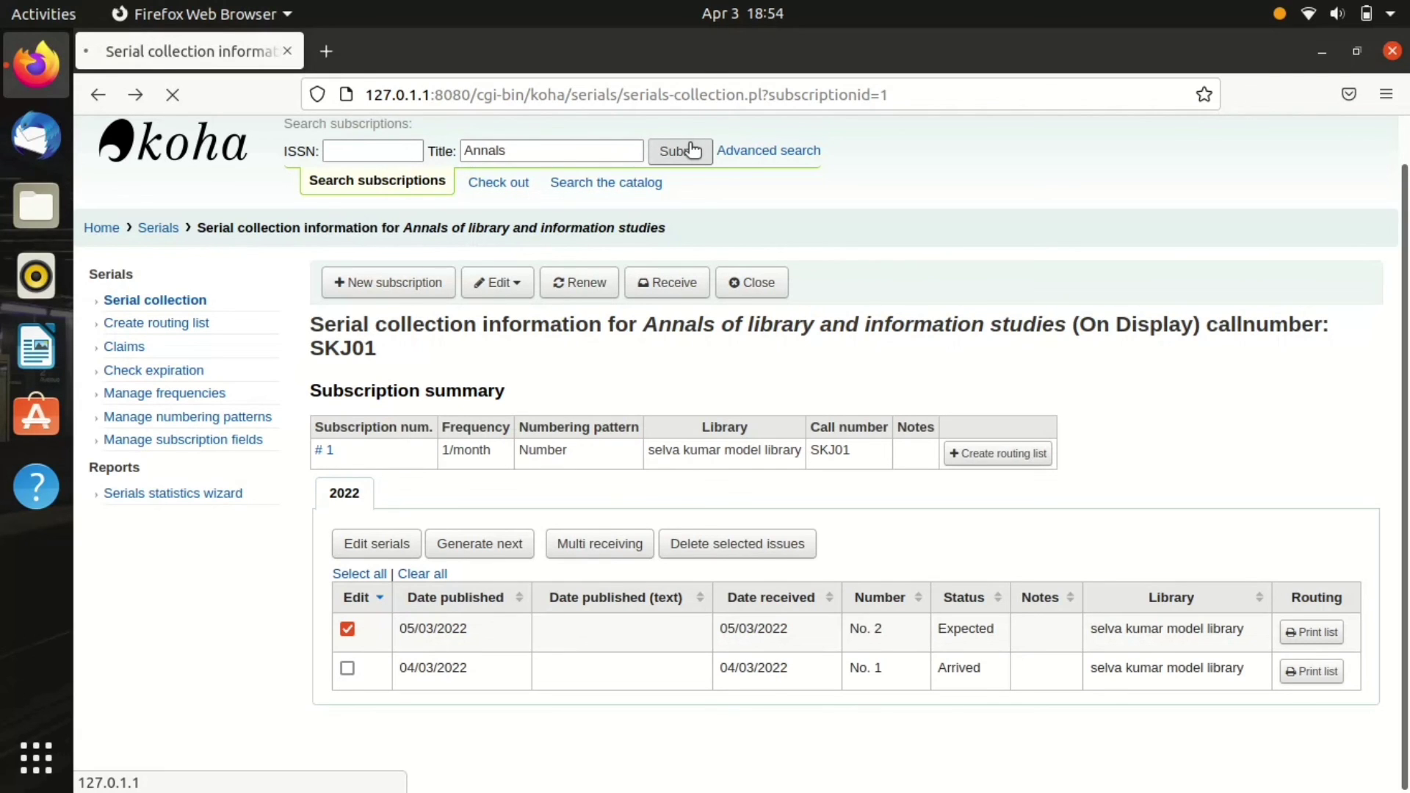
Step: Show the single open result: Annals of library and information studies, ISSN 0972-5423
click(680, 149)
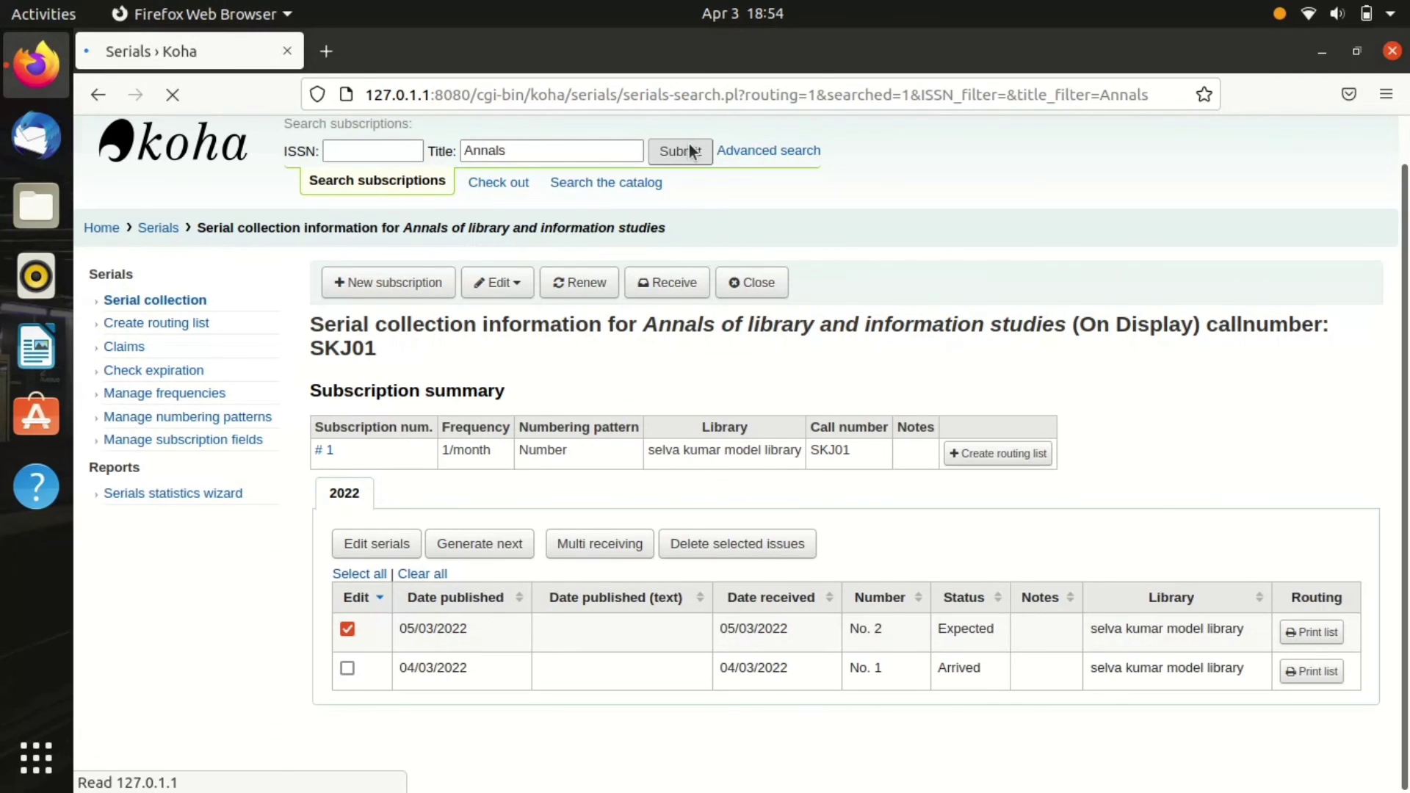
click(680, 149)
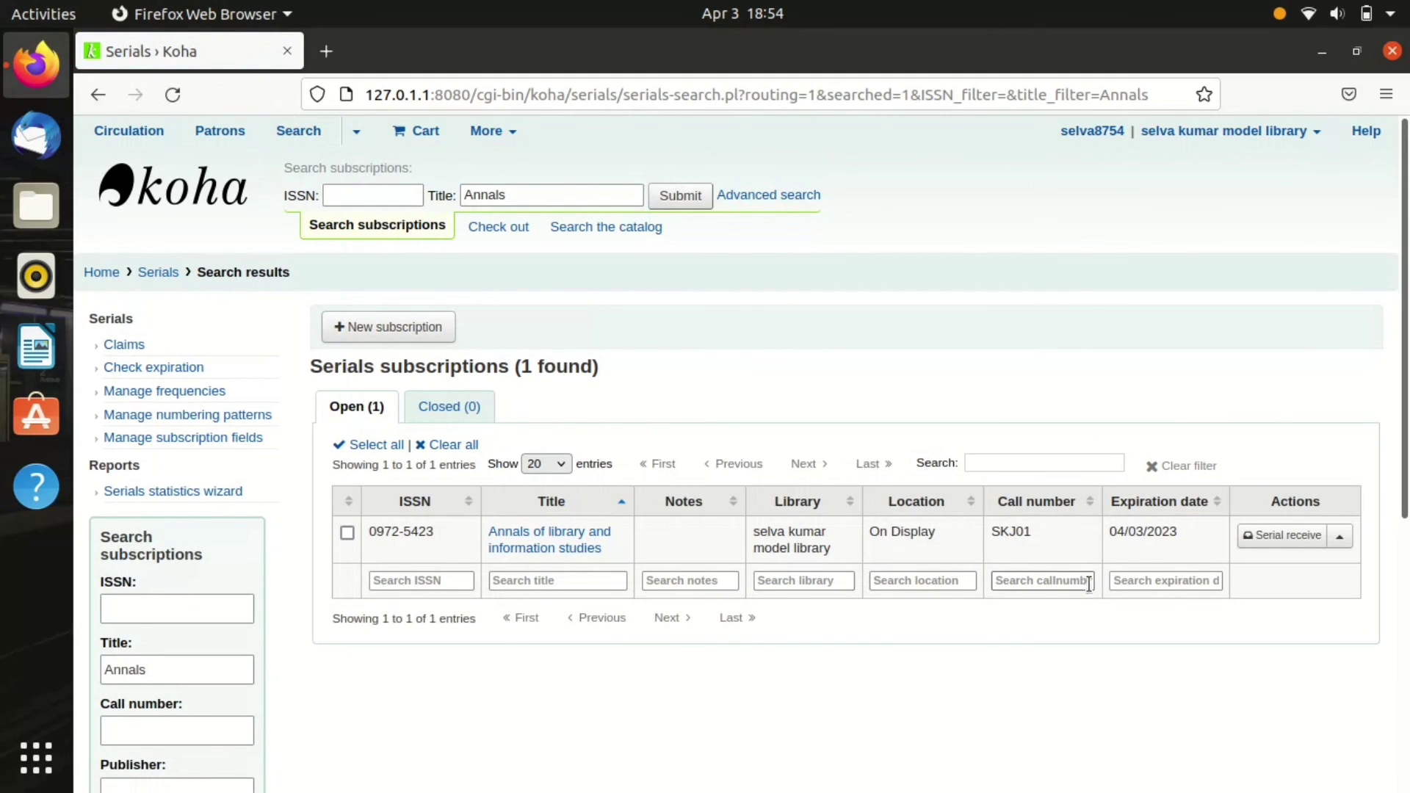
mouse_move(1167, 604)
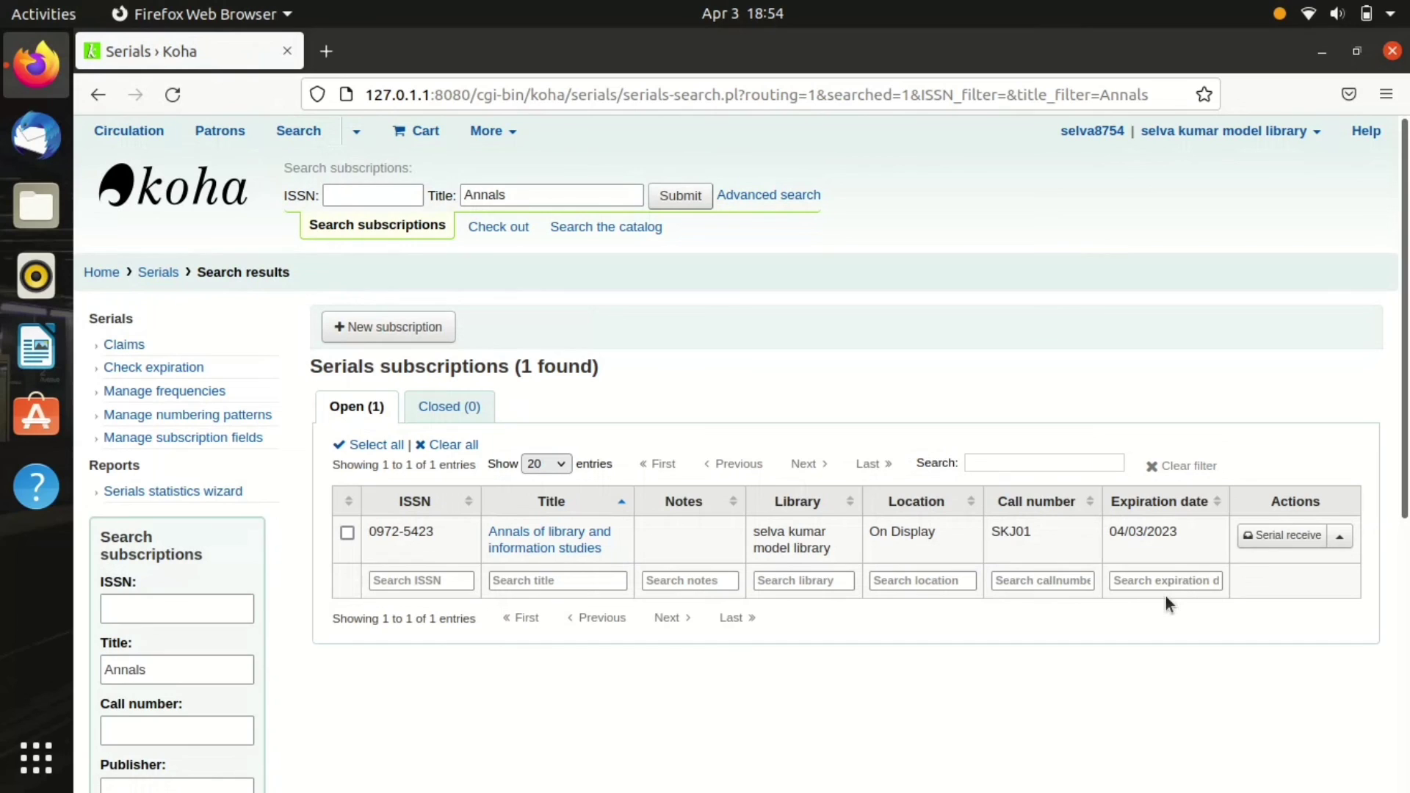
mouse_move(1157, 609)
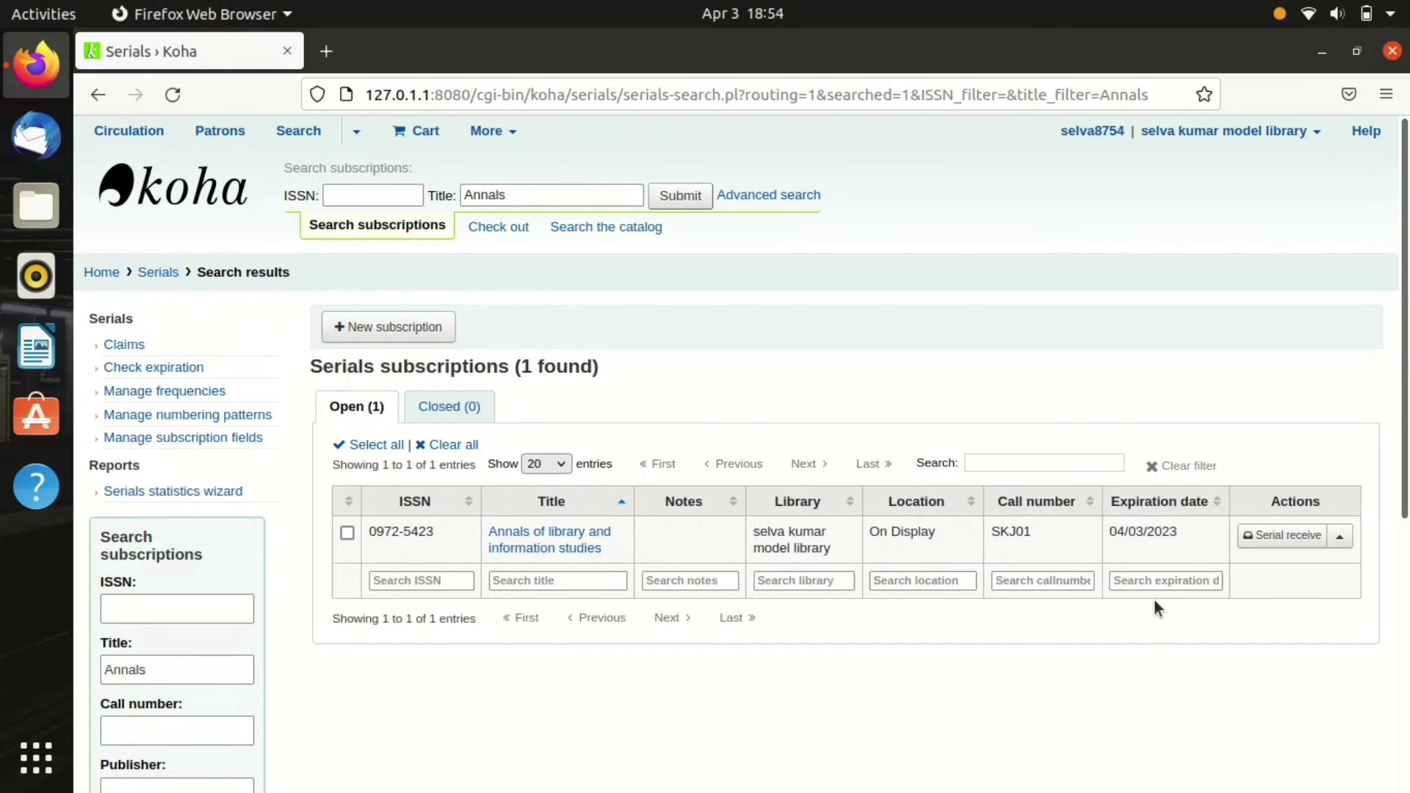